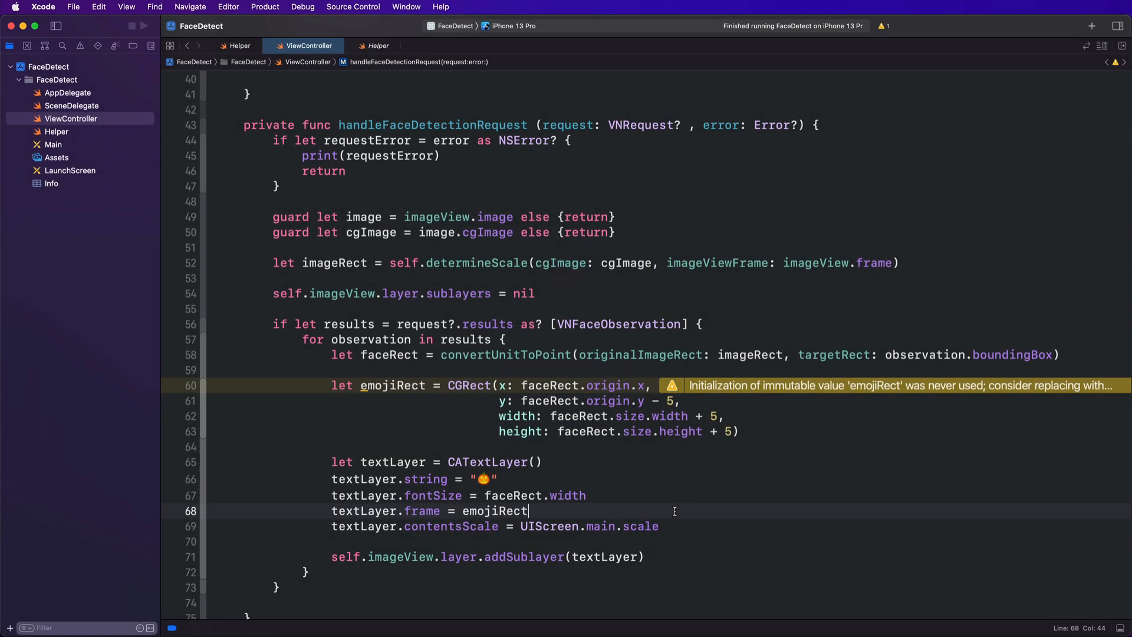
# Play the Keynote deck and advance to the 'What does Vision do?' slide
pyautogui.click(143, 26)
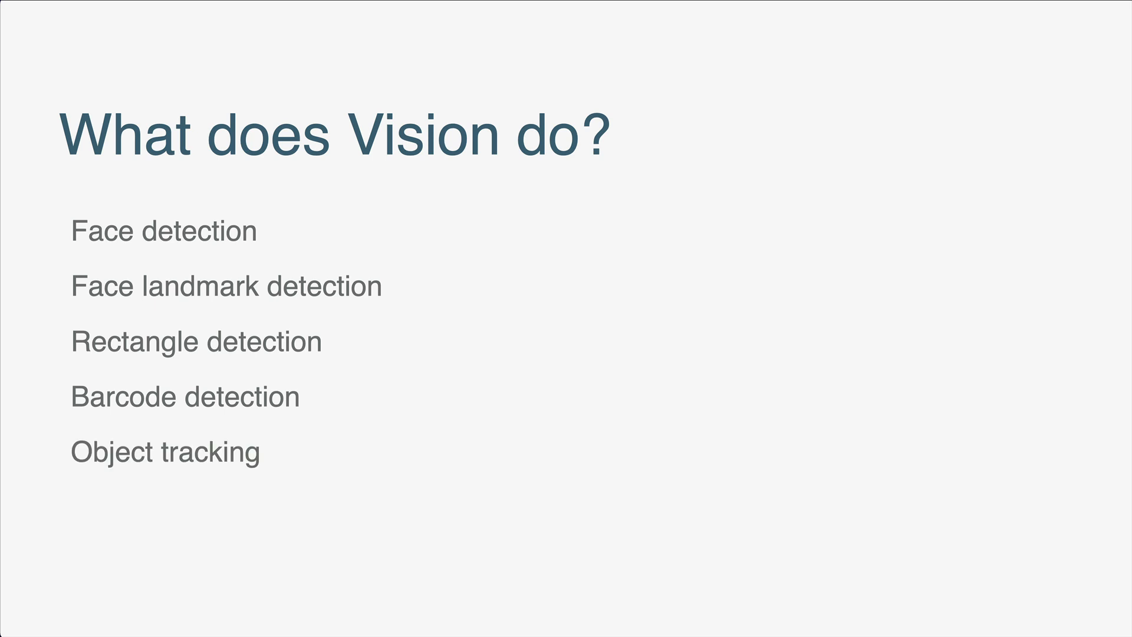
pyautogui.press('Right')
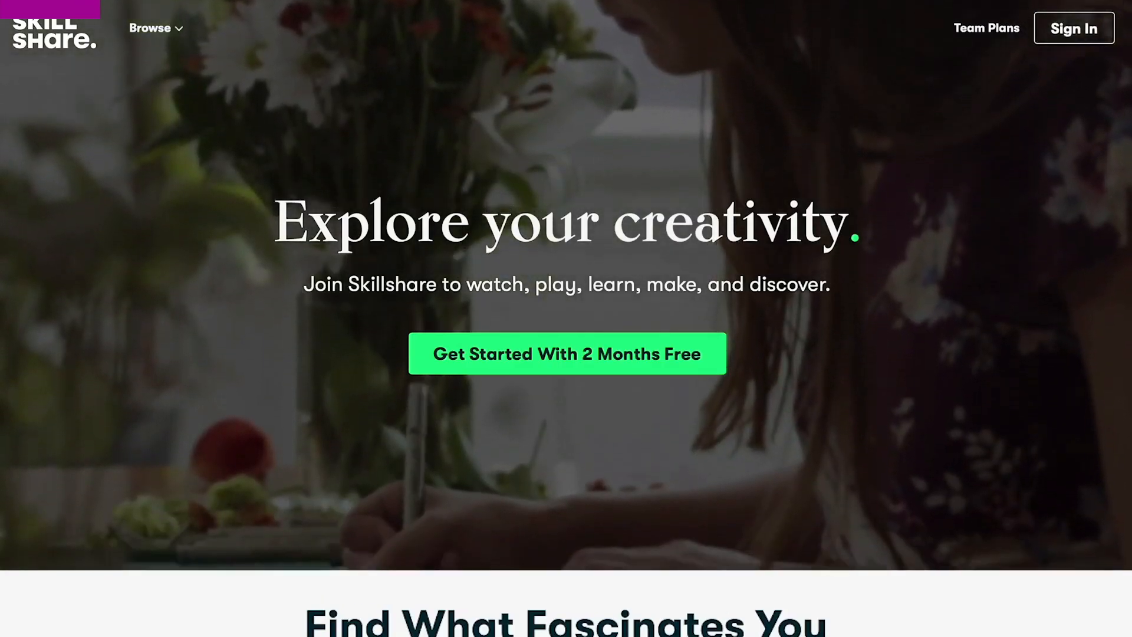
# Browse the Skillshare homepage into the Botanical Illustration class and view its Discussions and Projects
pyautogui.scroll(-3)
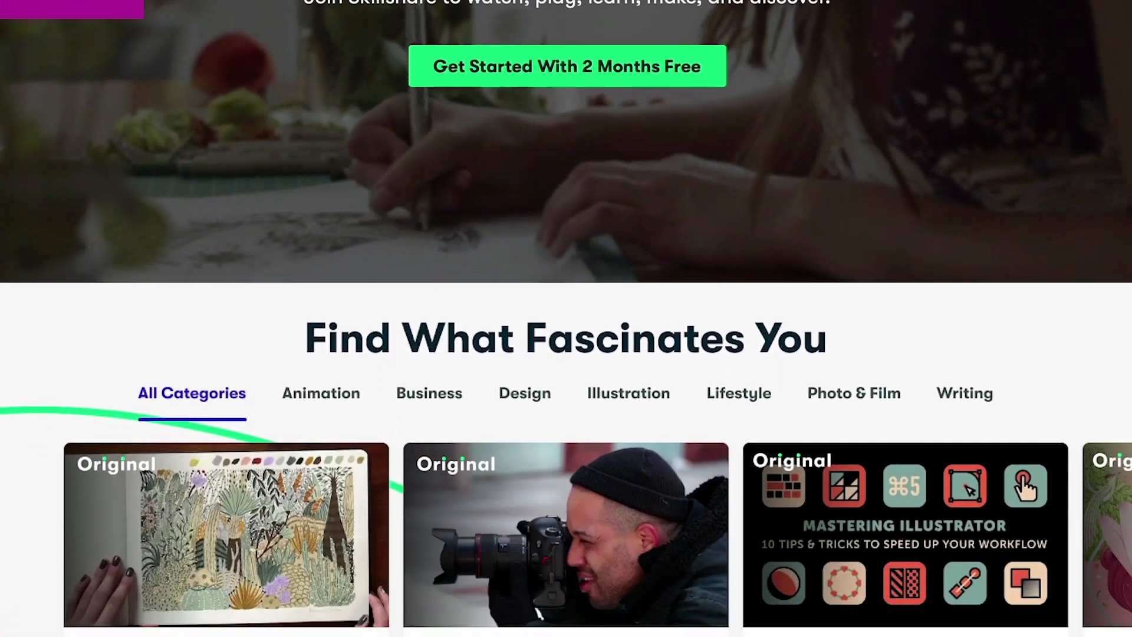
pyautogui.scroll(-3)
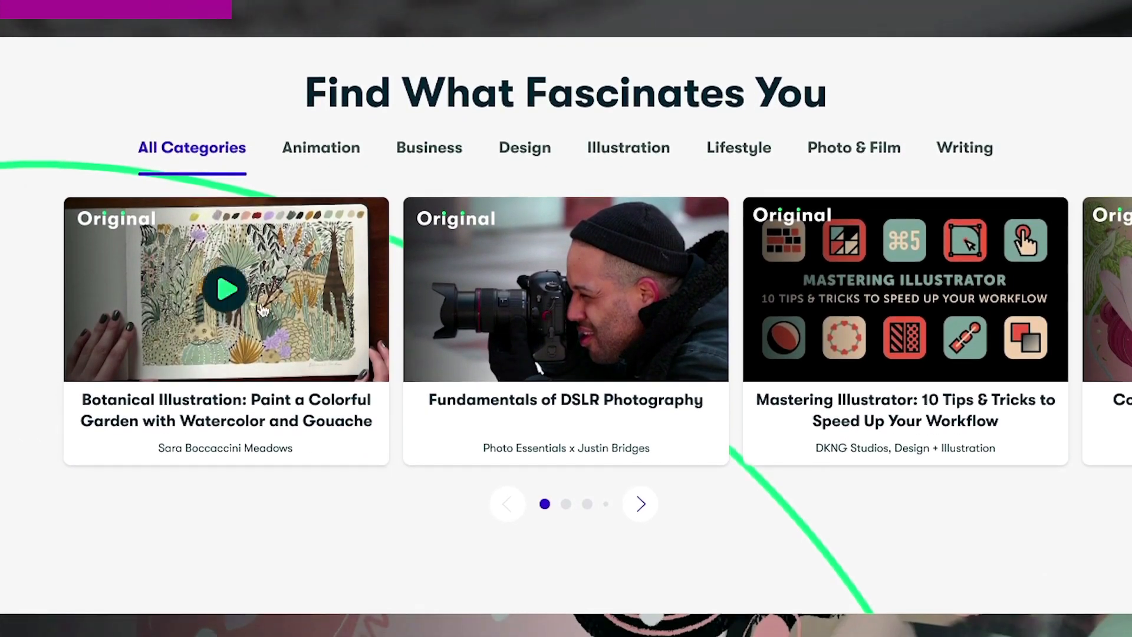
pyautogui.click(225, 289)
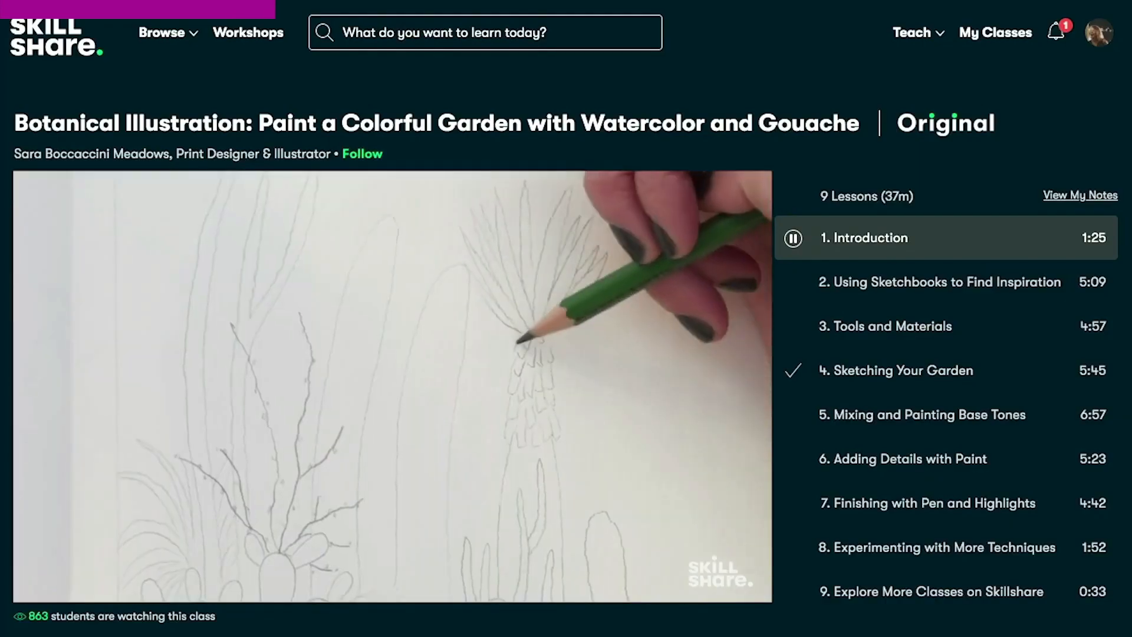
pyautogui.scroll(-3)
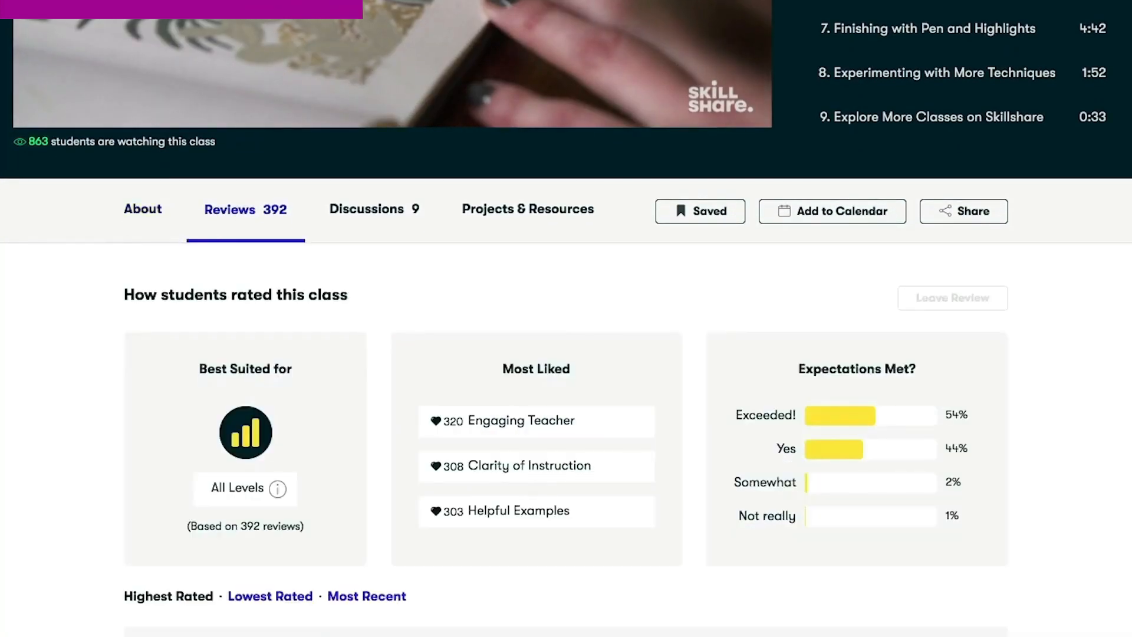
pyautogui.click(373, 209)
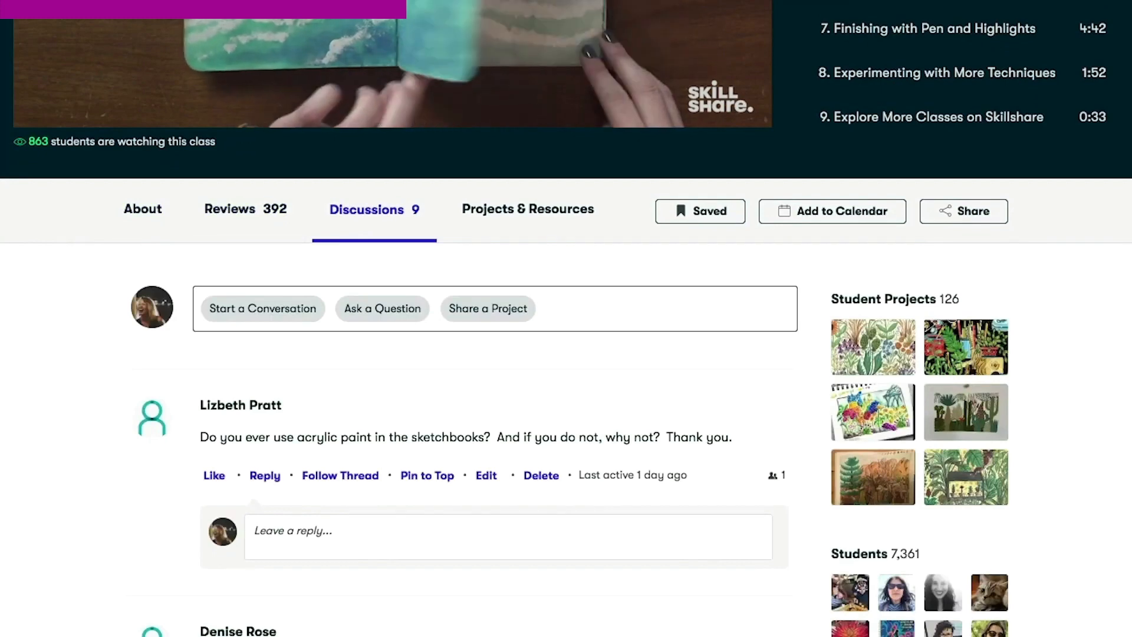
pyautogui.click(527, 209)
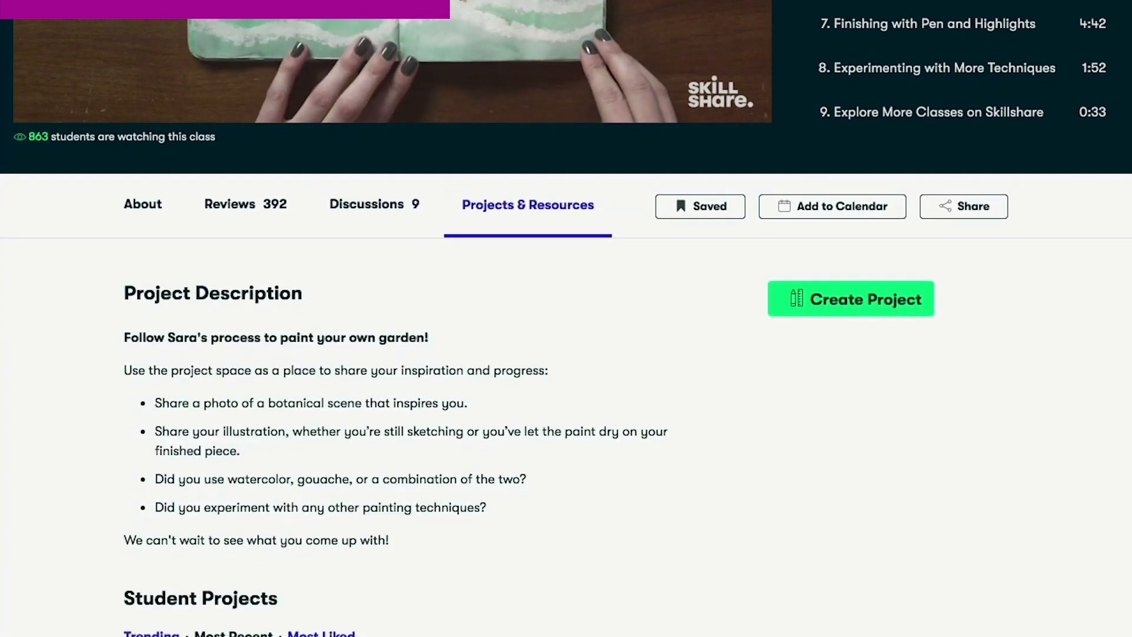
# Open the Digital Design: Creating Design Systems class and play its introductory lesson
pyautogui.scroll(-3)
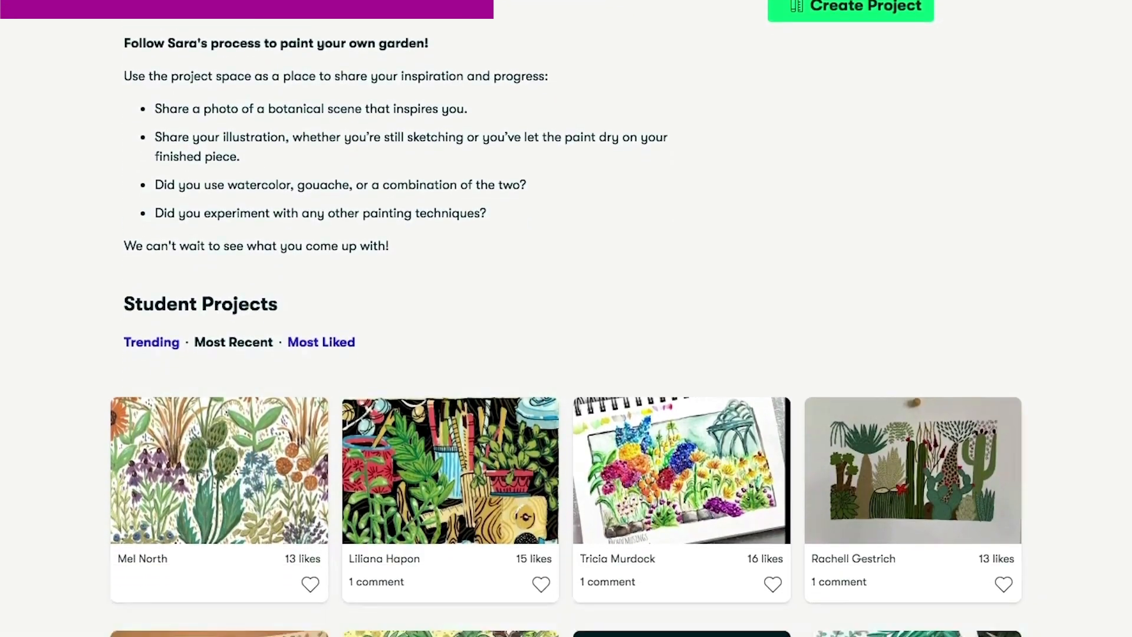
pyautogui.scroll(-3)
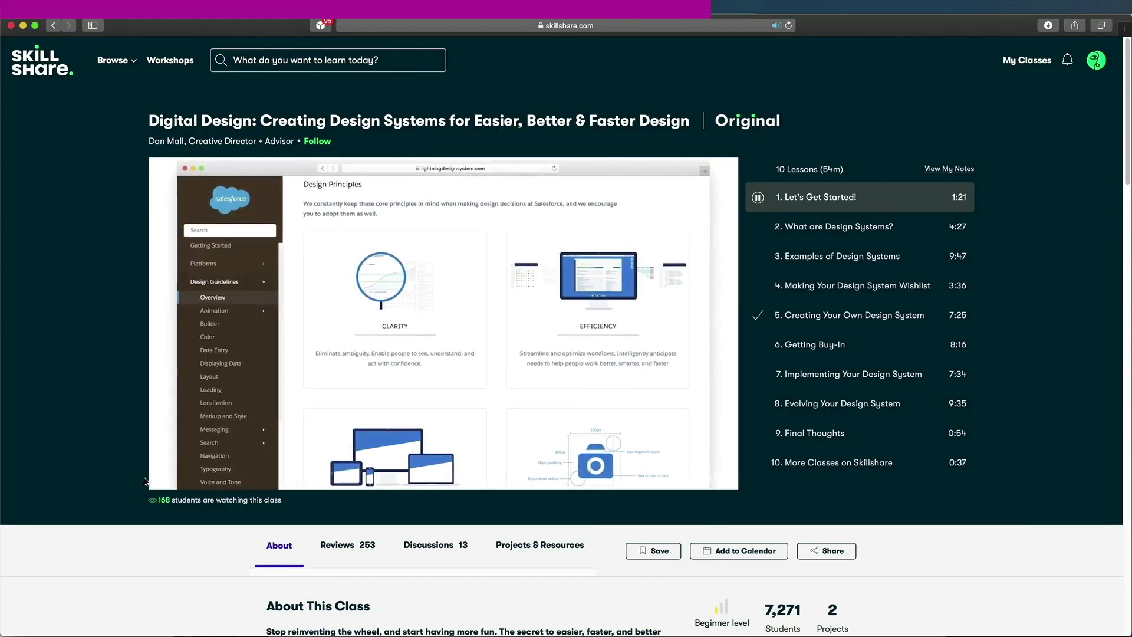
pyautogui.click(443, 310)
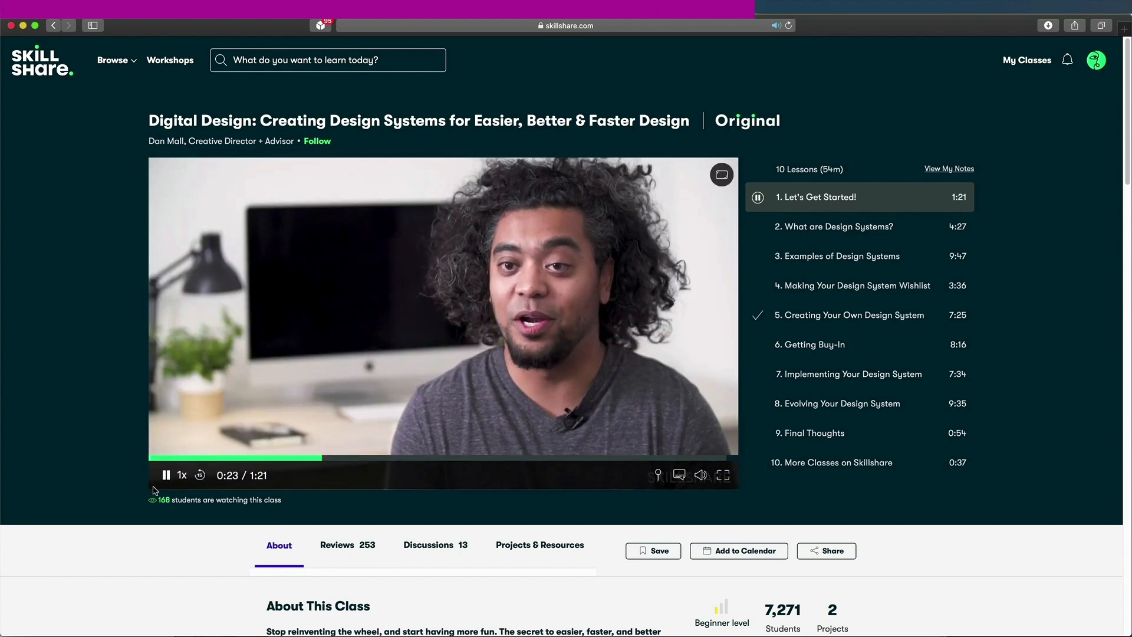
pyautogui.click(166, 476)
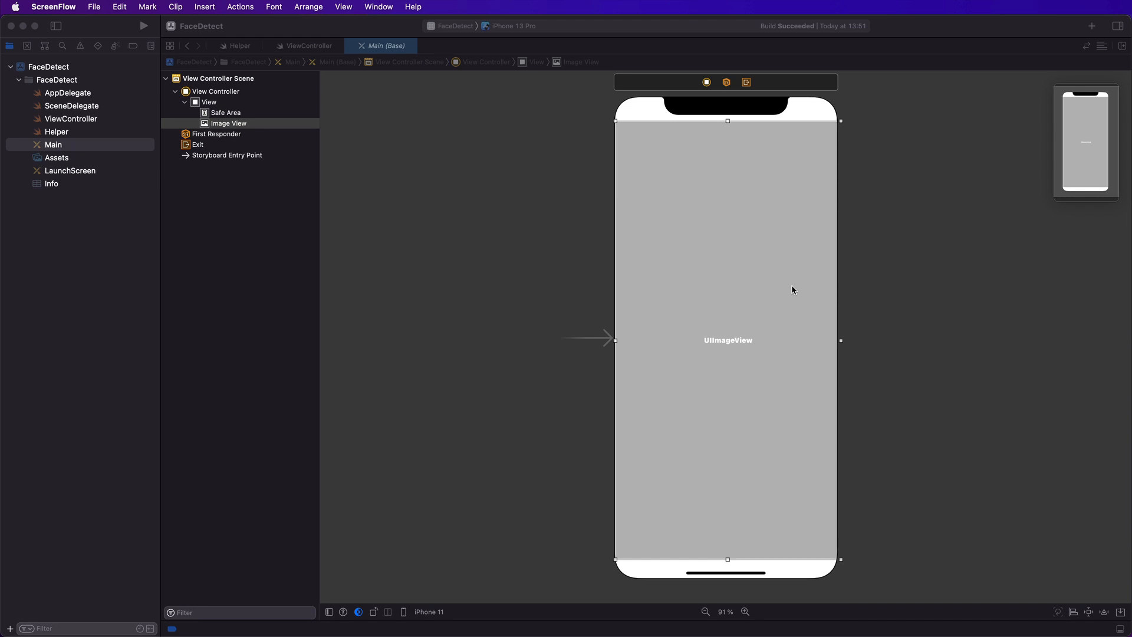
pyautogui.moveTo(720, 291)
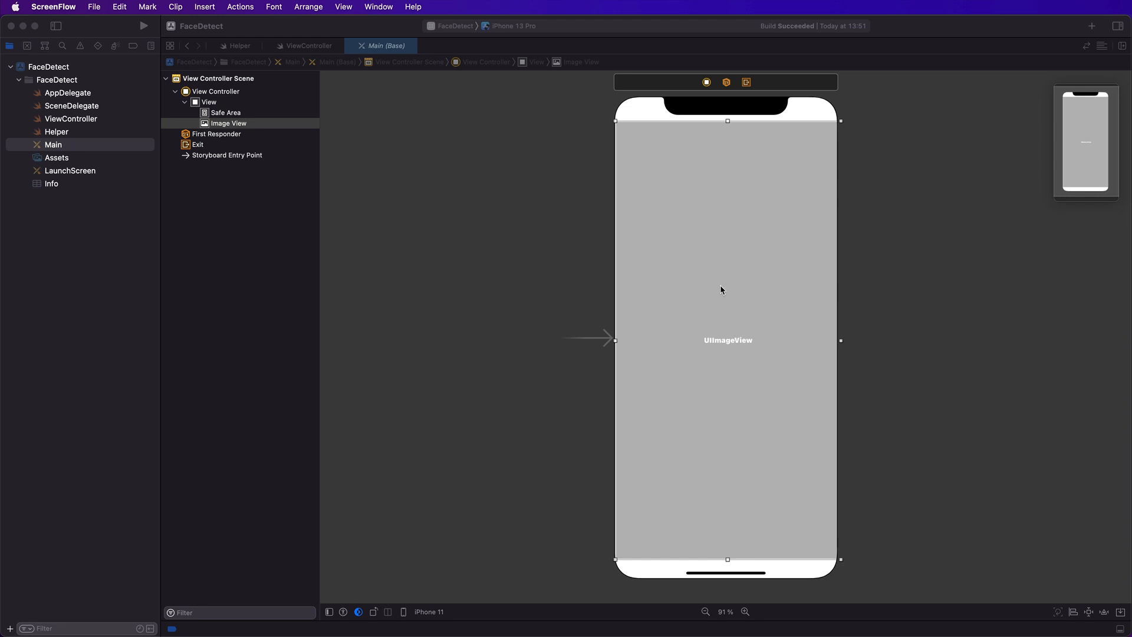
pyautogui.moveTo(552, 245)
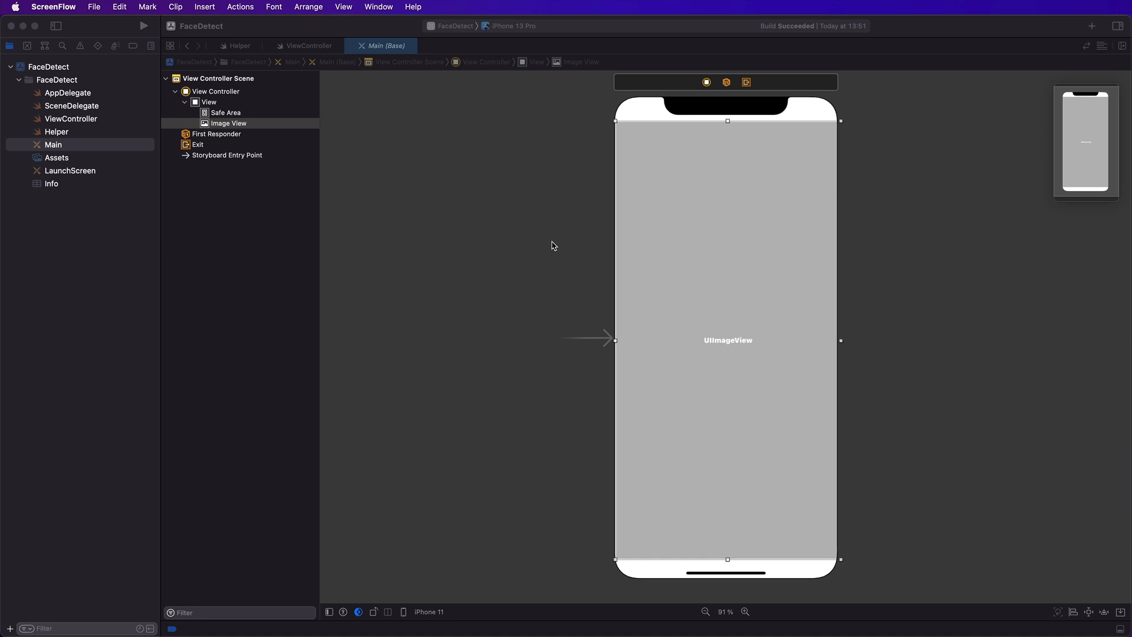
pyautogui.moveTo(546, 246)
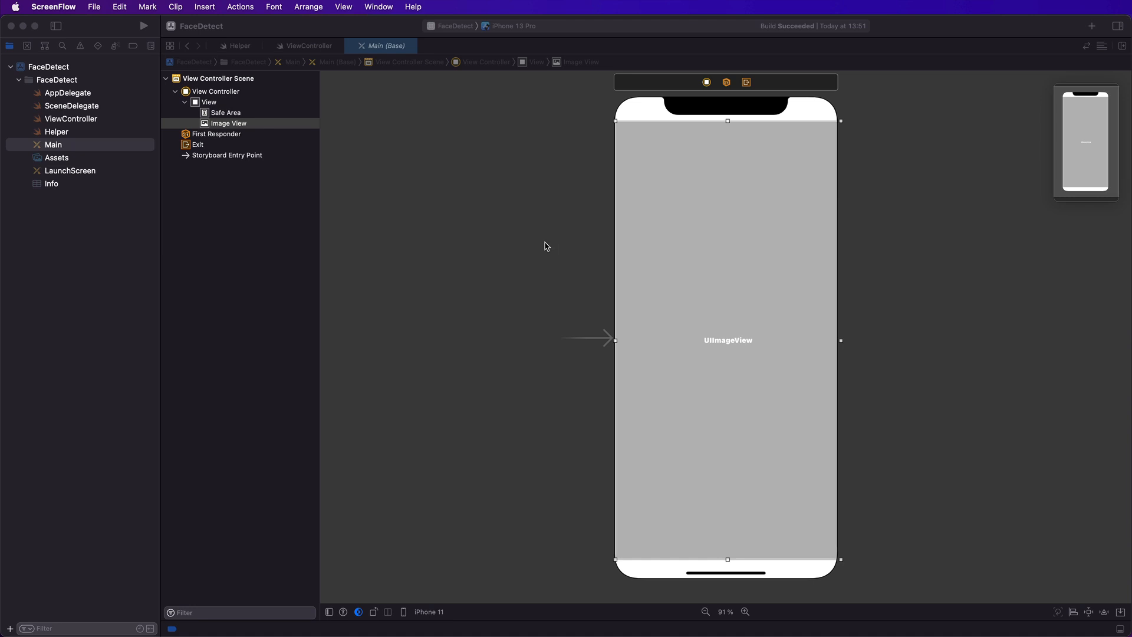
pyautogui.moveTo(543, 246)
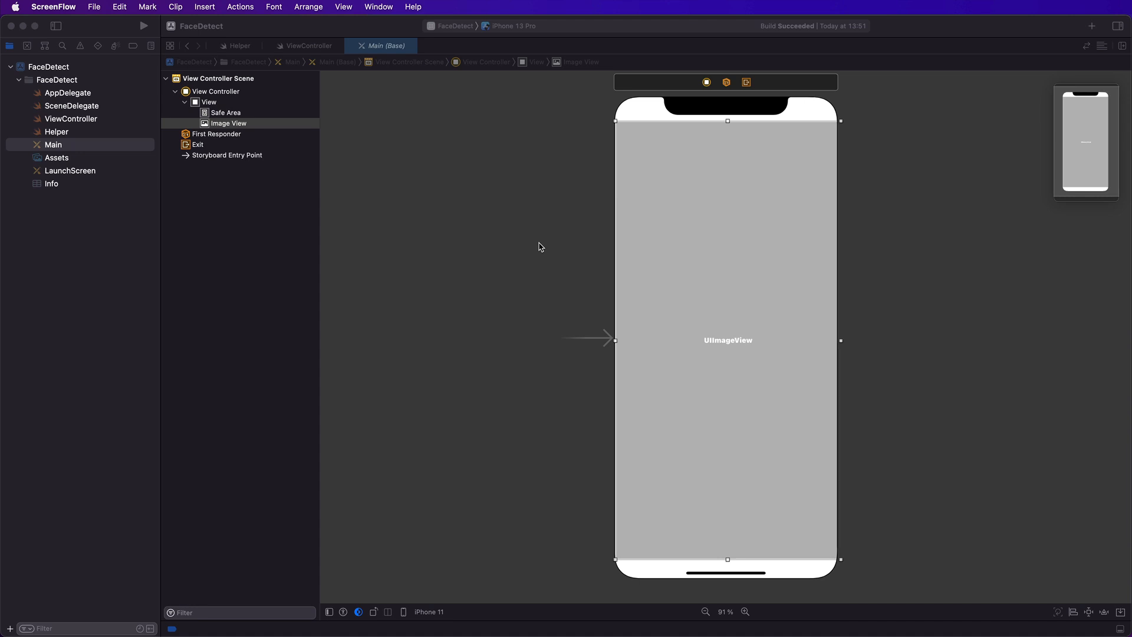
pyautogui.moveTo(581, 263)
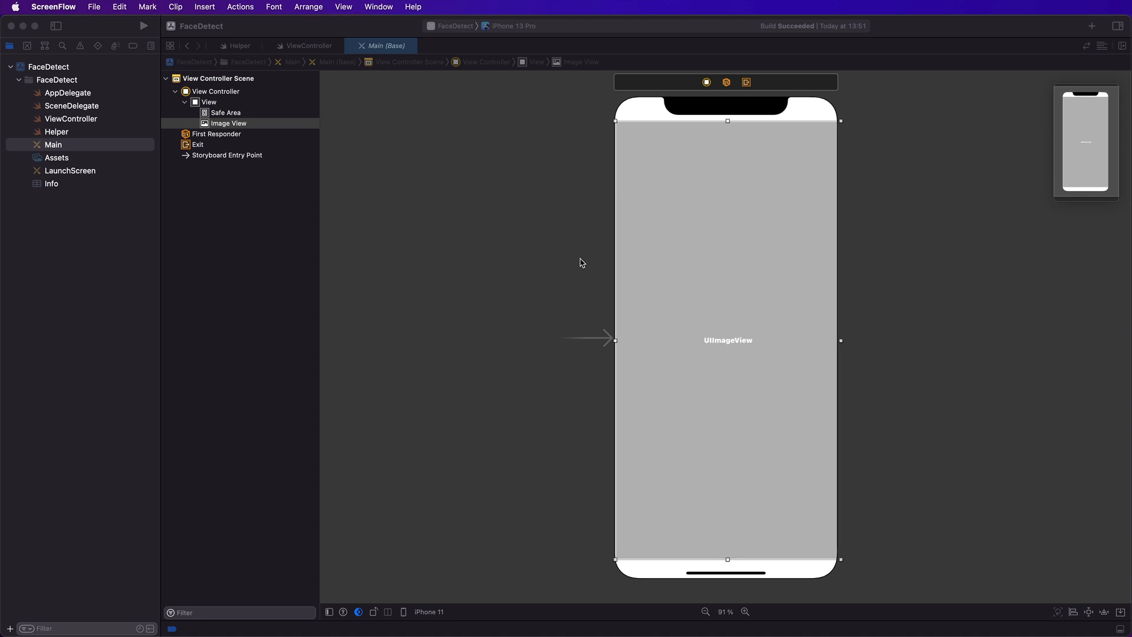
pyautogui.moveTo(444, 213)
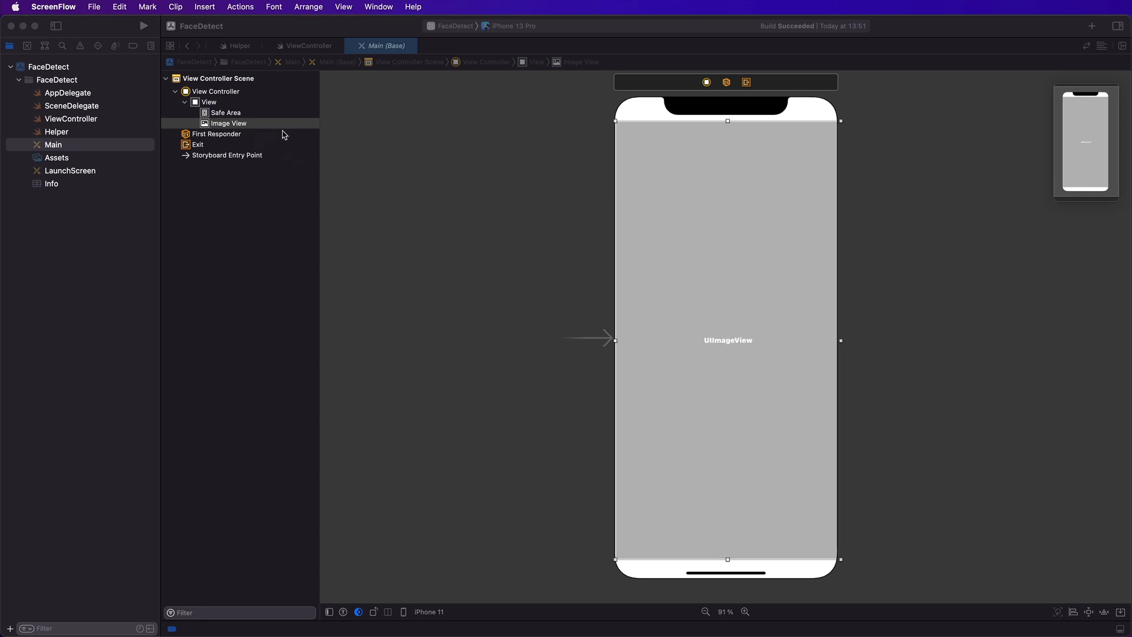
# Select the storyboard image view, then show the 'group' photo image set in the asset catalog
pyautogui.click(227, 123)
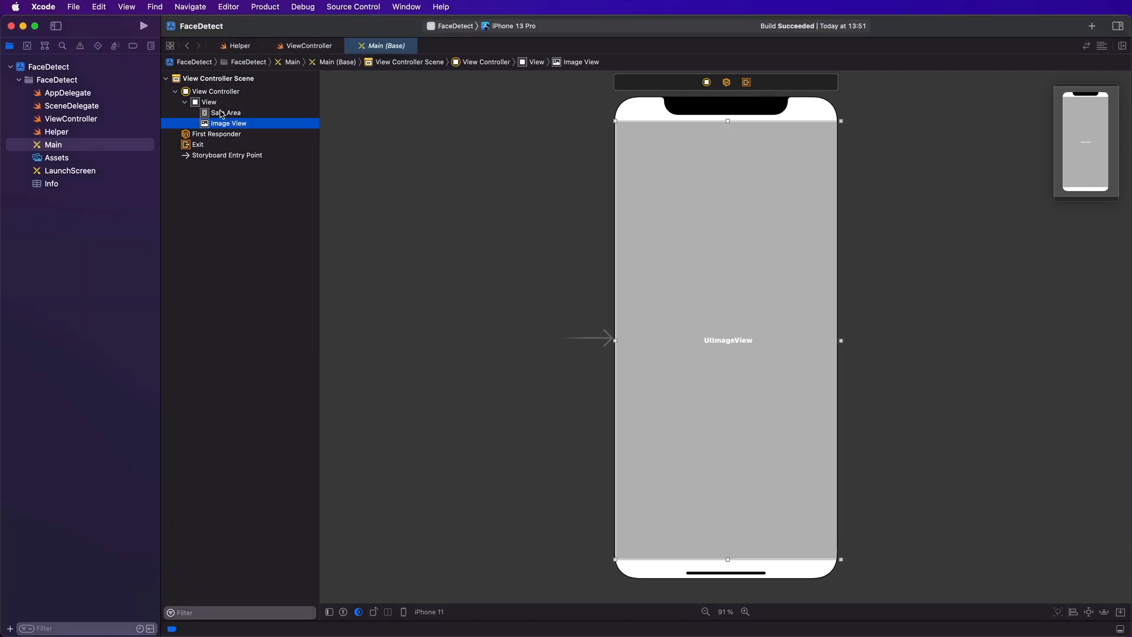
pyautogui.moveTo(871, 181)
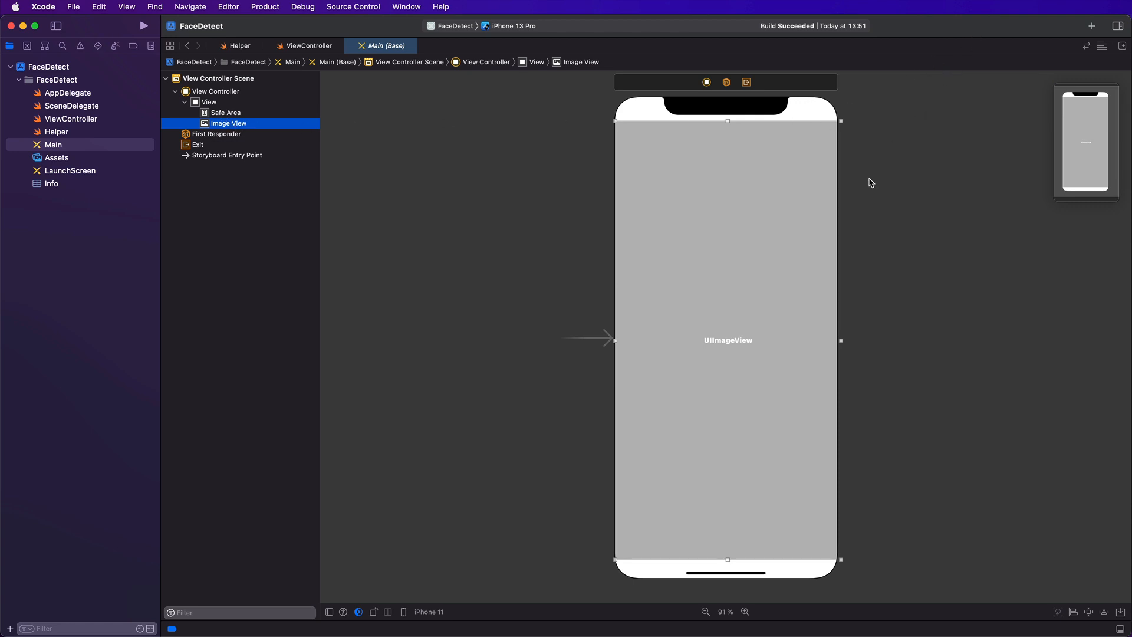
pyautogui.moveTo(744, 352)
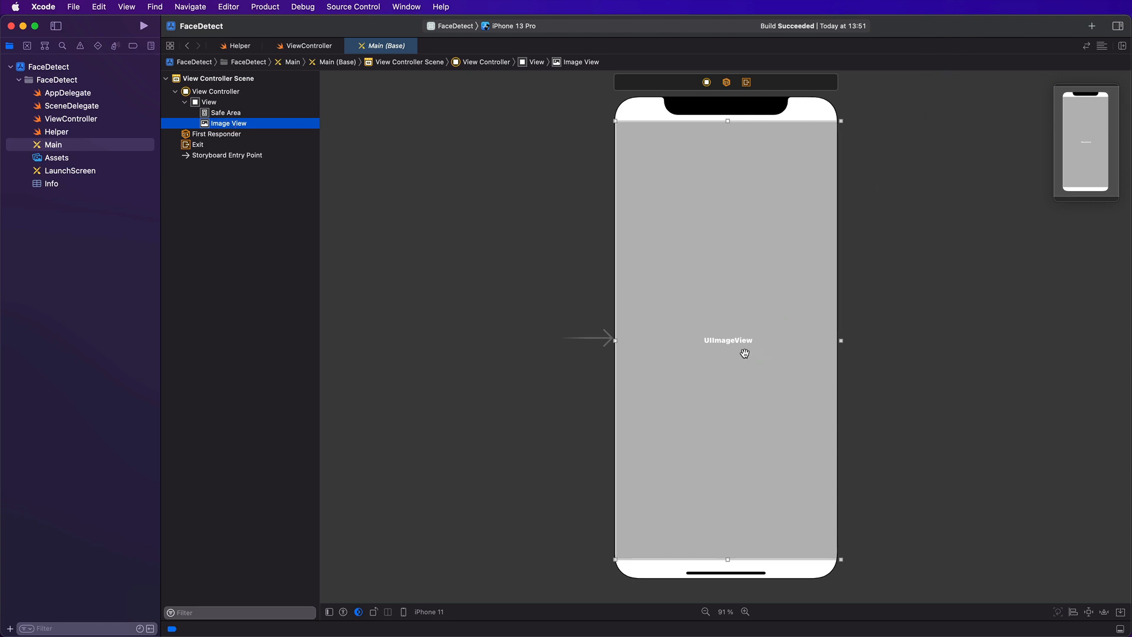
pyautogui.click(57, 157)
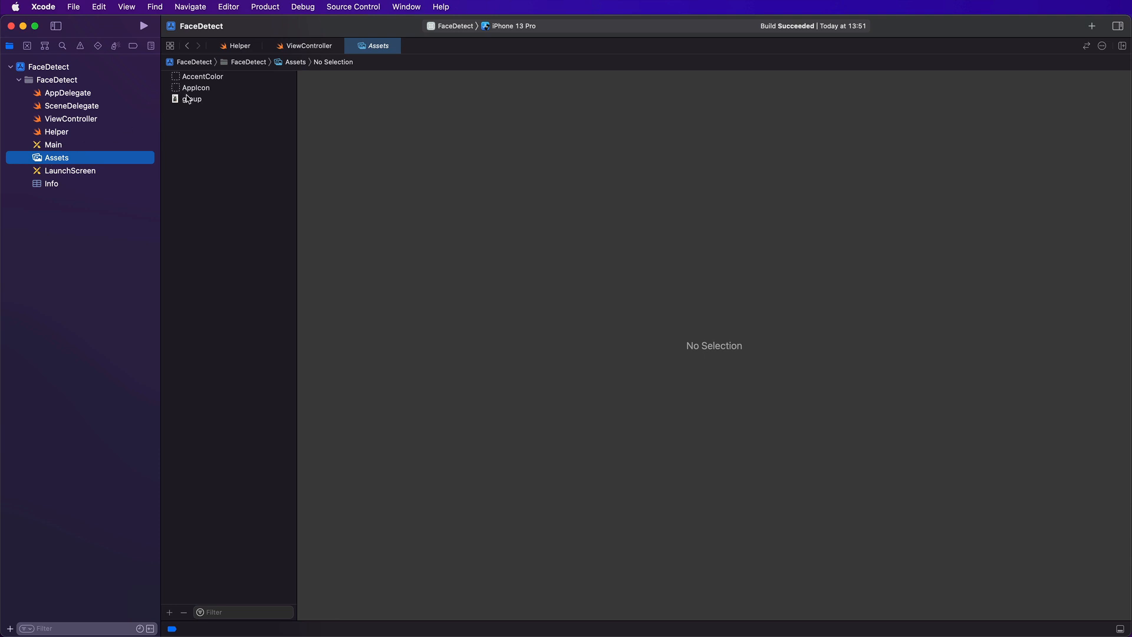
pyautogui.click(192, 99)
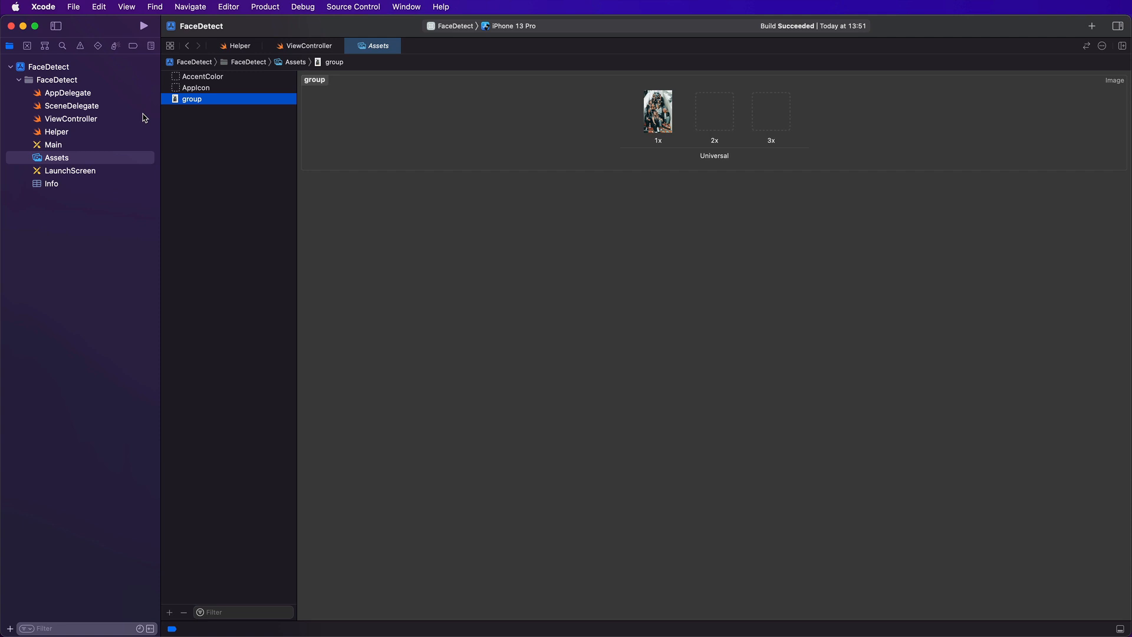
pyautogui.moveTo(59, 115)
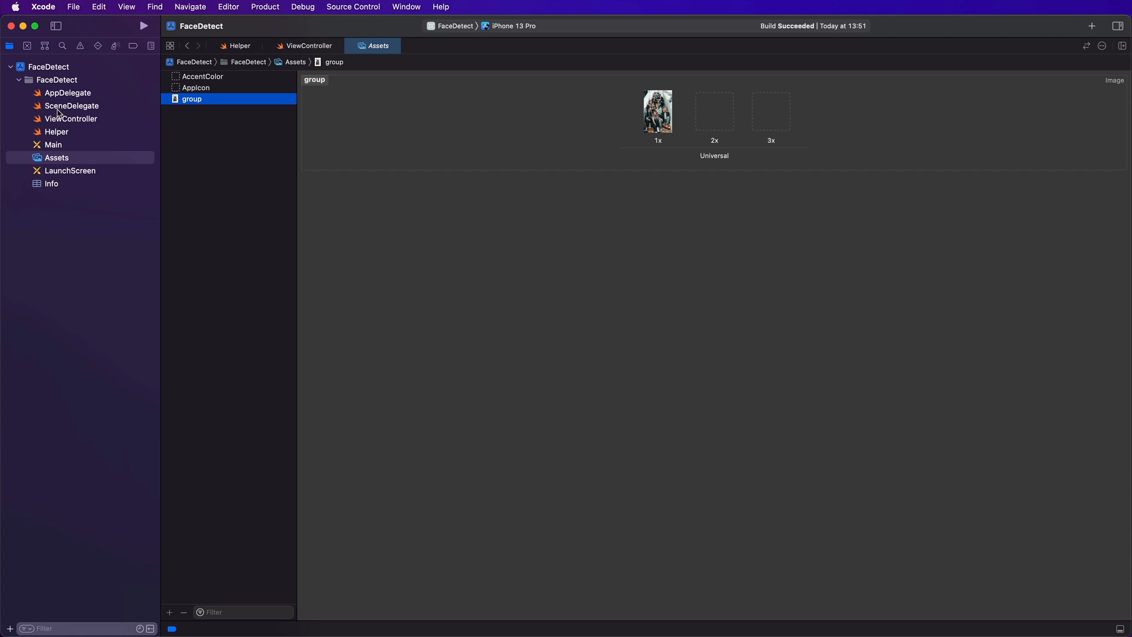
pyautogui.moveTo(62, 120)
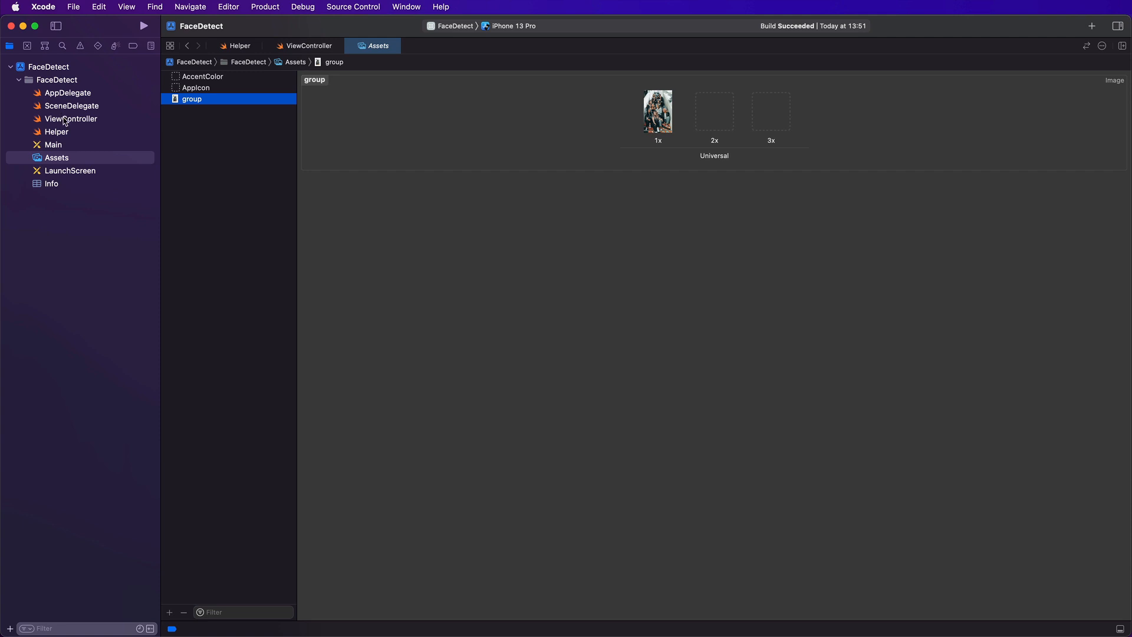
pyautogui.moveTo(65, 142)
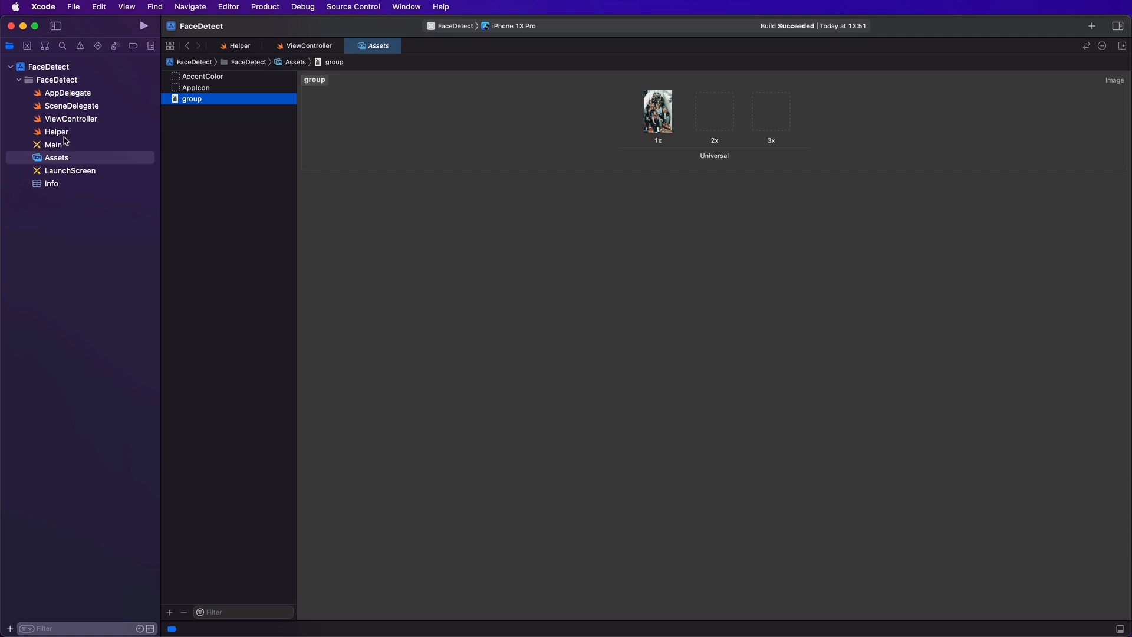
# Review the image view's identity and size settings in Main.storyboard, then switch to ViewController.swift
pyautogui.click(53, 143)
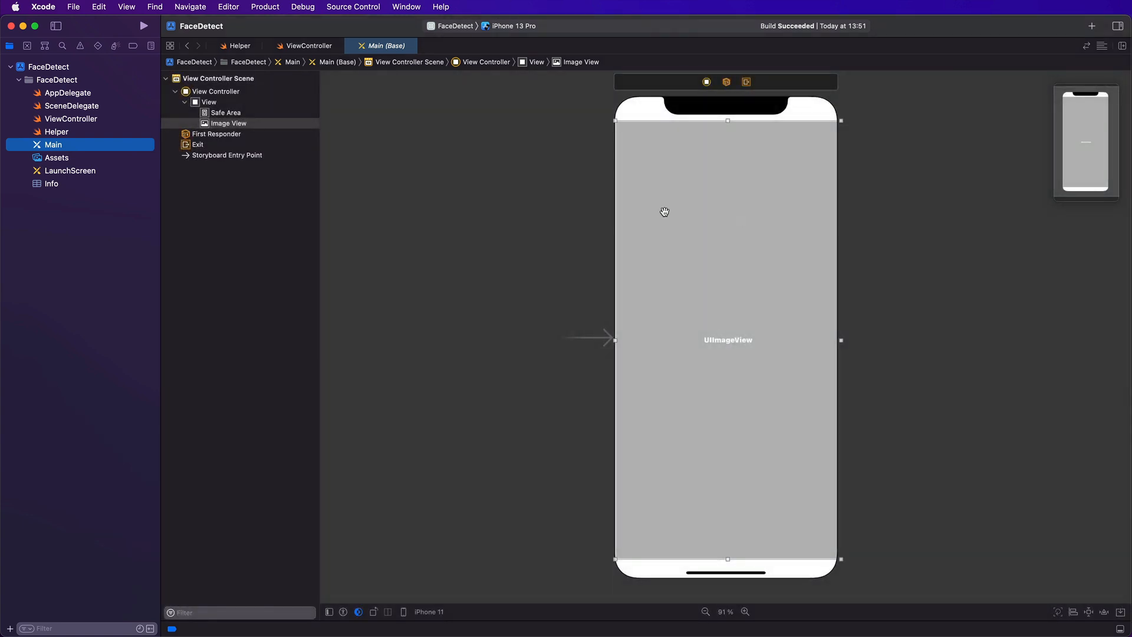
pyautogui.click(1120, 28)
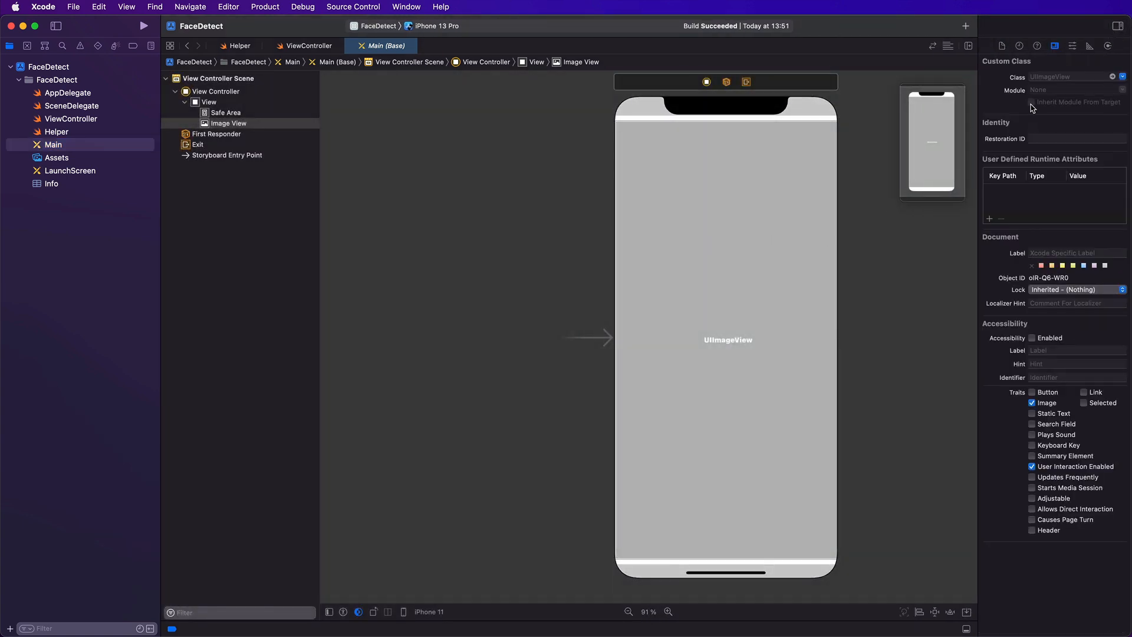
pyautogui.click(1090, 46)
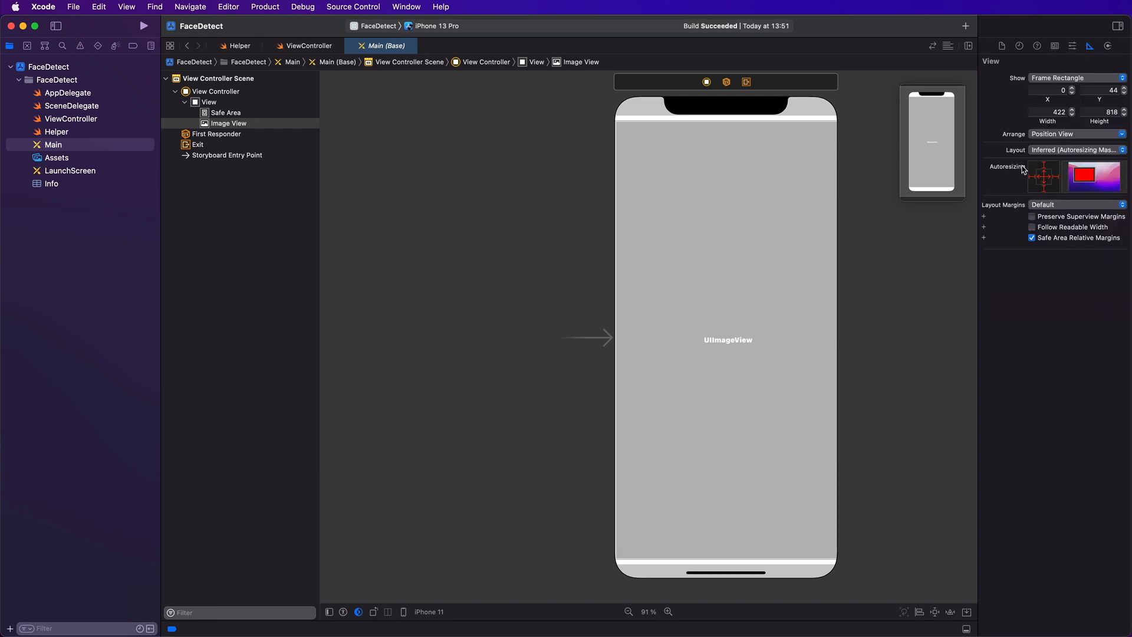
pyautogui.moveTo(1036, 175)
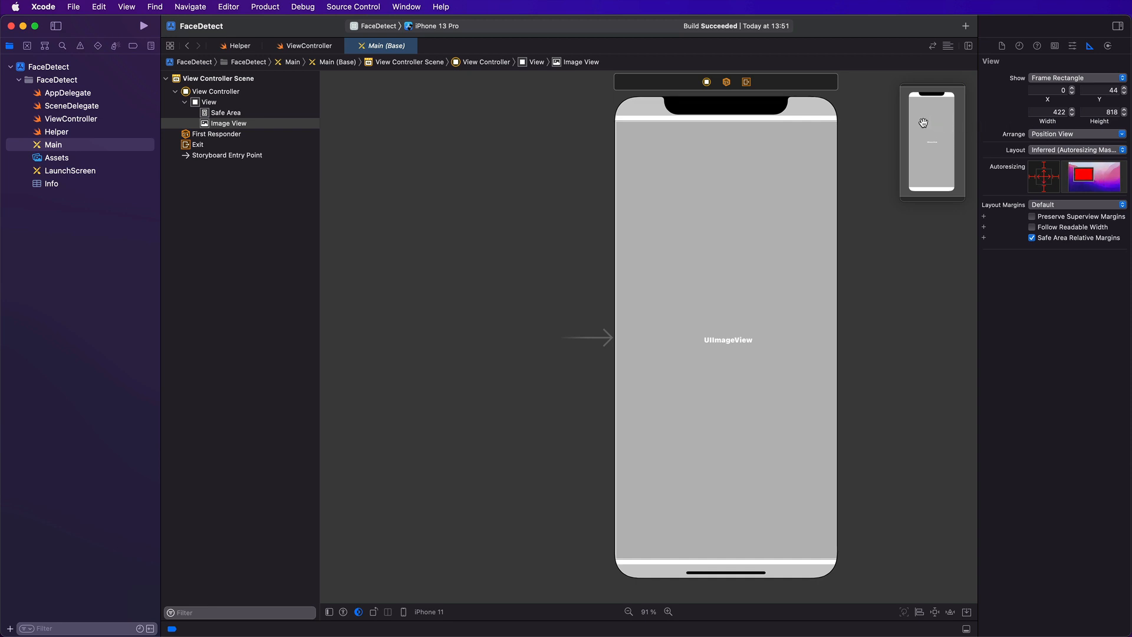
pyautogui.click(71, 118)
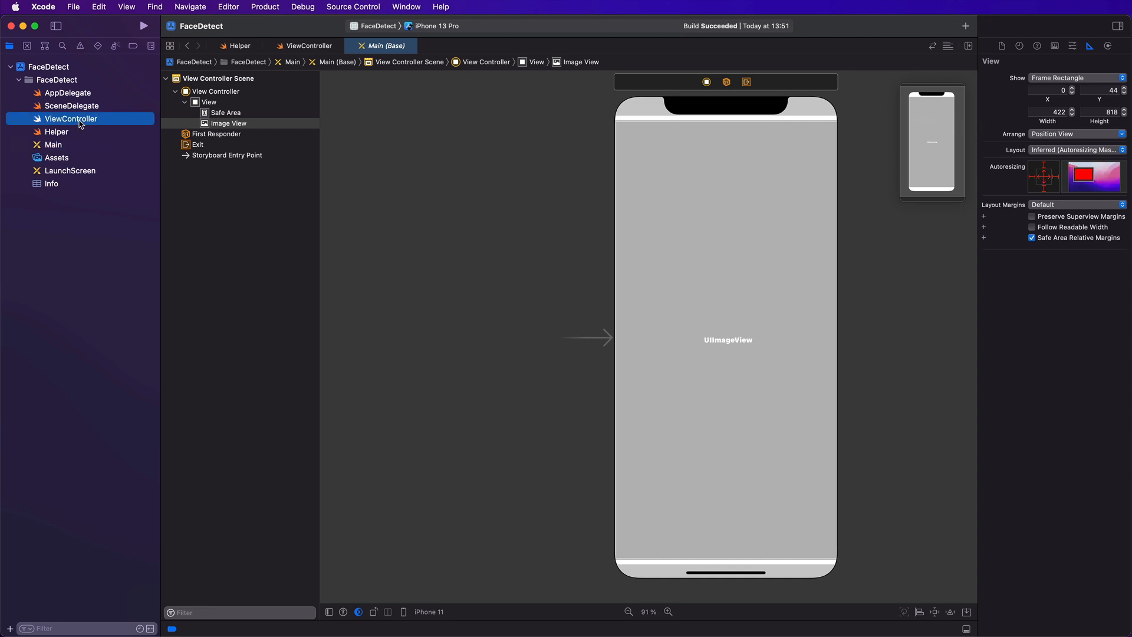
pyautogui.click(307, 46)
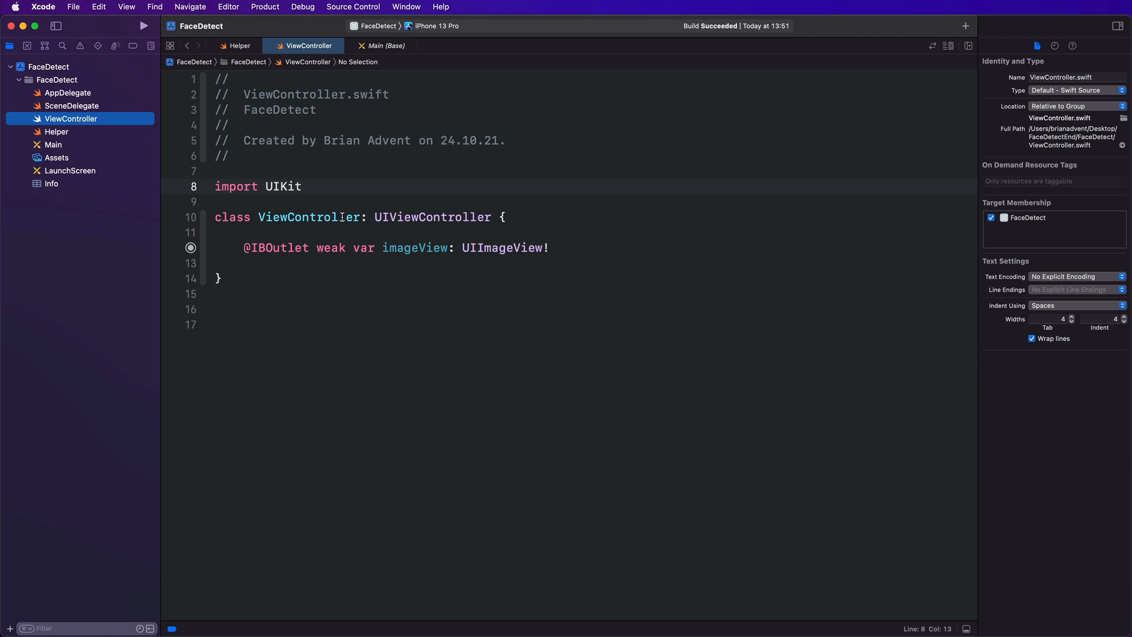
pyautogui.moveTo(294, 244)
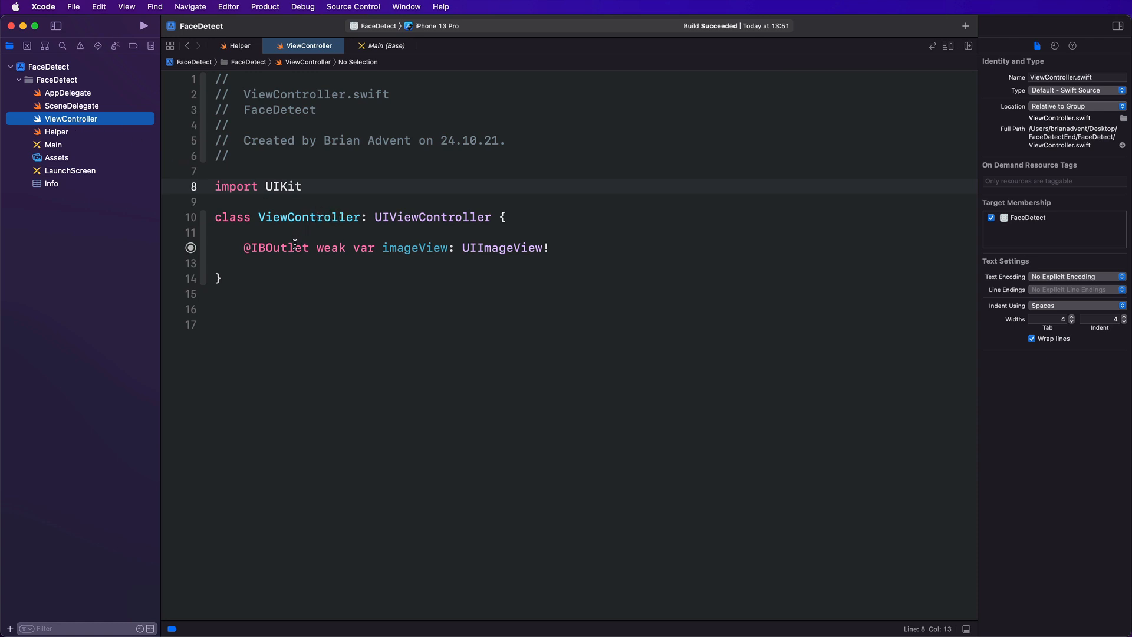
pyautogui.moveTo(409, 248)
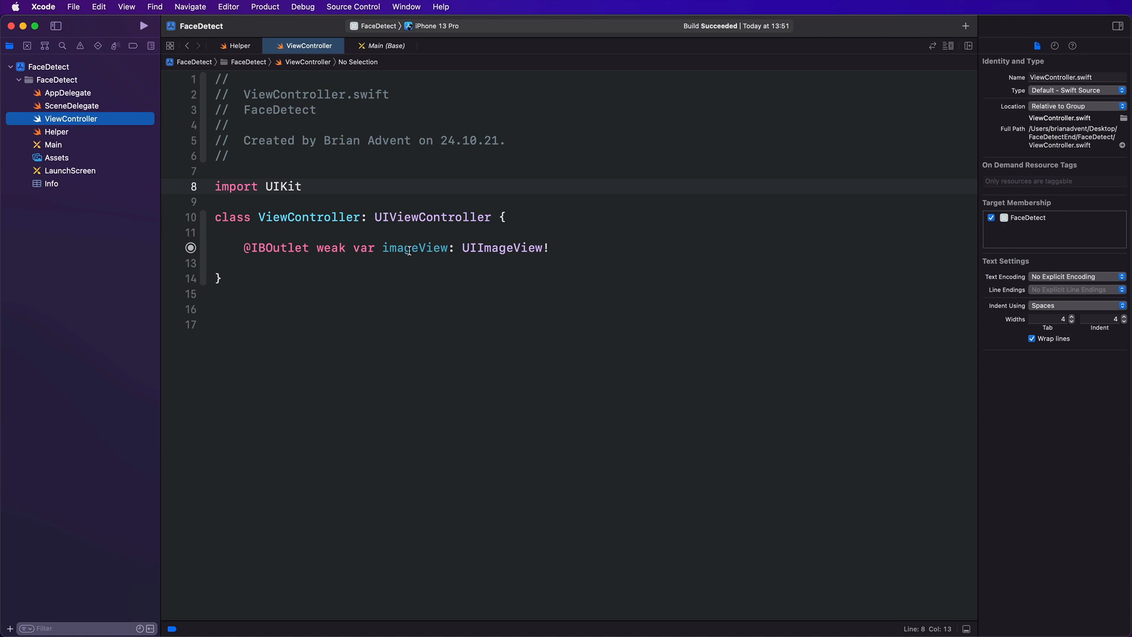
pyautogui.moveTo(166, 187)
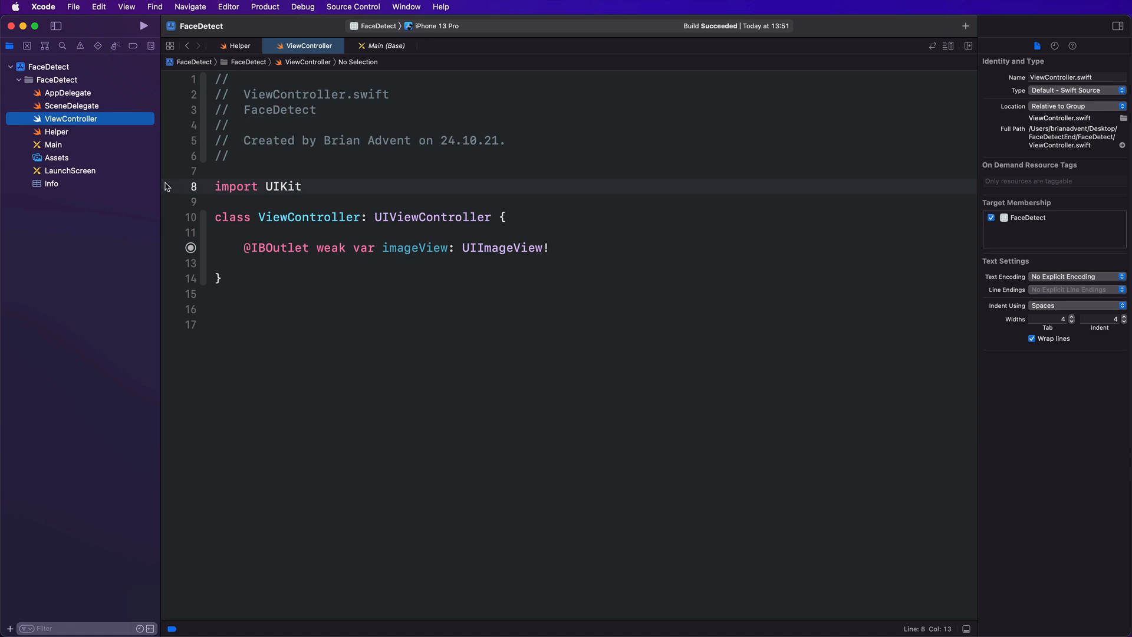
pyautogui.moveTo(64, 134)
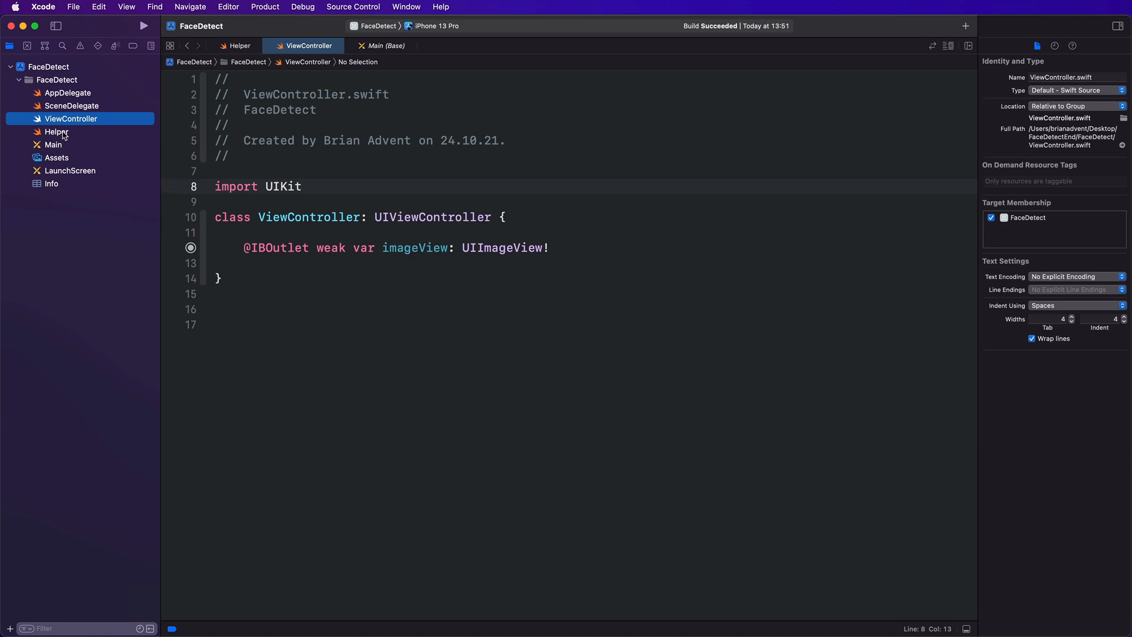
# Review Helper.swift's CGImagePropertyOrientation extension, determineScale and convertUnitToPoint functions
pyautogui.click(56, 131)
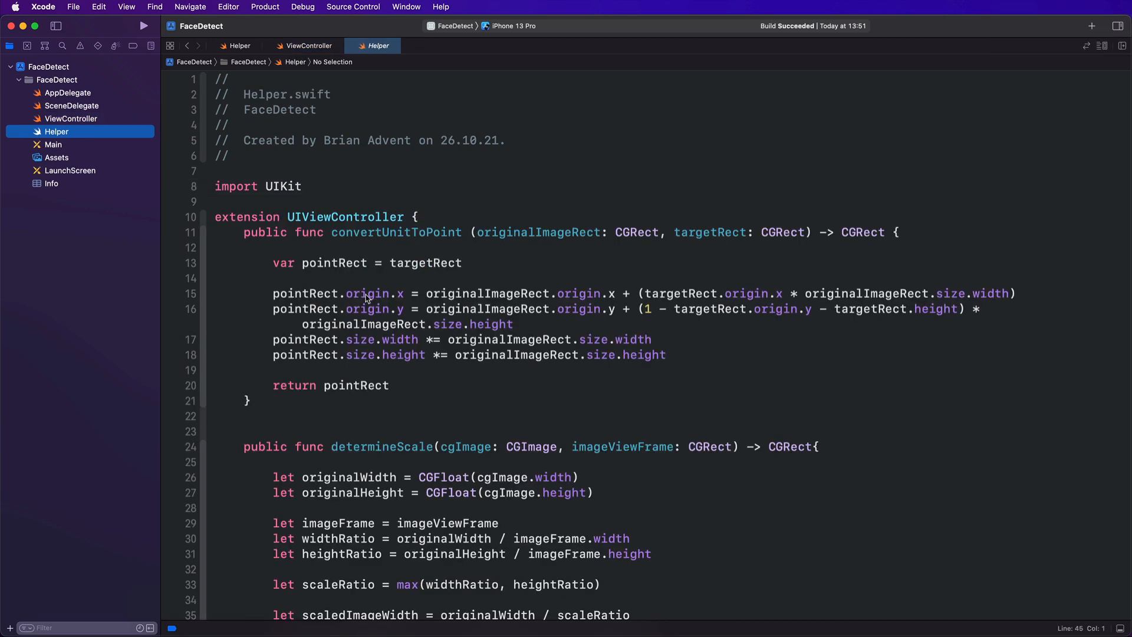
pyautogui.moveTo(281, 269)
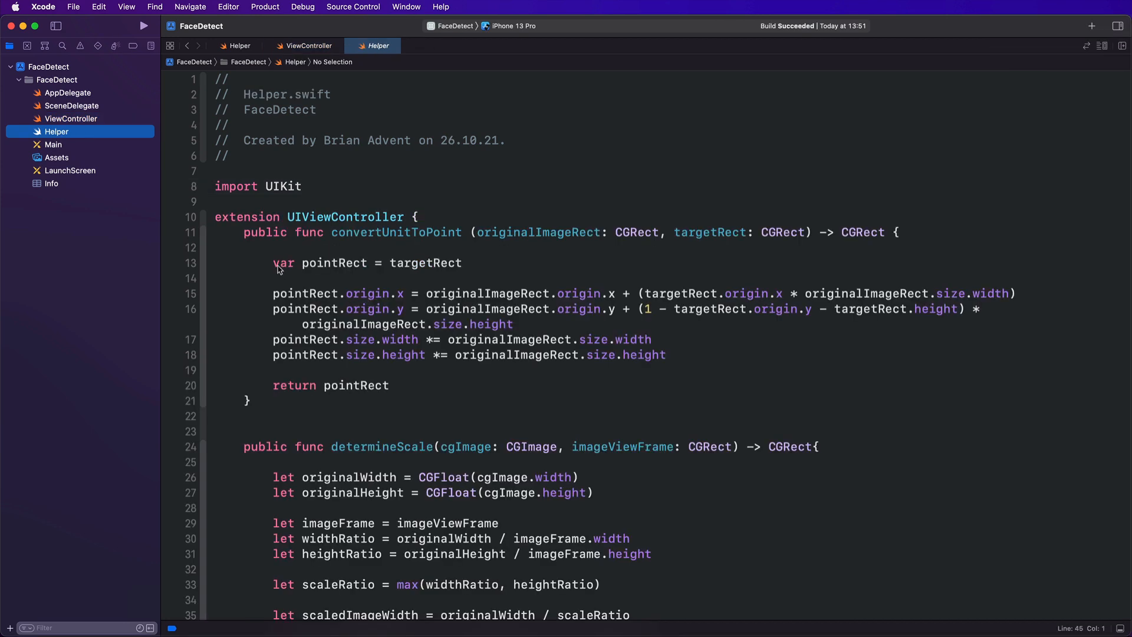
pyautogui.moveTo(317, 236)
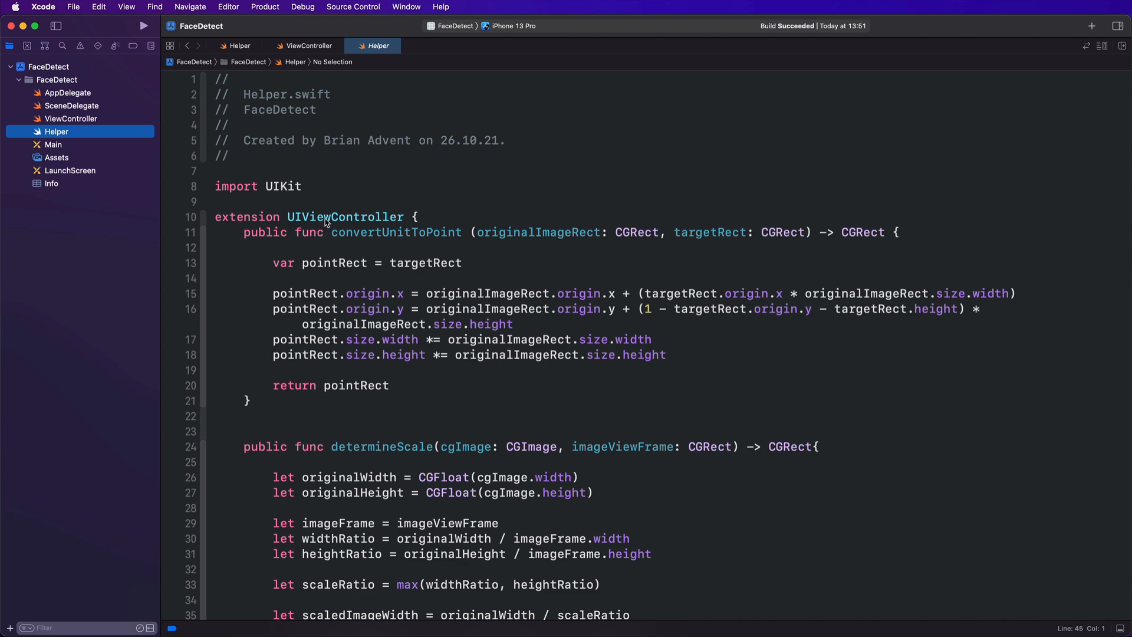
pyautogui.scroll(3)
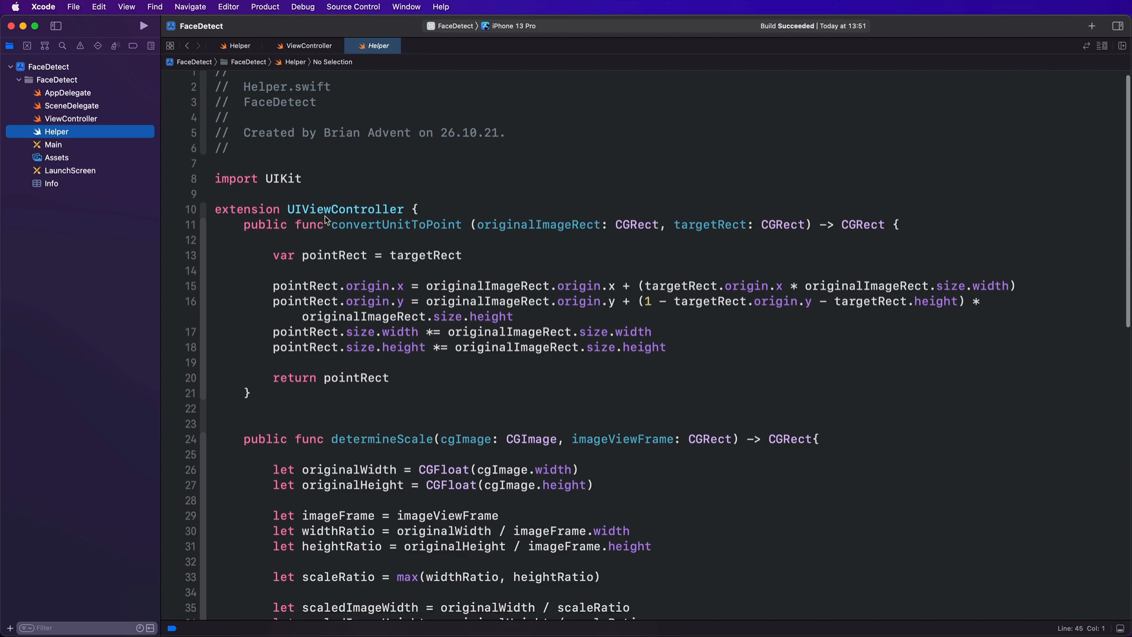
pyautogui.scroll(-3)
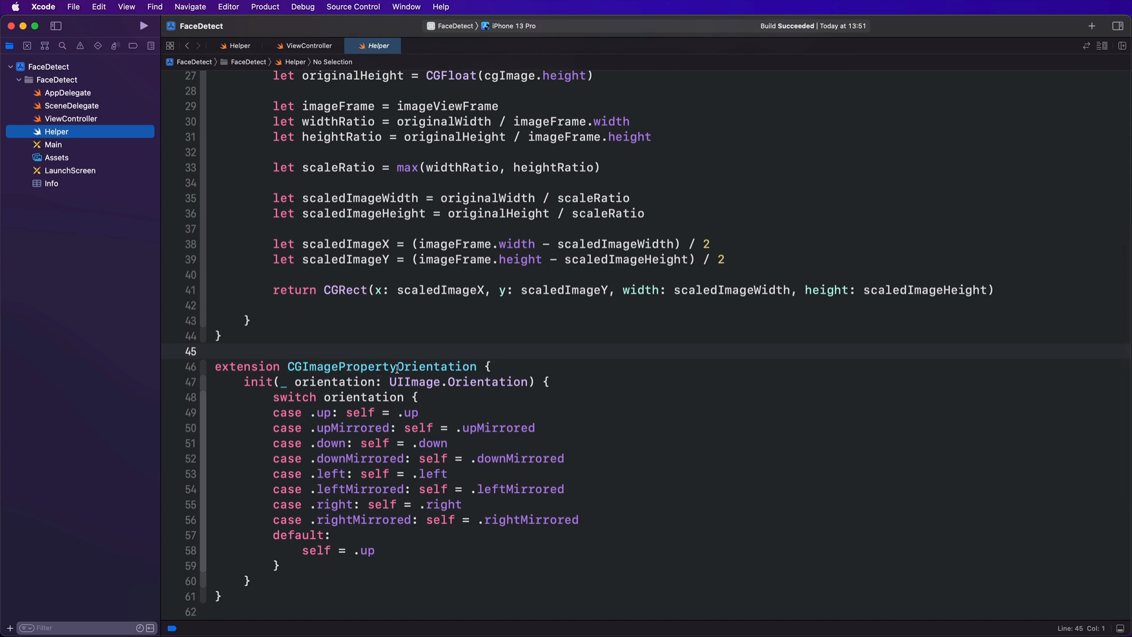
pyautogui.doubleClick(381, 366)
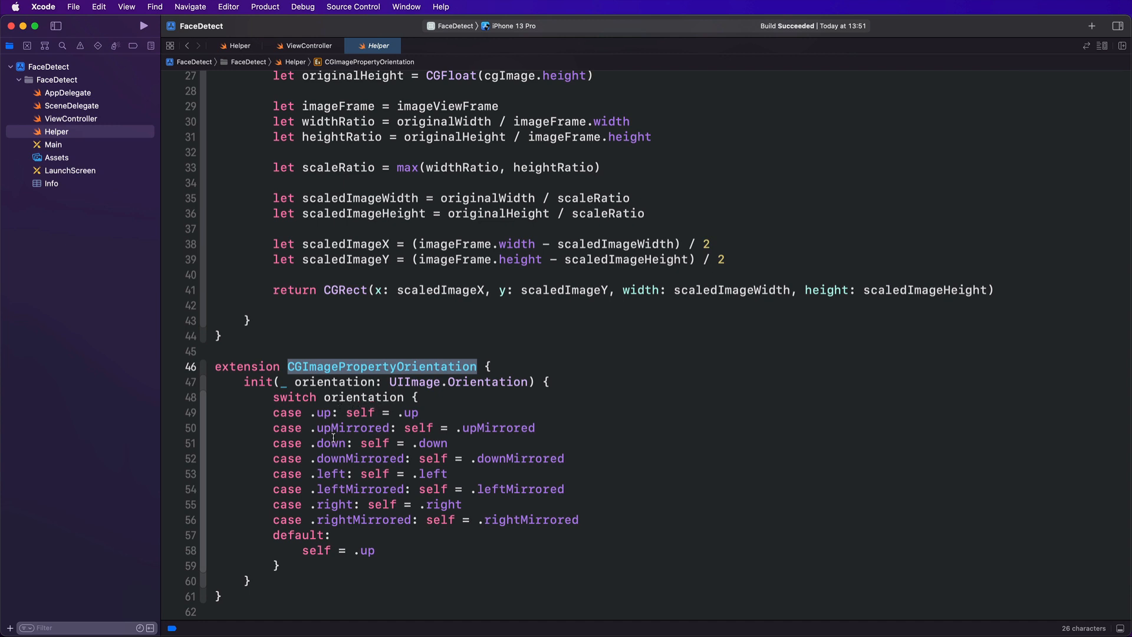
pyautogui.moveTo(375, 460)
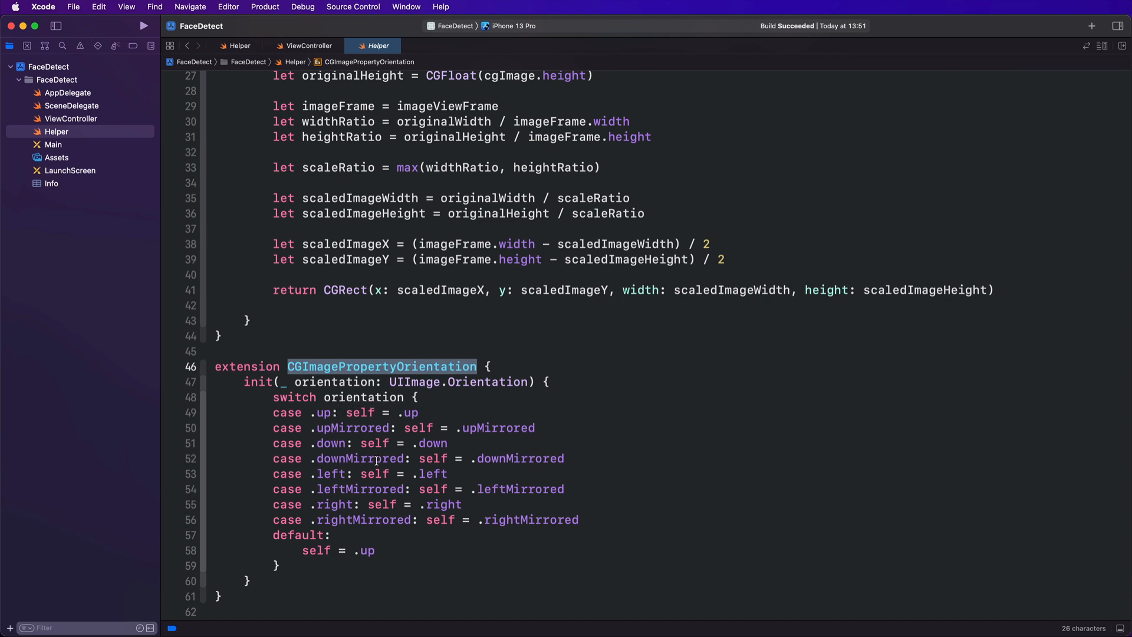
pyautogui.scroll(3)
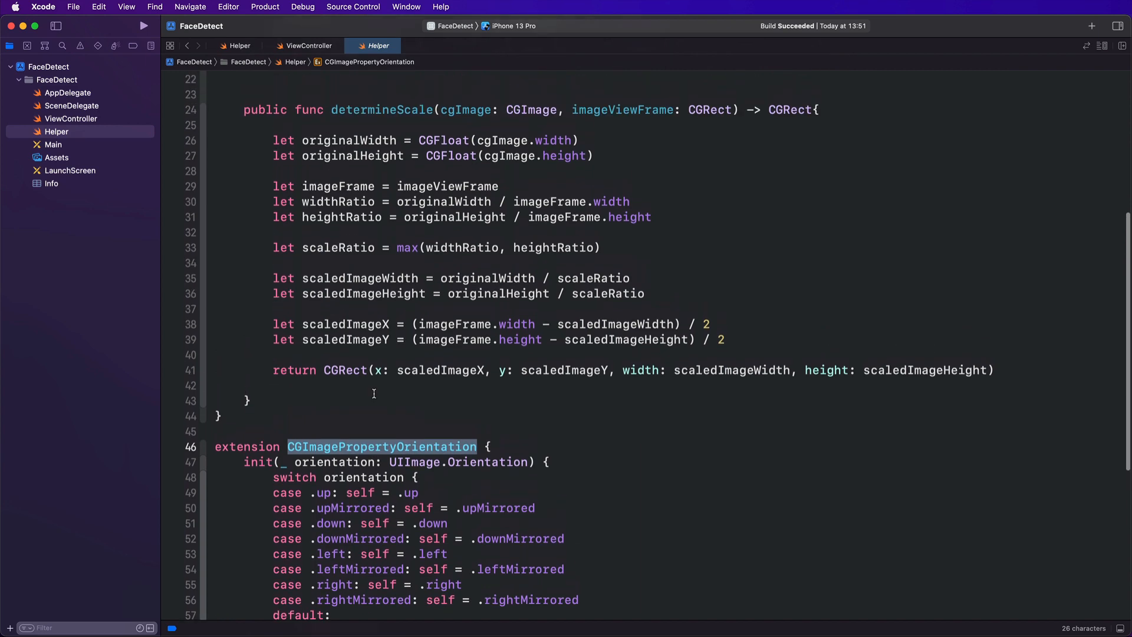
pyautogui.scroll(3)
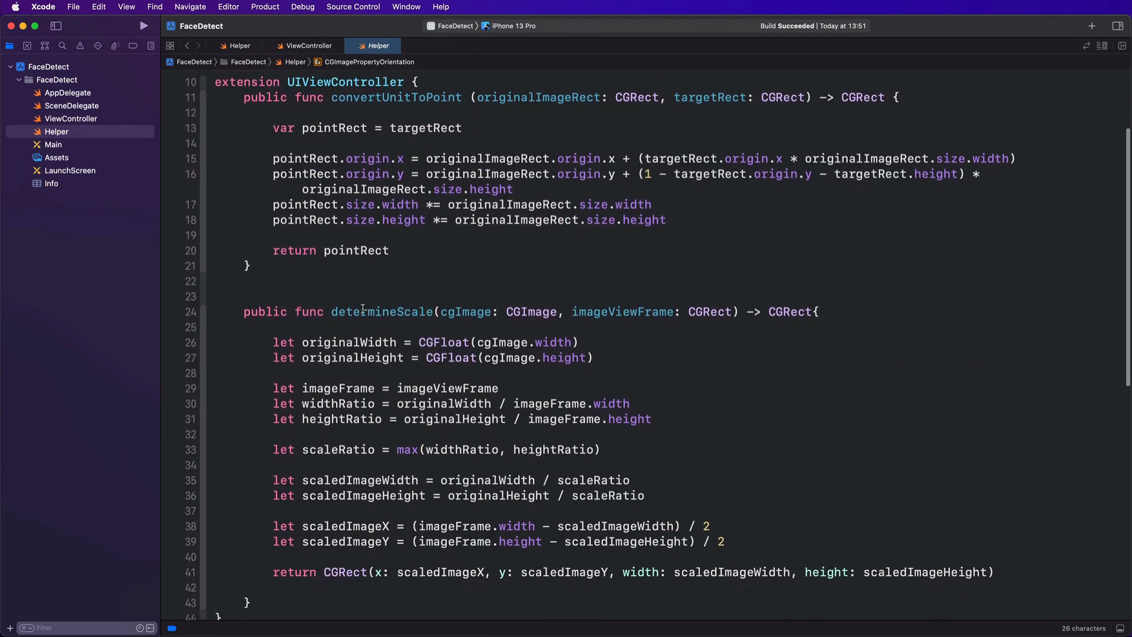
pyautogui.doubleClick(381, 312)
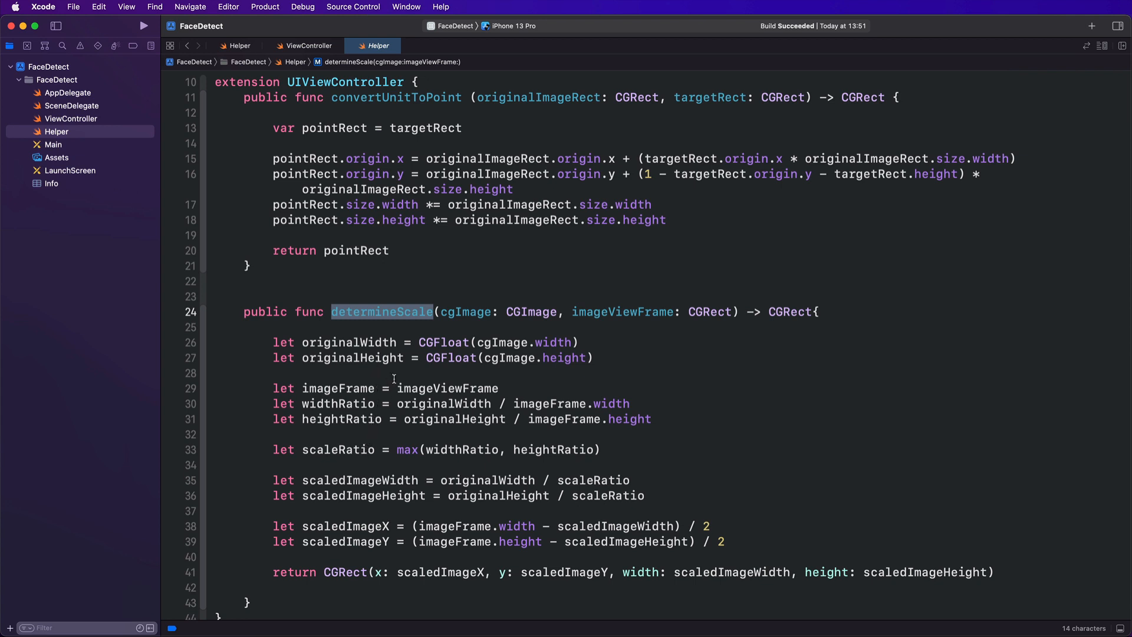
pyautogui.doubleClick(396, 98)
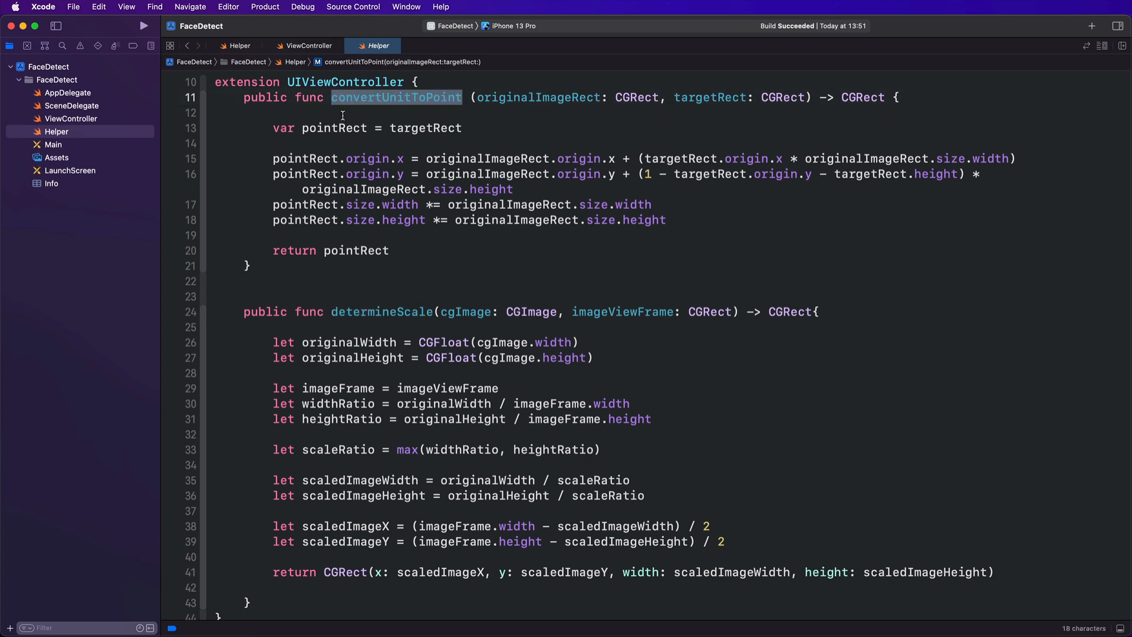
pyautogui.scroll(3)
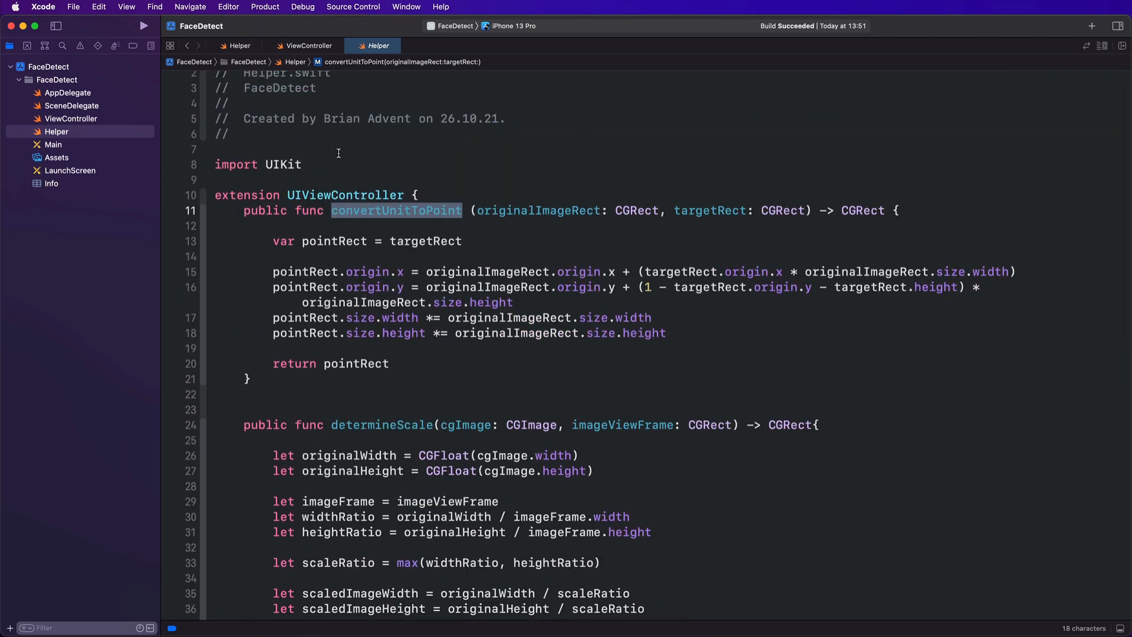
pyautogui.moveTo(346, 178)
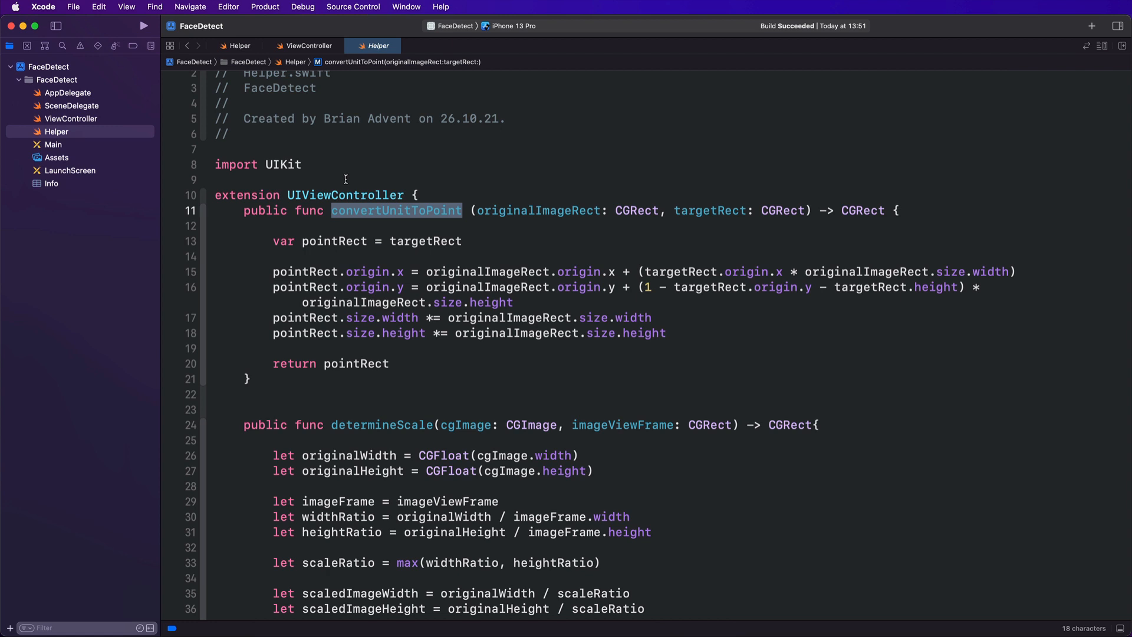
pyautogui.moveTo(346, 191)
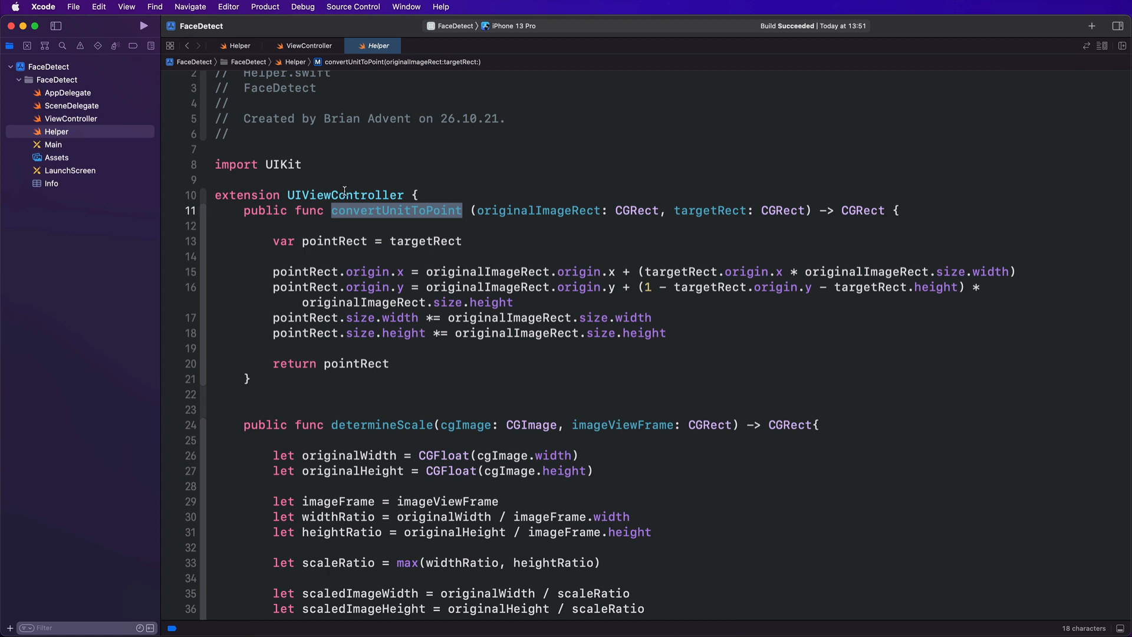
pyautogui.moveTo(405, 205)
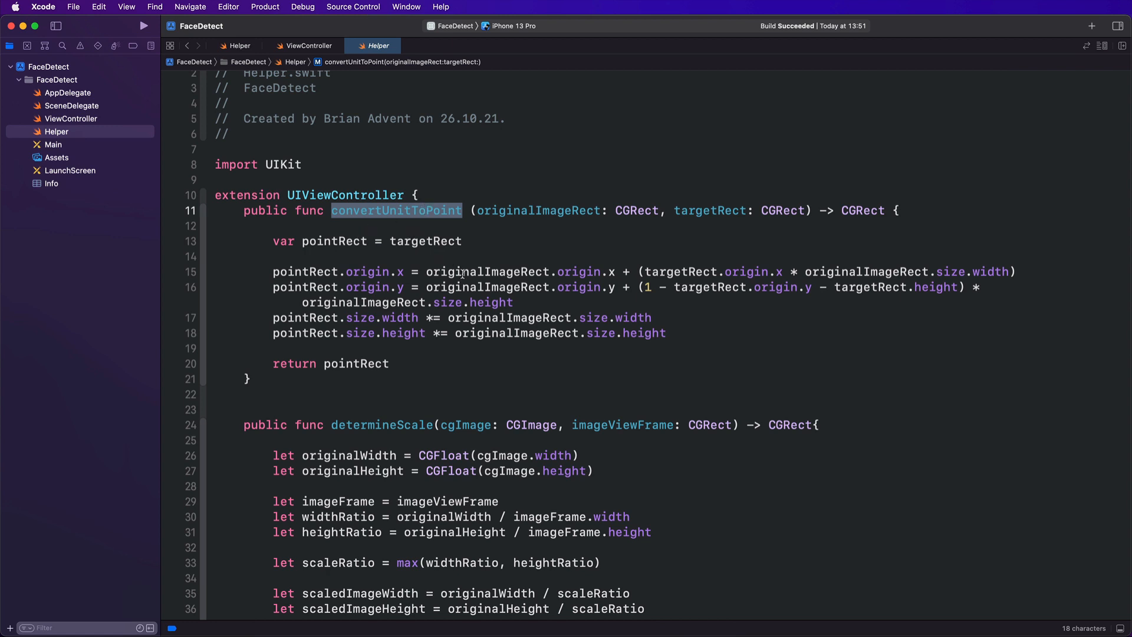
pyautogui.scroll(-3)
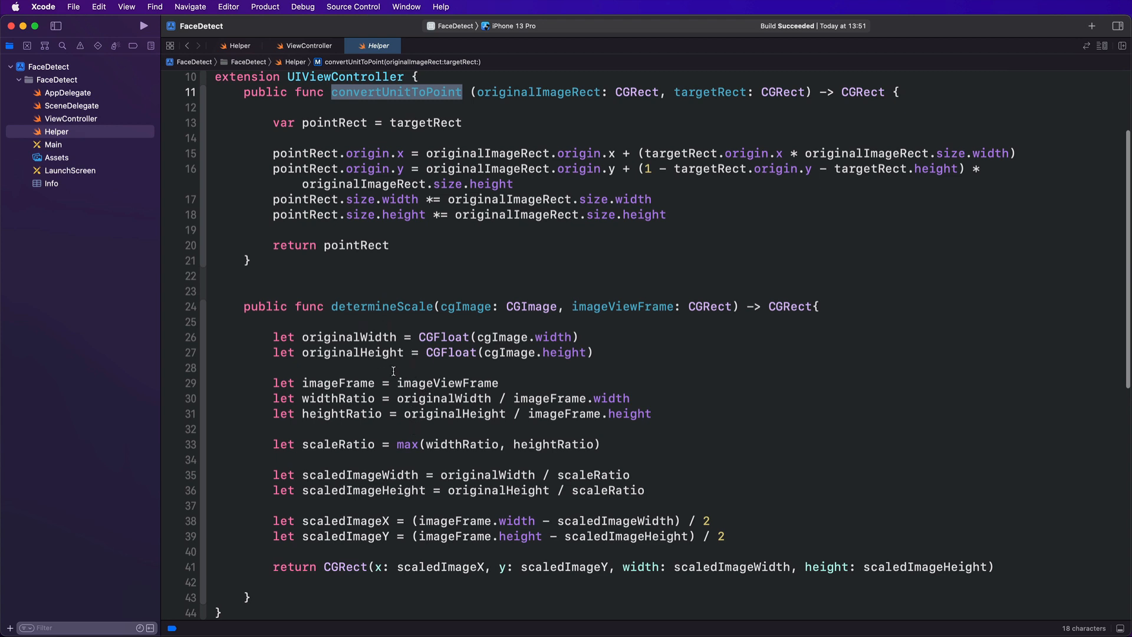
pyautogui.moveTo(182, 198)
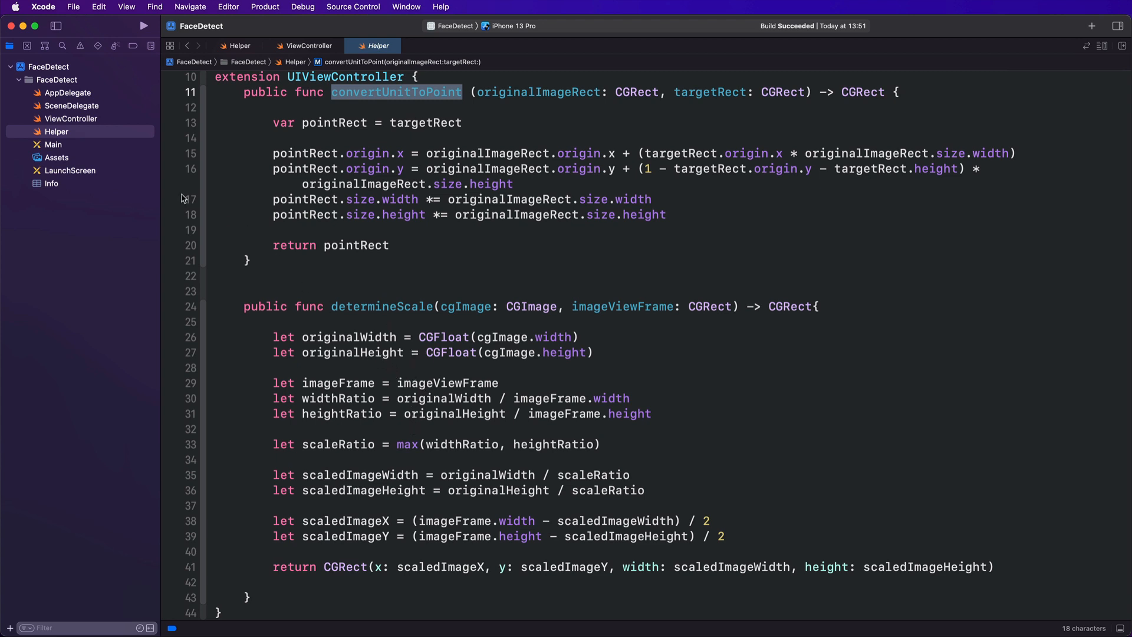
pyautogui.moveTo(137, 109)
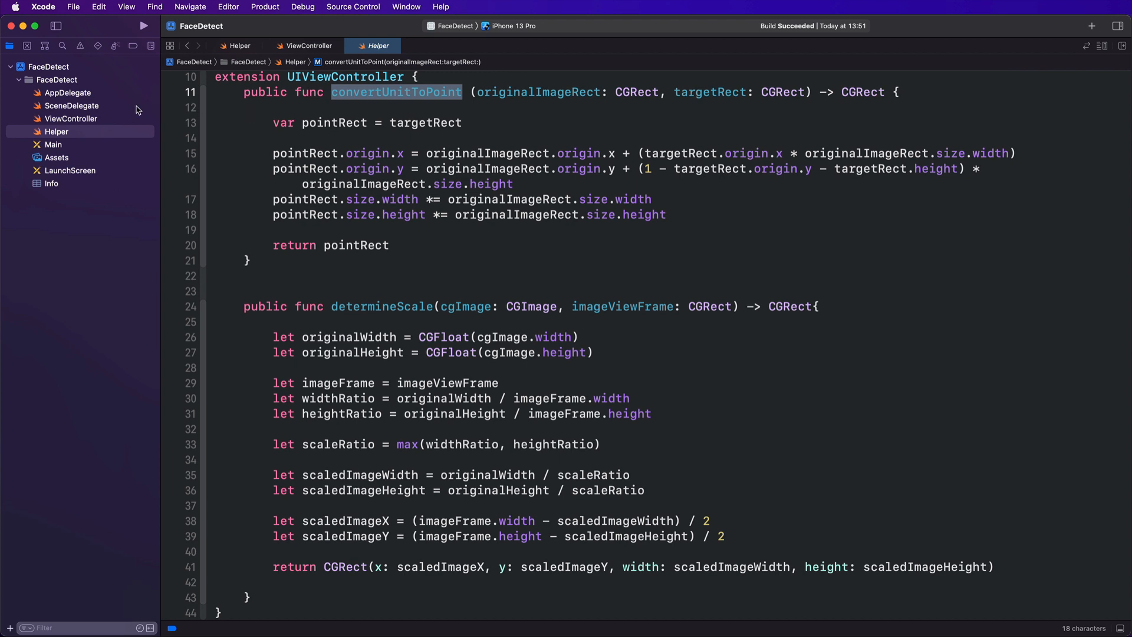
pyautogui.moveTo(69, 120)
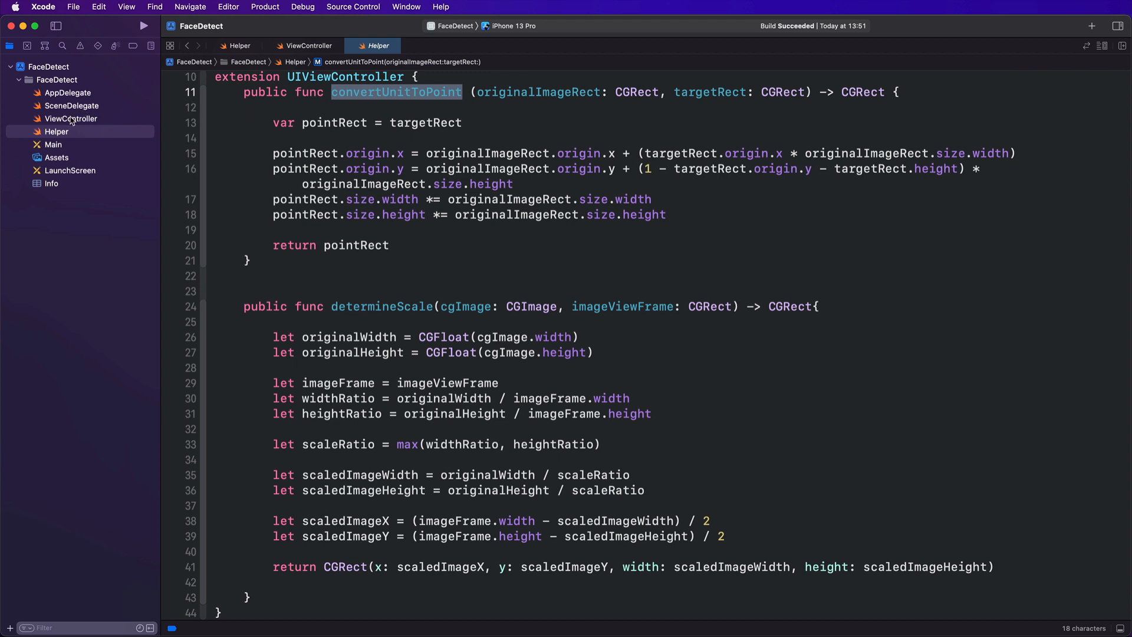
# Add 'import Vision' below the UIKit import in ViewController.swift
pyautogui.click(70, 118)
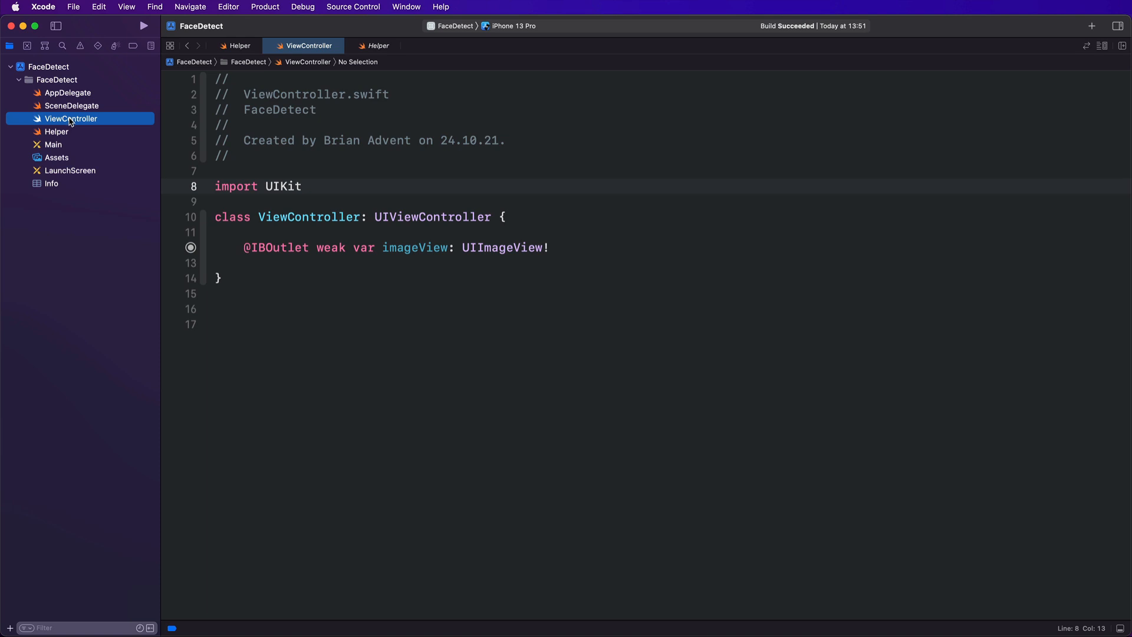
pyautogui.click(282, 202)
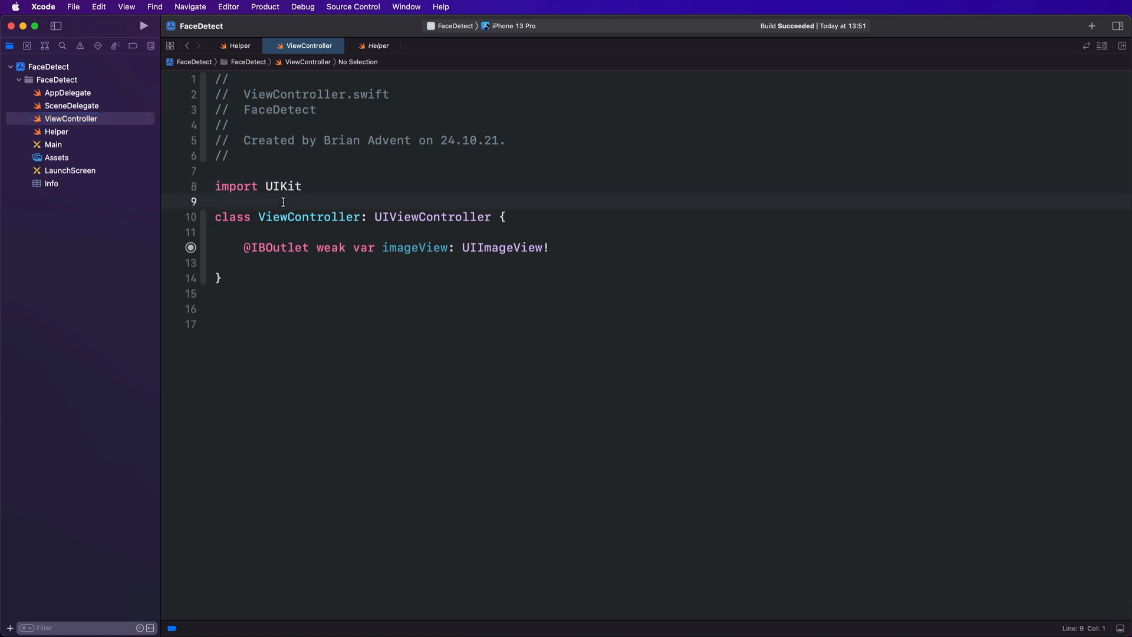
pyautogui.write('import')
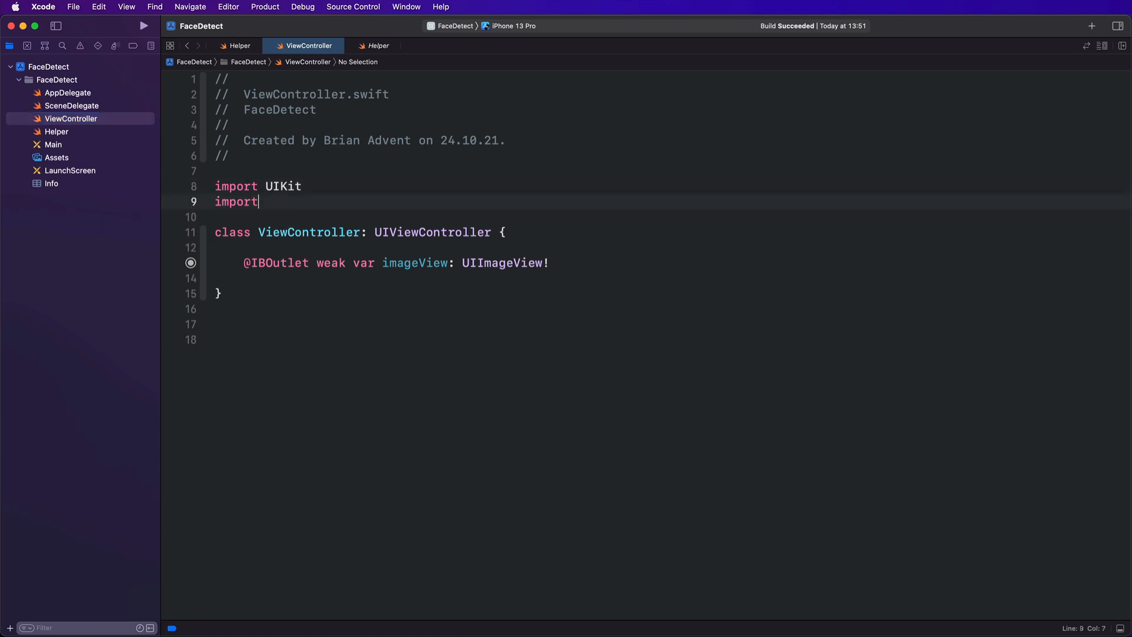
pyautogui.write('Vision')
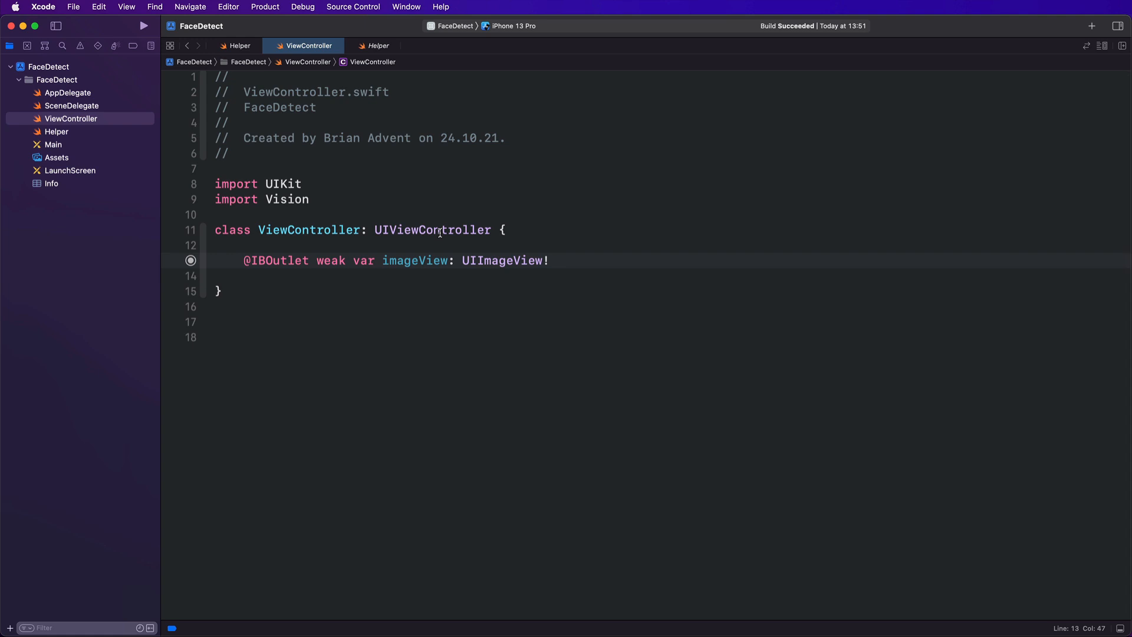
# Declare var imageOrientation = CGImagePropertyOrientation(.up) below the imageView outlet
pyautogui.click(548, 260)
pyautogui.write('var')
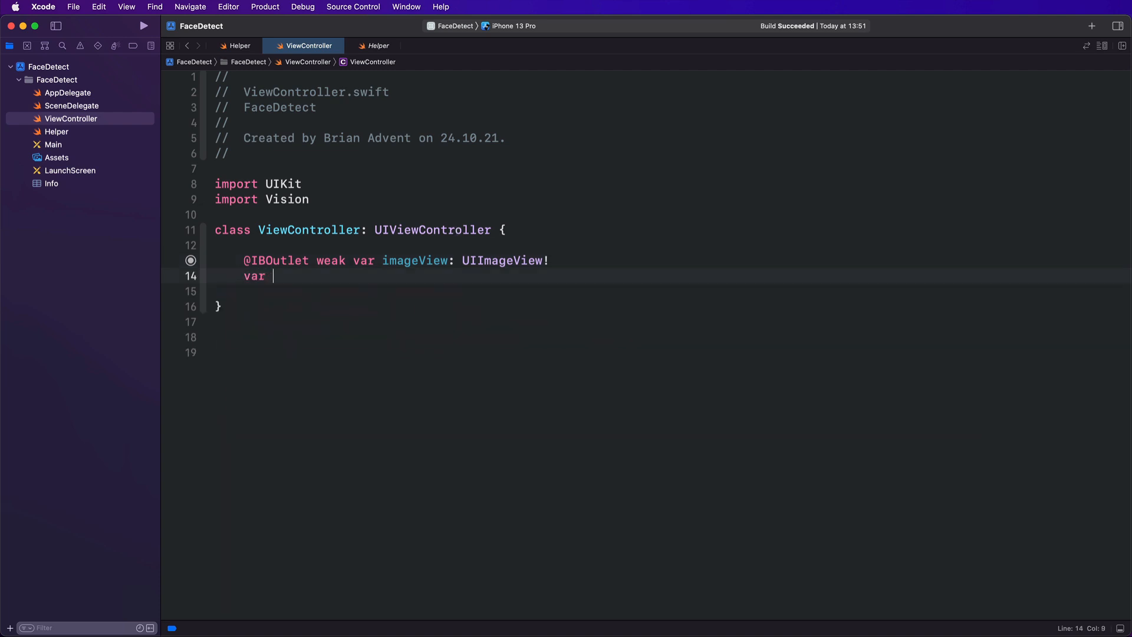
pyautogui.write('image')
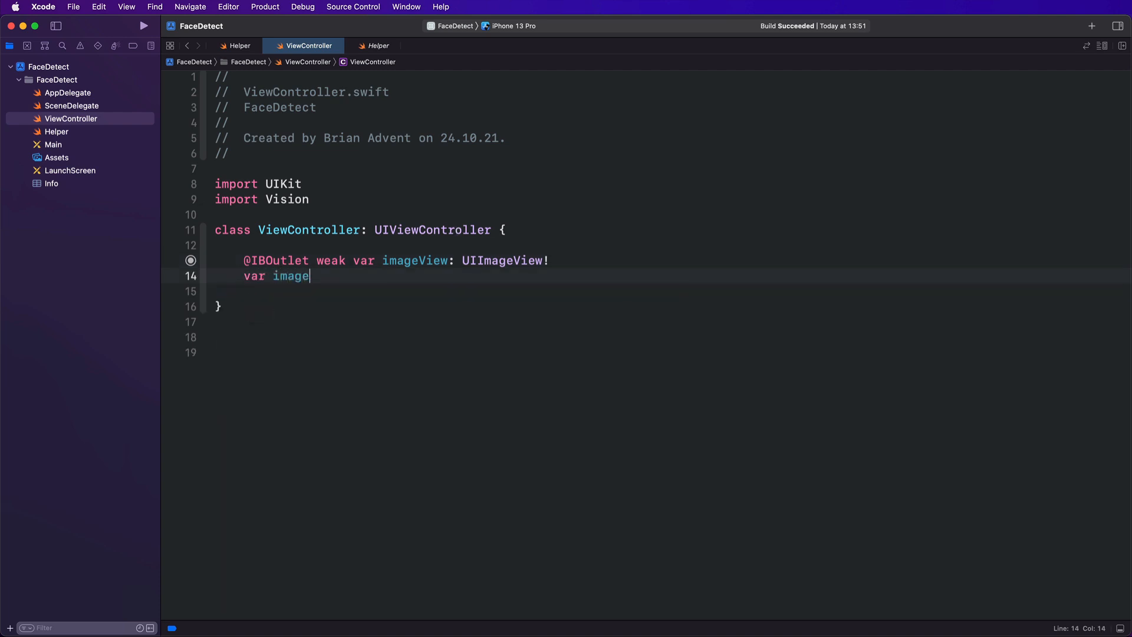
pyautogui.write('Orienta')
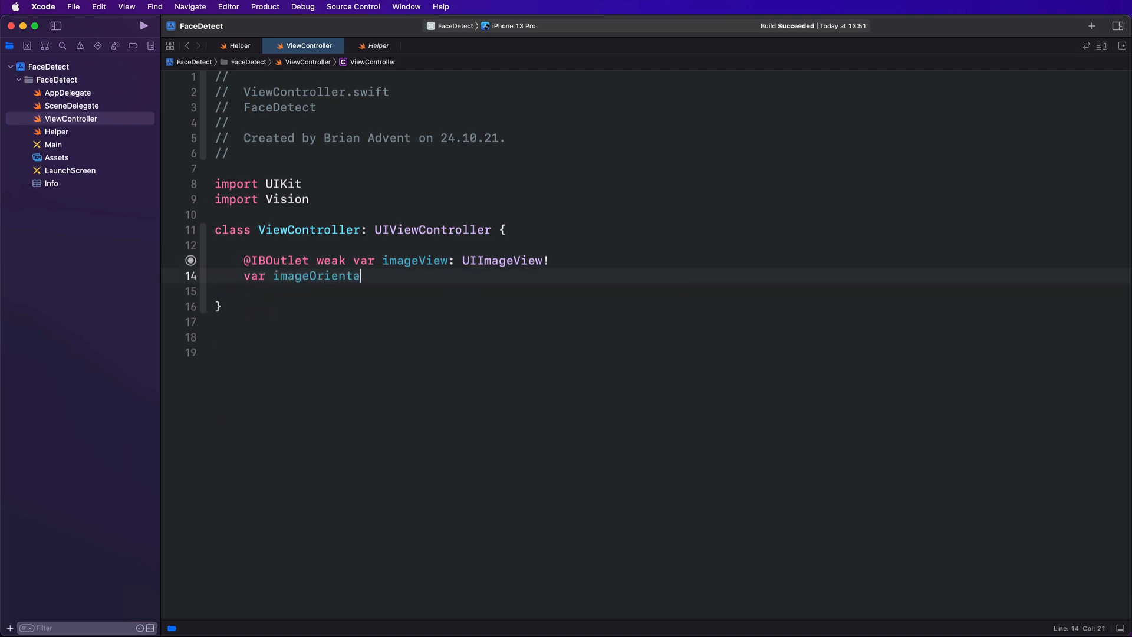
pyautogui.write('tion = CGImagePropertyOrientation(.')
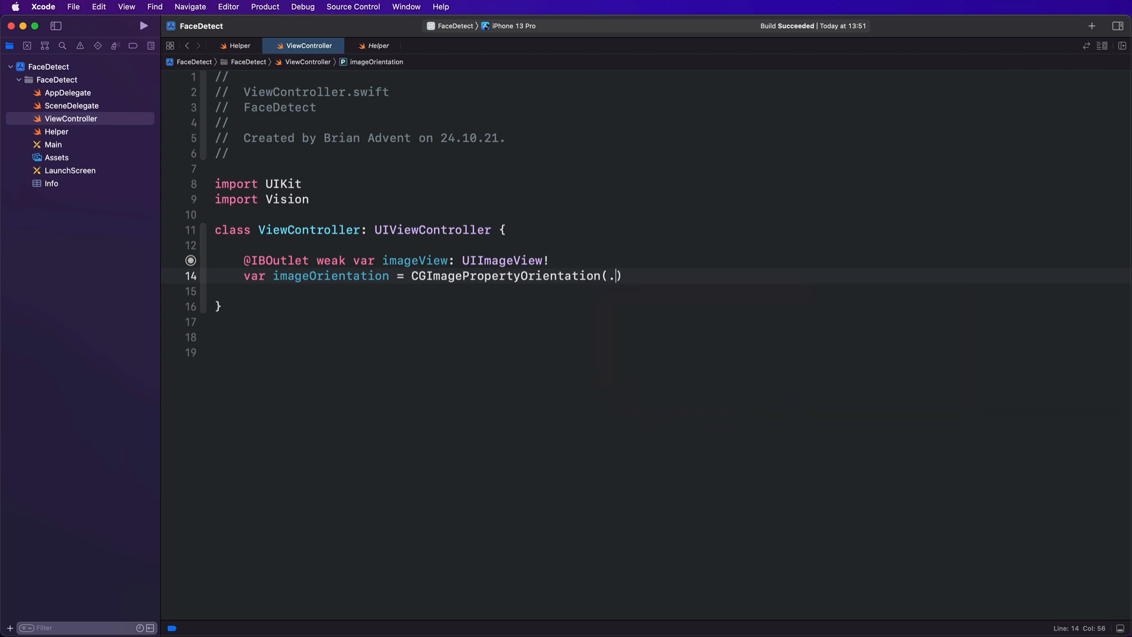
pyautogui.write('up')
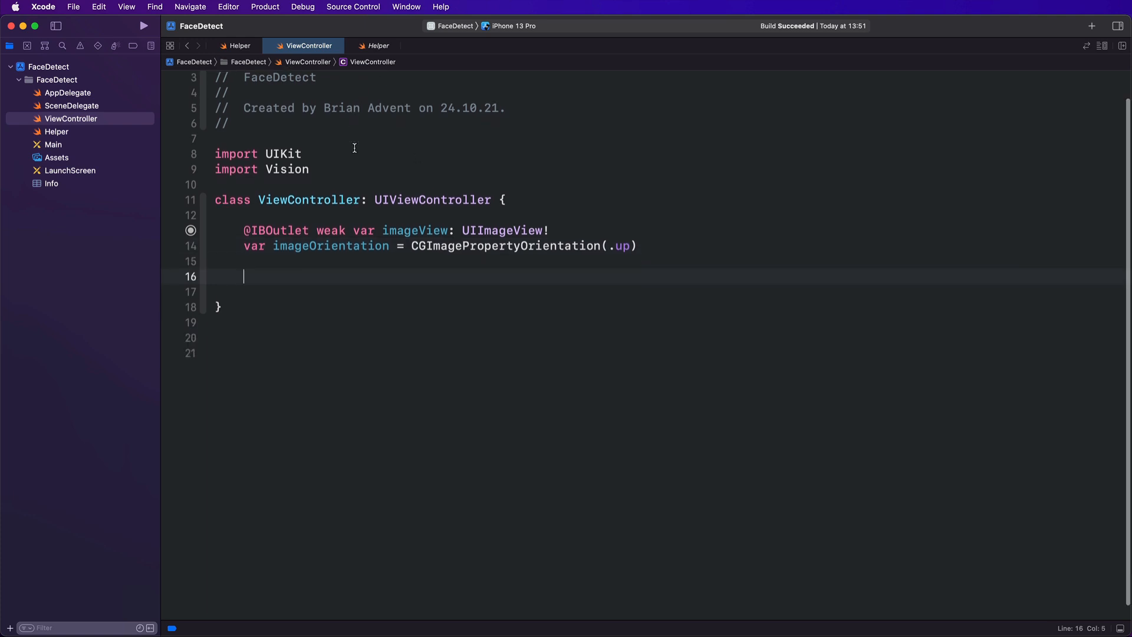
# Insert an empty viewDidAppear override stub via autocomplete
pyautogui.write('v')
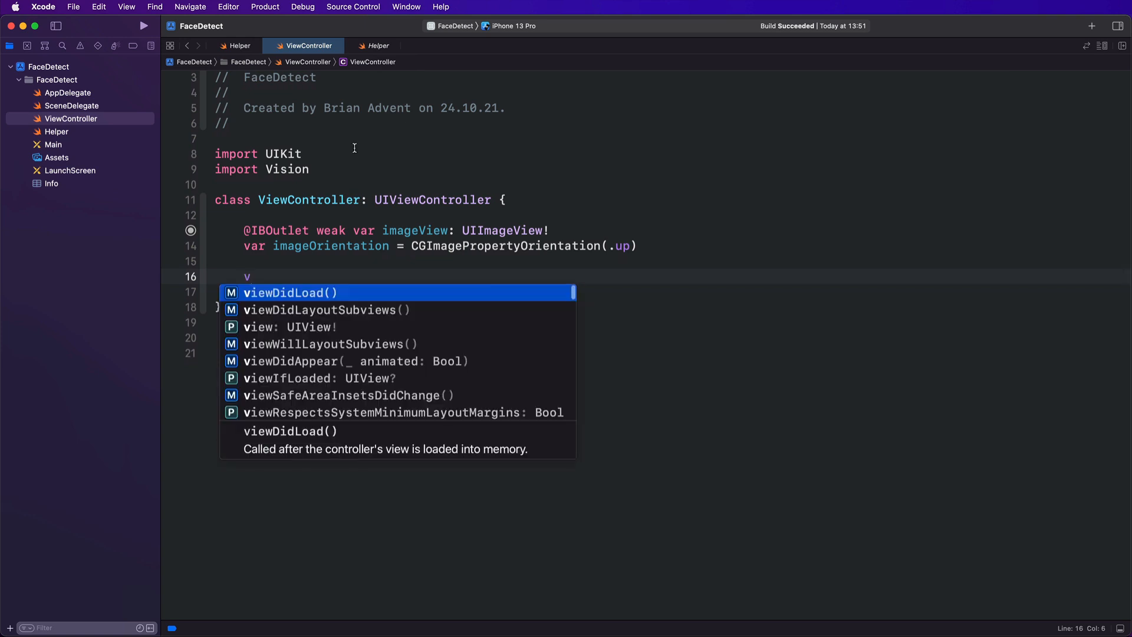
pyautogui.write('iedDid')
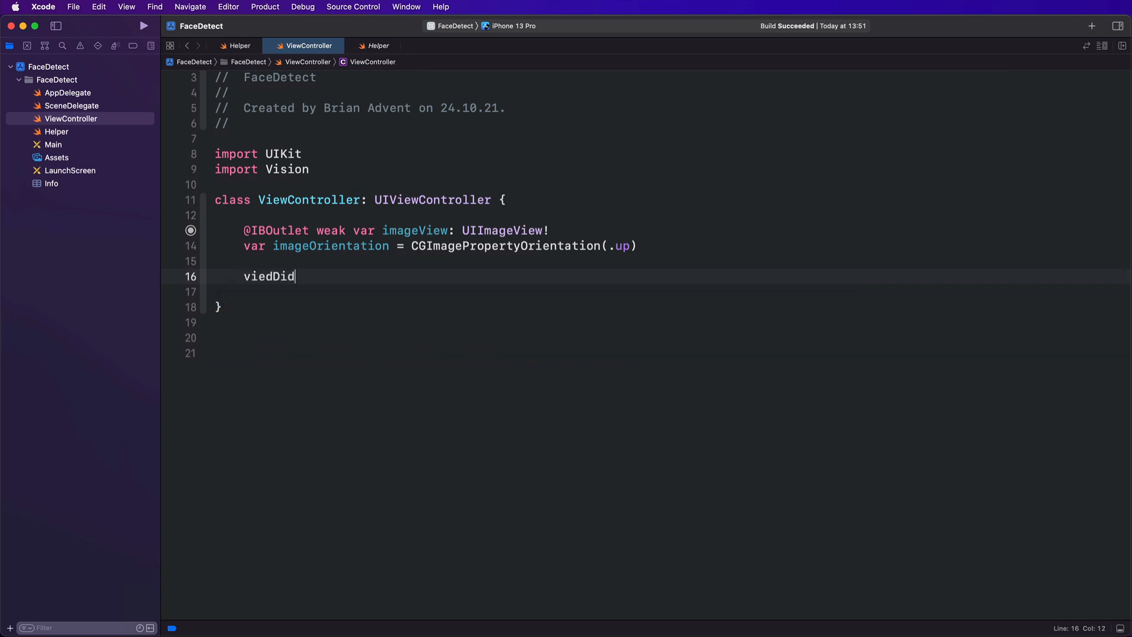
pyautogui.press('Backspace')
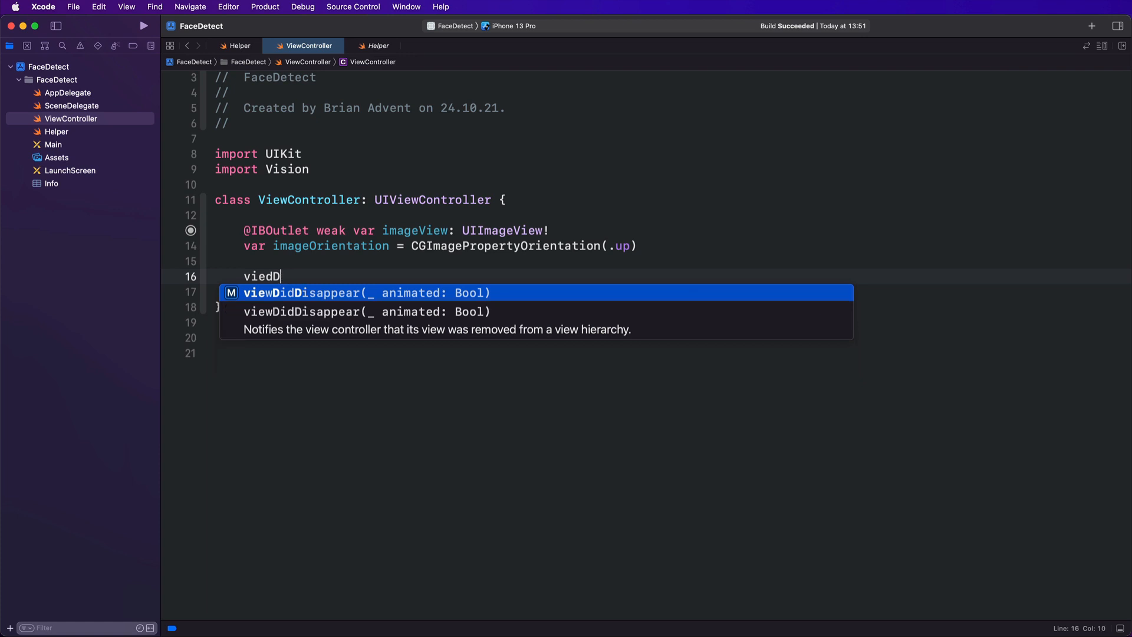
pyautogui.press('Return')
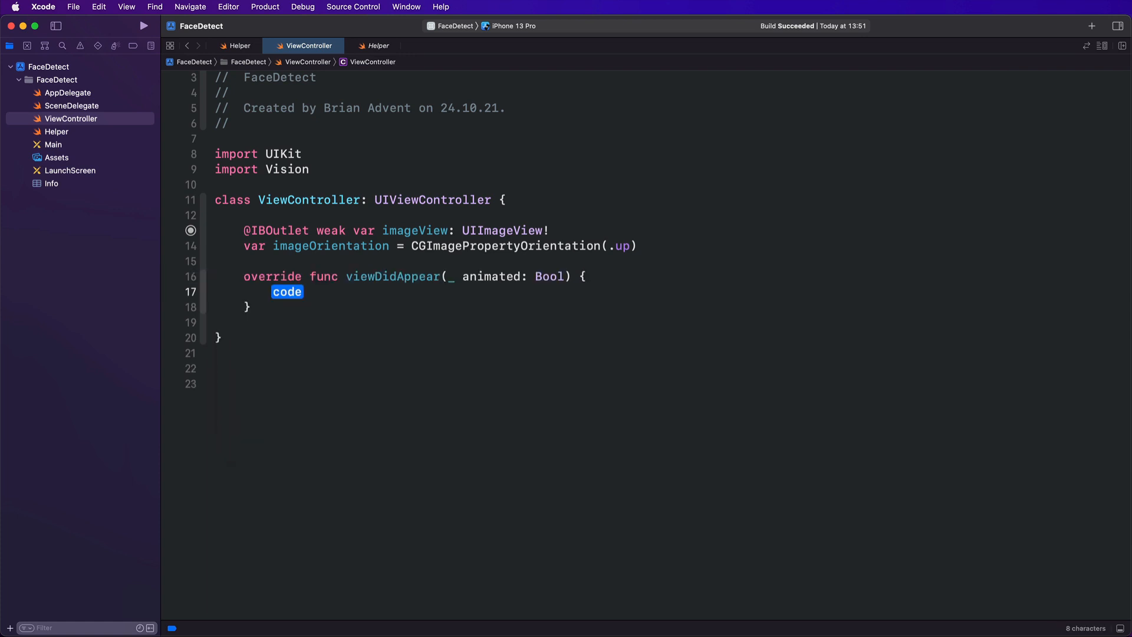
pyautogui.press('Delete')
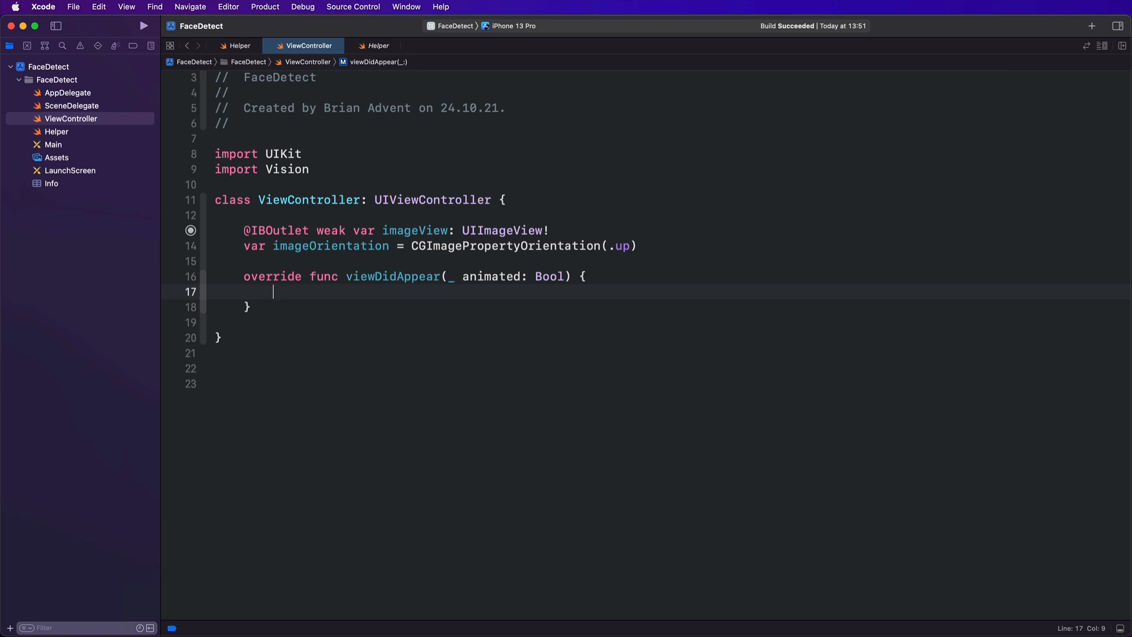
# Load UIImage 'group' into imageView with .scaleAspectFit and record its orientation in imageOrientation
pyautogui.write('if let image =')
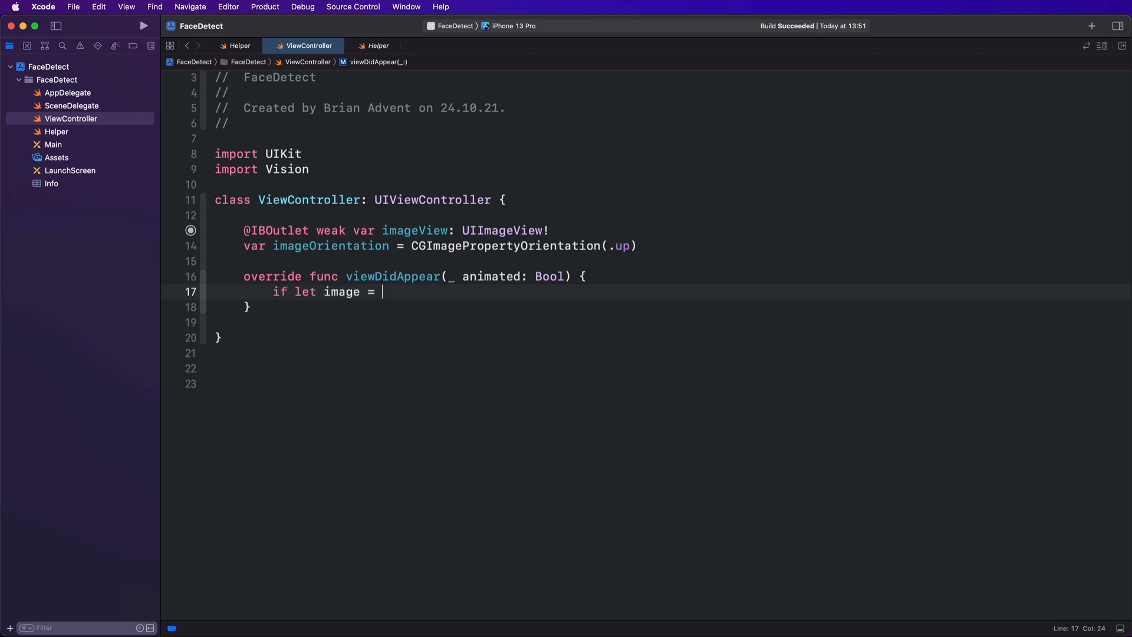
pyautogui.write('UIImage(named: "group')
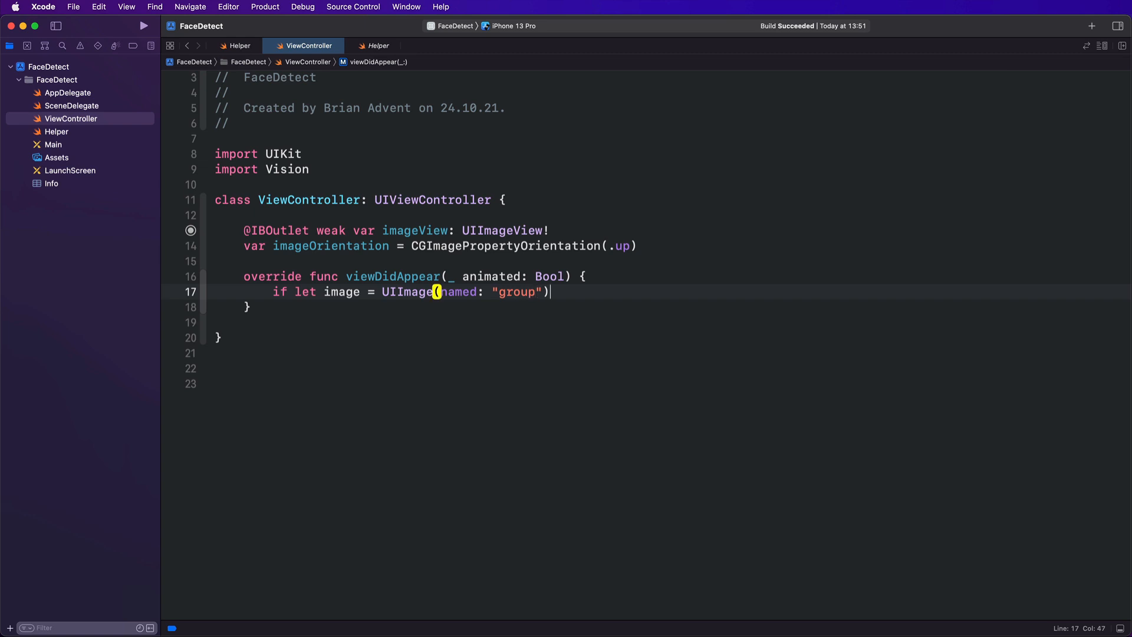
pyautogui.write('i')
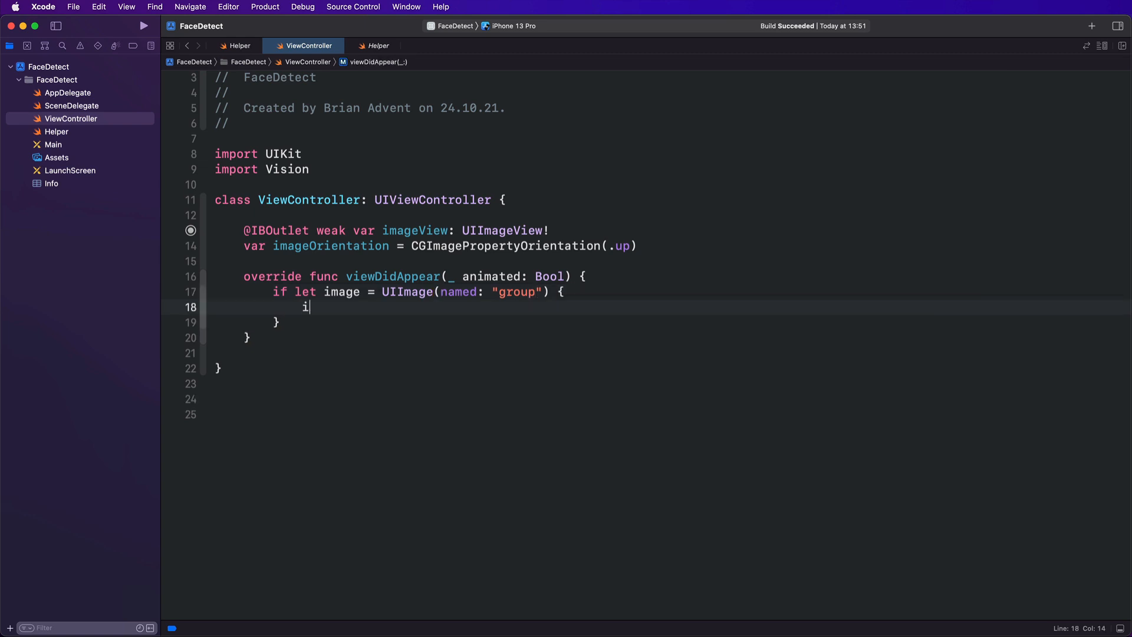
pyautogui.write('mageView')
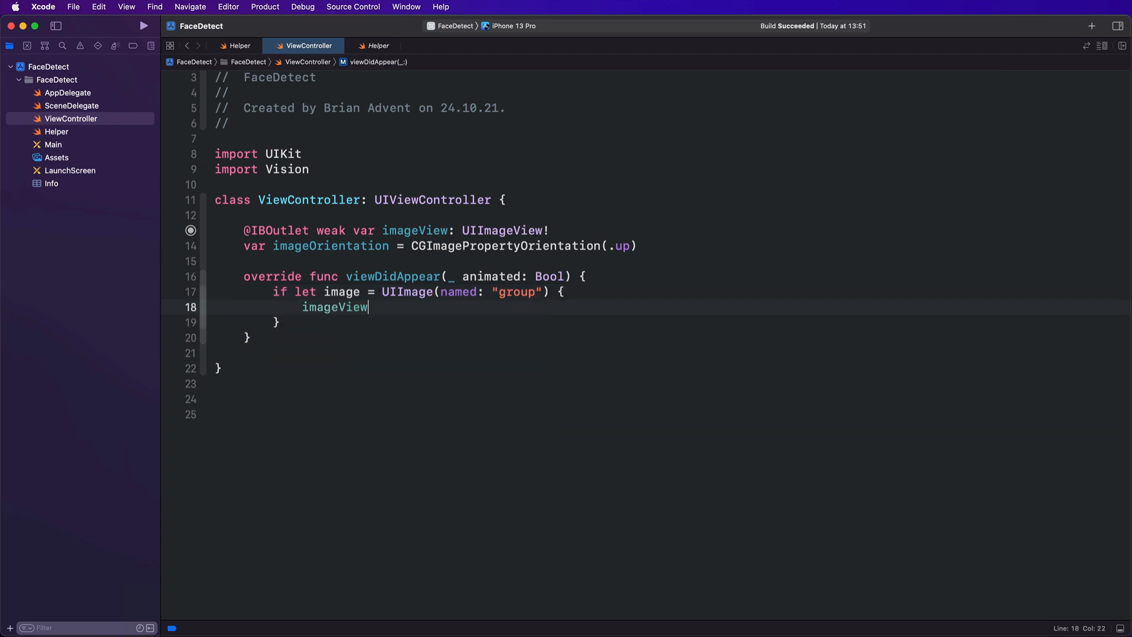
pyautogui.write('.image = image')
pyautogui.write('imageView')
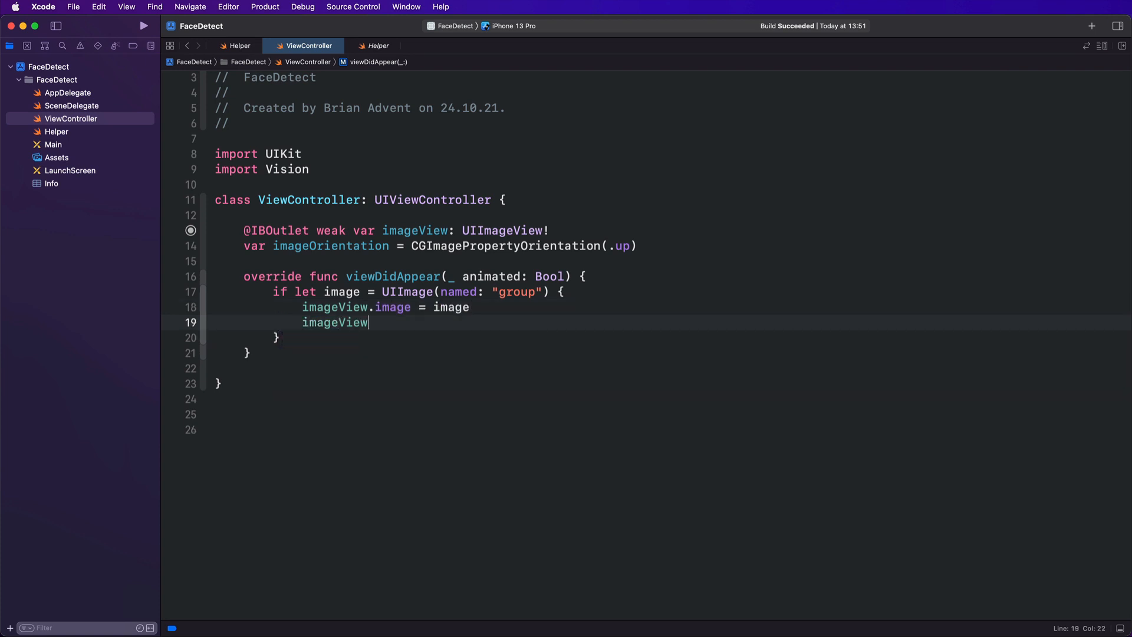
pyautogui.write('.contentMode =')
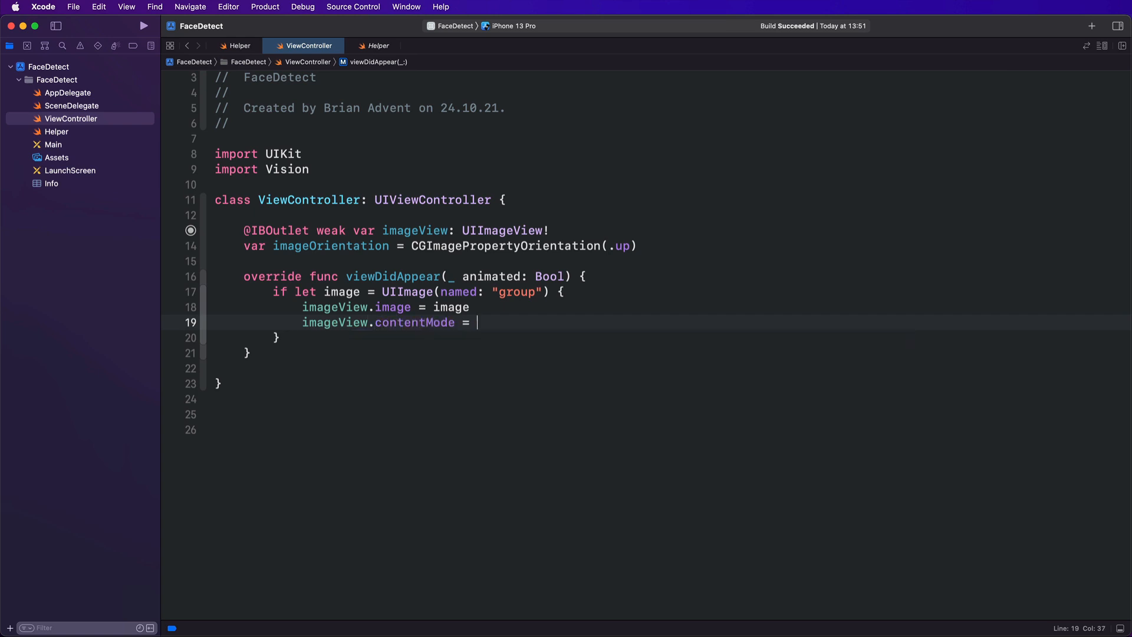
pyautogui.write('.scaleAspectFit')
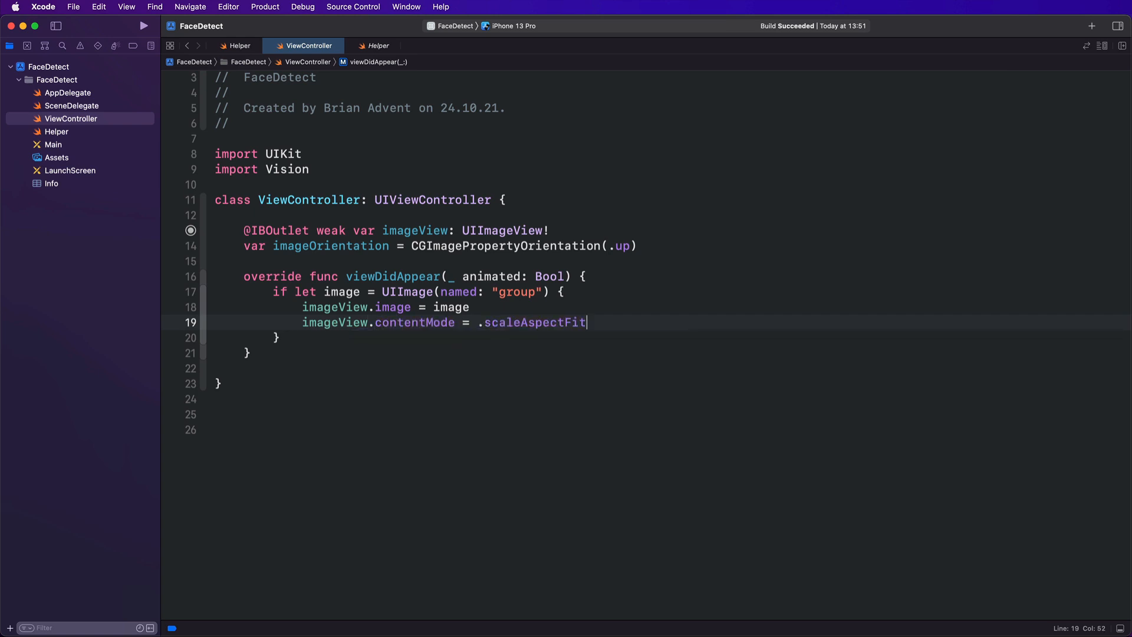
pyautogui.press('Return')
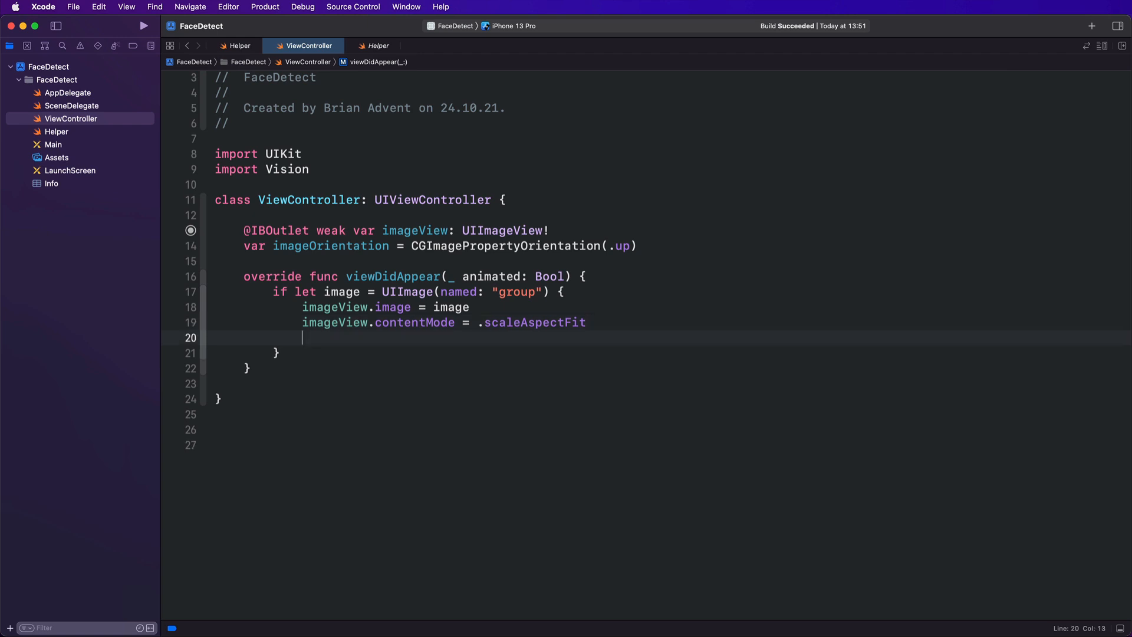
pyautogui.write('imageOrientation = CGImagePropertyOrientation')
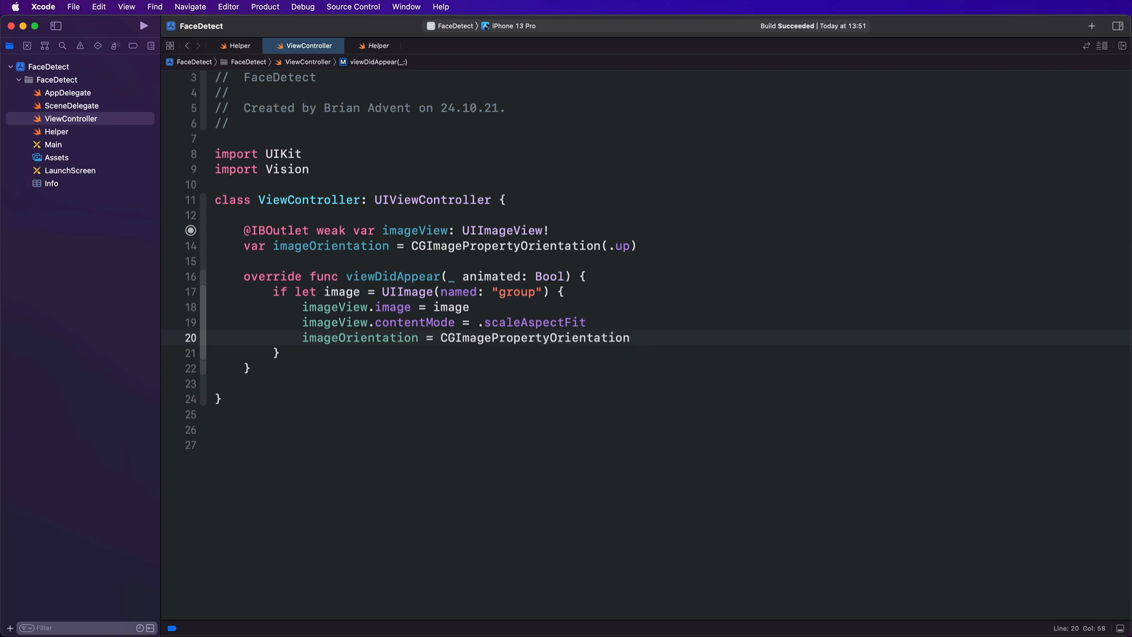
pyautogui.write('(ima')
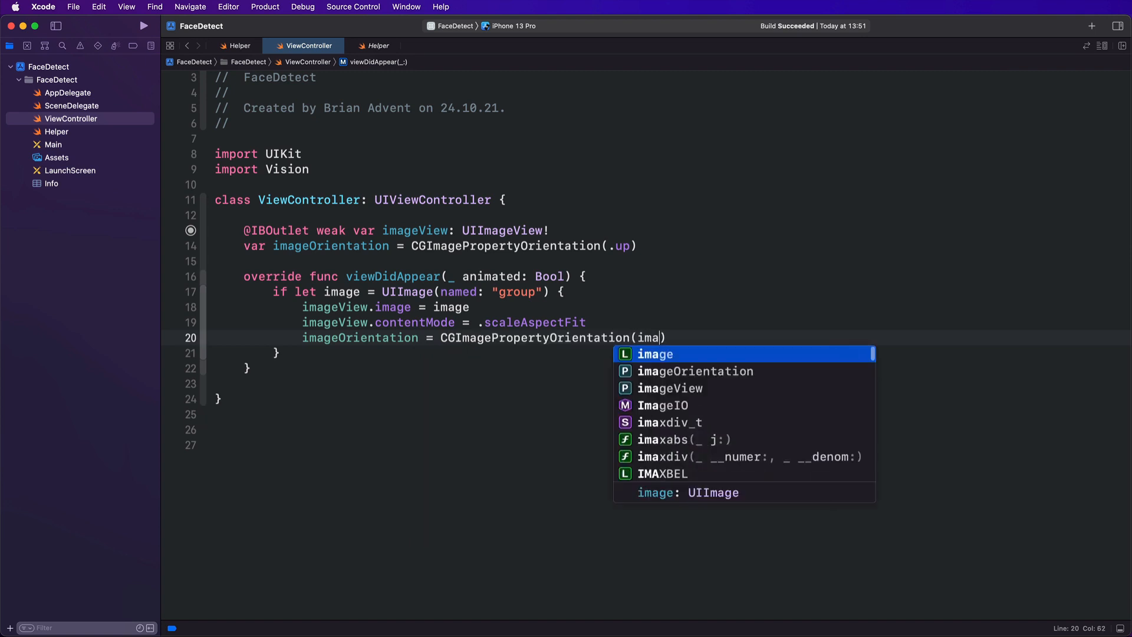
pyautogui.write('ge.imageOrientation')
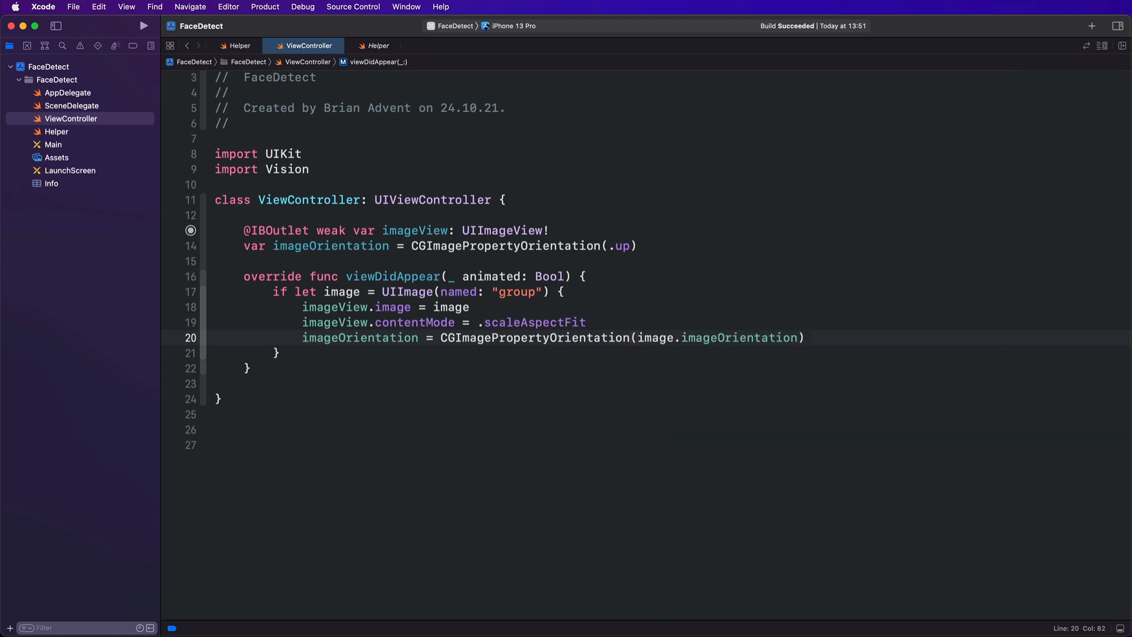
# Add guard let cgImage = image.cgImage else {return} at the end of viewDidAppear
pyautogui.click(805, 337)
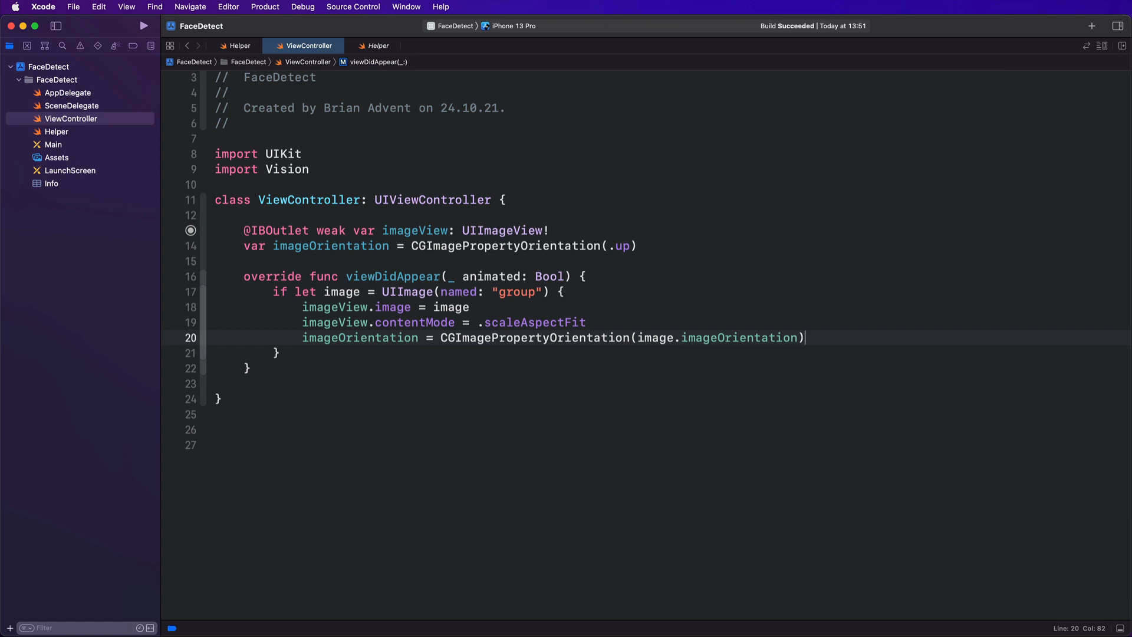
pyautogui.moveTo(803, 337)
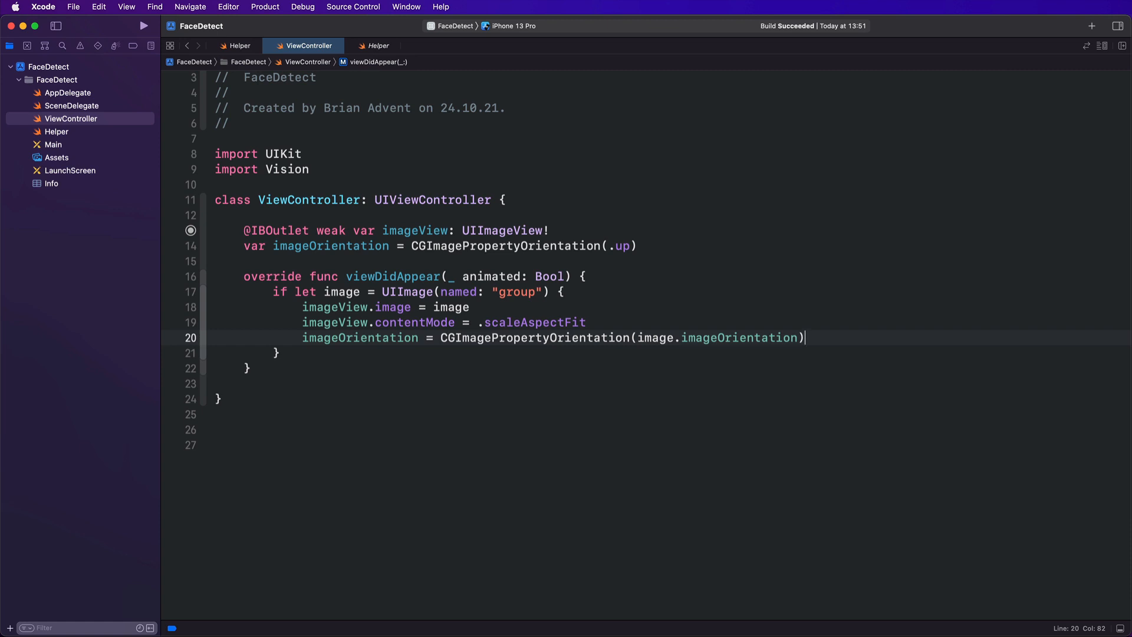
pyautogui.write('gu')
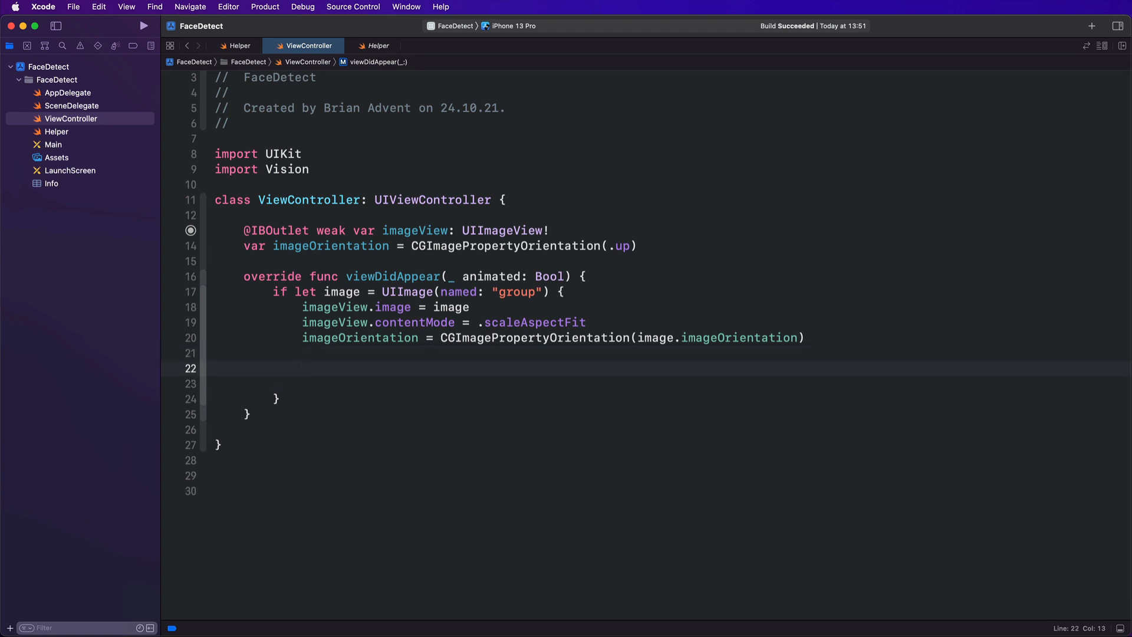
pyautogui.write('guard let c')
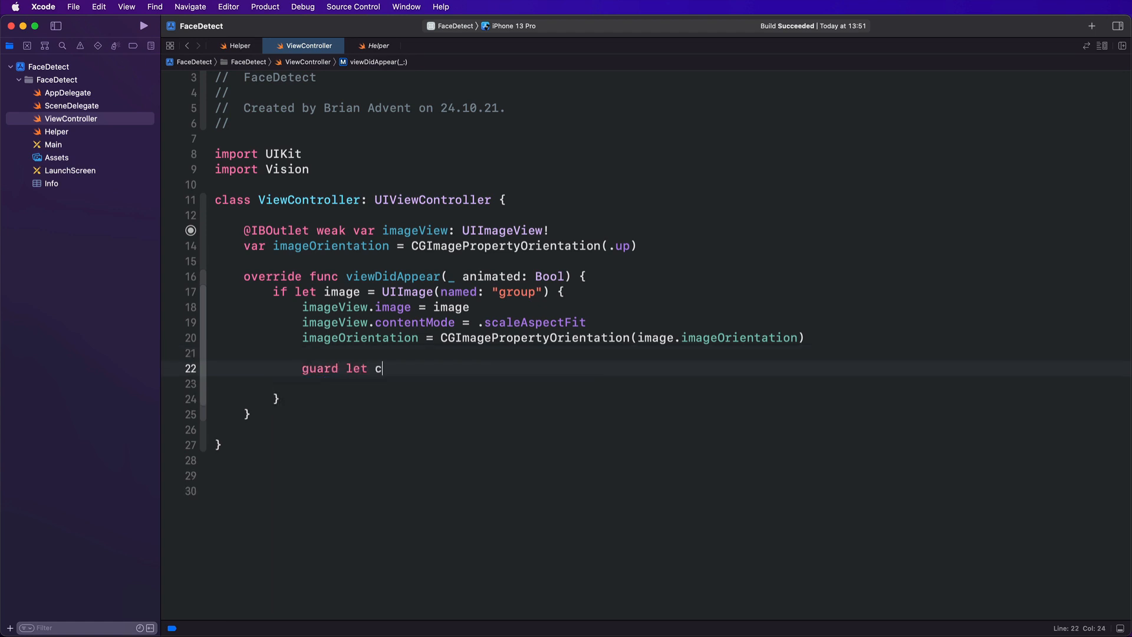
pyautogui.write('gImage = i')
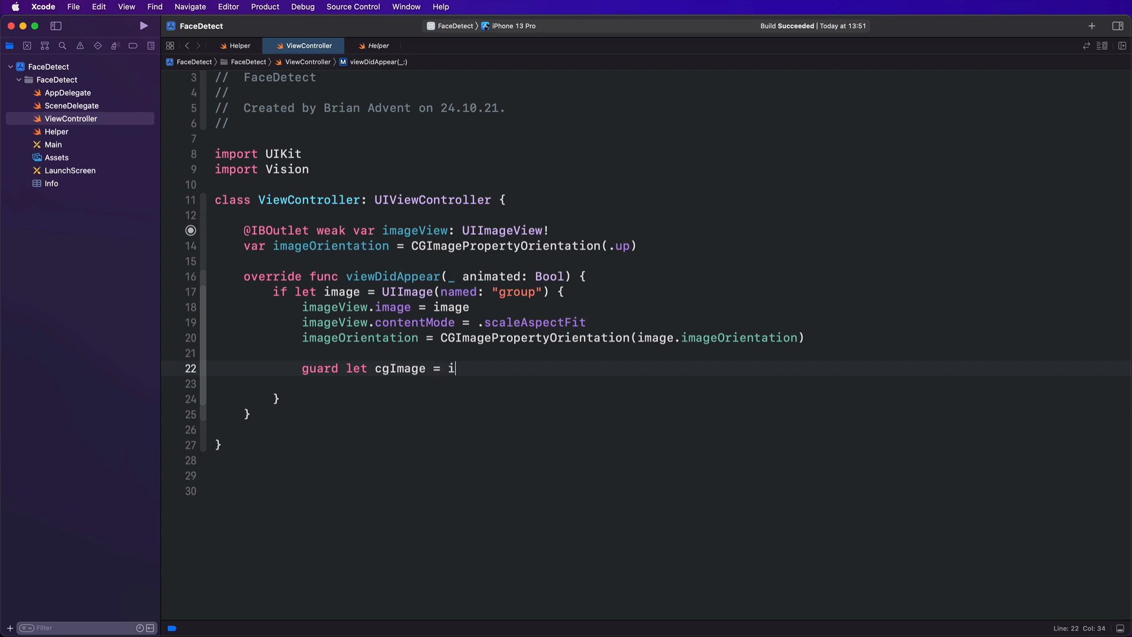
pyautogui.write('mage.cgImage else')
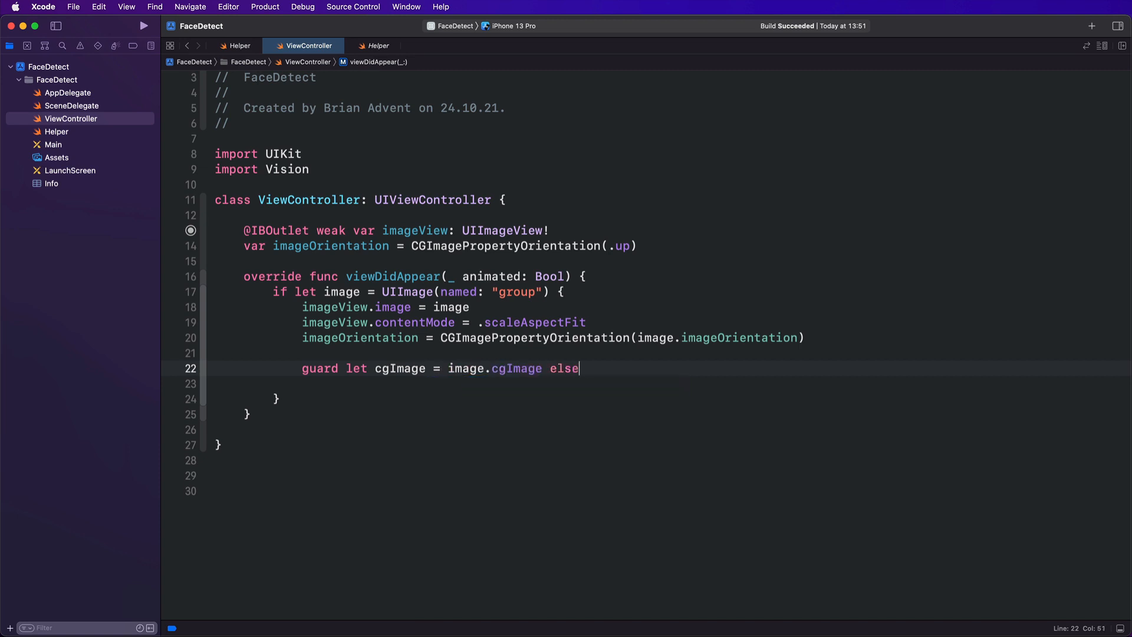
pyautogui.write('{return}')
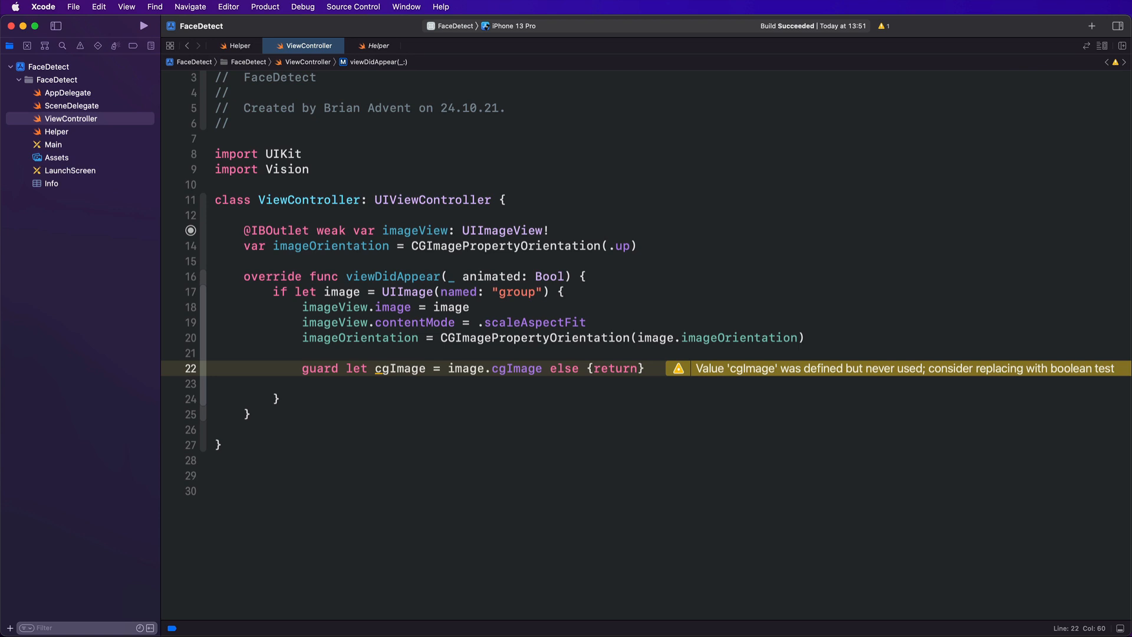
pyautogui.click(316, 414)
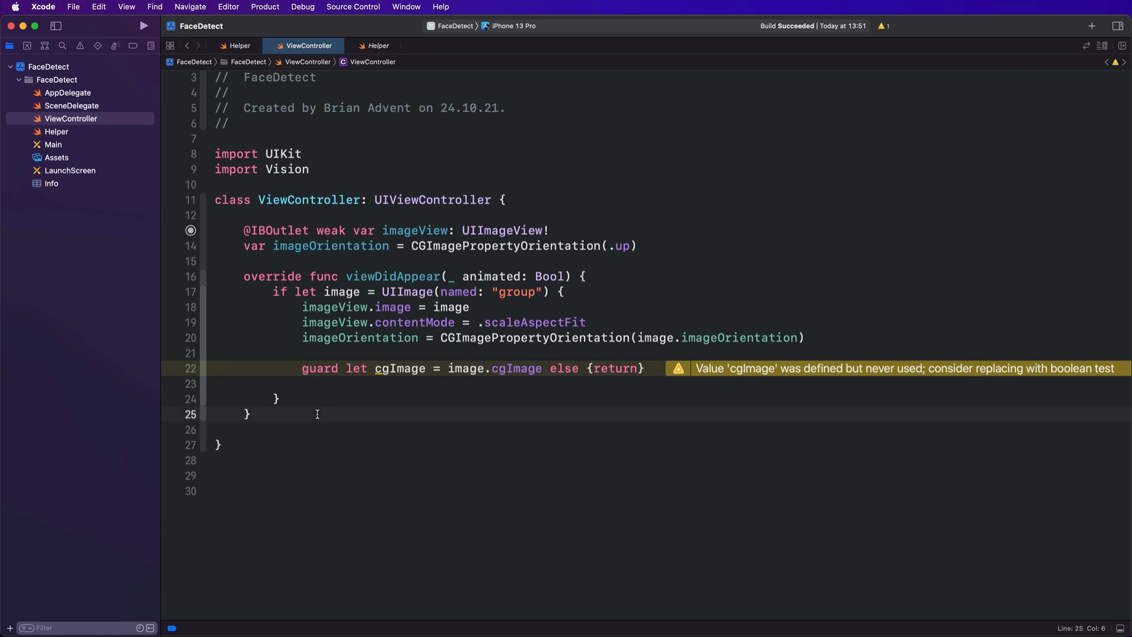
# Declare an empty private func setupVision(image: CGImage) below viewDidAppear
pyautogui.write('f')
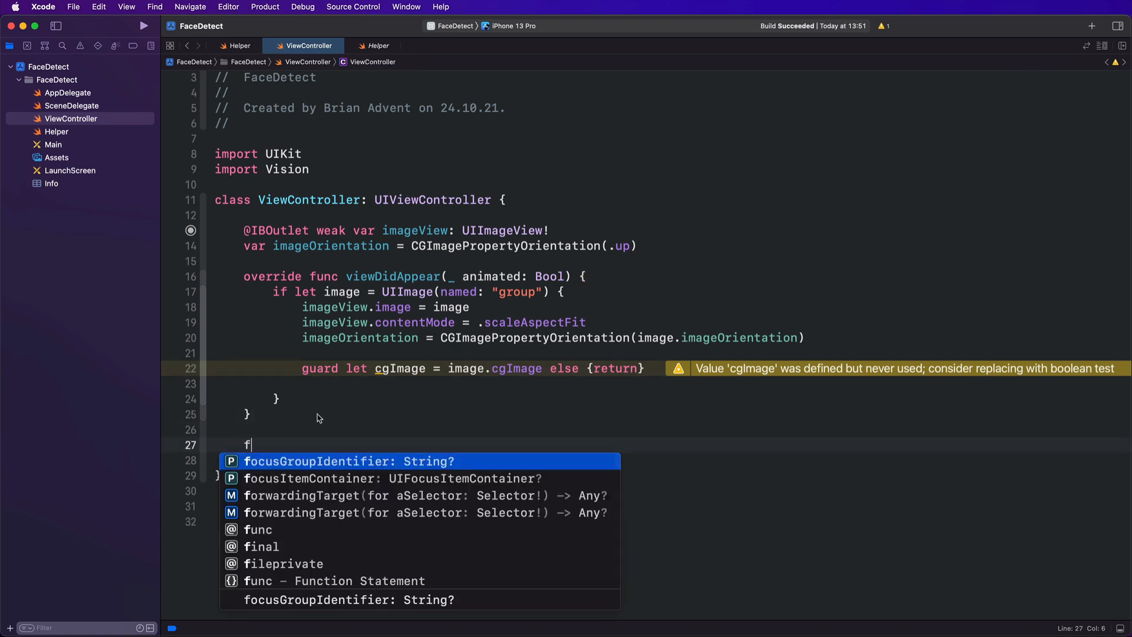
pyautogui.write('rivate fu')
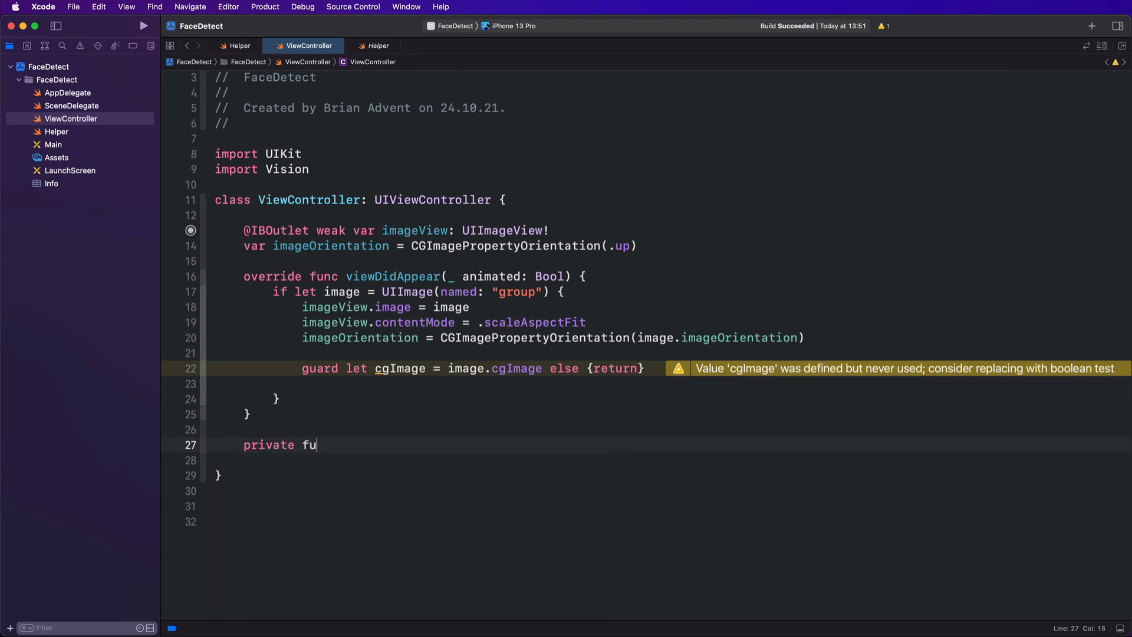
pyautogui.write('nc setup')
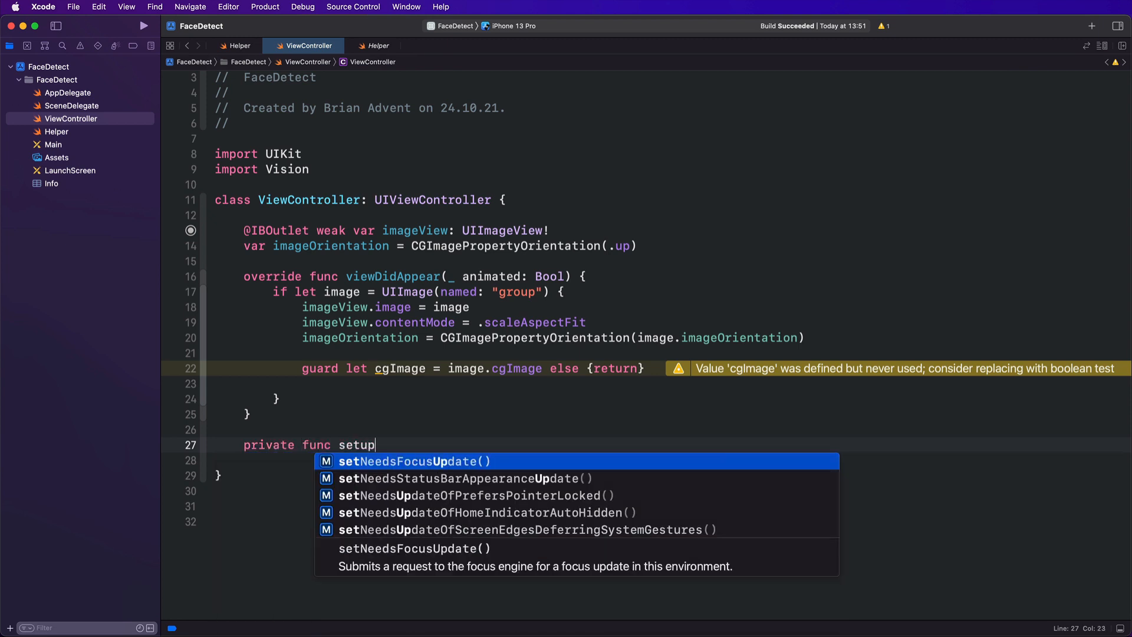
pyautogui.write('Vision')
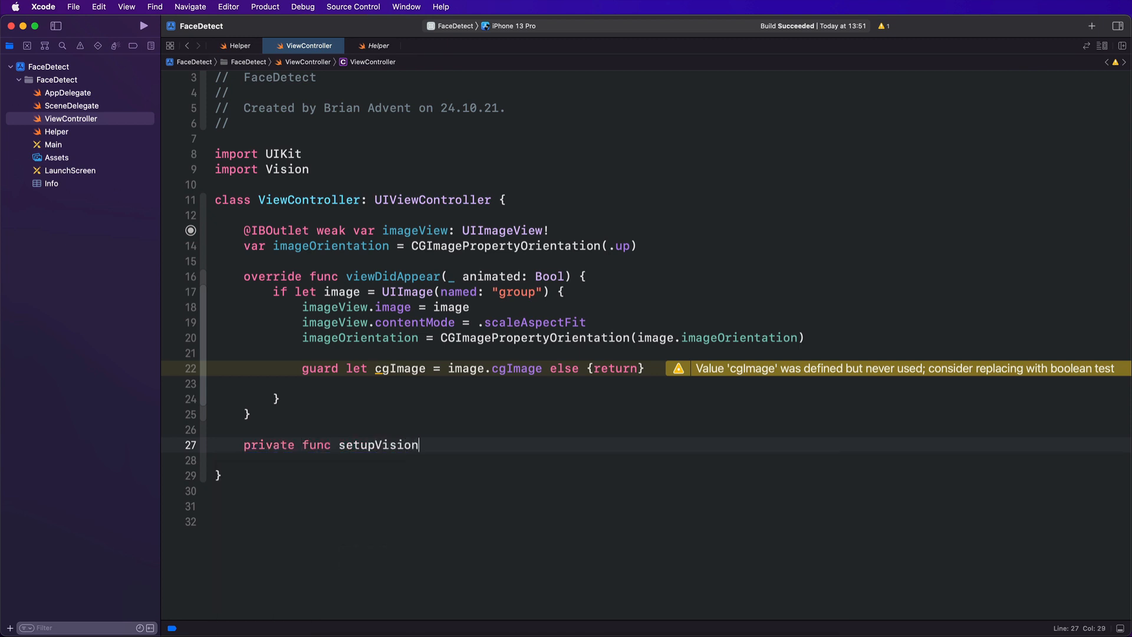
pyautogui.write('(image: )')
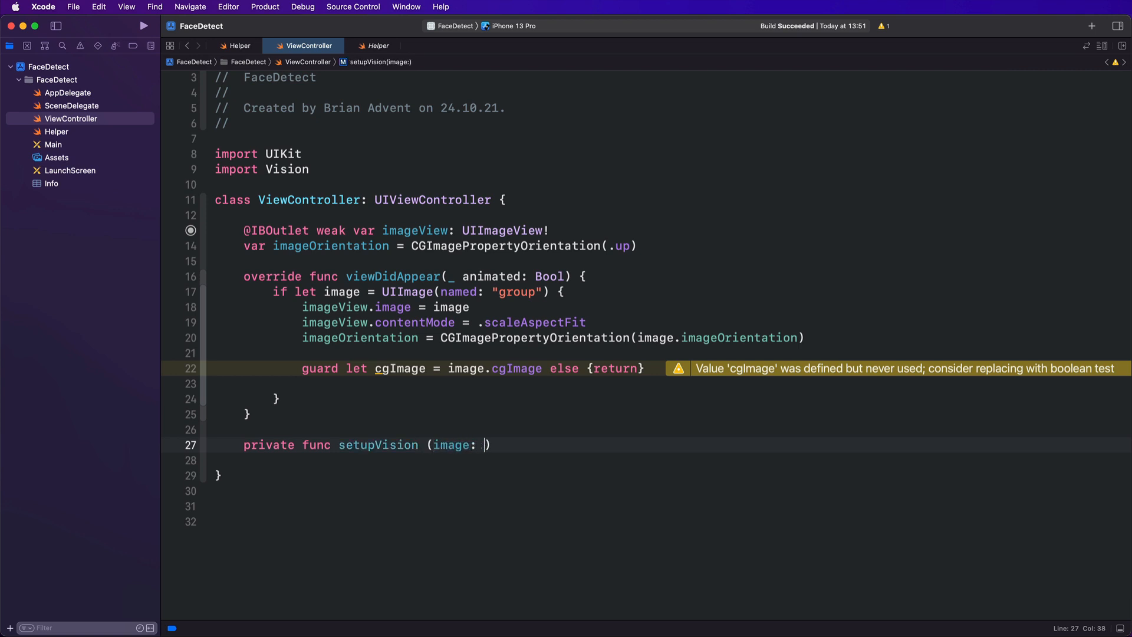
pyautogui.write('CGImage)')
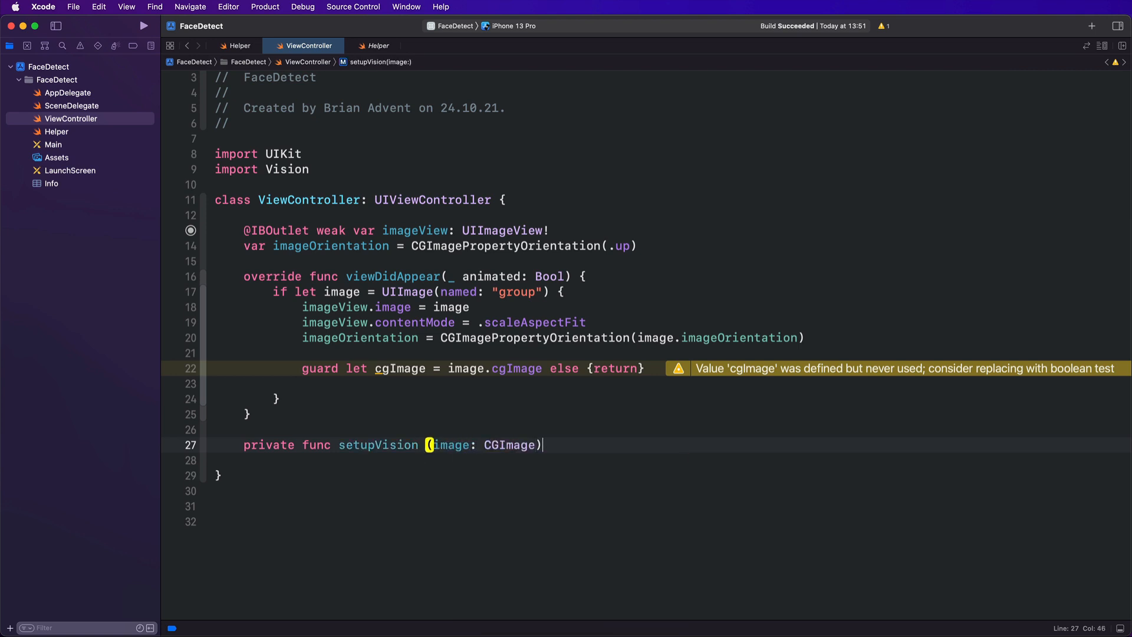
pyautogui.write('{')
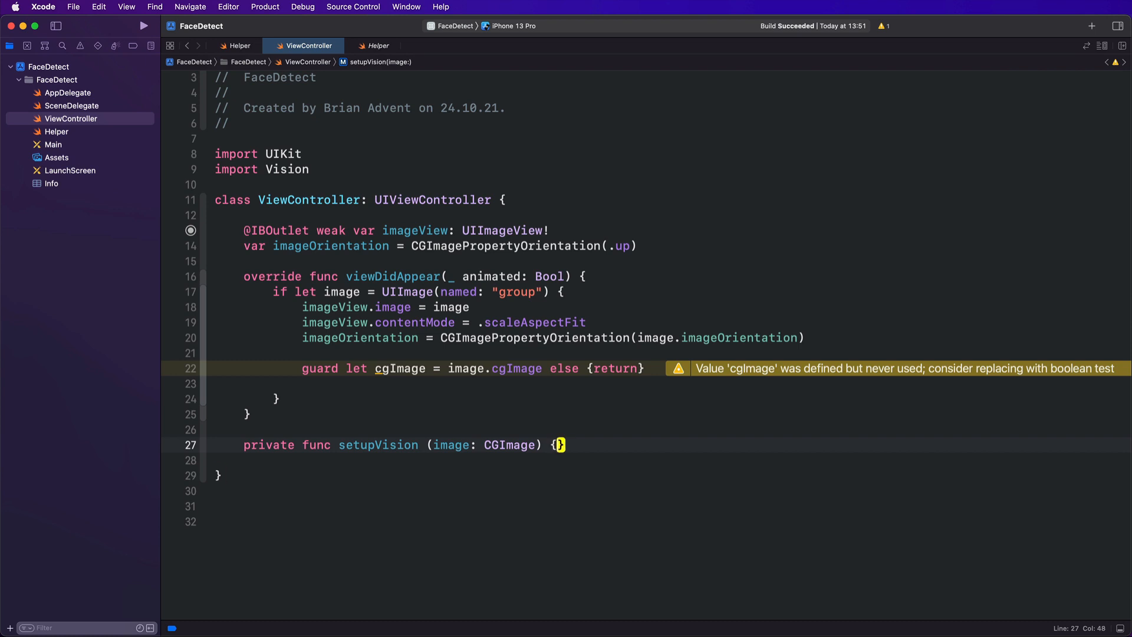
pyautogui.press('return')
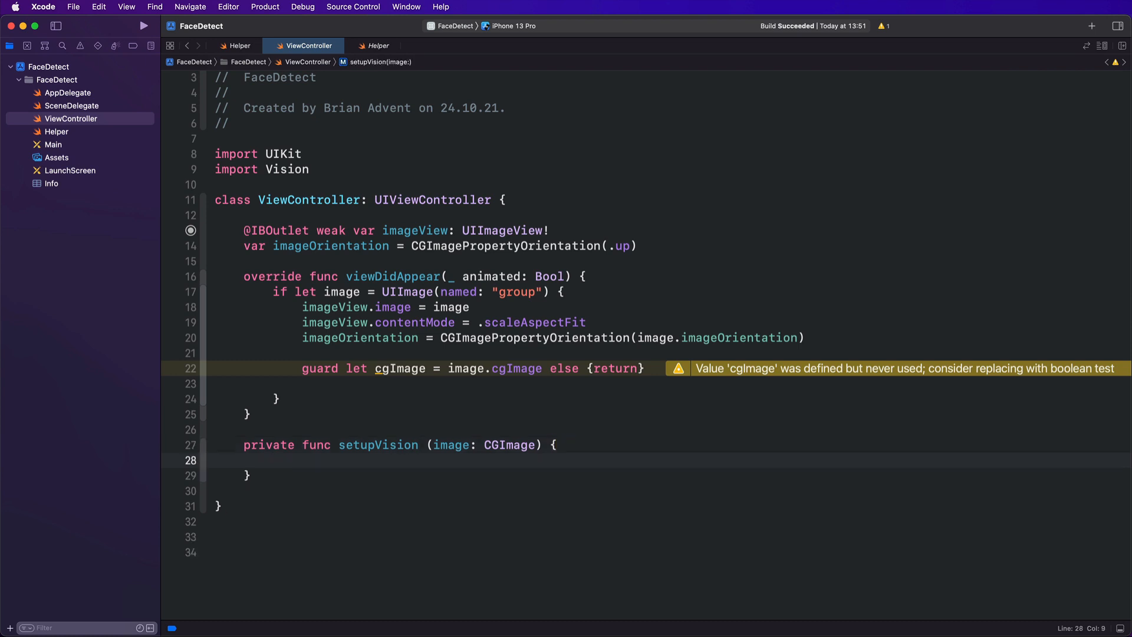
pyautogui.click(273, 460)
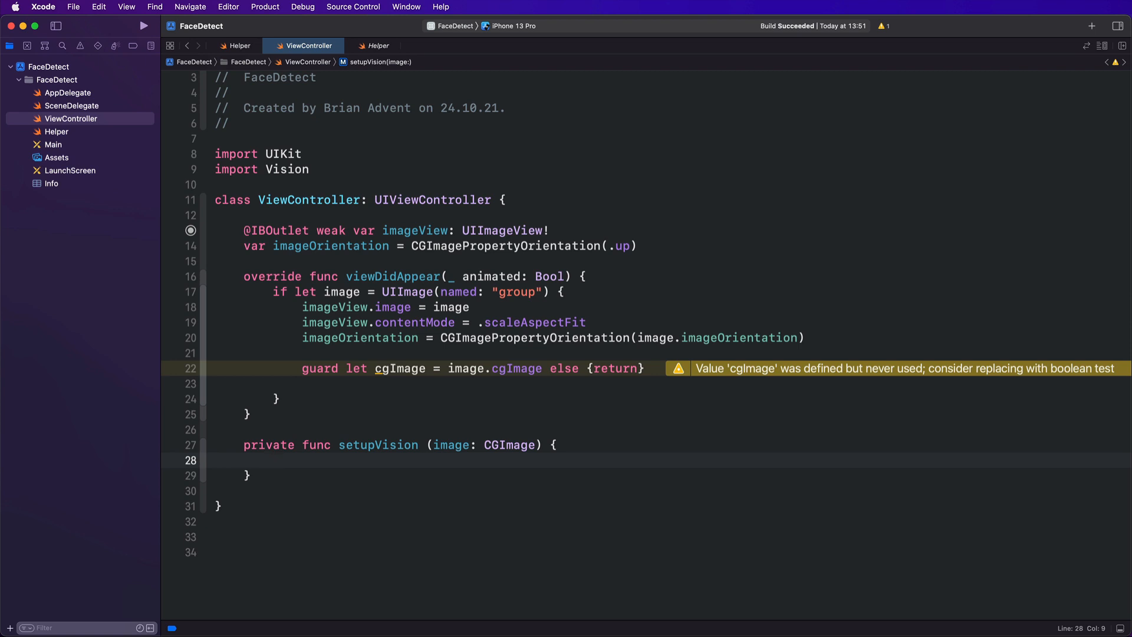
# Create let faceDetectionRequest = VNDetectFaceRectanglesRequest(completionHandler:) inside setupVision
pyautogui.write('let f')
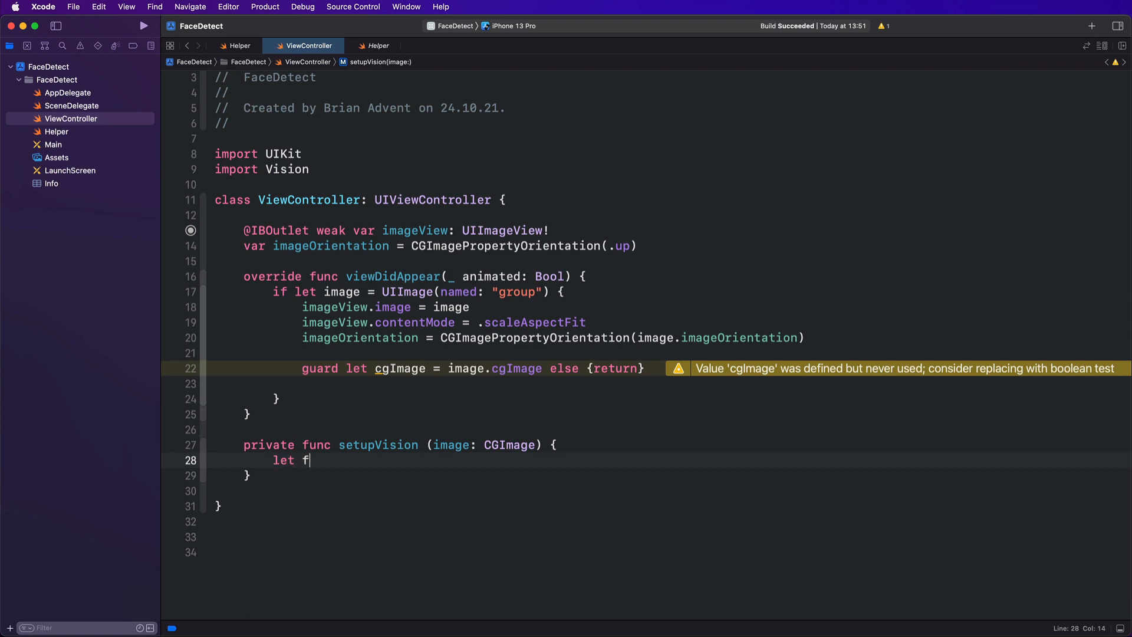
pyautogui.write('aceDetection')
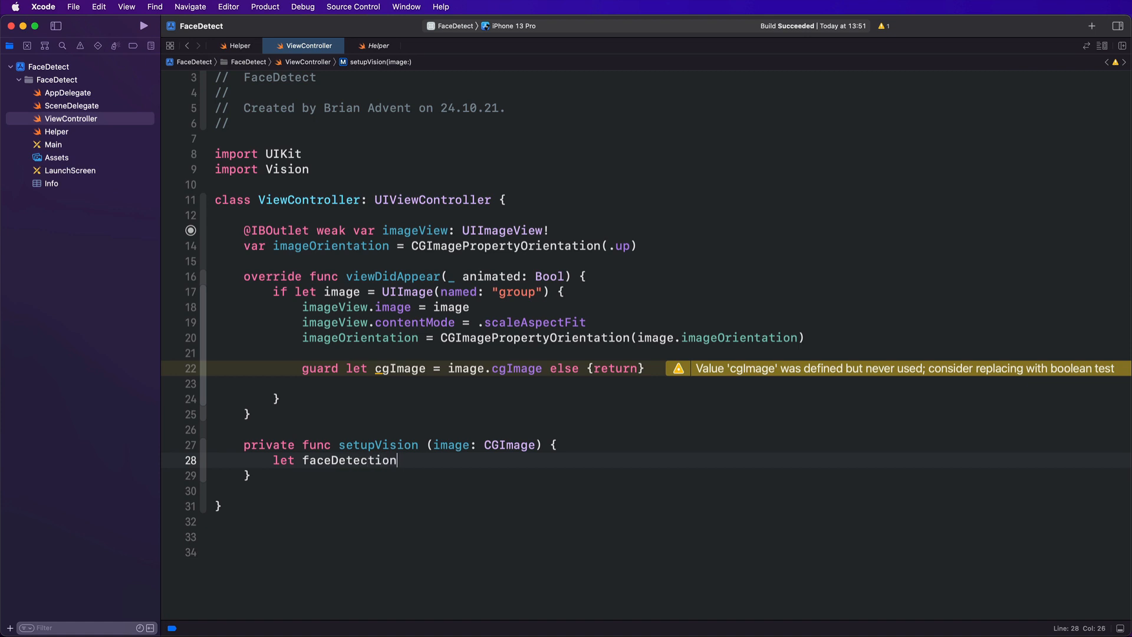
pyautogui.write('Request')
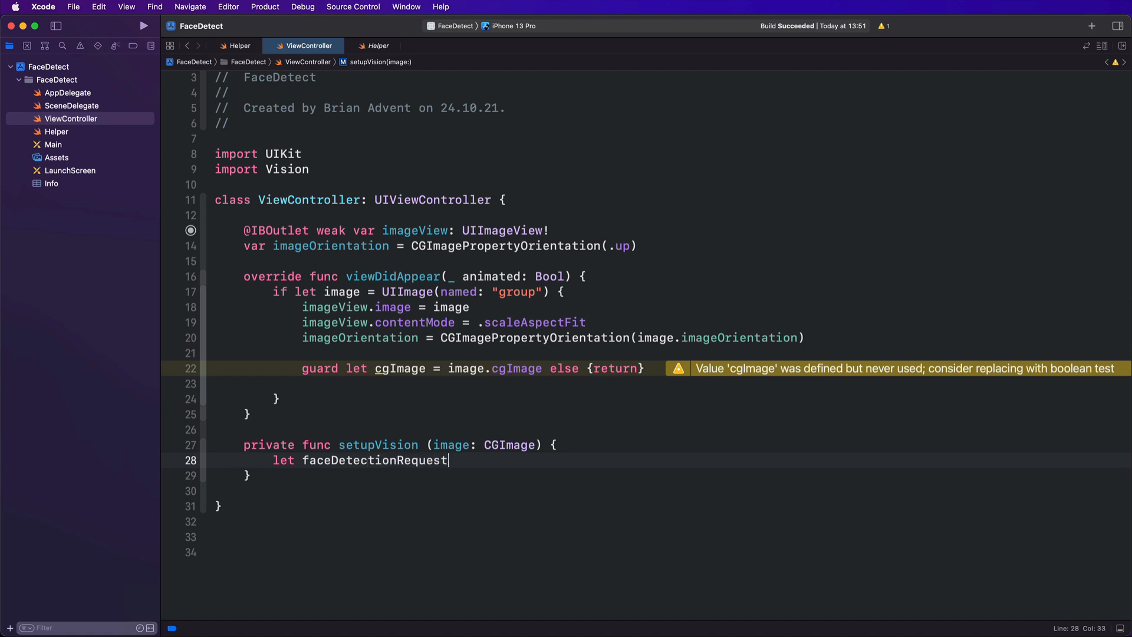
pyautogui.write('= VNDetectFaceRectanglesRequest')
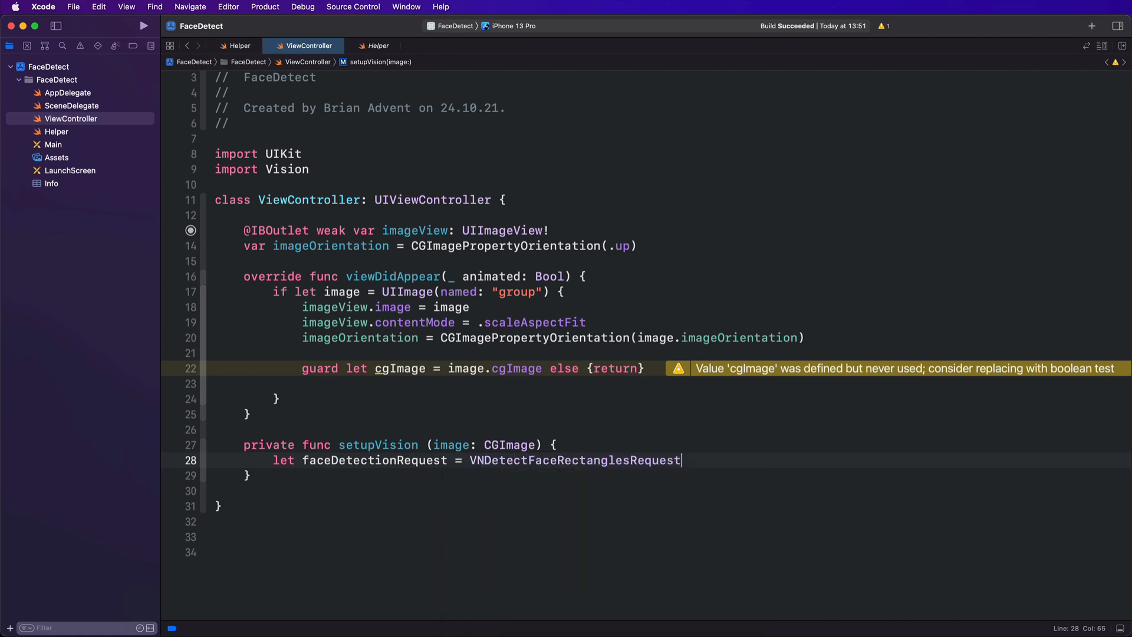
pyautogui.write('(')
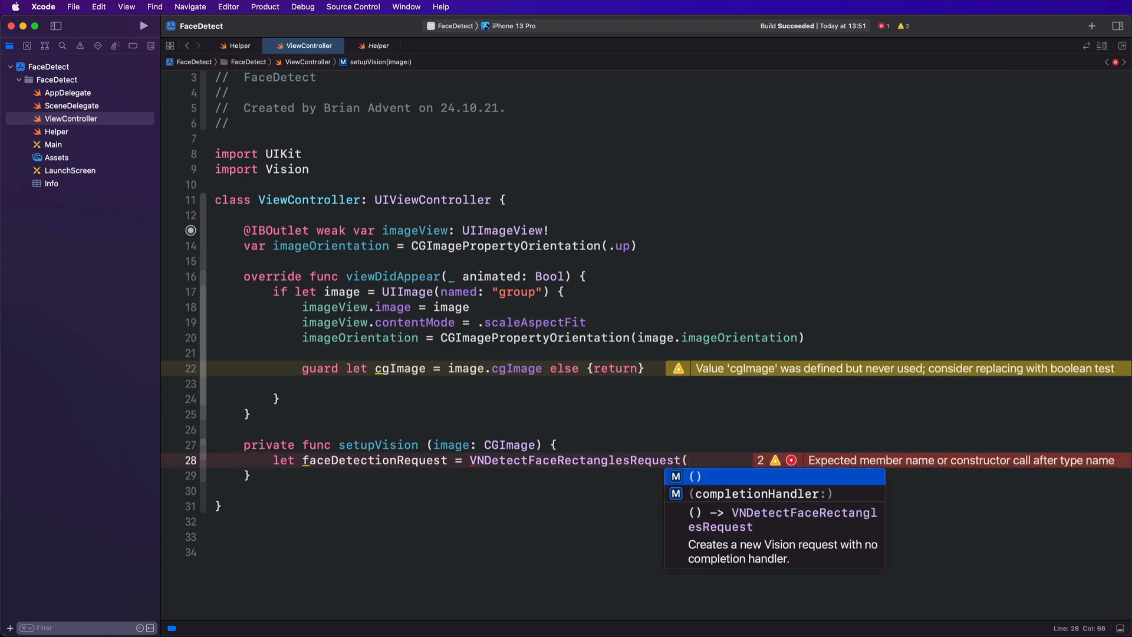
pyautogui.click(757, 493)
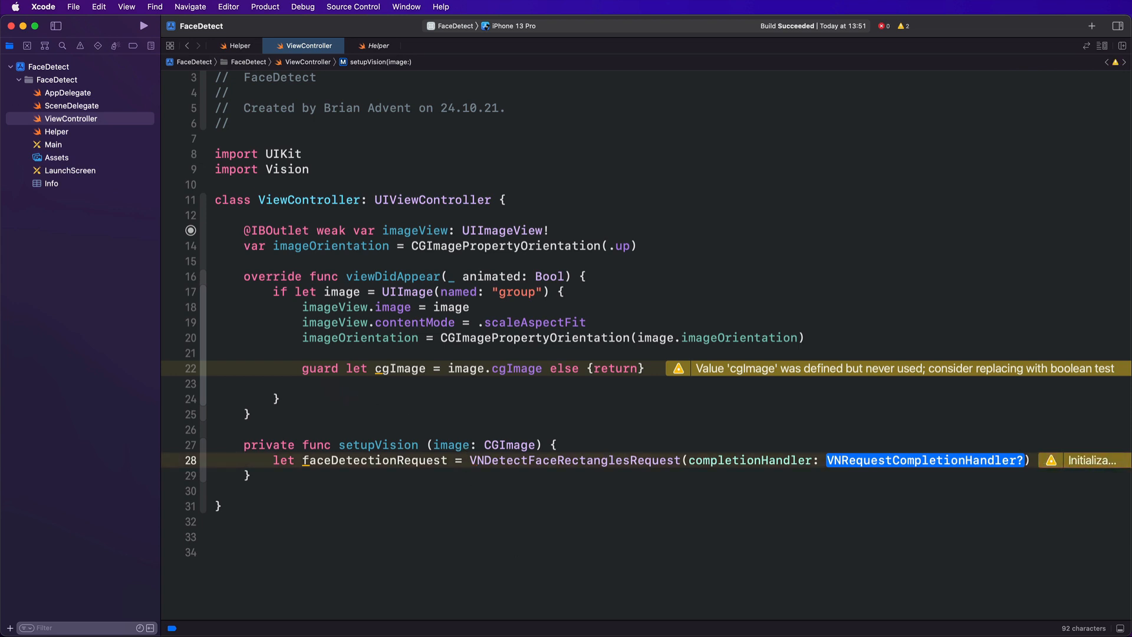
pyautogui.scroll(3)
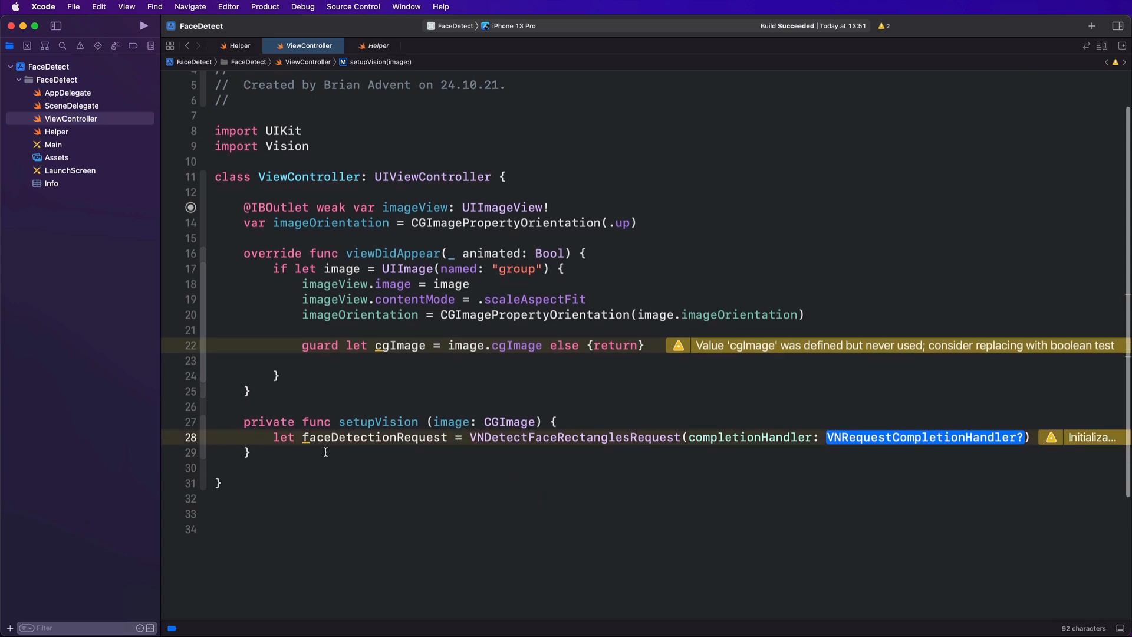
# Add private func handleFaceDetectionRequest(request: VNRequest?, error: Error?) and pass it as the request's completion handler
pyautogui.write('func')
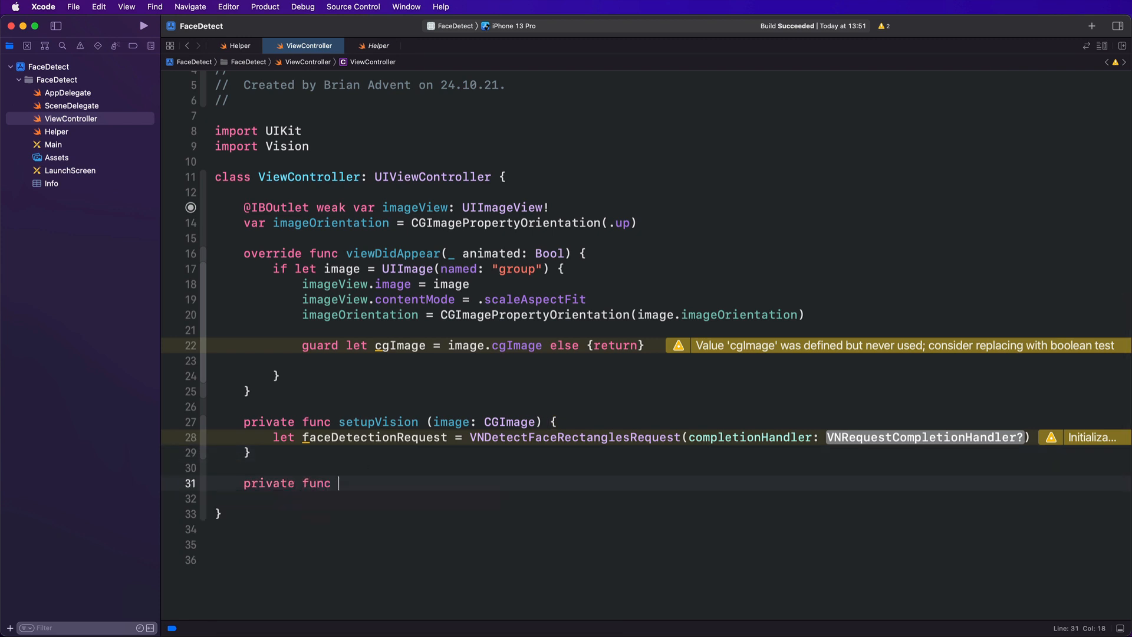
pyautogui.write('handleFaceDete')
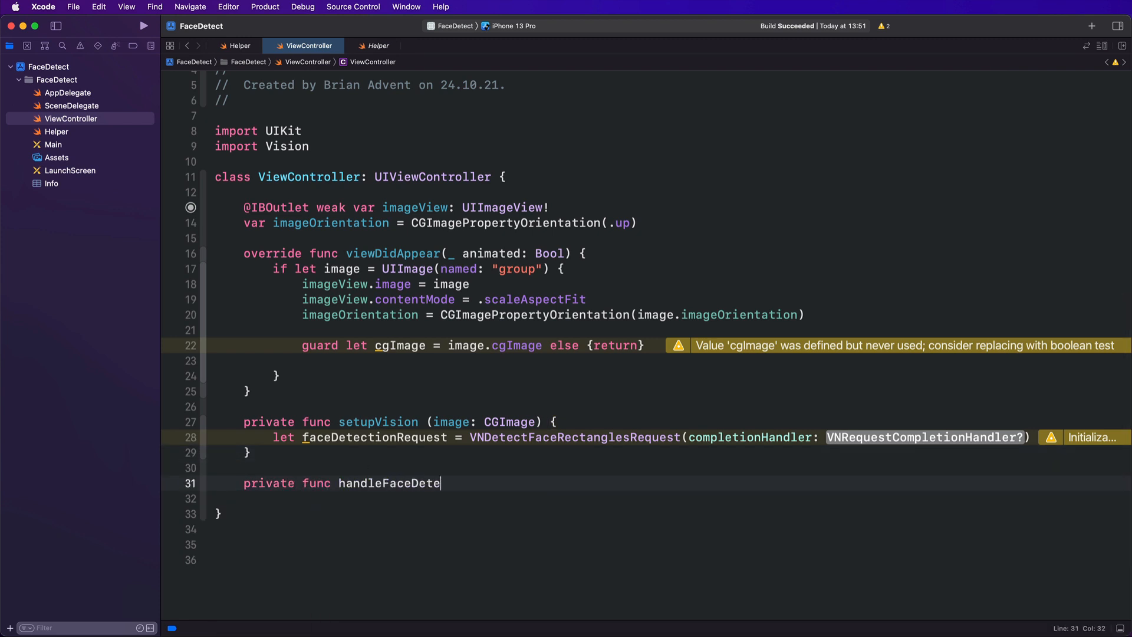
pyautogui.write('ctionRequest')
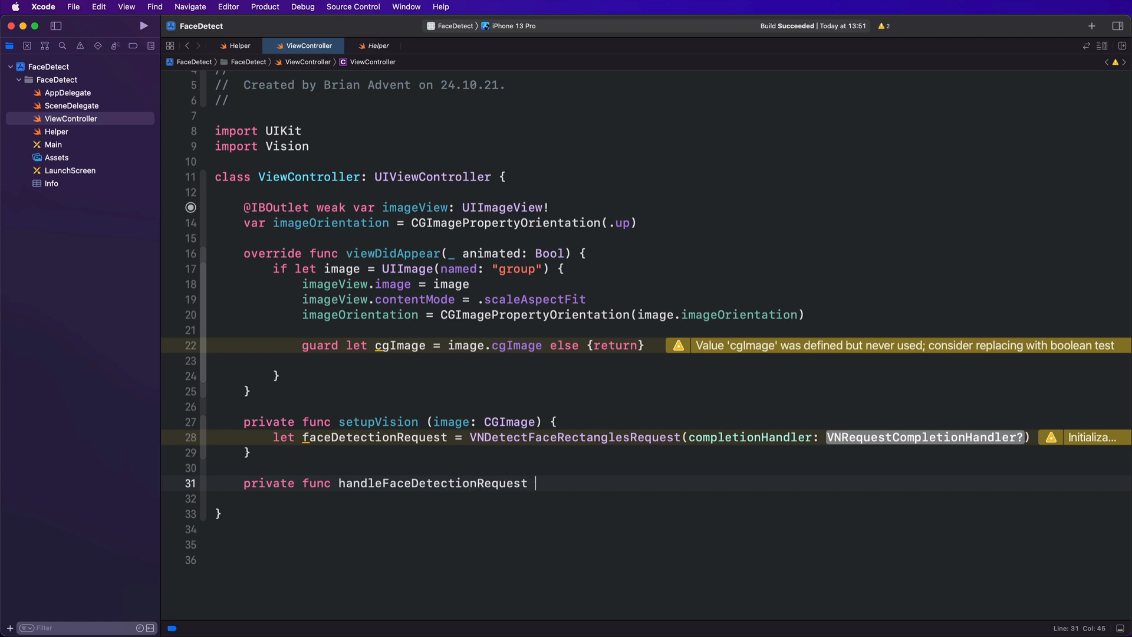
pyautogui.write('(request: VNRequest? ,')
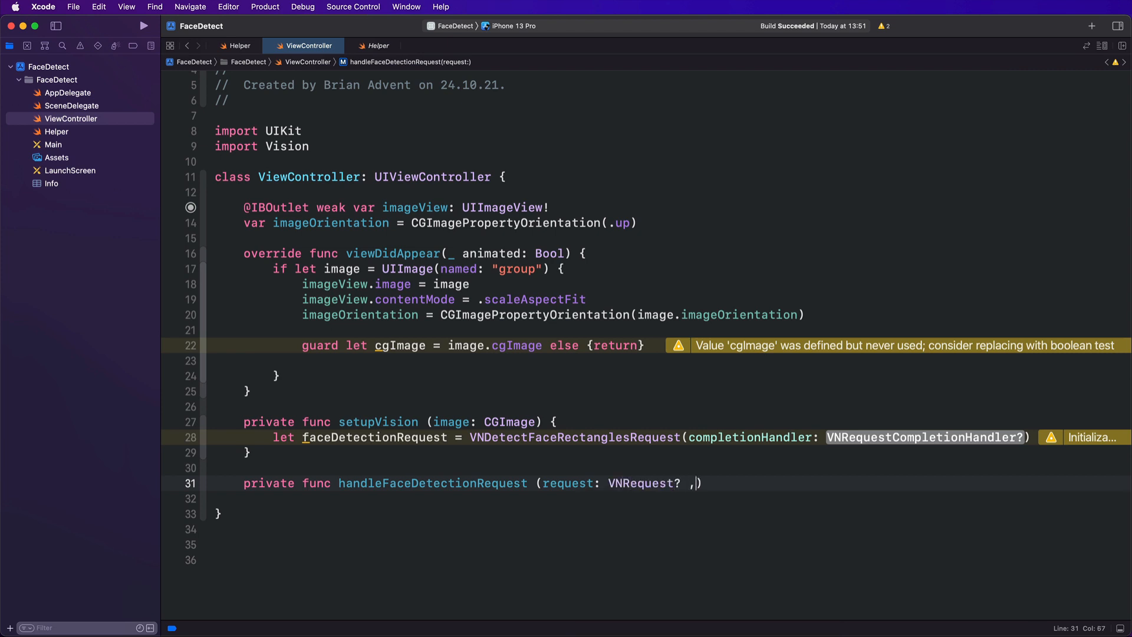
pyautogui.write('error: Error?')
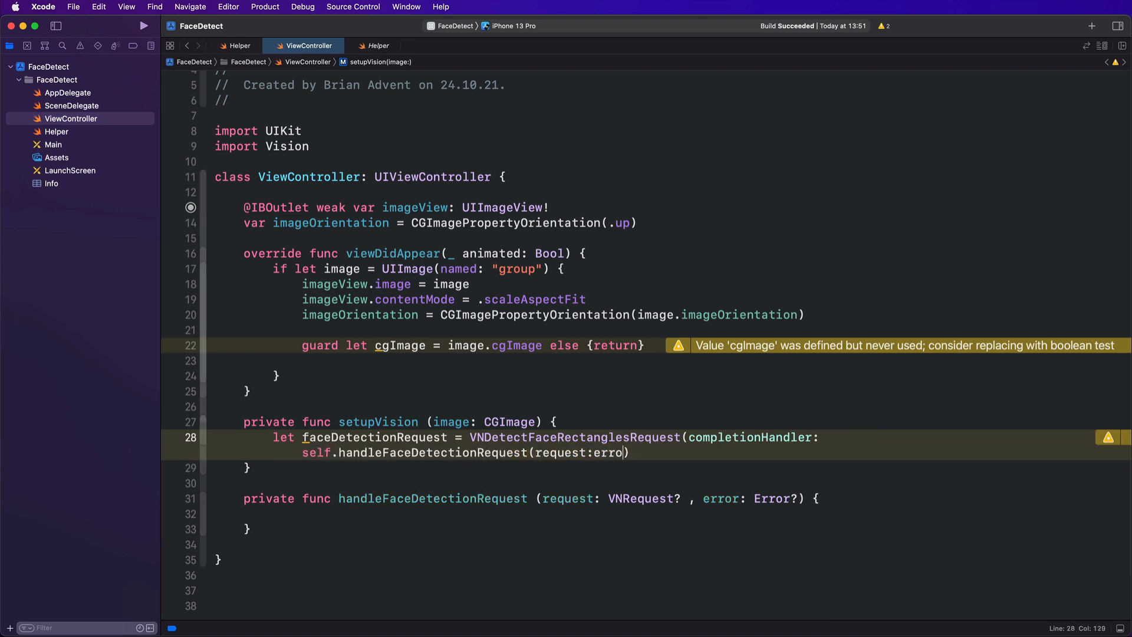
pyautogui.press('Backspace')
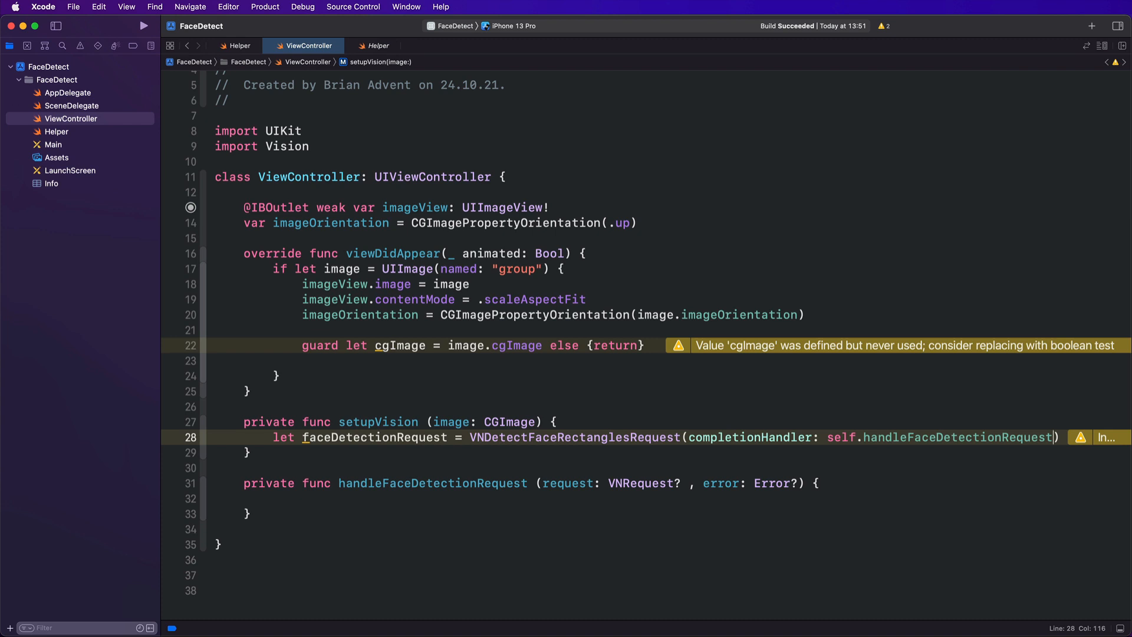
pyautogui.press('Return')
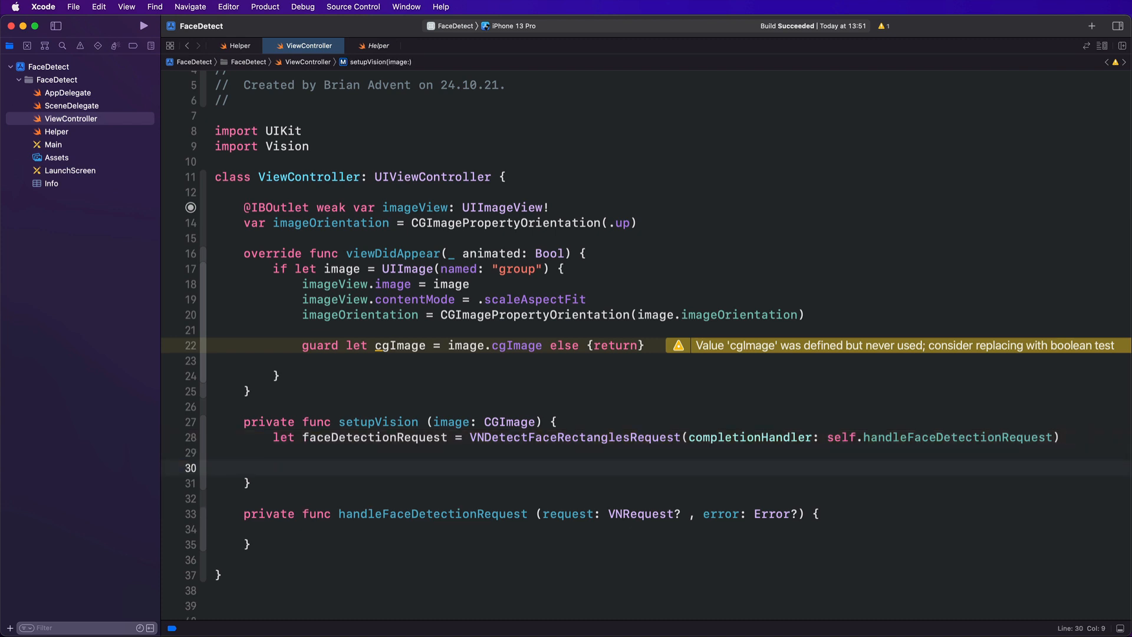
# Create let imageRequestHandler = VNImageRequestHandler(cgImage: image, orientation: imageOrientation, options: [:])
pyautogui.write('let imageRequestHandler')
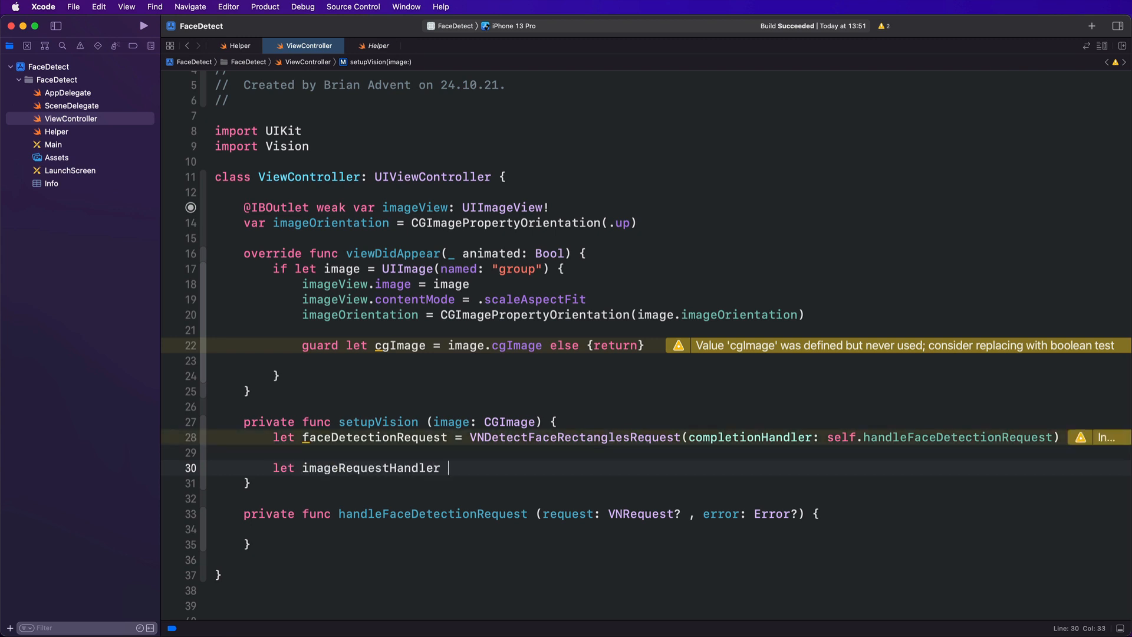
pyautogui.write('= VNImageRequestHandler')
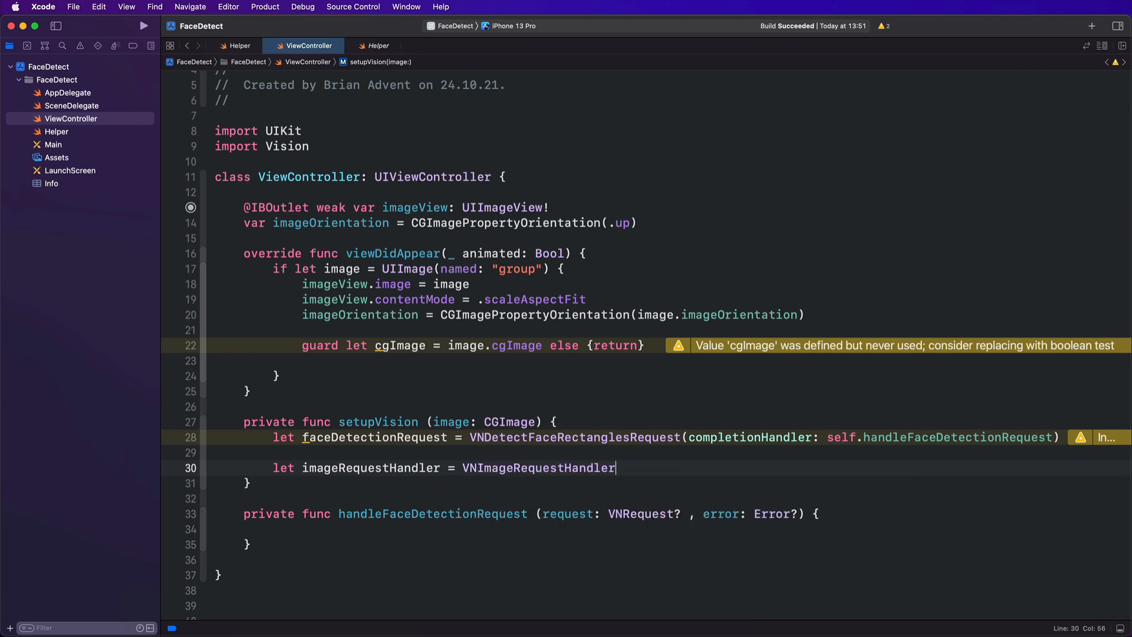
pyautogui.write('(')
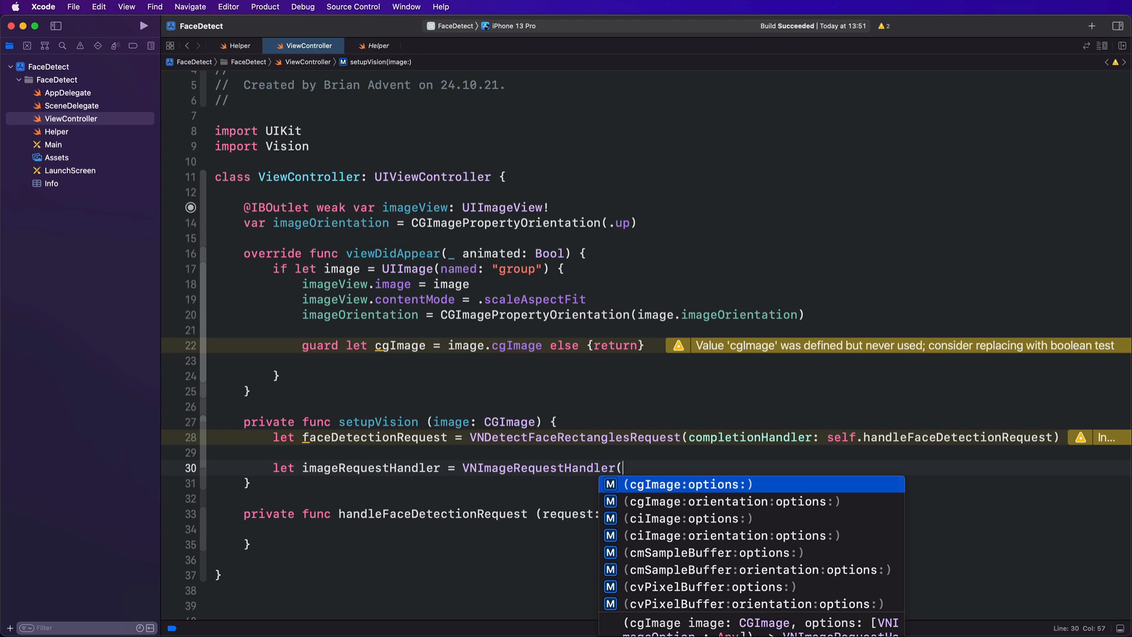
pyautogui.click(728, 501)
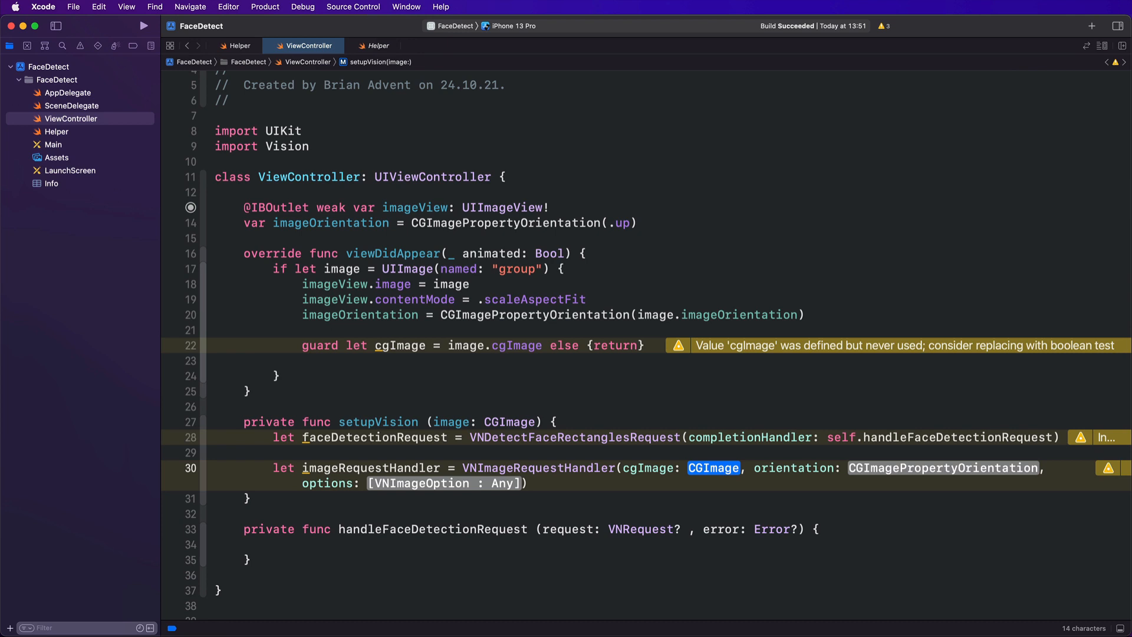
pyautogui.write('cgI')
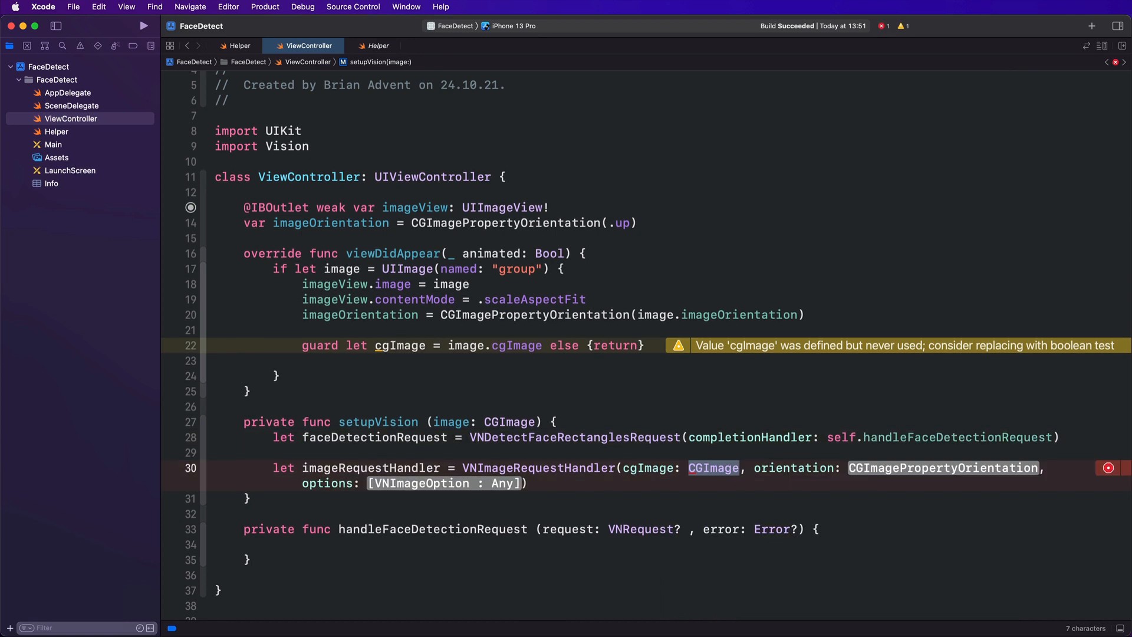
pyautogui.write('image')
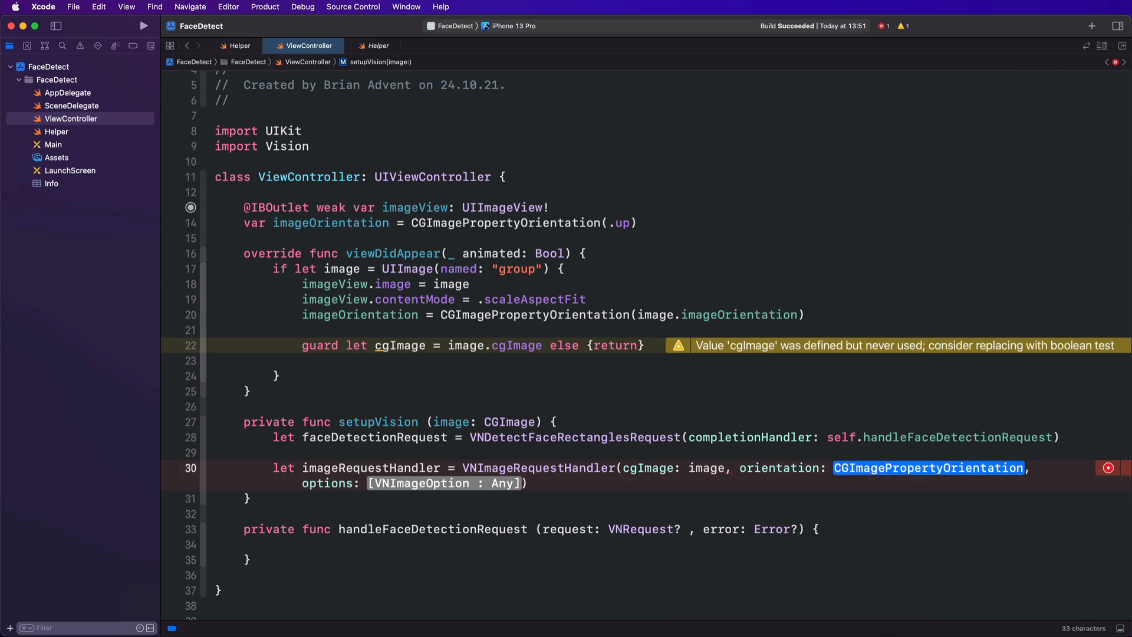
pyautogui.write('imageOrientation')
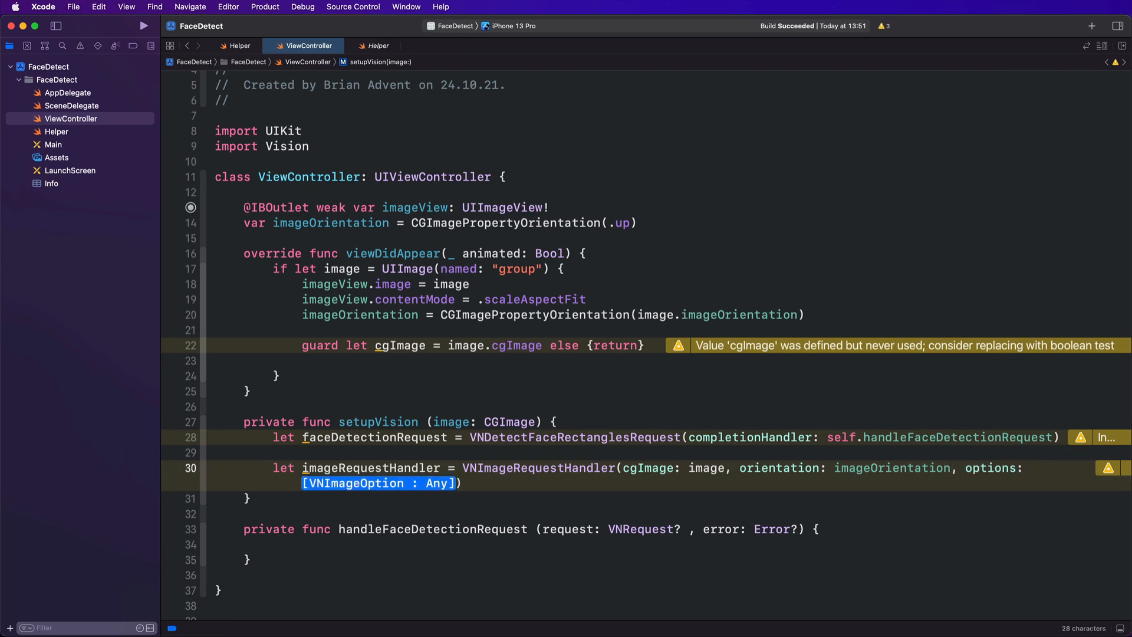
pyautogui.write('[:]')
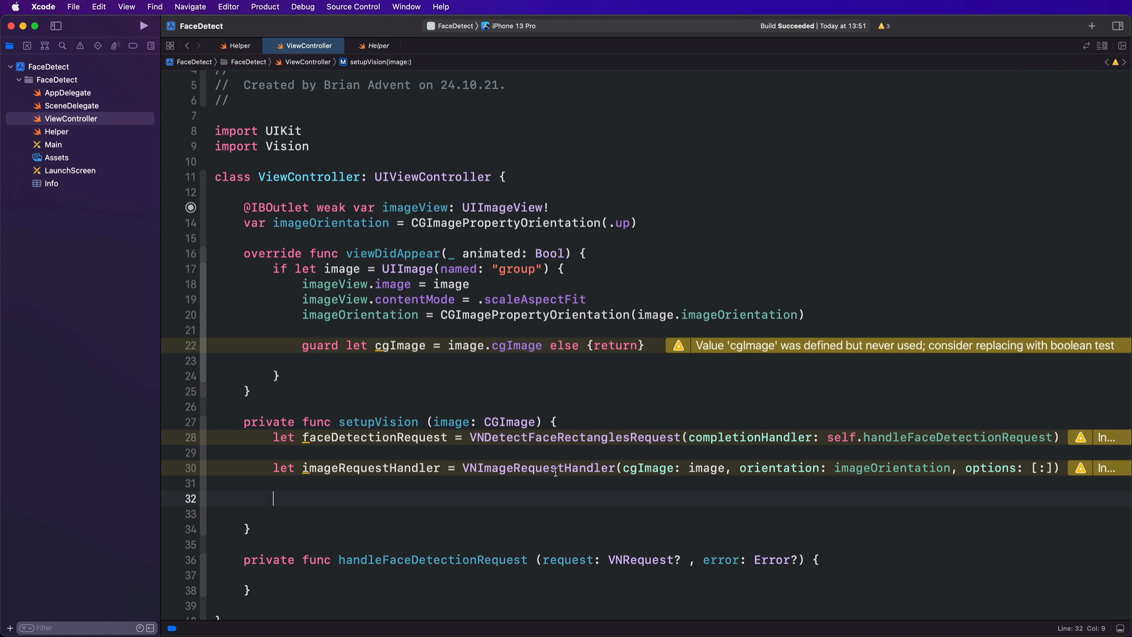
# Wrap try imageRequestHandler.perform([faceDetectionRequest]) in a do block inside setupVision
pyautogui.write('do {')
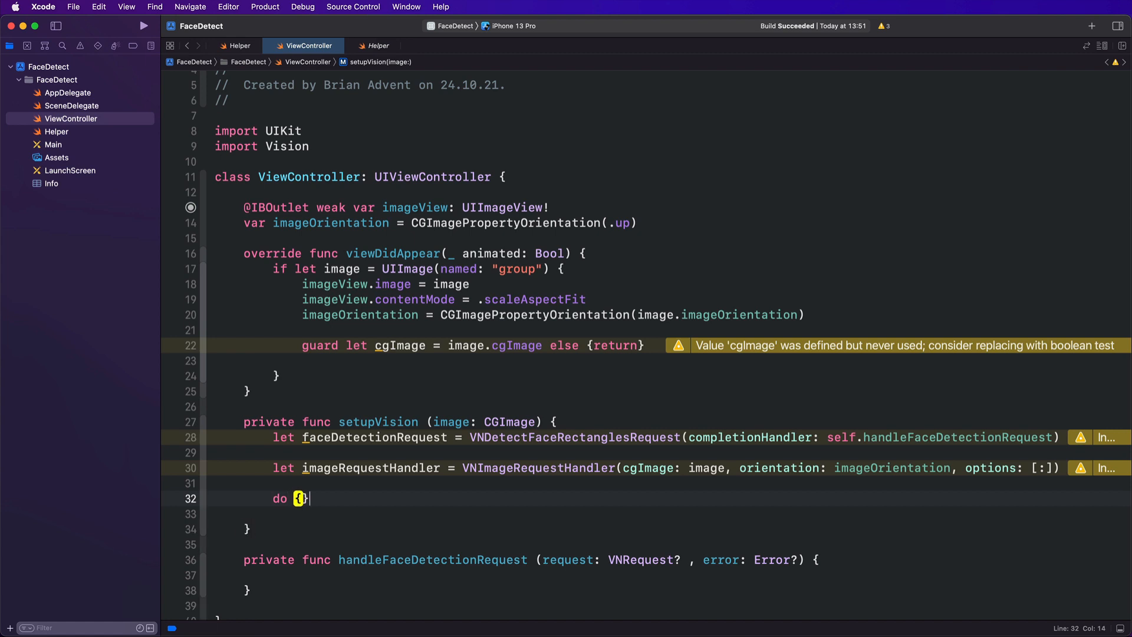
pyautogui.press('return')
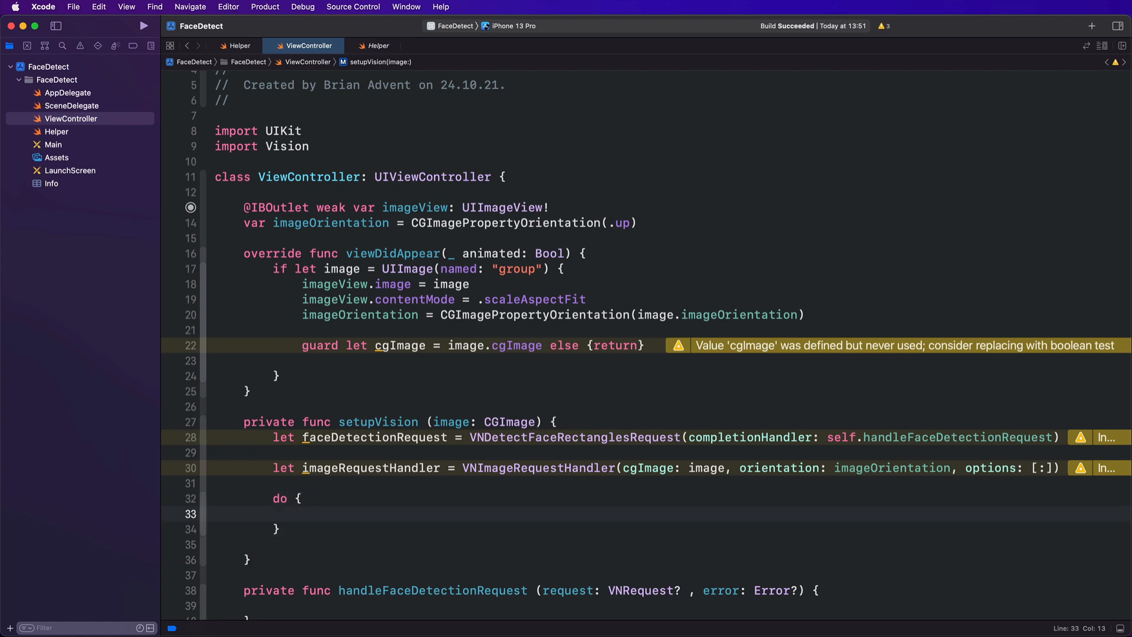
pyautogui.write('tr')
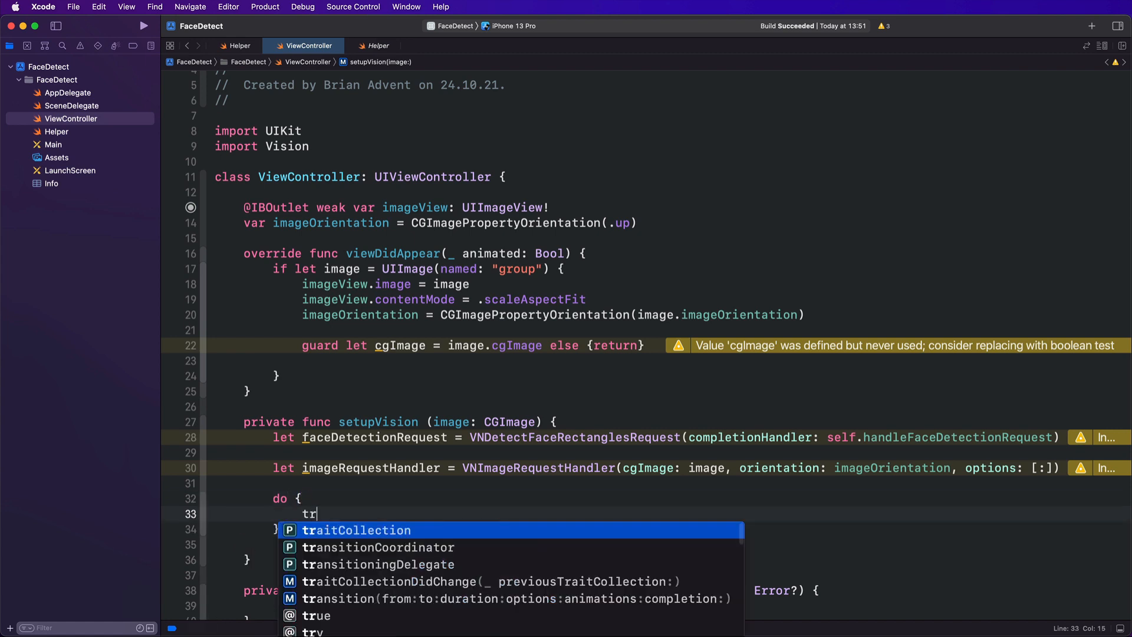
pyautogui.write('y imageRequestHandler.perform(requests: [VNRequest')
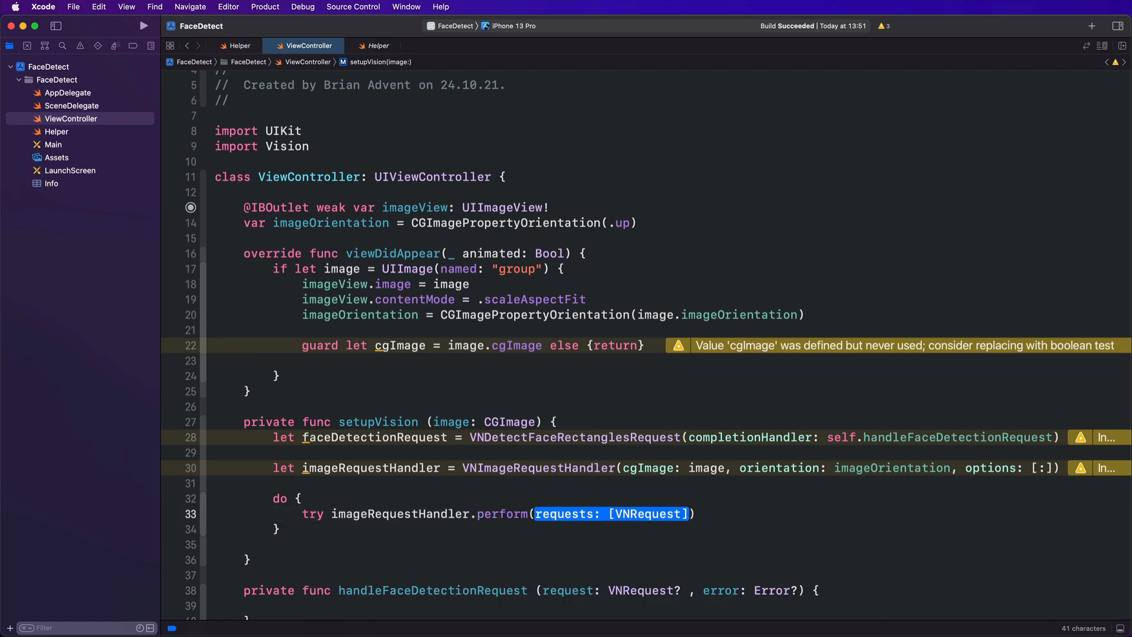
pyautogui.write('[re')
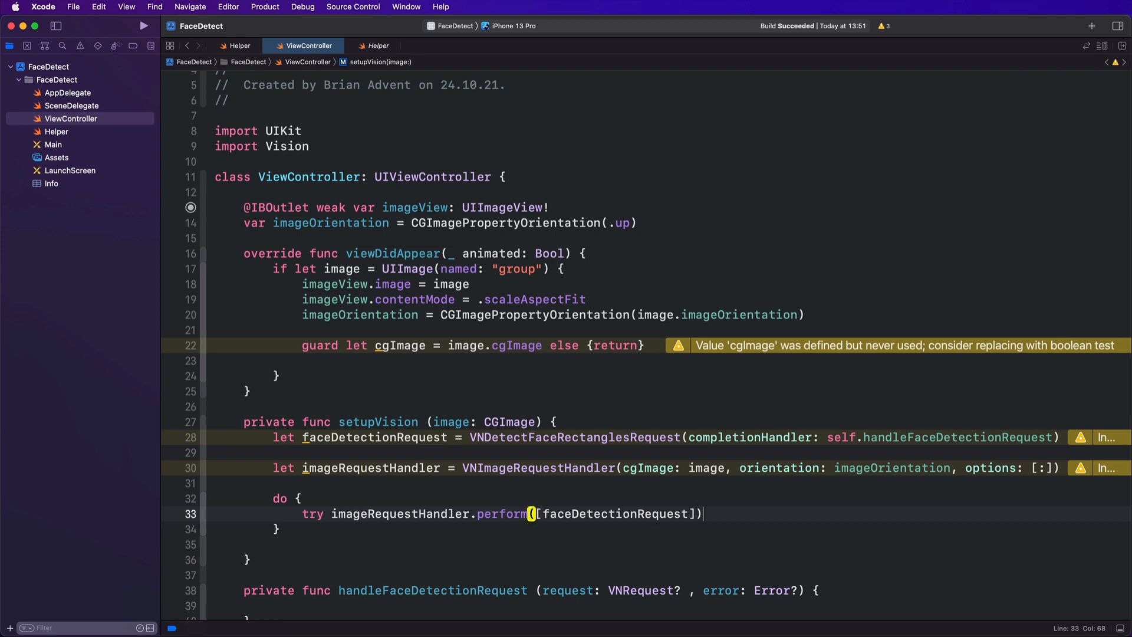
# Add catch let error as NSError that prints the error and returns
pyautogui.write('catch let error as')
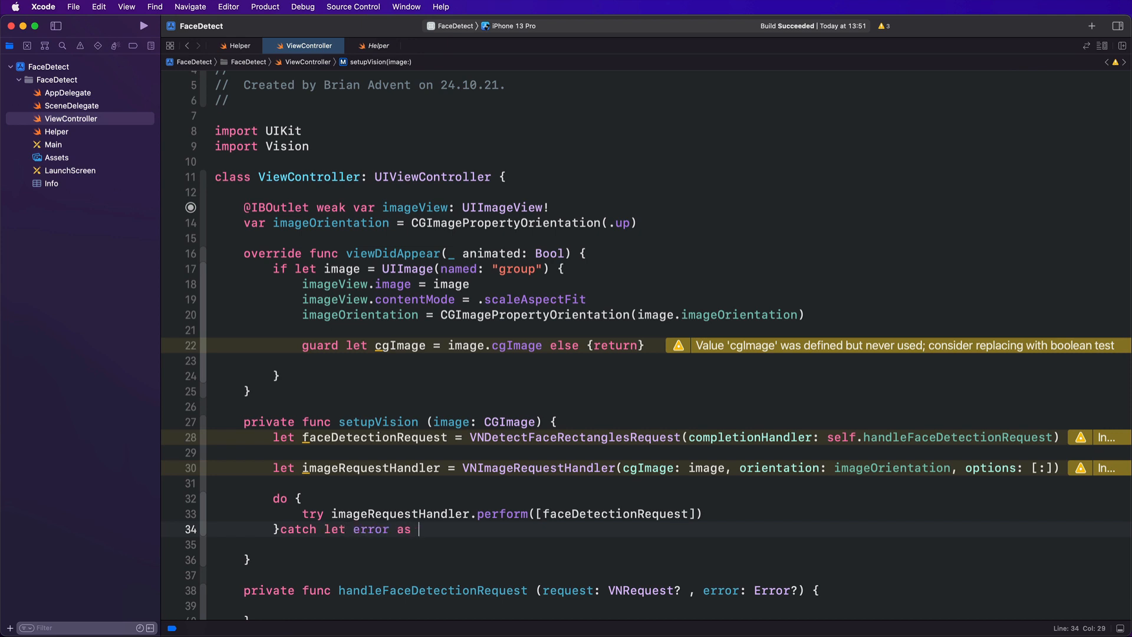
pyautogui.write('NSError {')
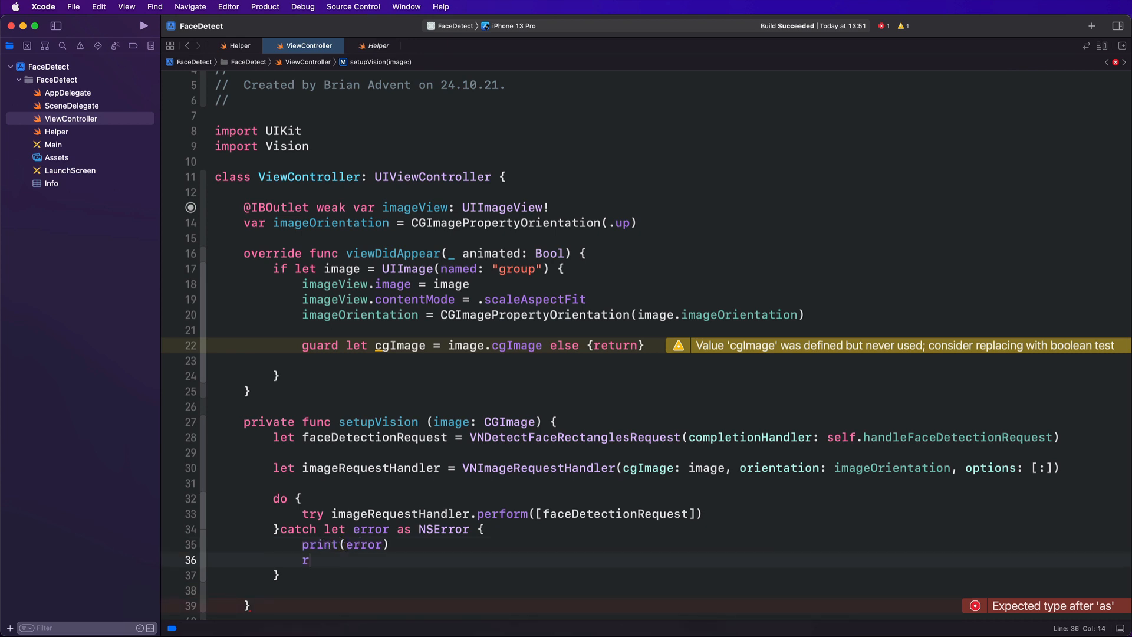
pyautogui.write('eturn')
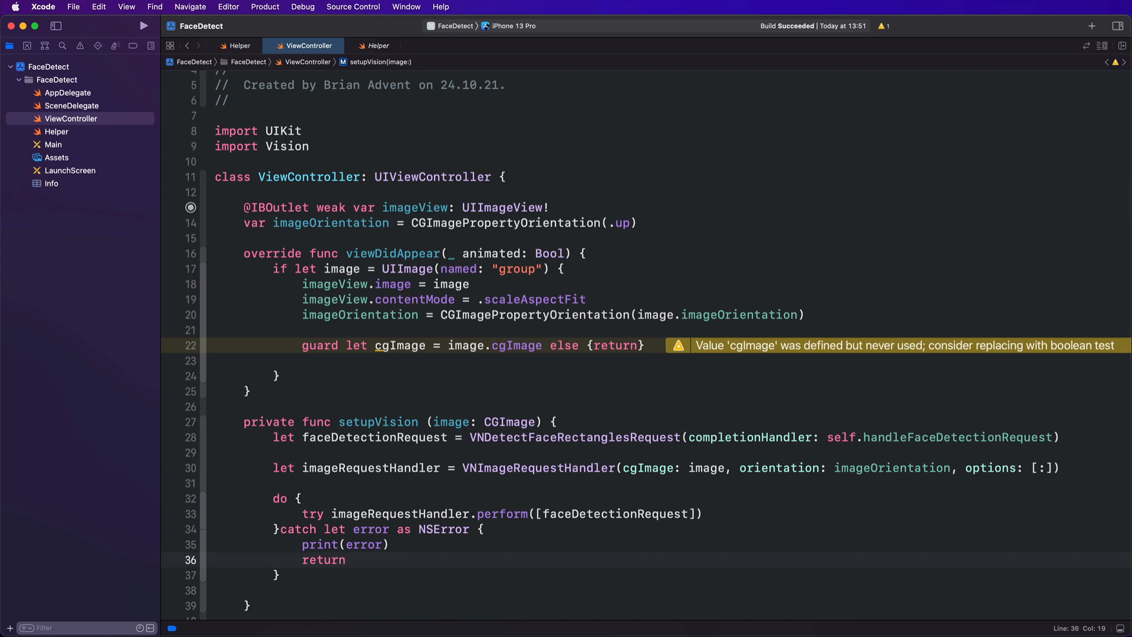
pyautogui.click(755, 376)
pyautogui.write('setupVision(image: cgImage)')
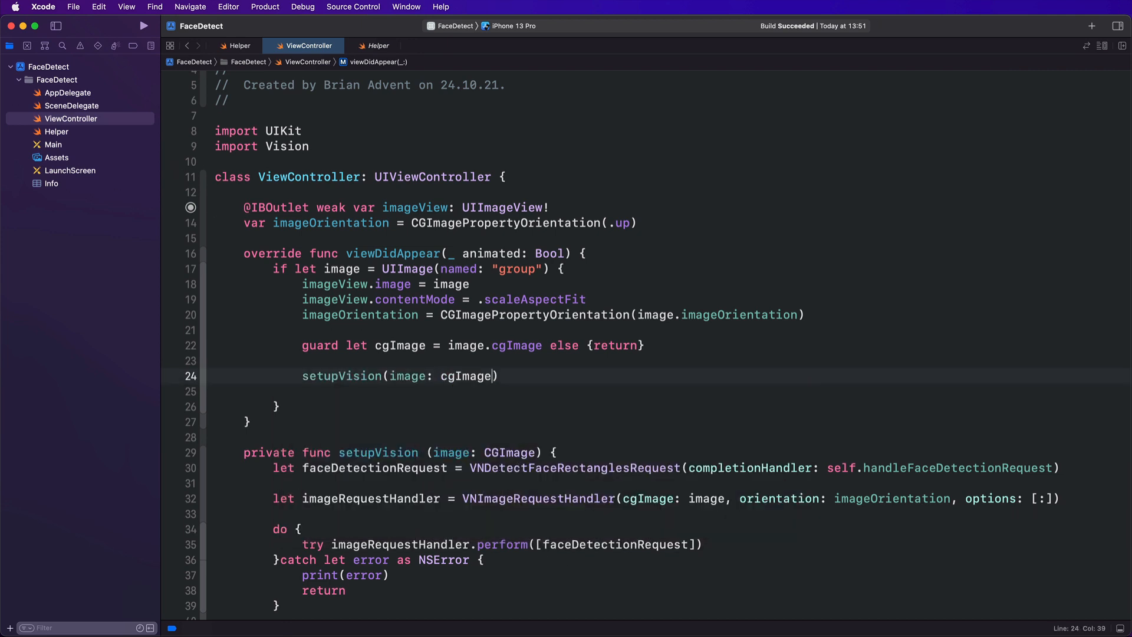
# Move editing into the empty handleFaceDetectionRequest(request:error:) body further down the file
pyautogui.scroll(-3)
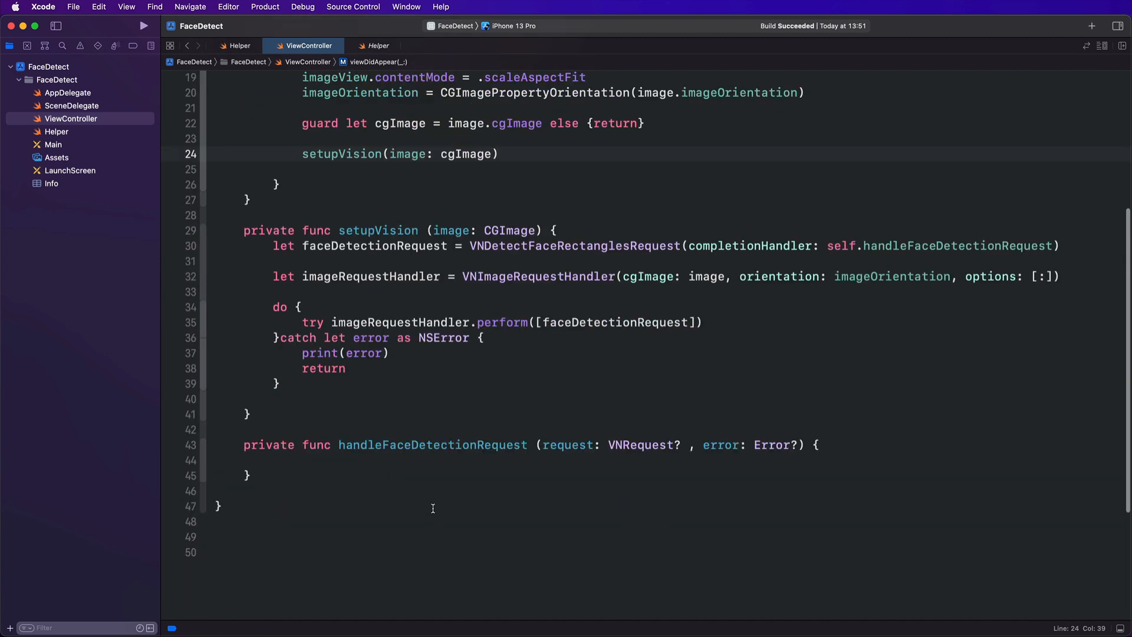
pyautogui.moveTo(408, 458)
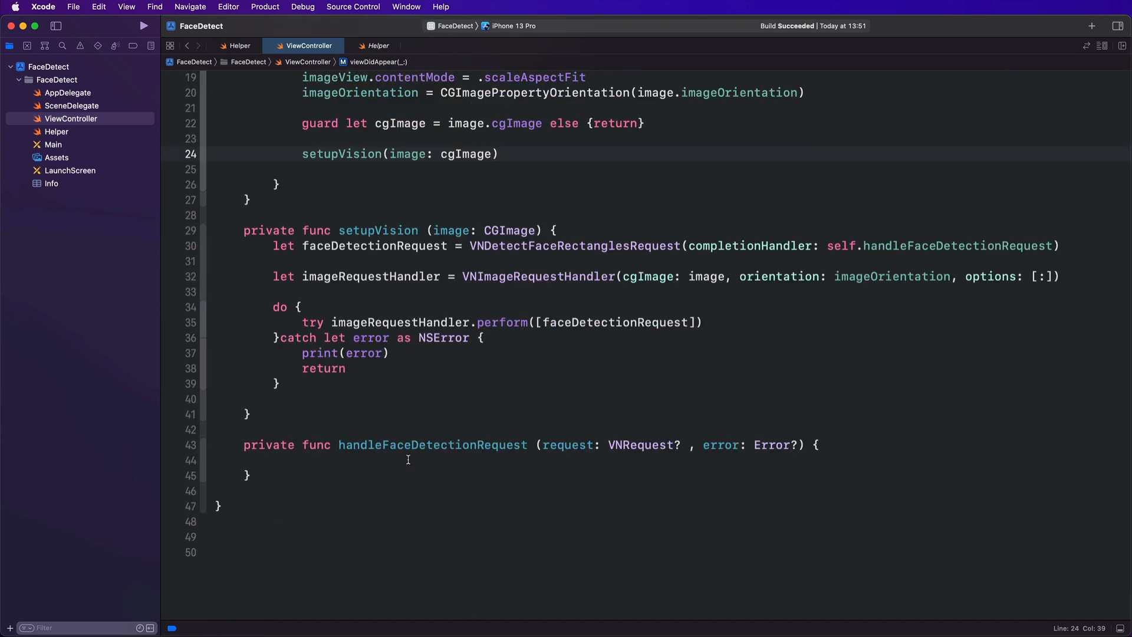
pyautogui.click(272, 460)
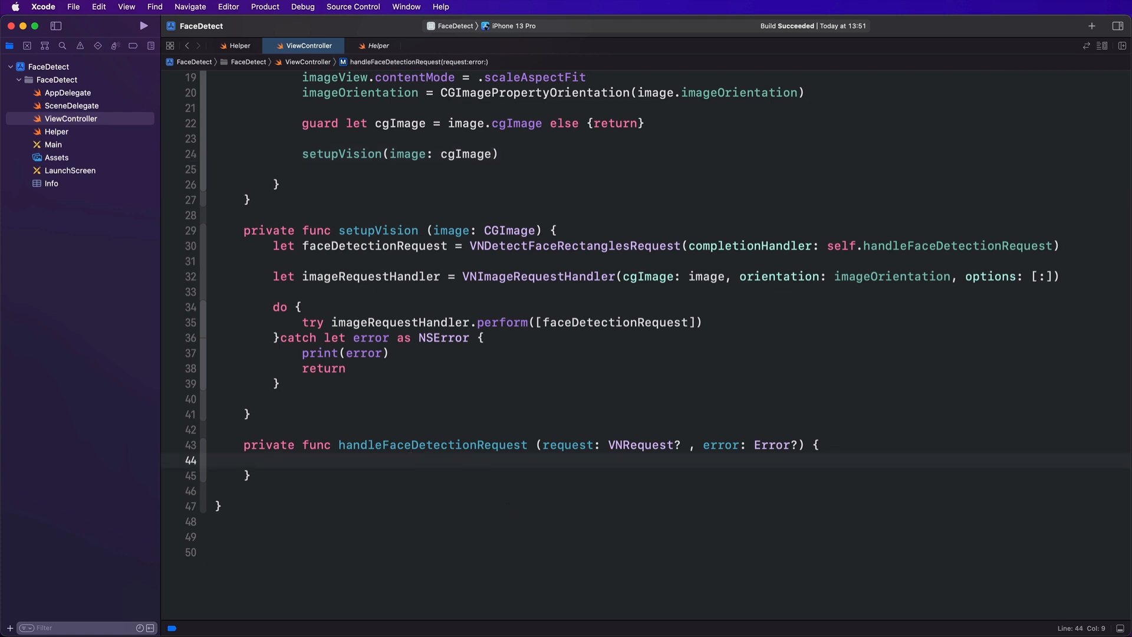
pyautogui.scroll(-3)
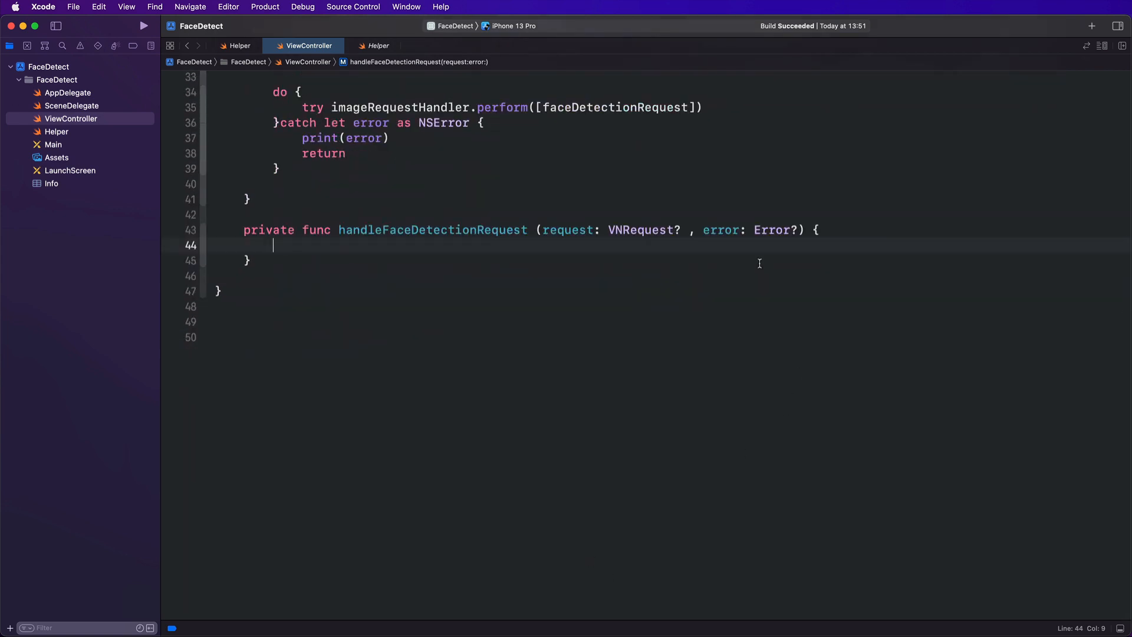
pyautogui.moveTo(313, 261)
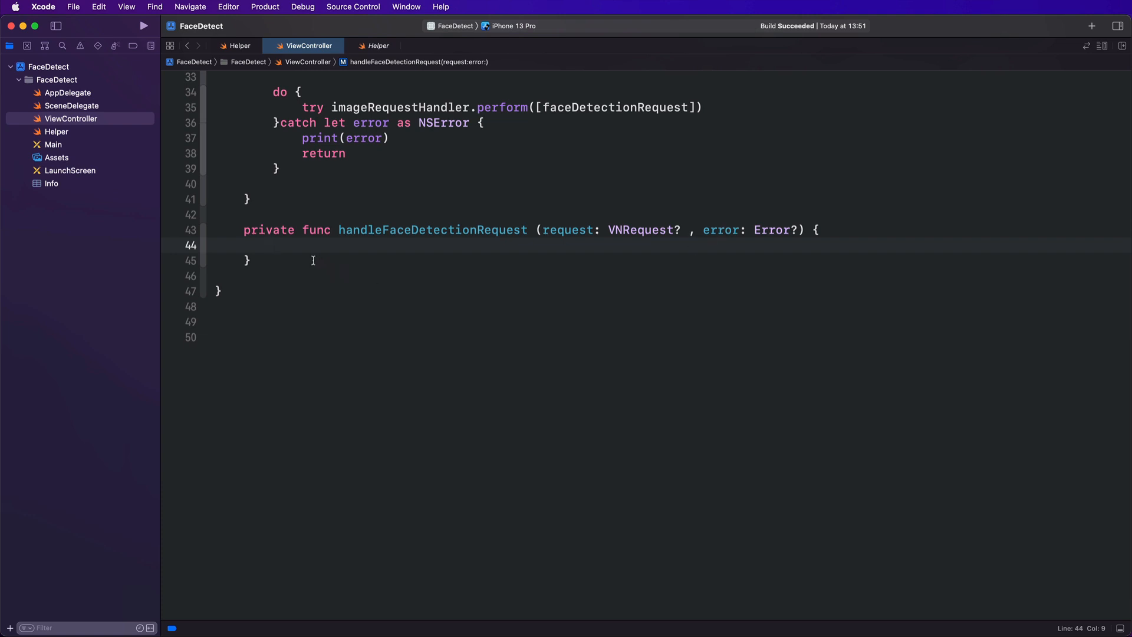
# Add if let requestError = error as NSError? { print(requestError); return } to the handler
pyautogui.write('if elt')
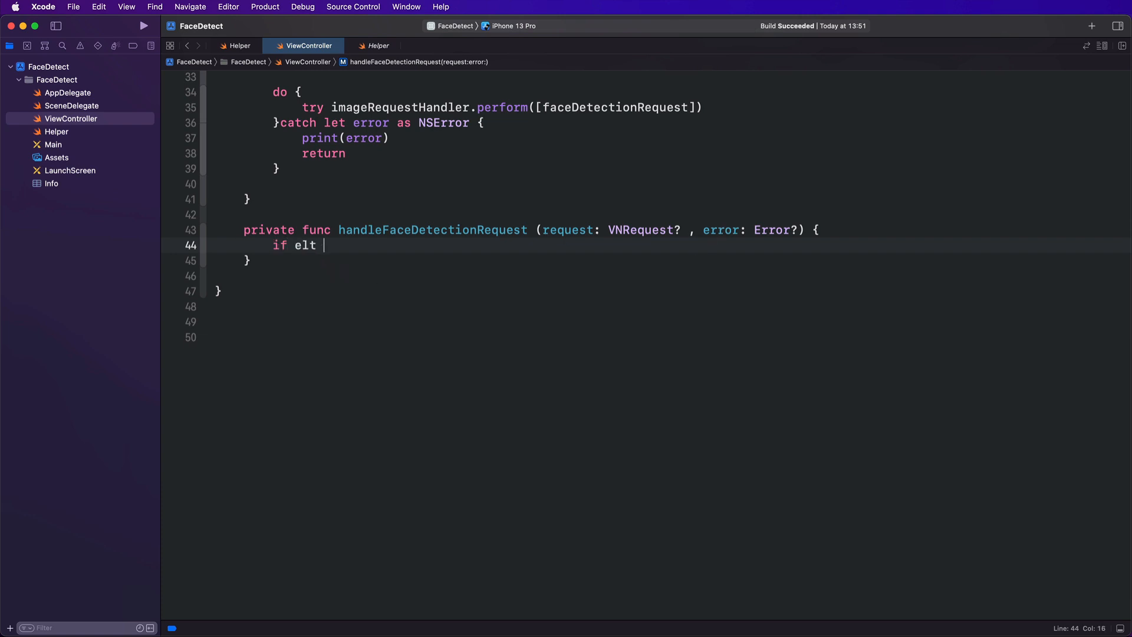
pyautogui.write('let re')
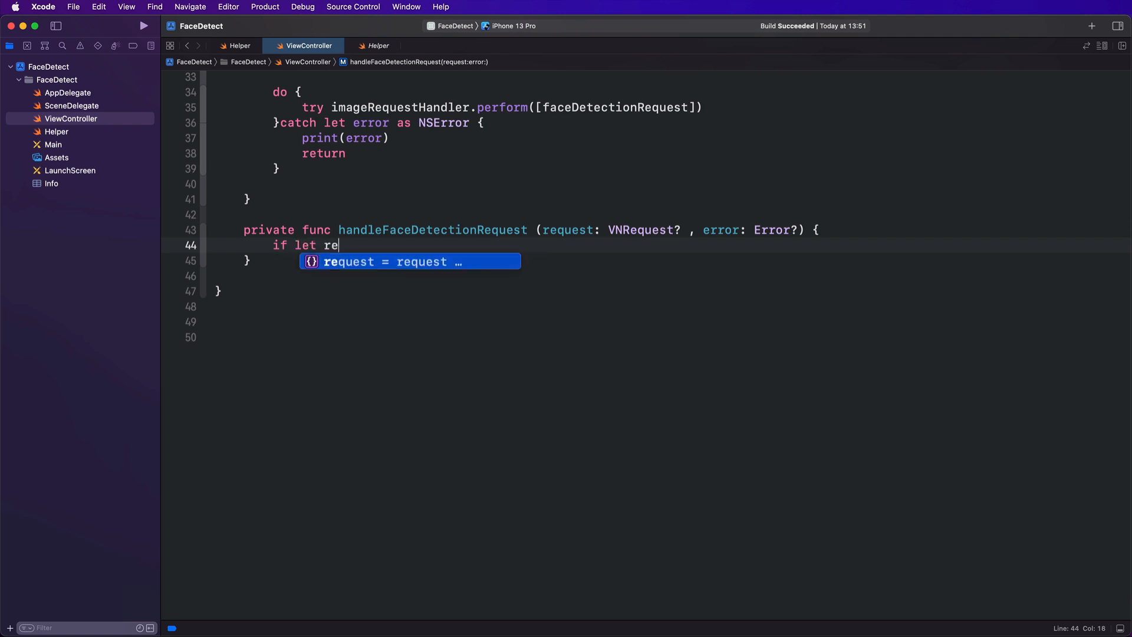
pyautogui.write('questError =')
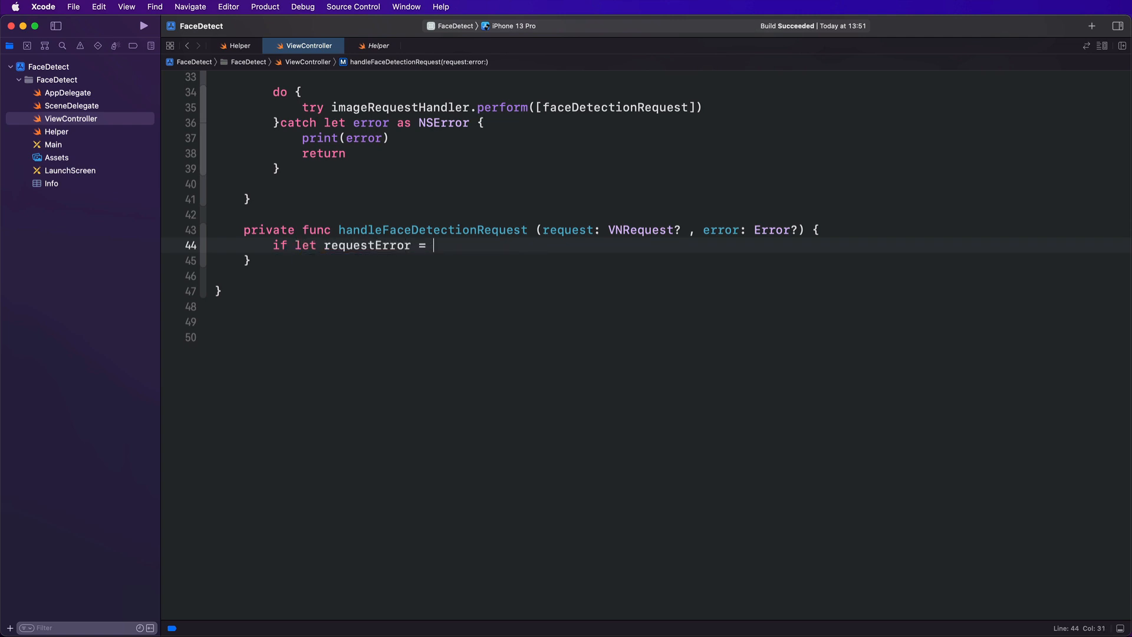
pyautogui.write('error as')
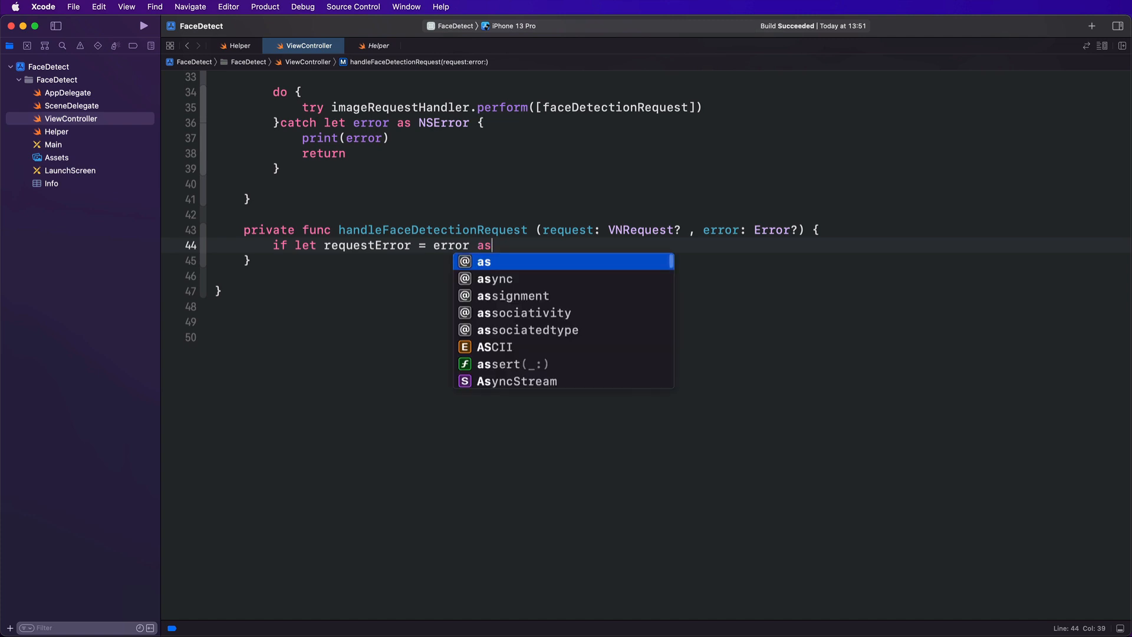
pyautogui.write('NSError?')
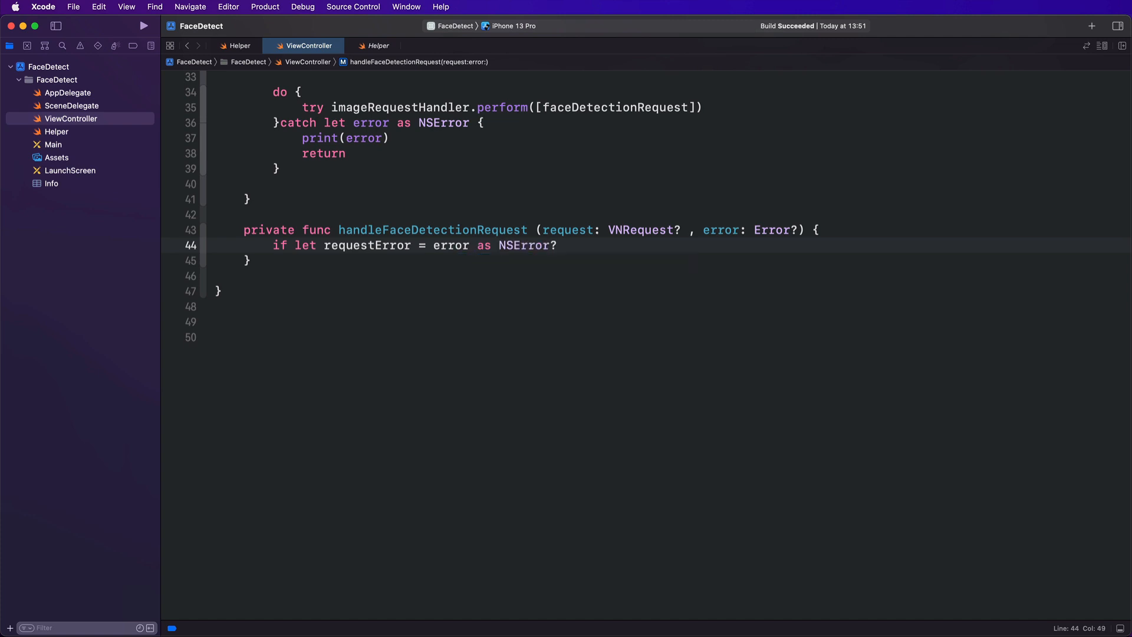
pyautogui.write('{')
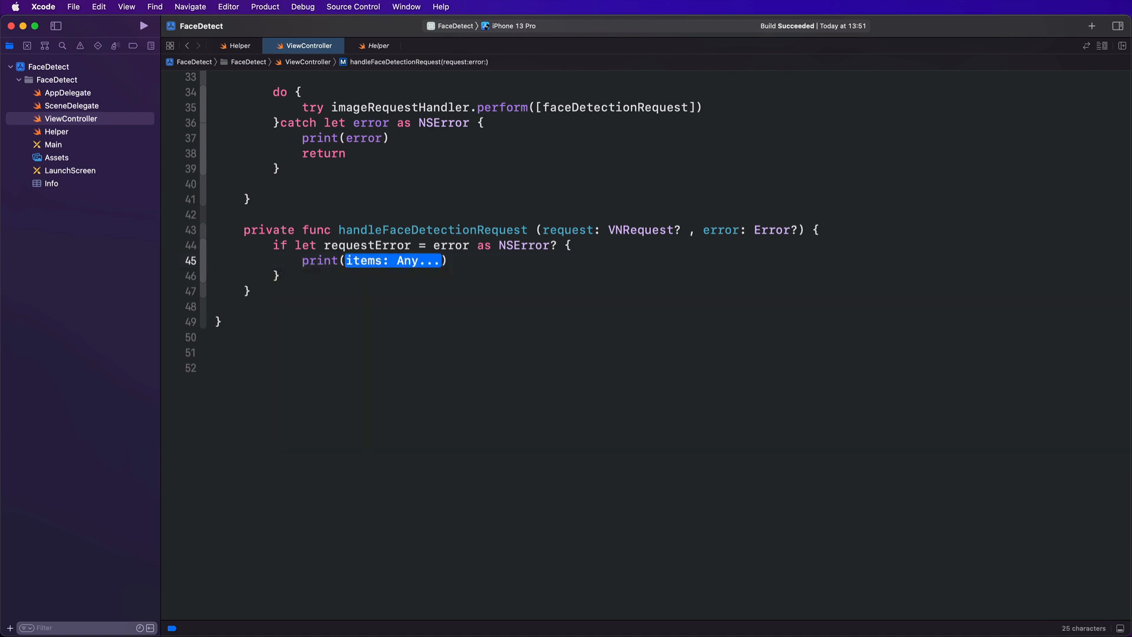
pyautogui.write('requestError')
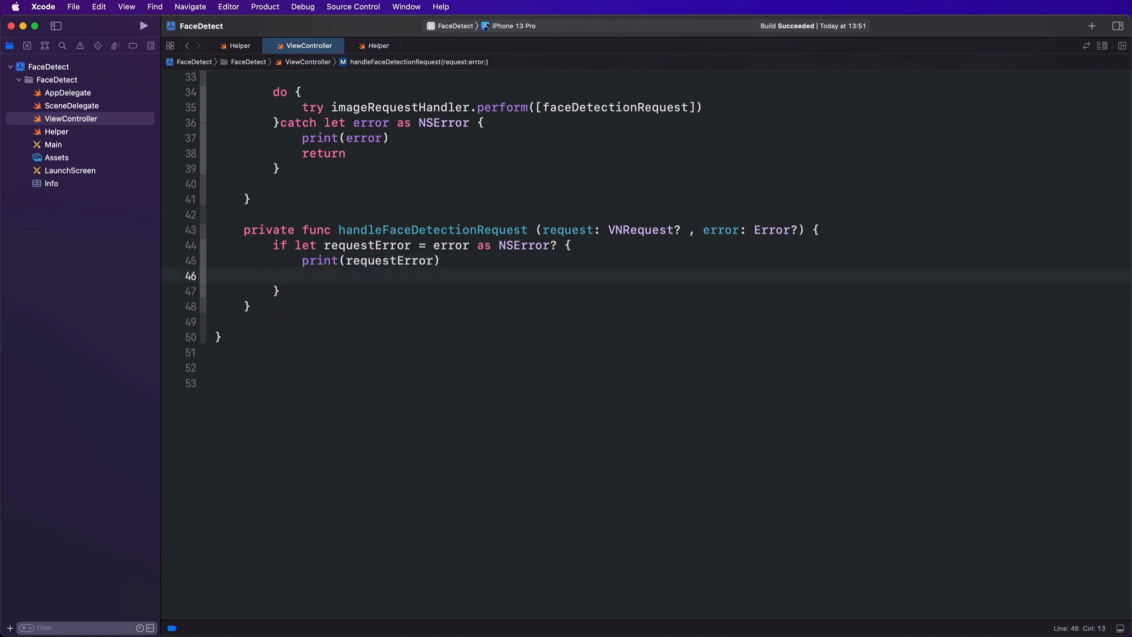
pyautogui.write('return')
pyautogui.write('guard')
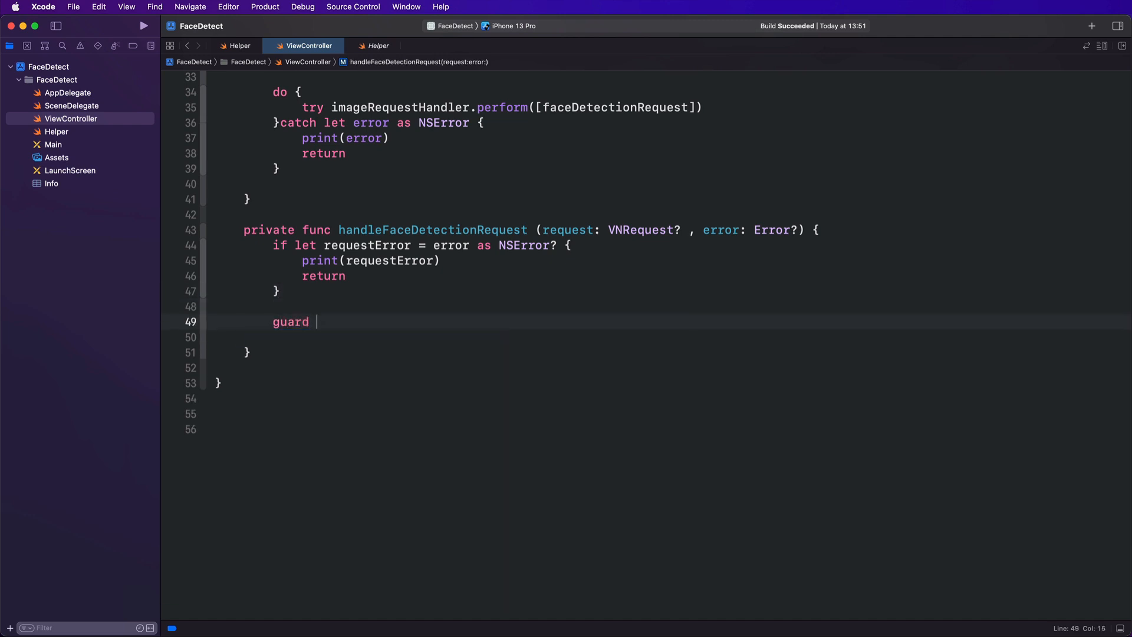
# Guard-unwrap imageView.image and its cgImage, returning early if either is missing
pyautogui.write('let image =')
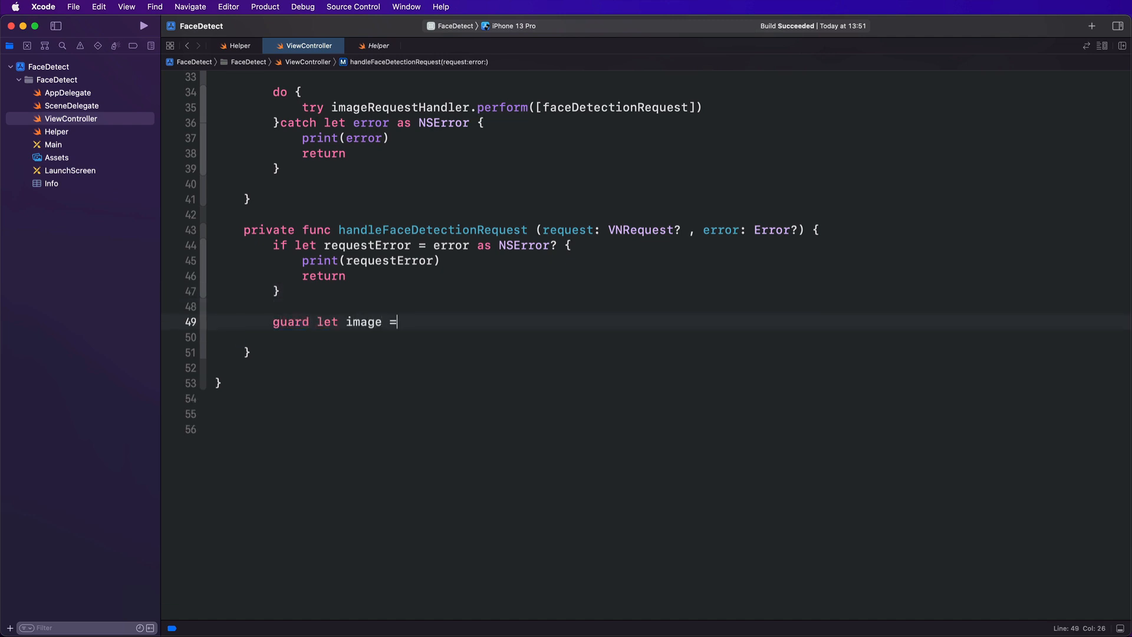
pyautogui.write('imageView.image else')
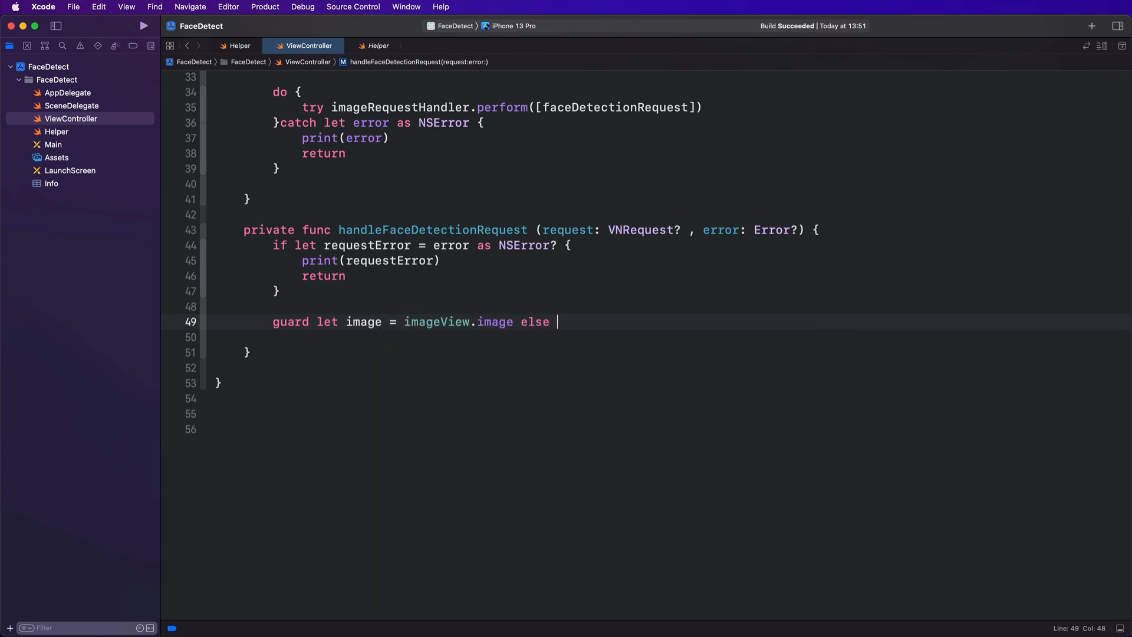
pyautogui.write('{return}')
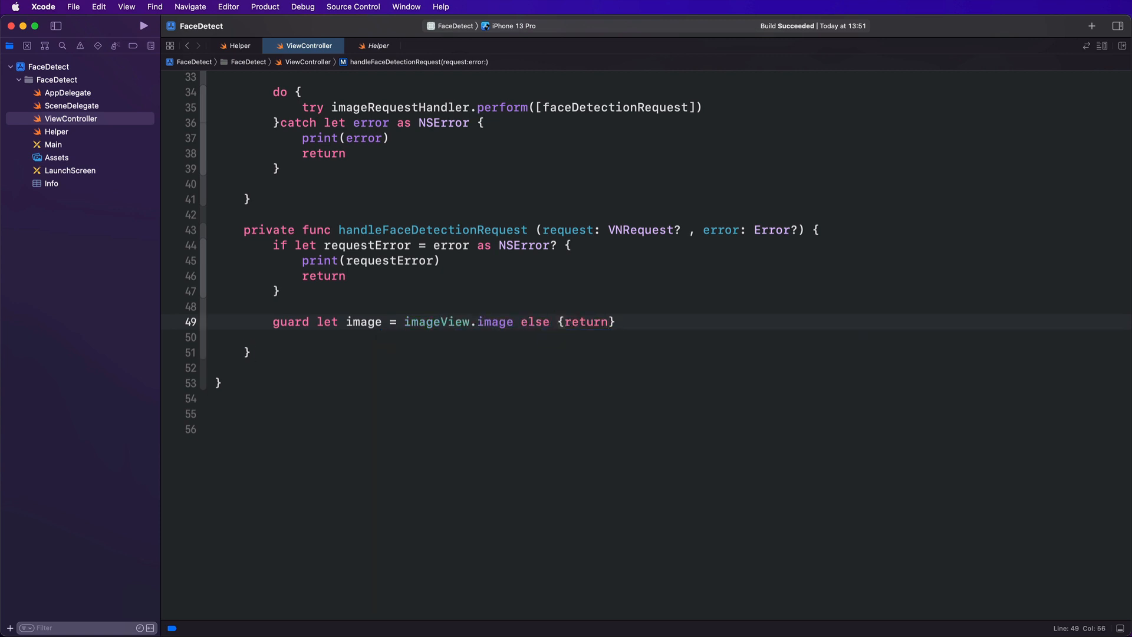
pyautogui.write('guard let cg')
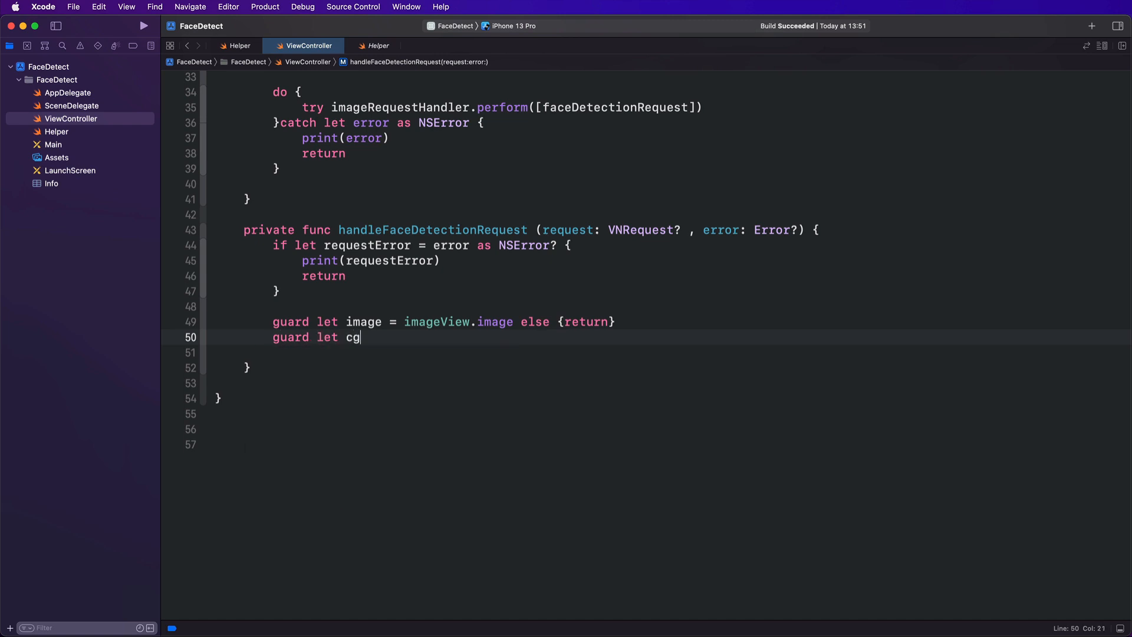
pyautogui.write('Image = image.cgImage else')
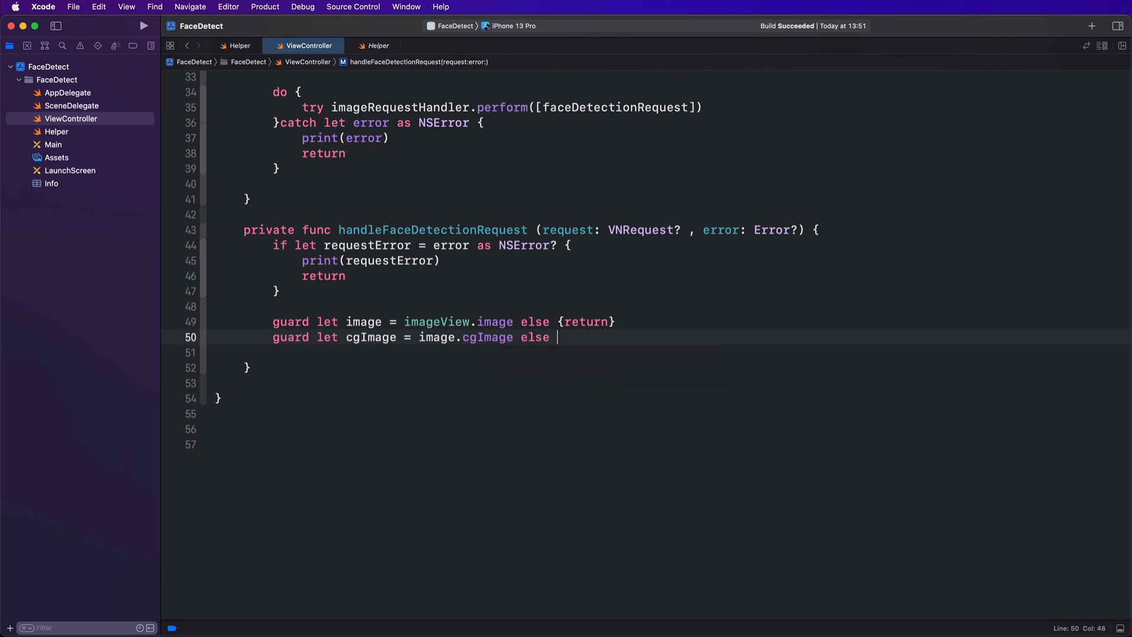
pyautogui.write('{return}')
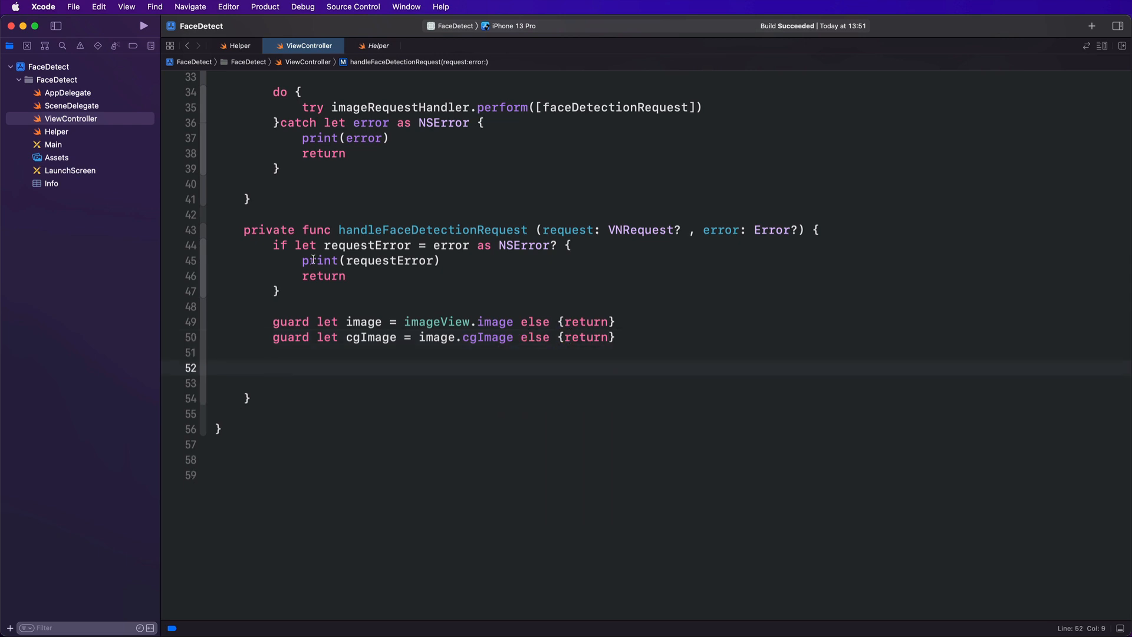
# Set imageRect from self.determineScale(cgImage: cgImage, imageViewFrame: imageView.frame)
pyautogui.write('let')
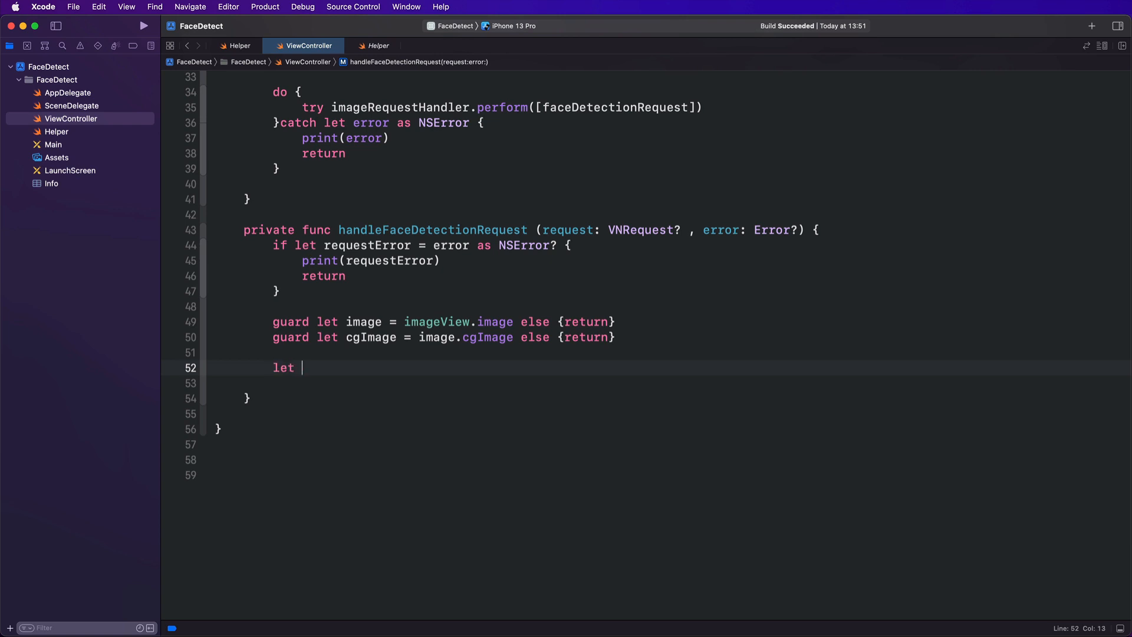
pyautogui.write('imageRect')
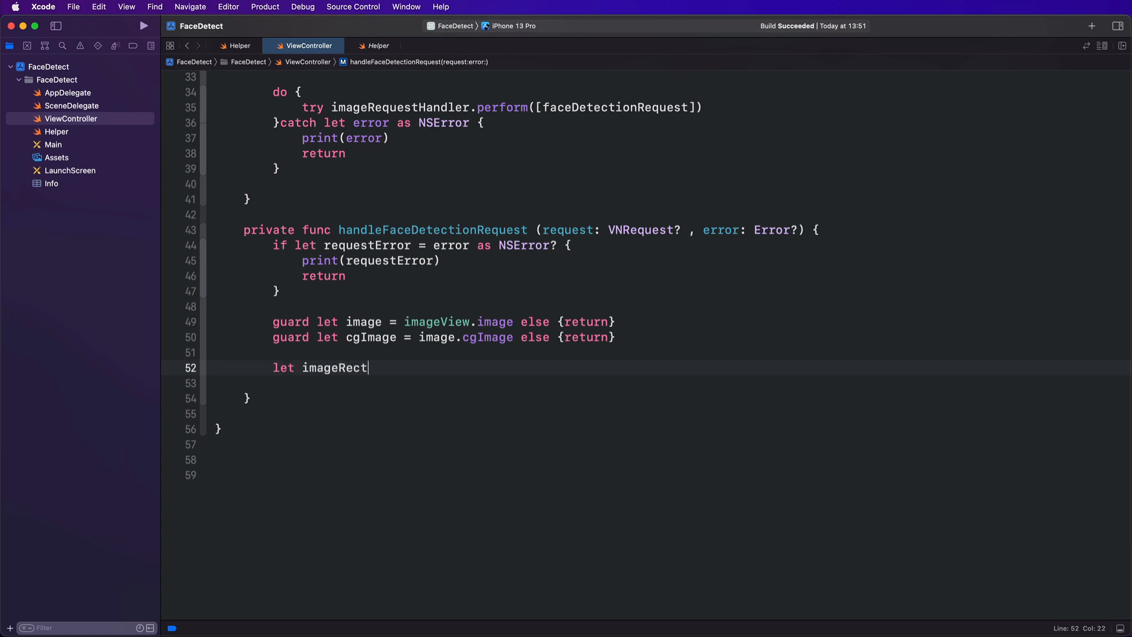
pyautogui.write('= self')
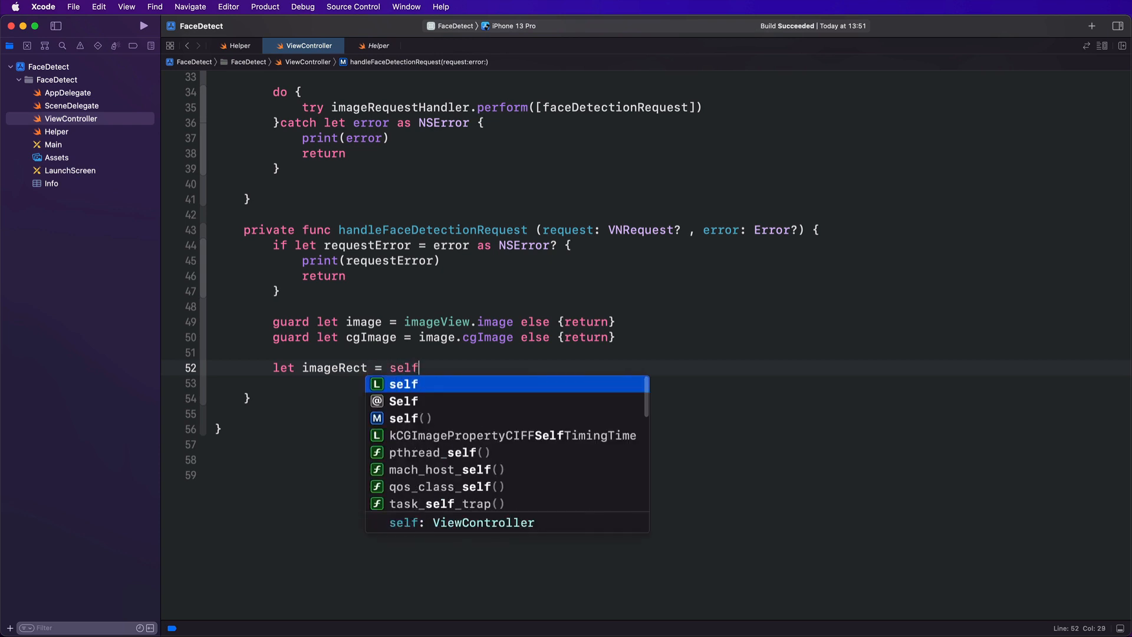
pyautogui.write('.determineScale(cgImage: cgImage,')
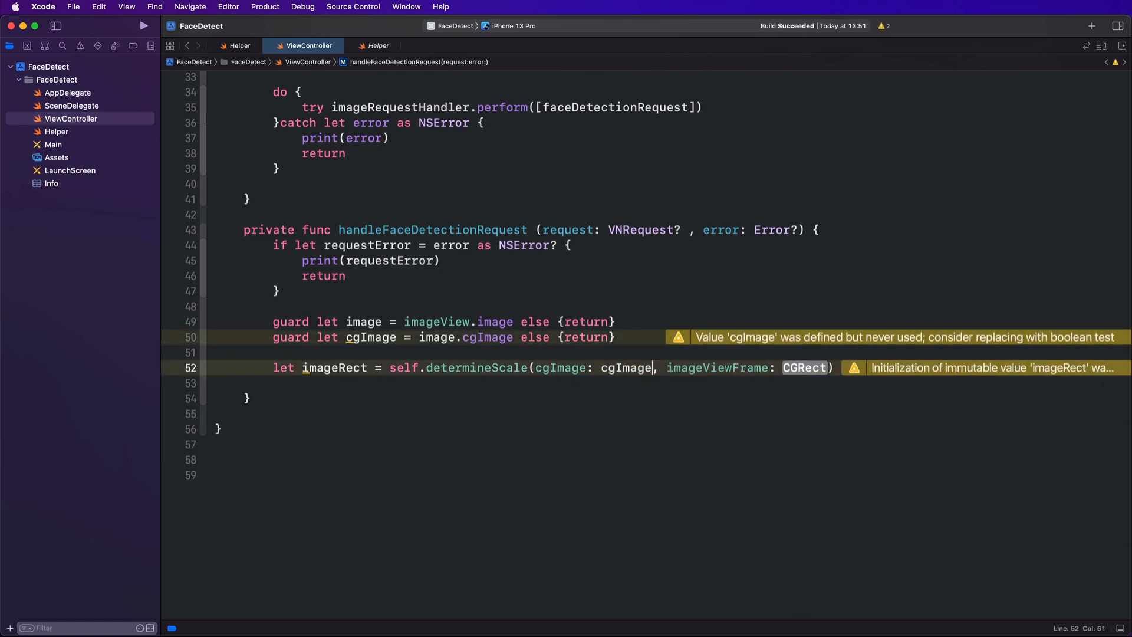
pyautogui.write('imageView.frame')
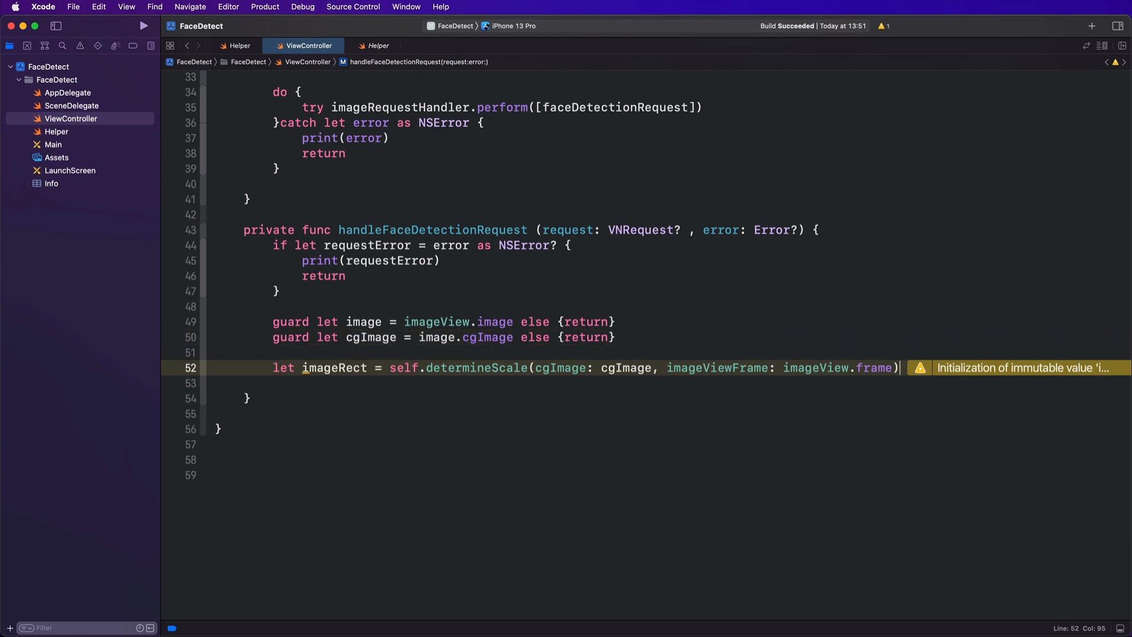
pyautogui.press('return')
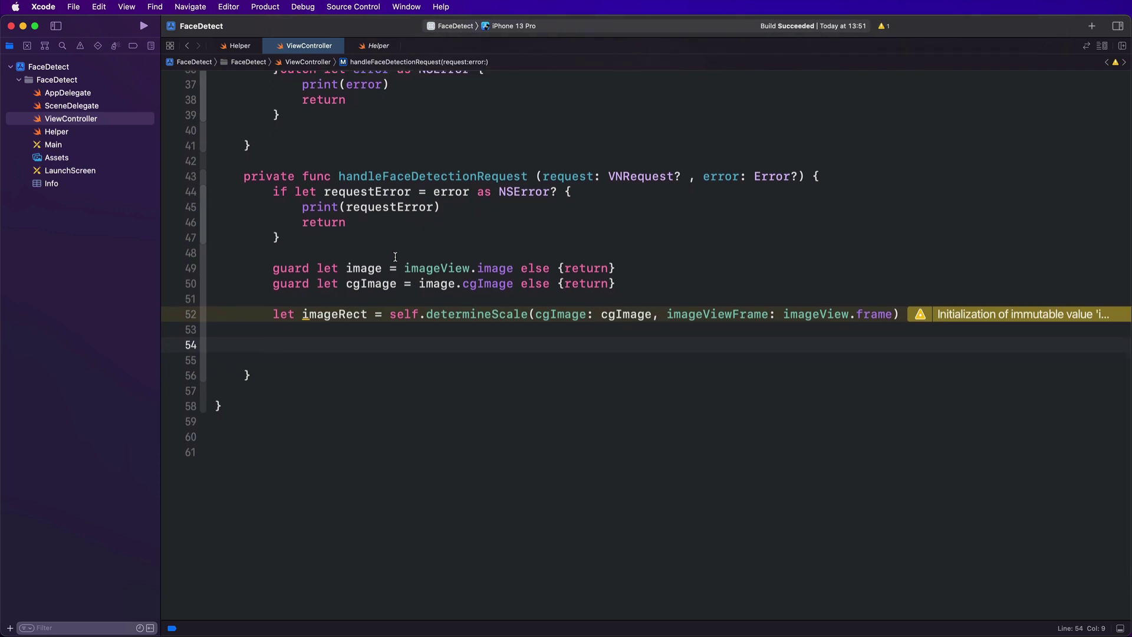
# Set self.imageView.layer.sublayers = nil to clear existing layers
pyautogui.write('self.imageView.layer')
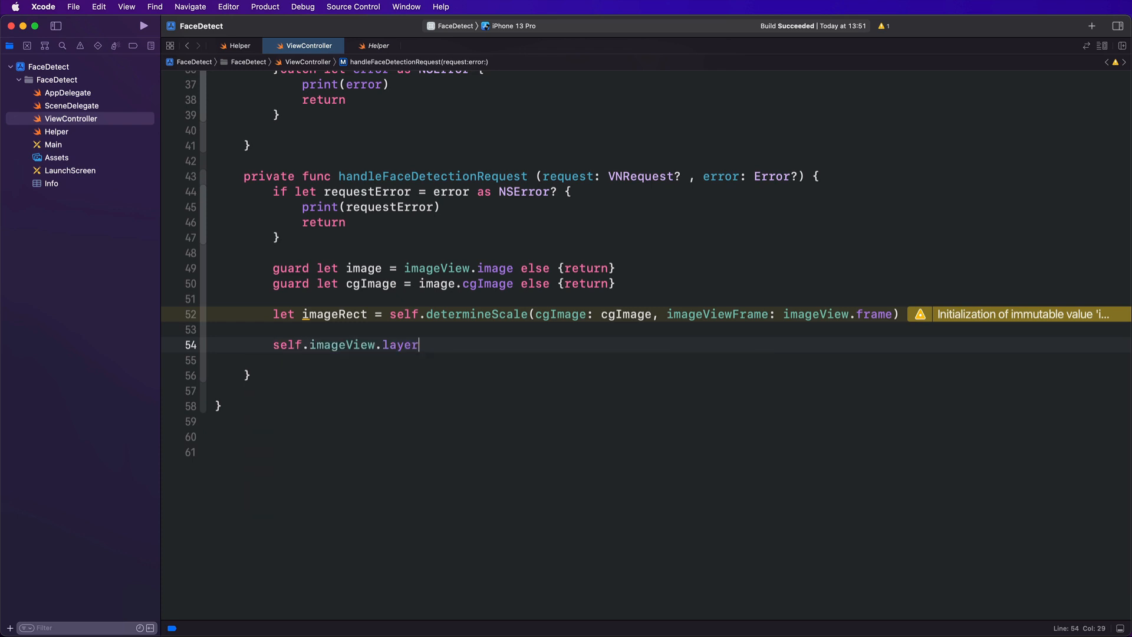
pyautogui.write('.sublayers = nil')
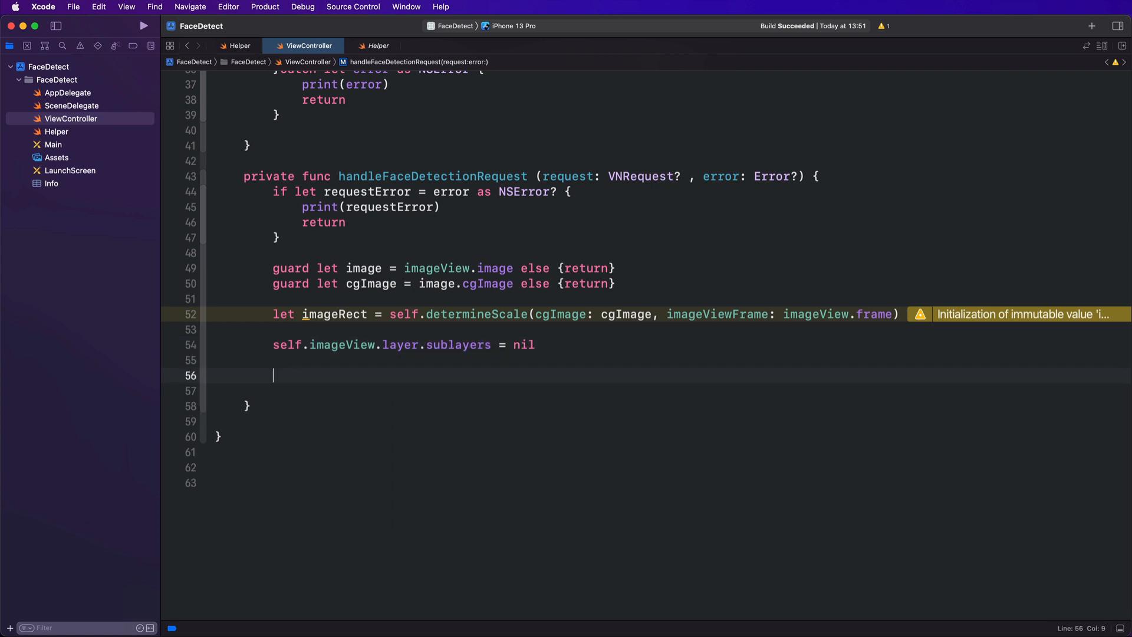
pyautogui.moveTo(320, 388)
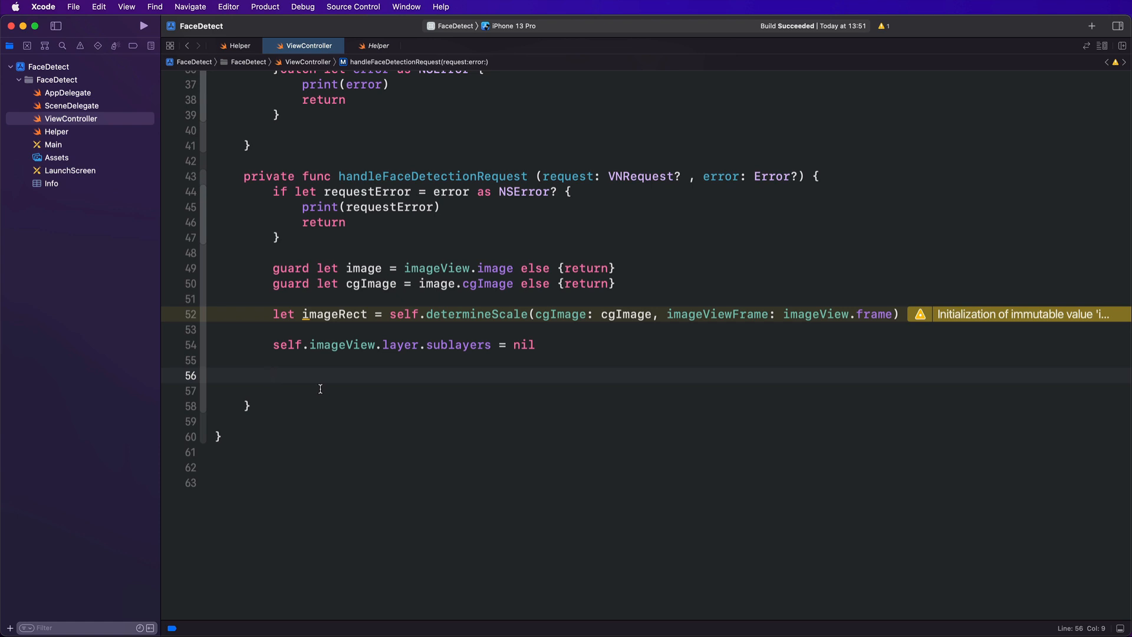
# Unwrap request?.results as [VNFaceObservation] and loop for observation in results
pyautogui.write('if let')
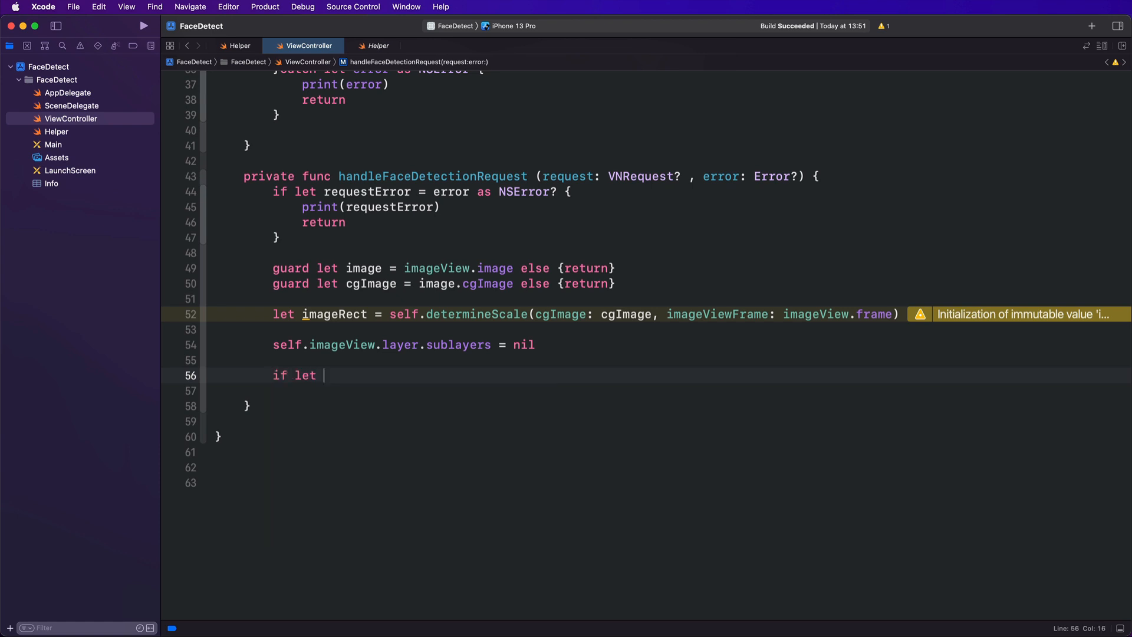
pyautogui.write('results =')
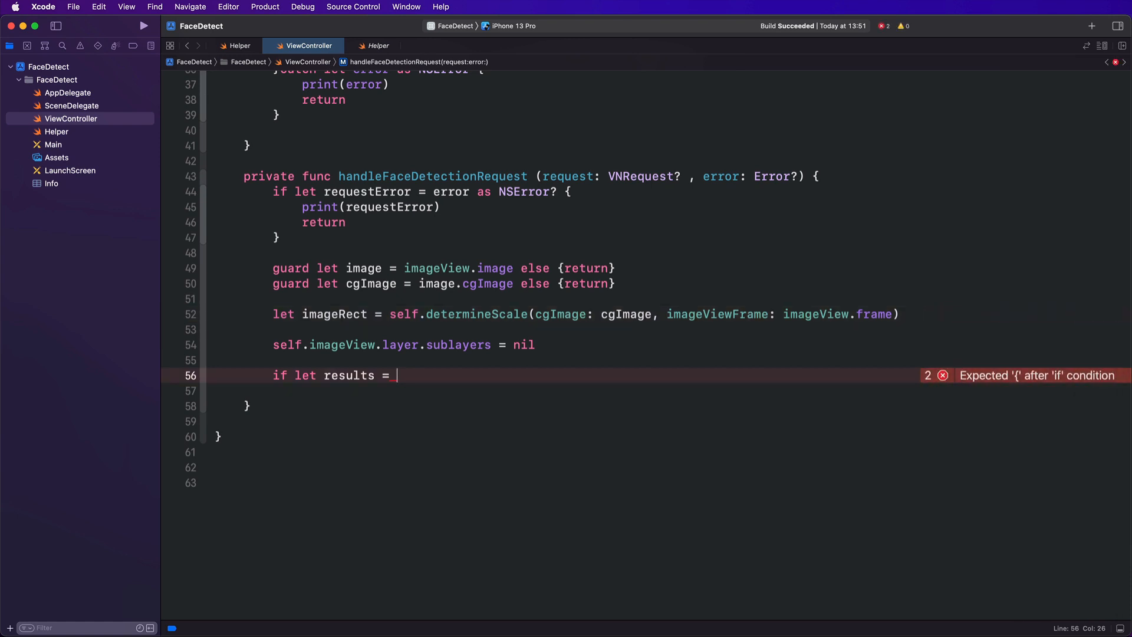
pyautogui.write('request?.results as? [')
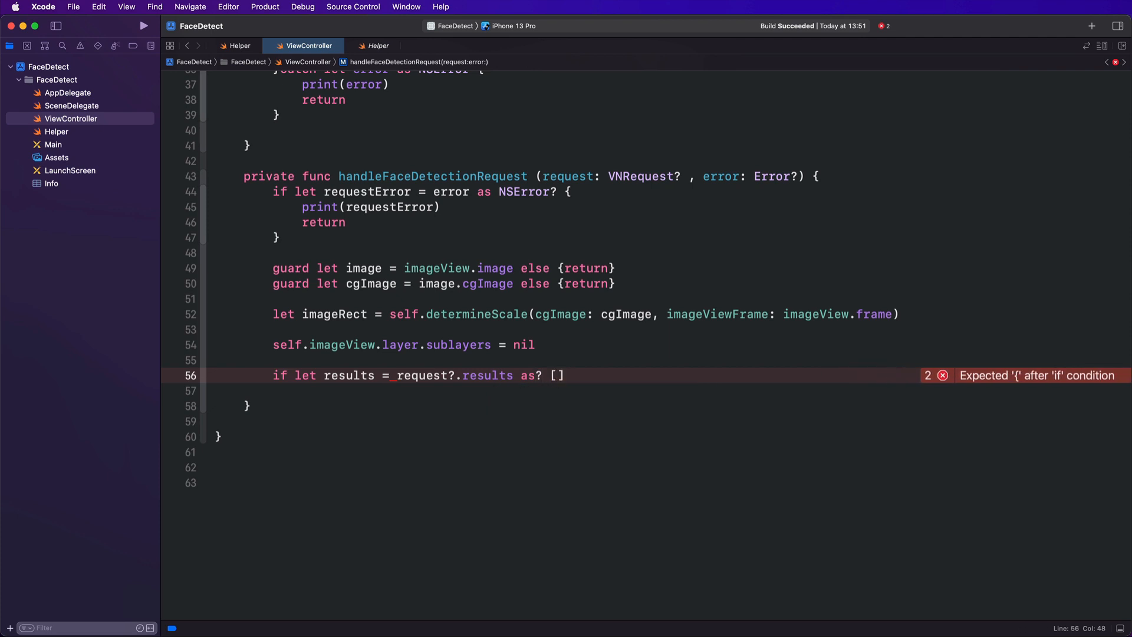
pyautogui.write('VNFaceObservation')
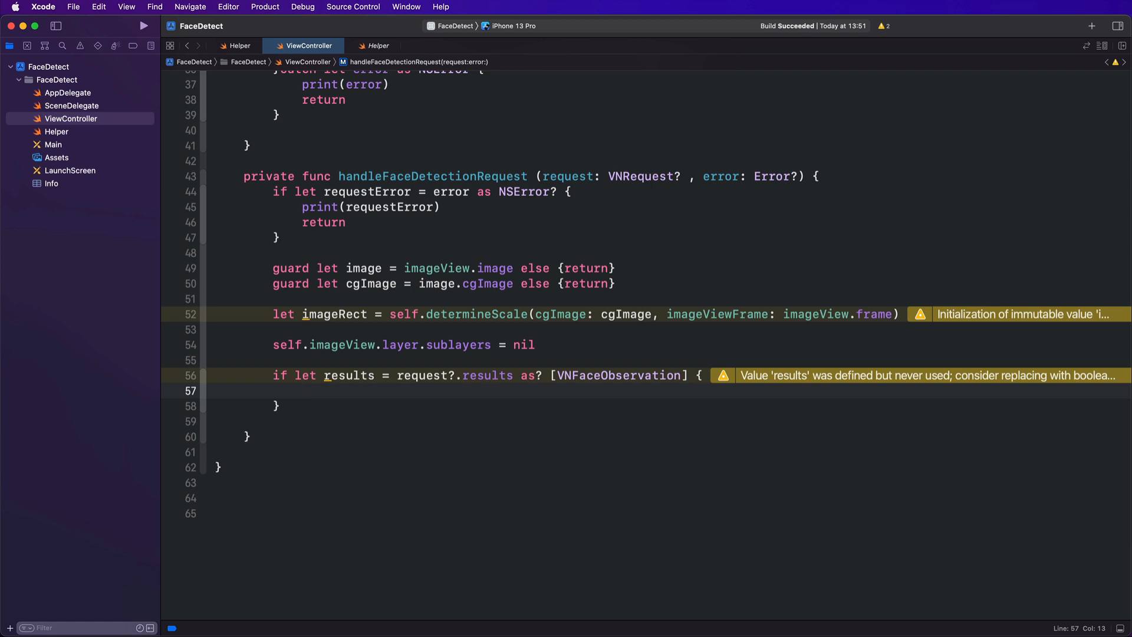
pyautogui.write('f')
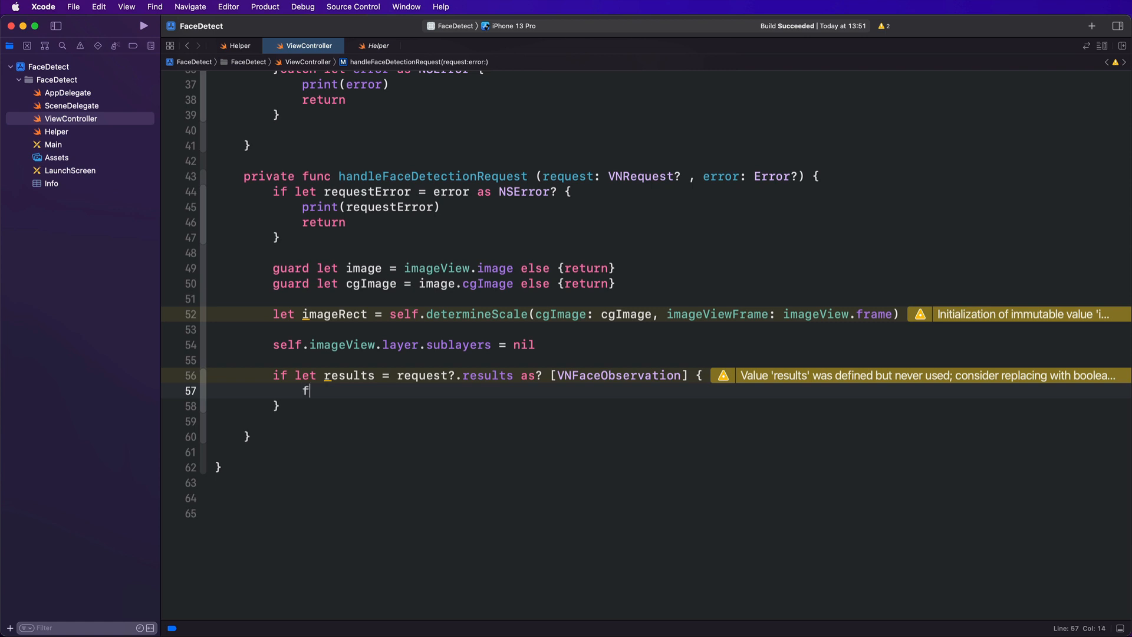
pyautogui.write('or observat')
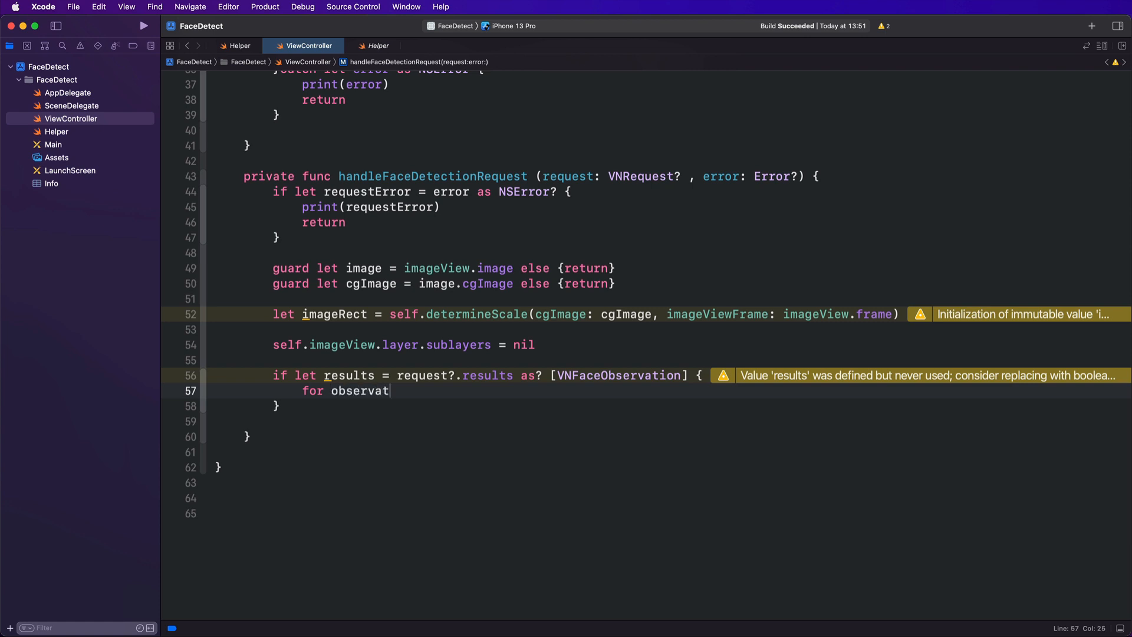
pyautogui.write('ion in results {')
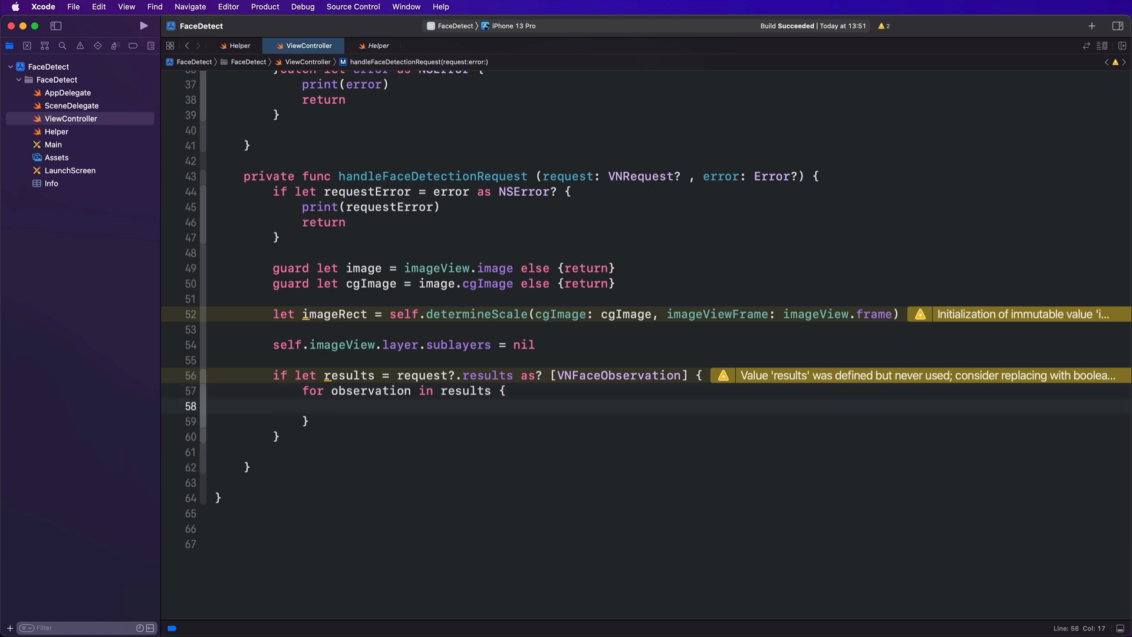
# Compute faceRect via convertUnitToPoint from imageRect and observation.boundingBox
pyautogui.write('let')
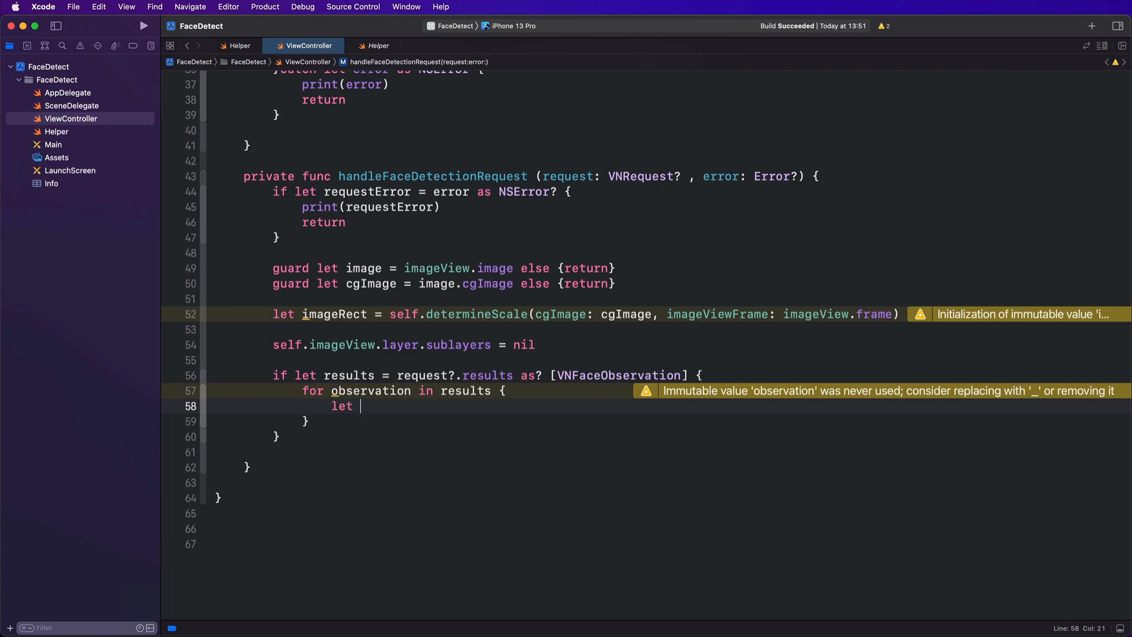
pyautogui.write('faceRect =')
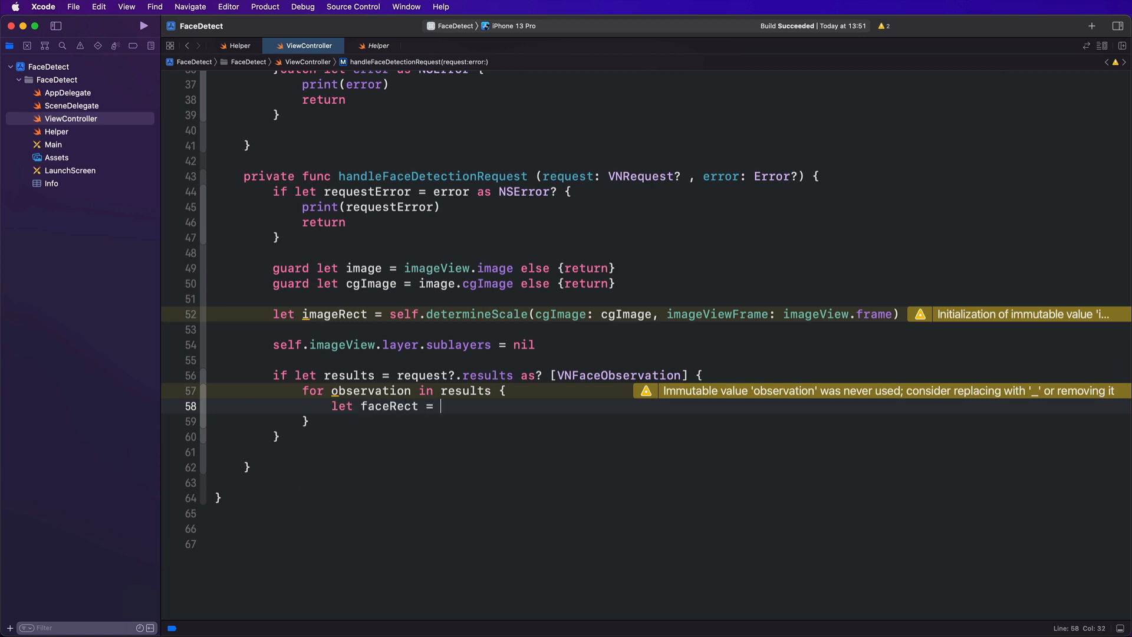
pyautogui.write('con')
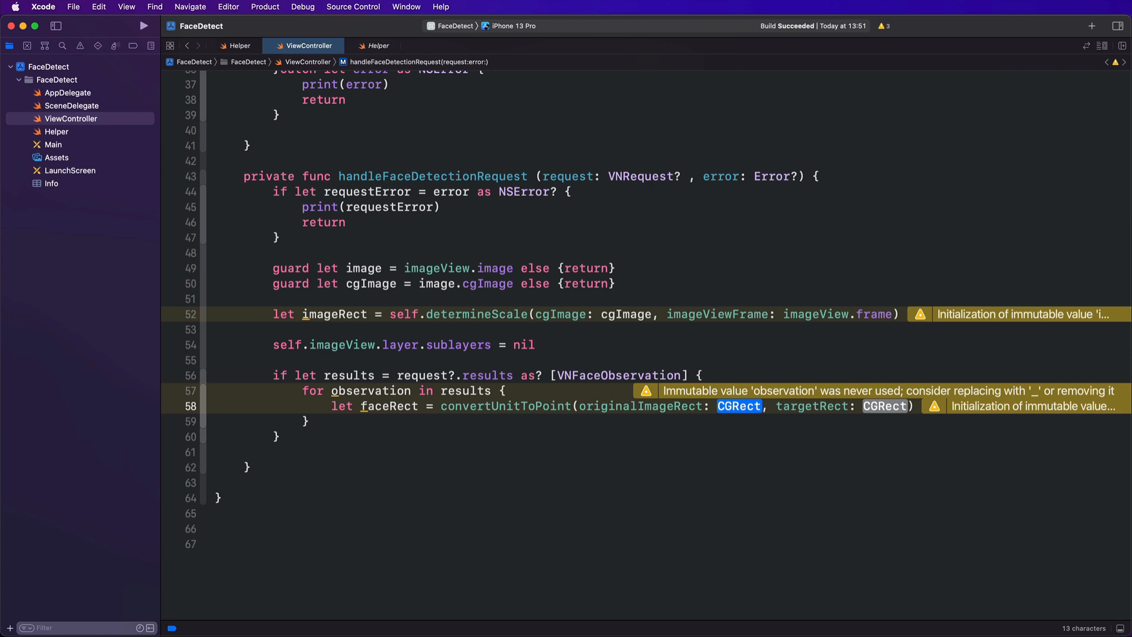
pyautogui.write('i')
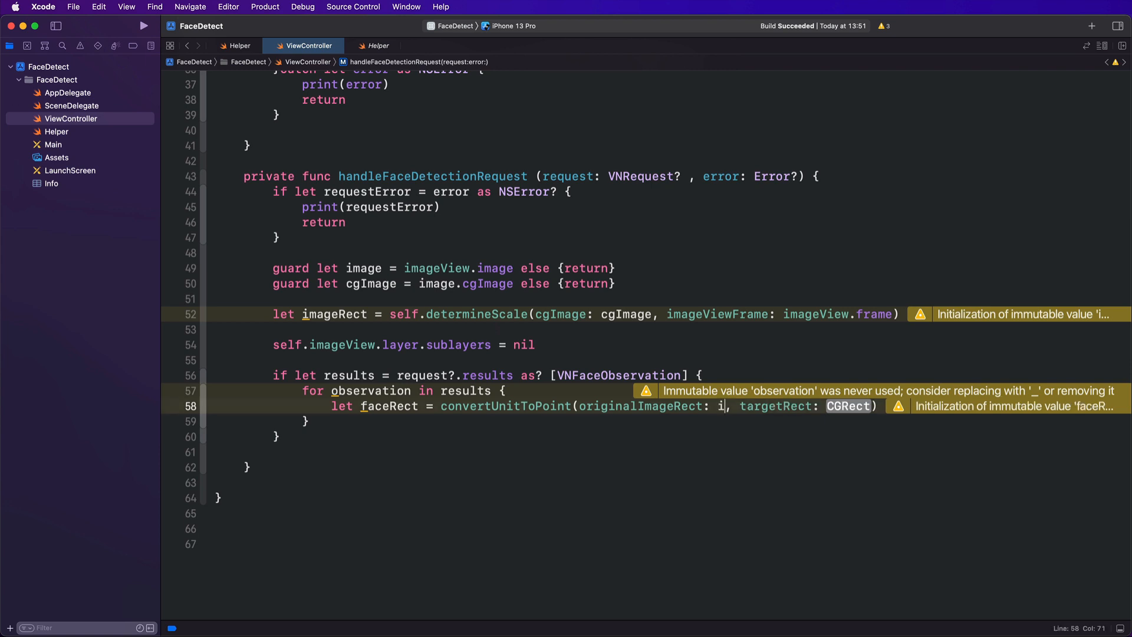
pyautogui.write('mageRect')
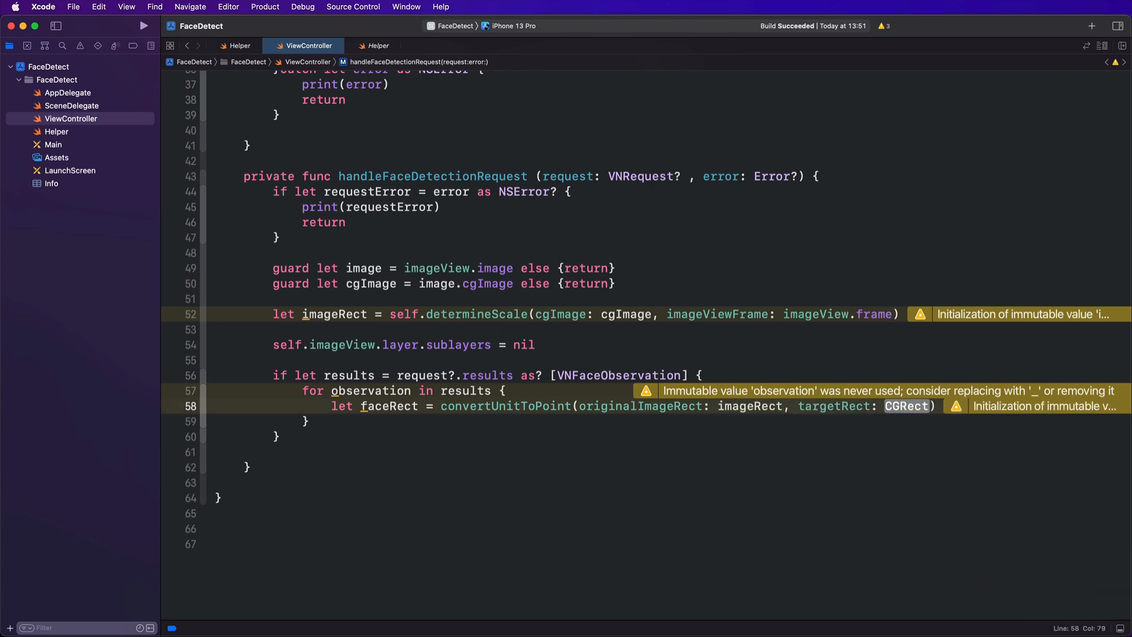
pyautogui.doubleClick(906, 406)
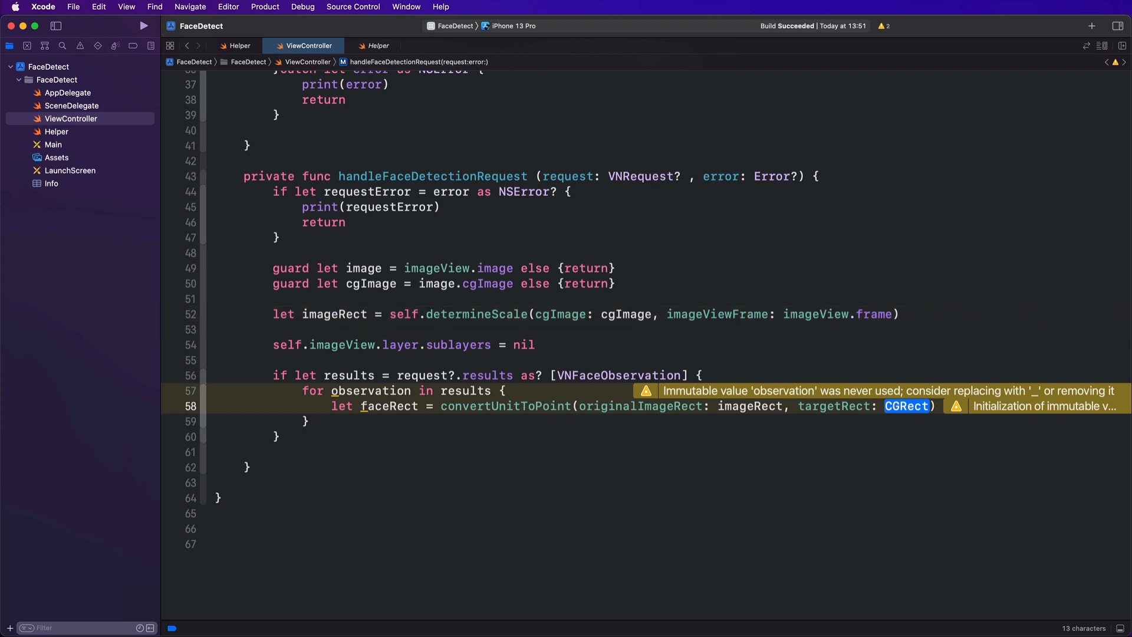
pyautogui.write('observation.boundingBox')
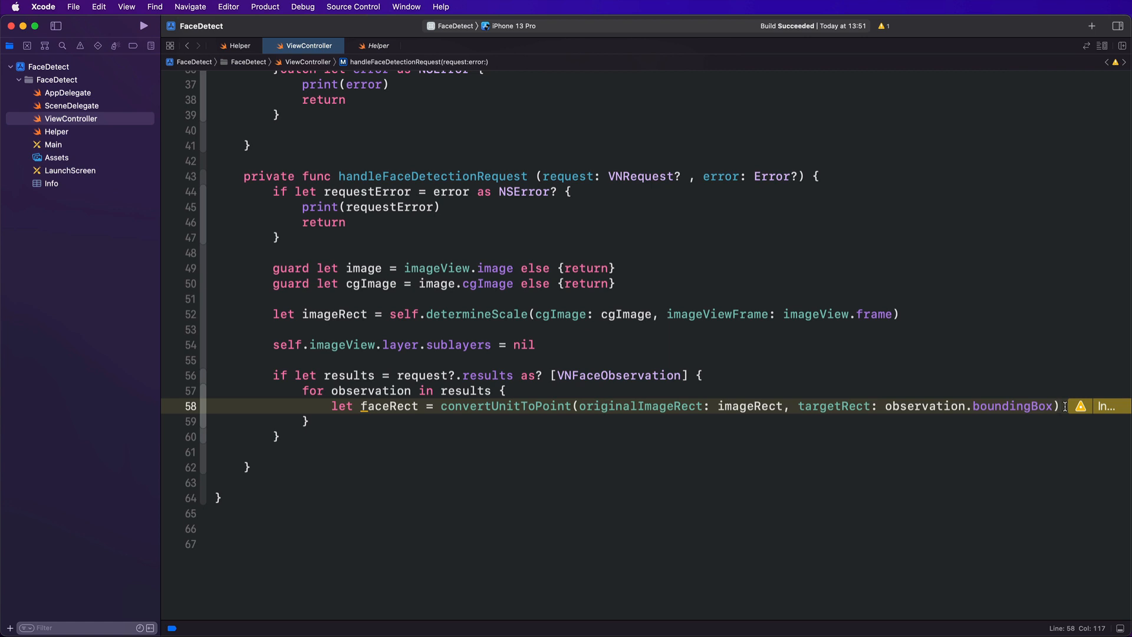
pyautogui.write('let')
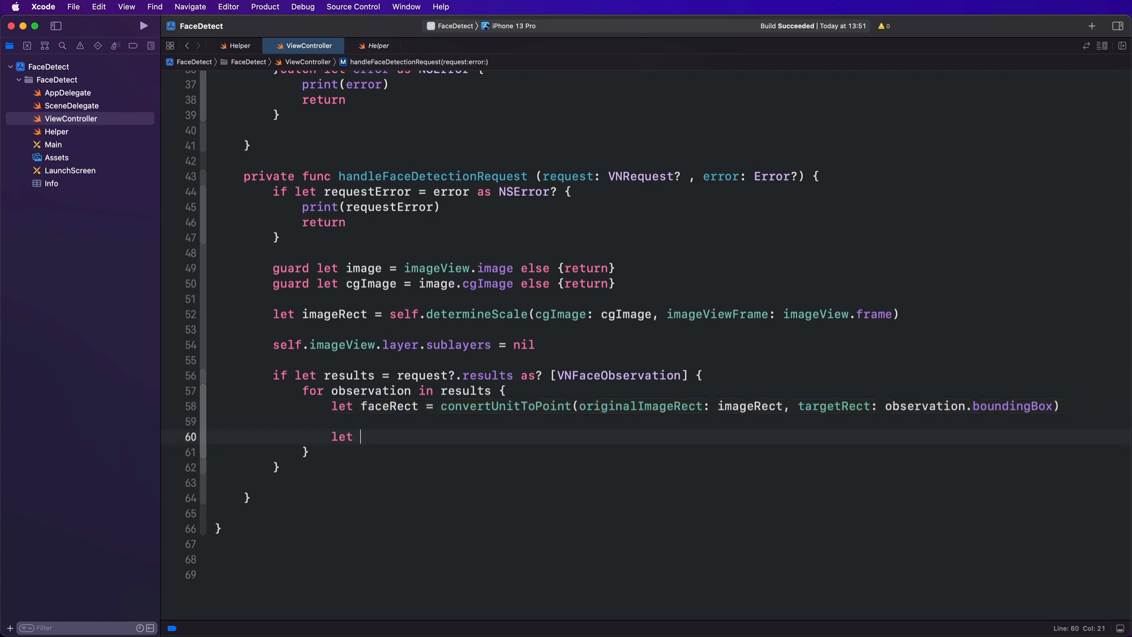
# Create a CATextLayer named textLayer whose string is a pumpkin emoji
pyautogui.write('text')
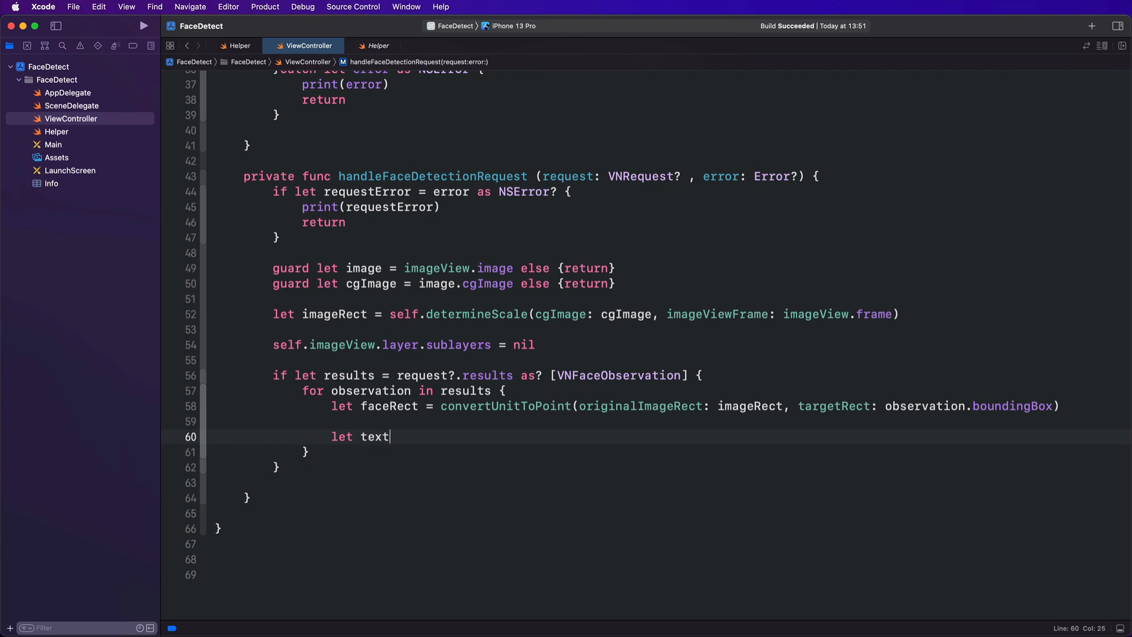
pyautogui.write('Layer = CATextLayer(')
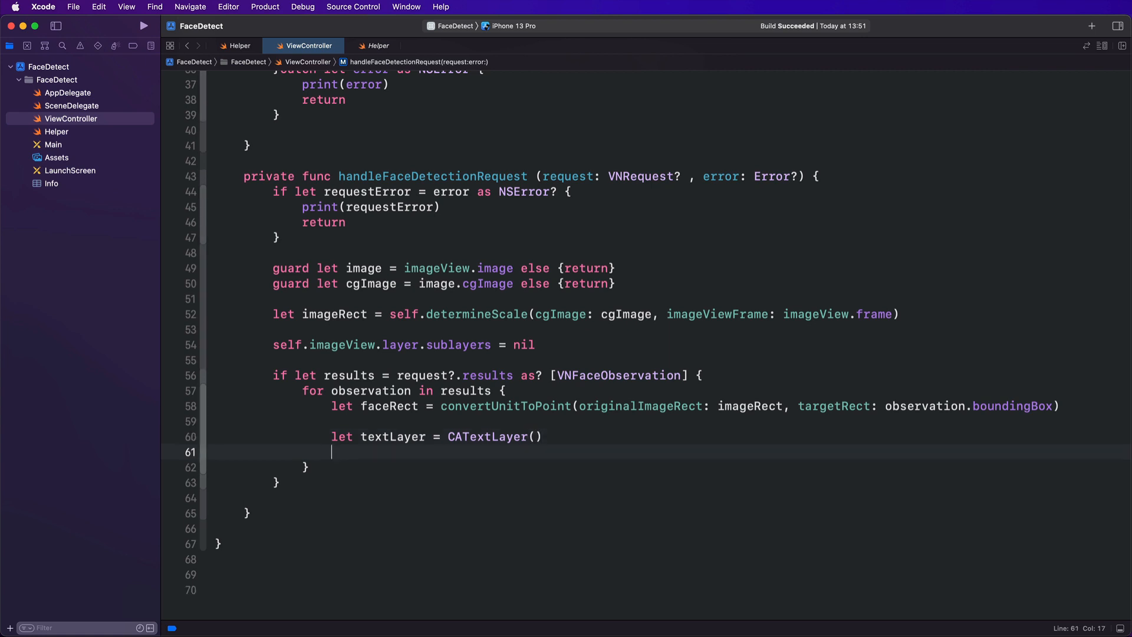
pyautogui.write('textLayer.string = "')
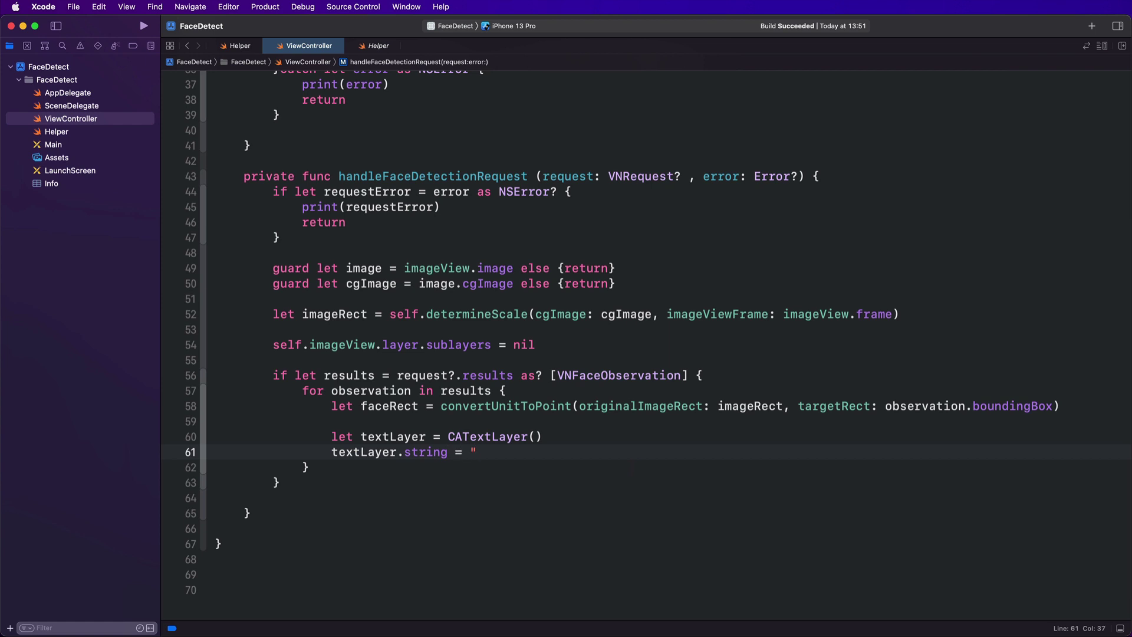
pyautogui.write('Hello Wo"')
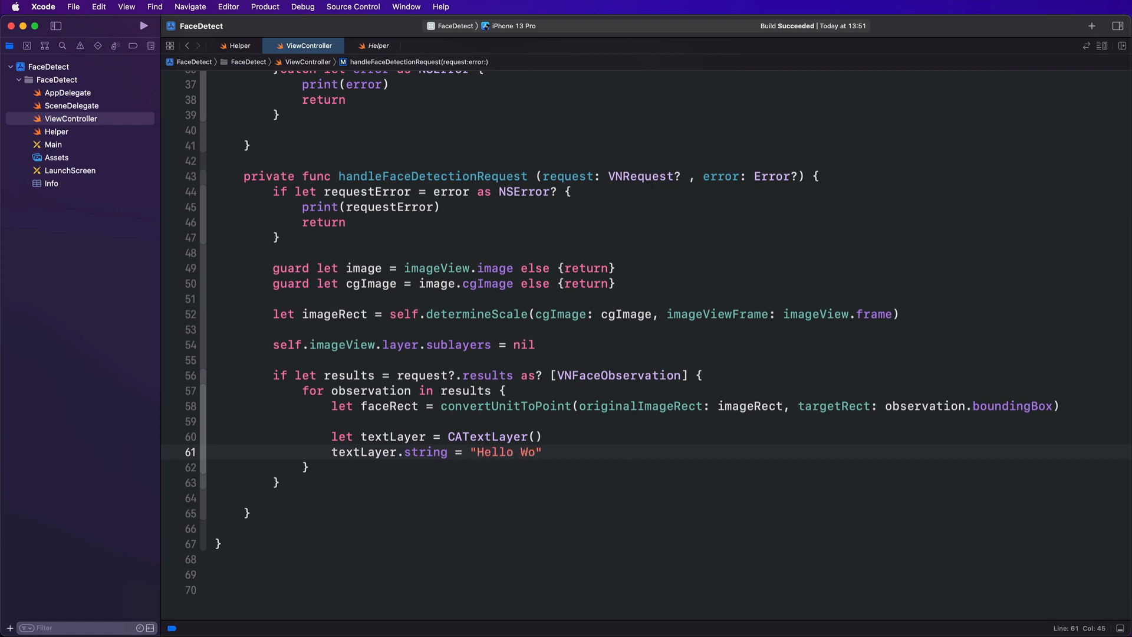
pyautogui.press('backspace')
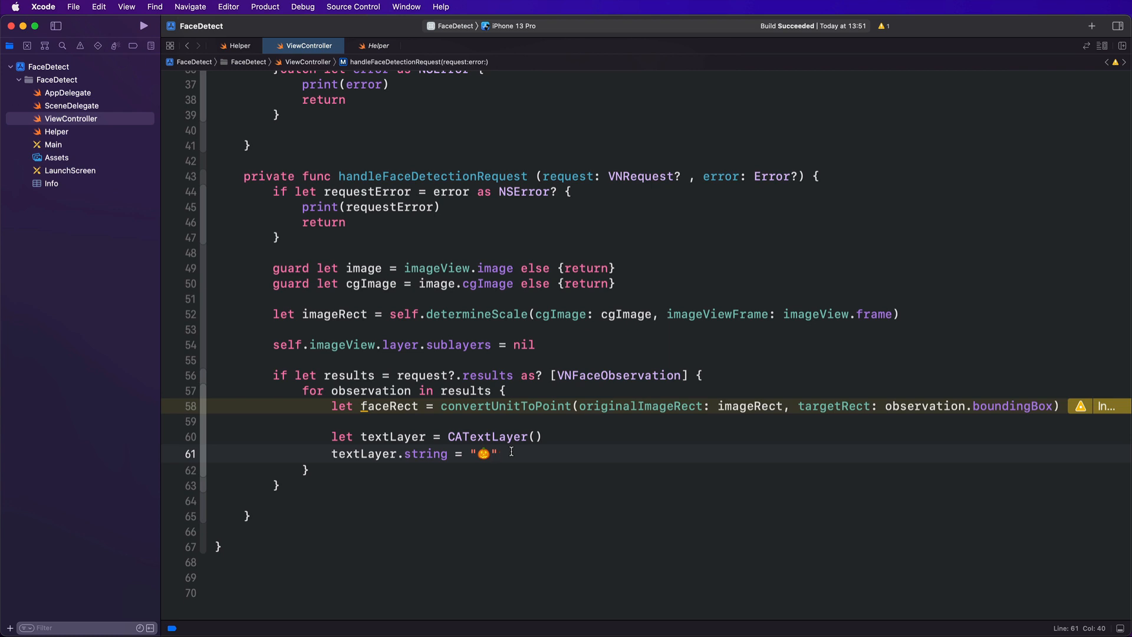
# Give textLayer a font size of faceRect.width and contentsScale of UIScreen.main.scale
pyautogui.write('textLayer')
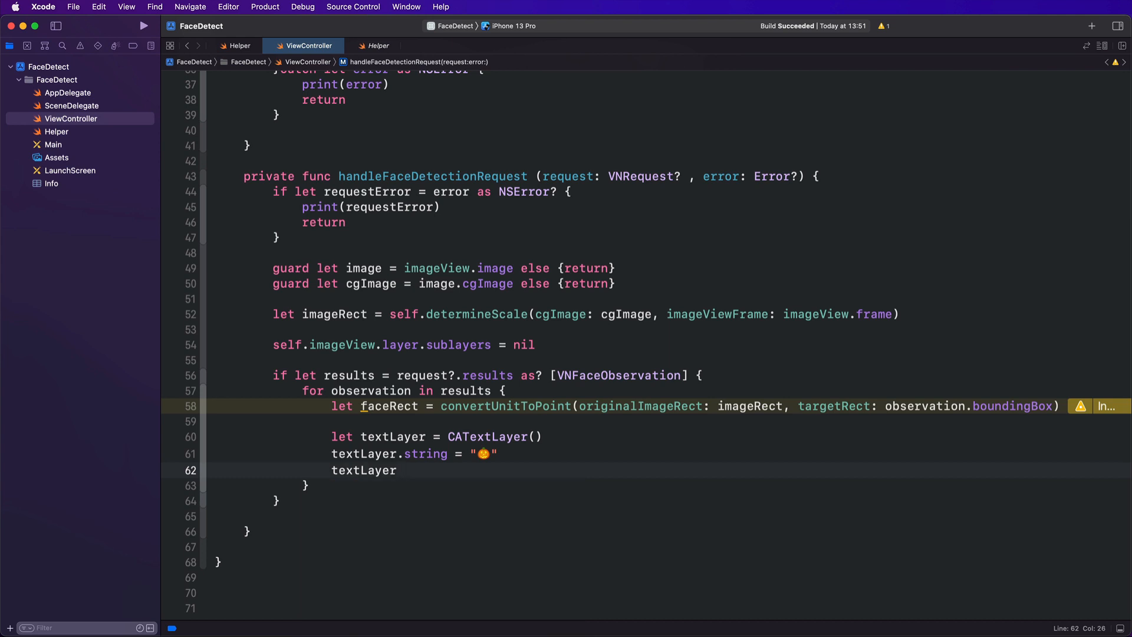
pyautogui.write('.font =')
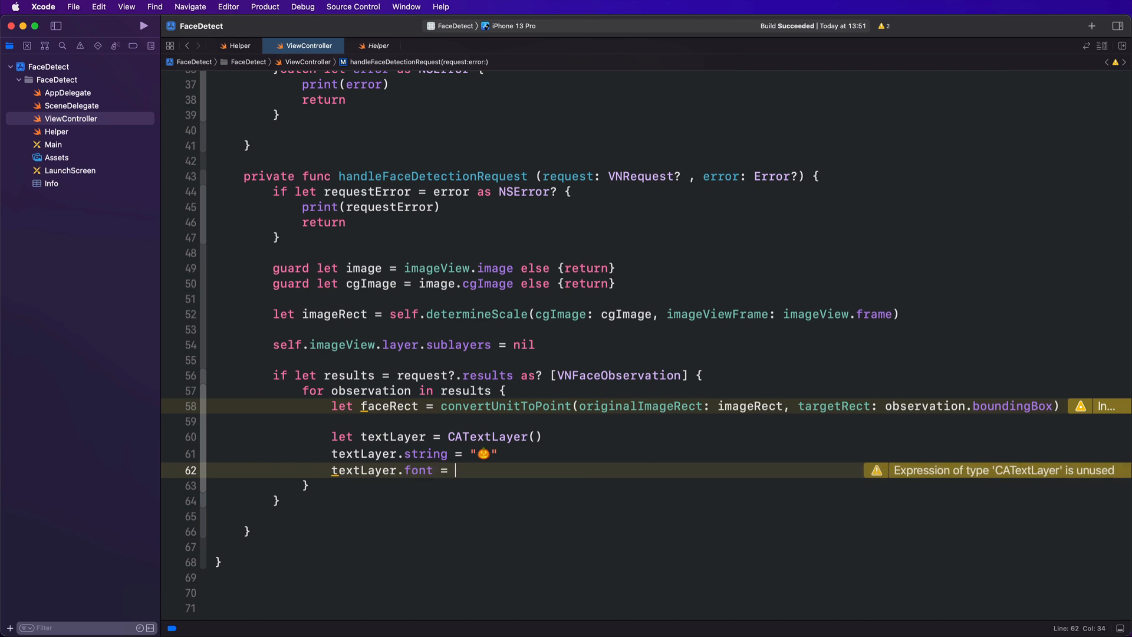
pyautogui.write('faceRect.wi')
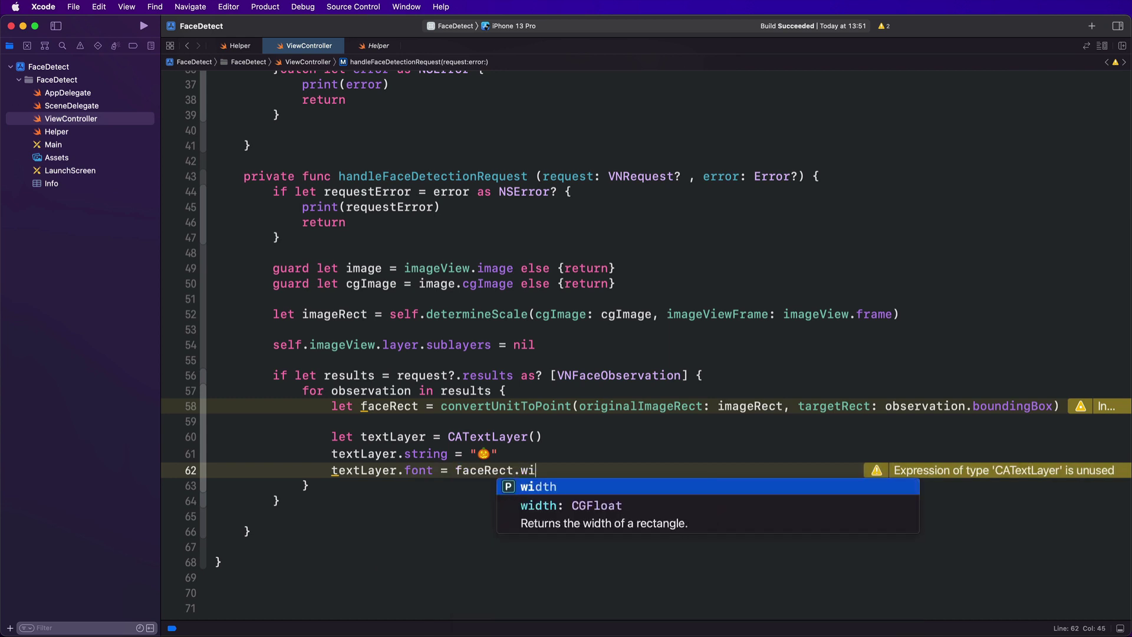
pyautogui.press('Return')
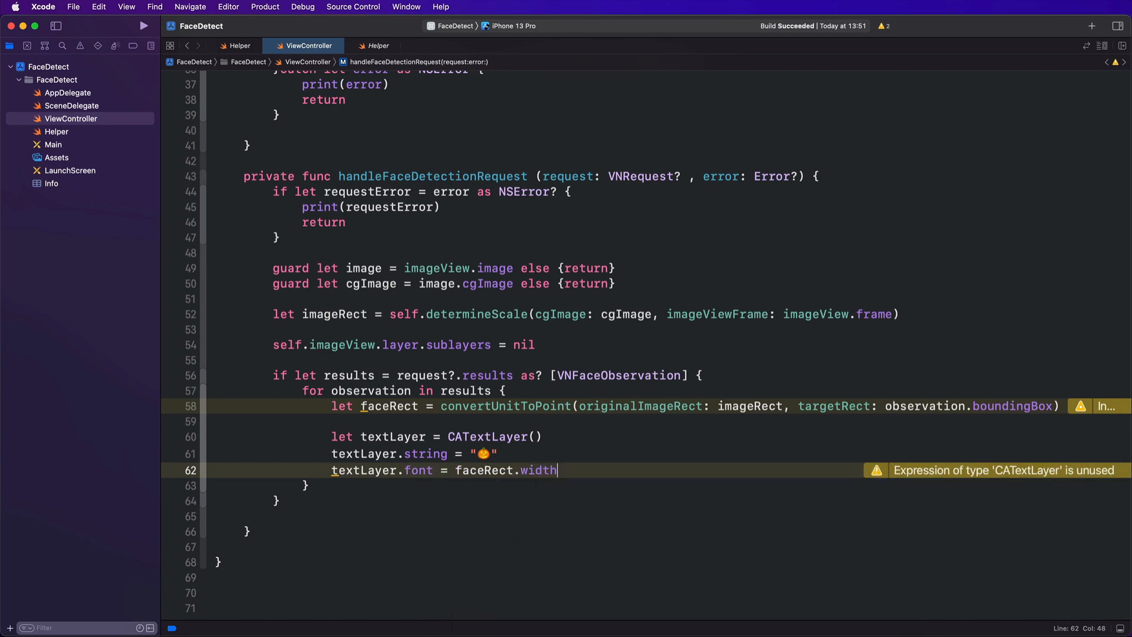
pyautogui.write('textLayer.')
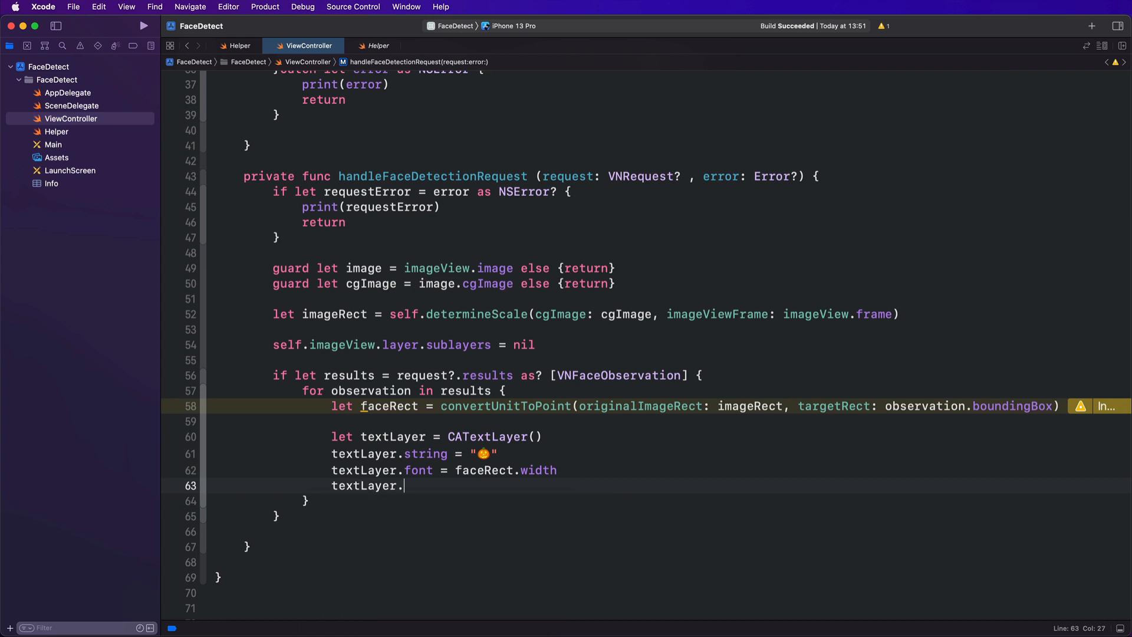
pyautogui.write('contentsScale = UIScreen.main.scale')
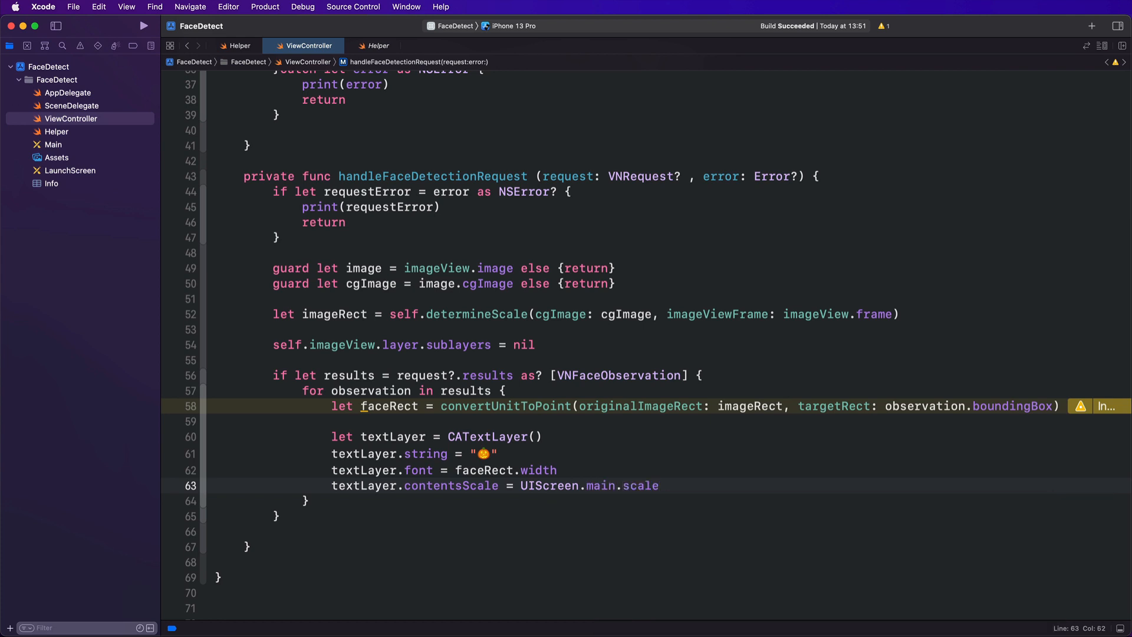
# Add textLayer as a sublayer of self.imageView.layer and rename font to fontSize
pyautogui.write('self.imageView.layer.addSublayer(layer: CALayer')
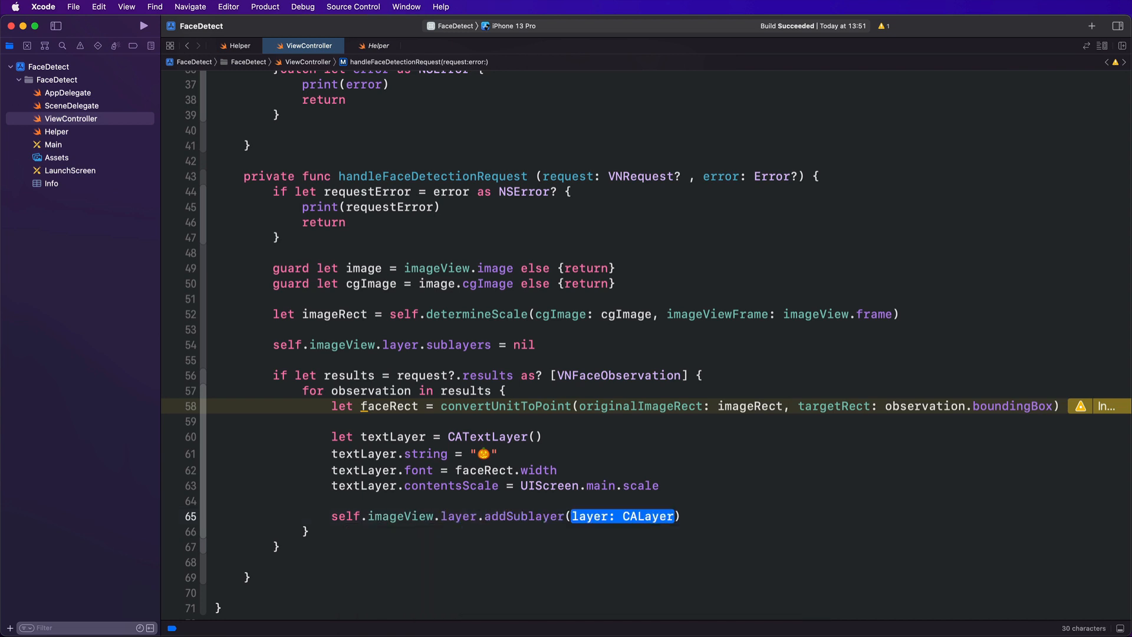
pyautogui.write('textLayer')
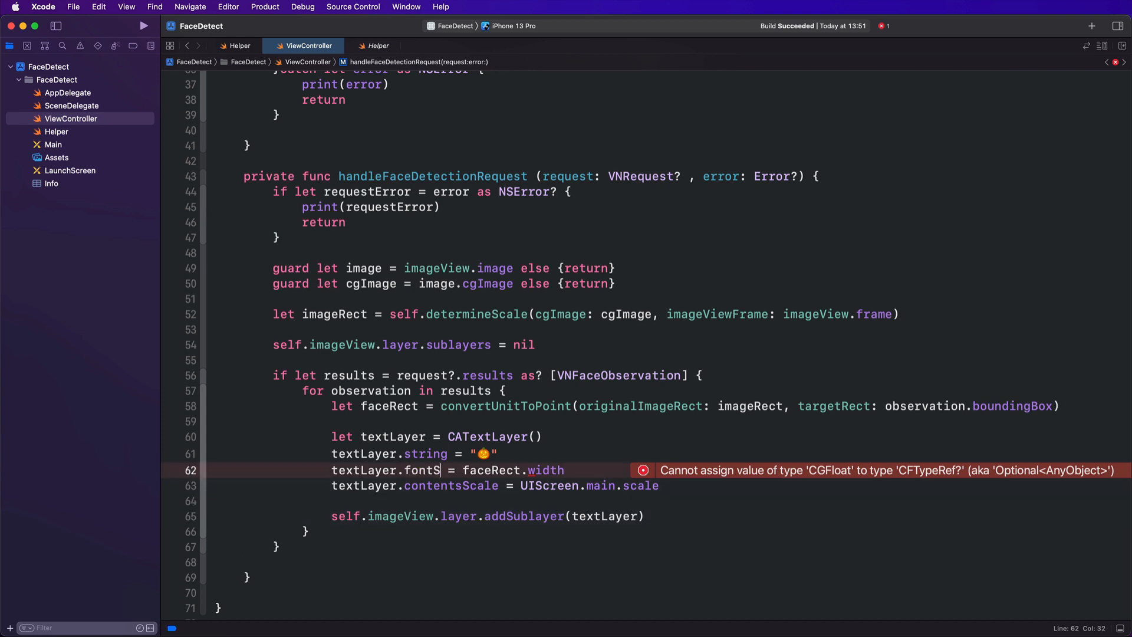
pyautogui.write('Size')
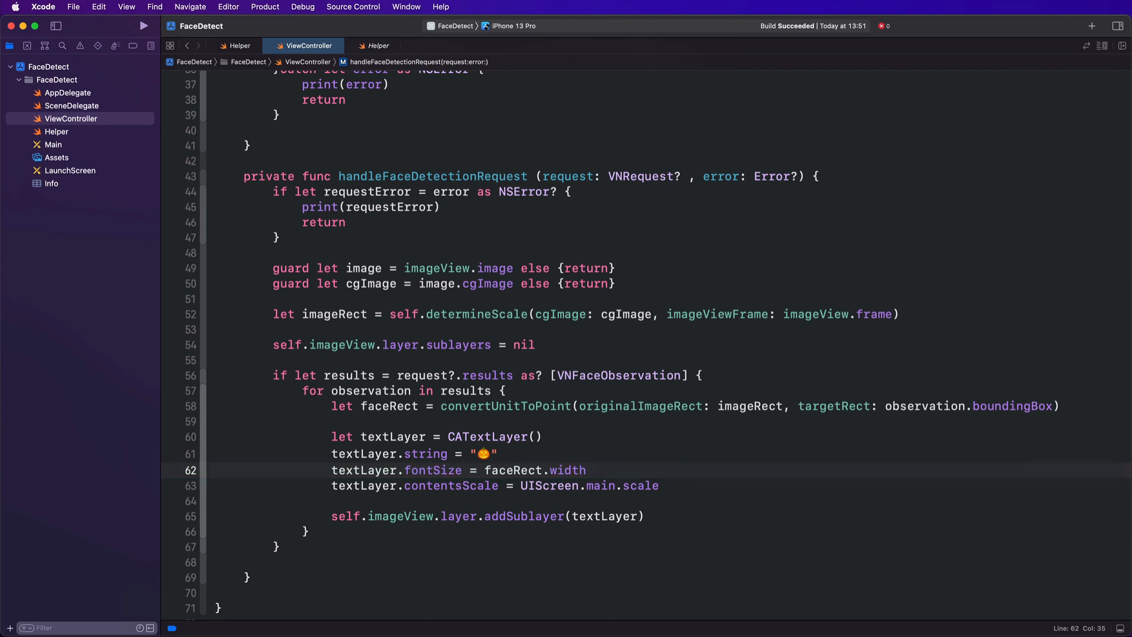
pyautogui.click(462, 471)
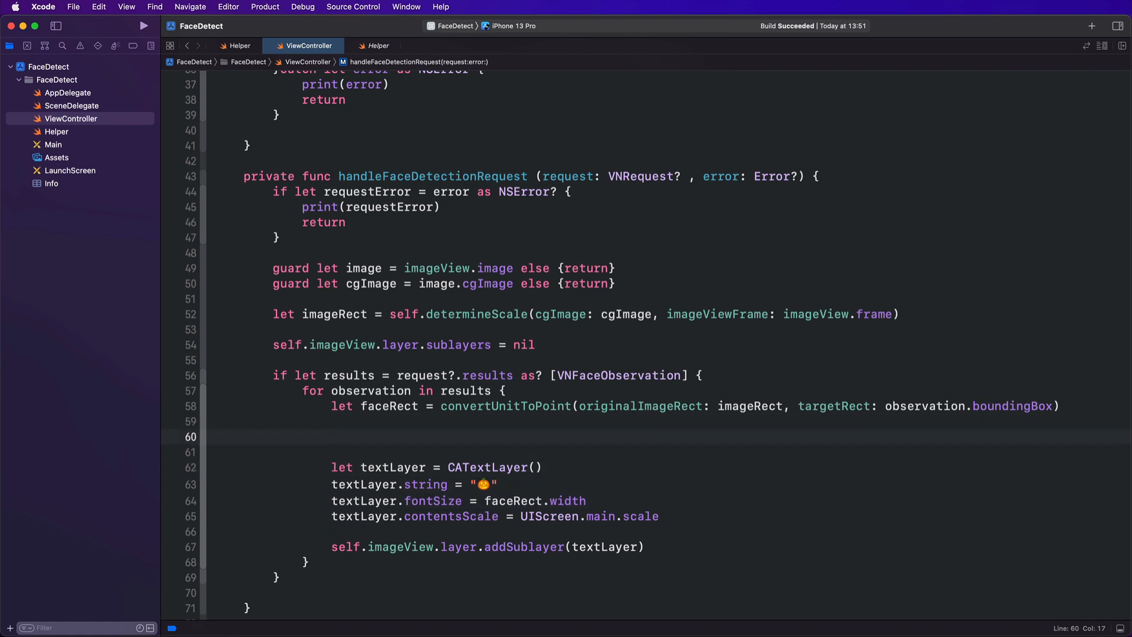
# Define emojiRect as CGRect(faceRect.origin.x, origin.y - 5, size.width + 5, size.height + 5)
pyautogui.write('let emoji')
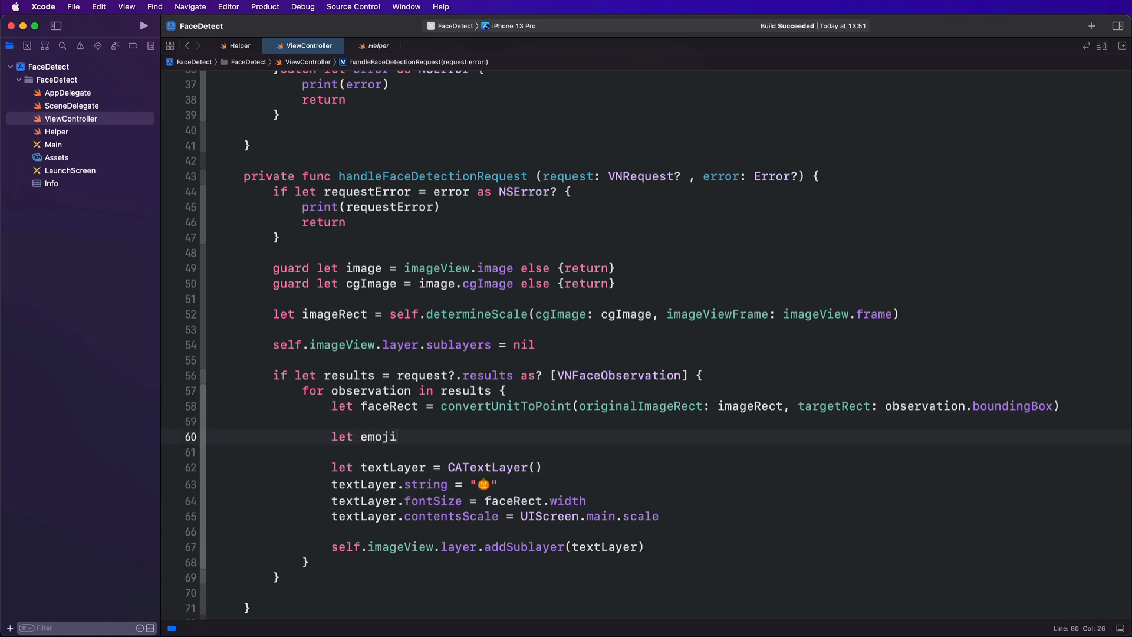
pyautogui.write('Rect =')
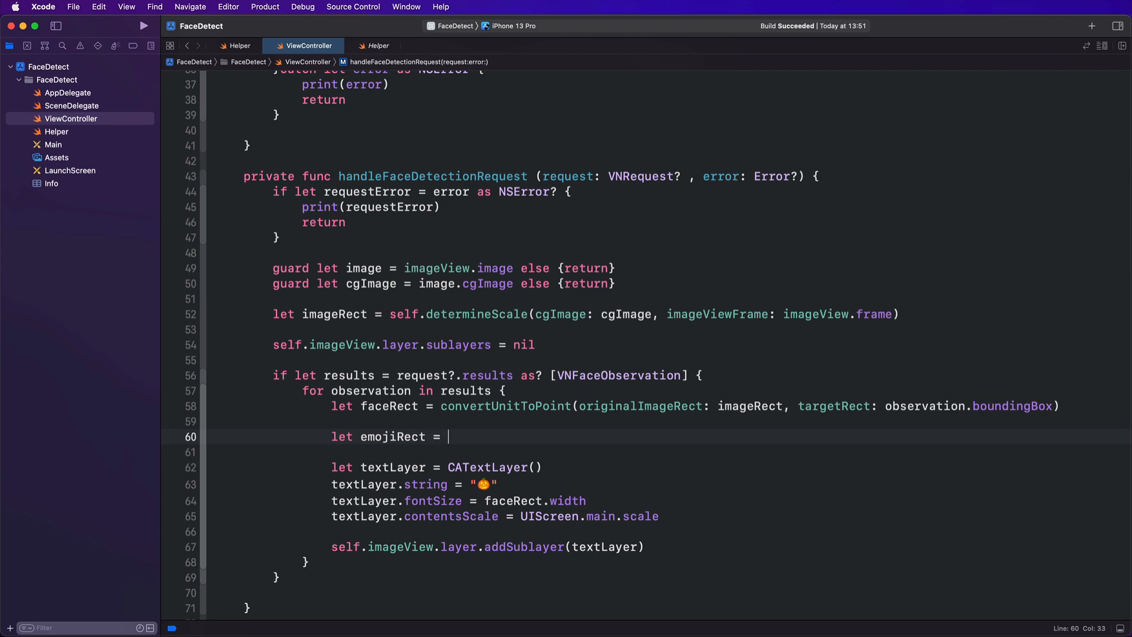
pyautogui.write('CGRect(')
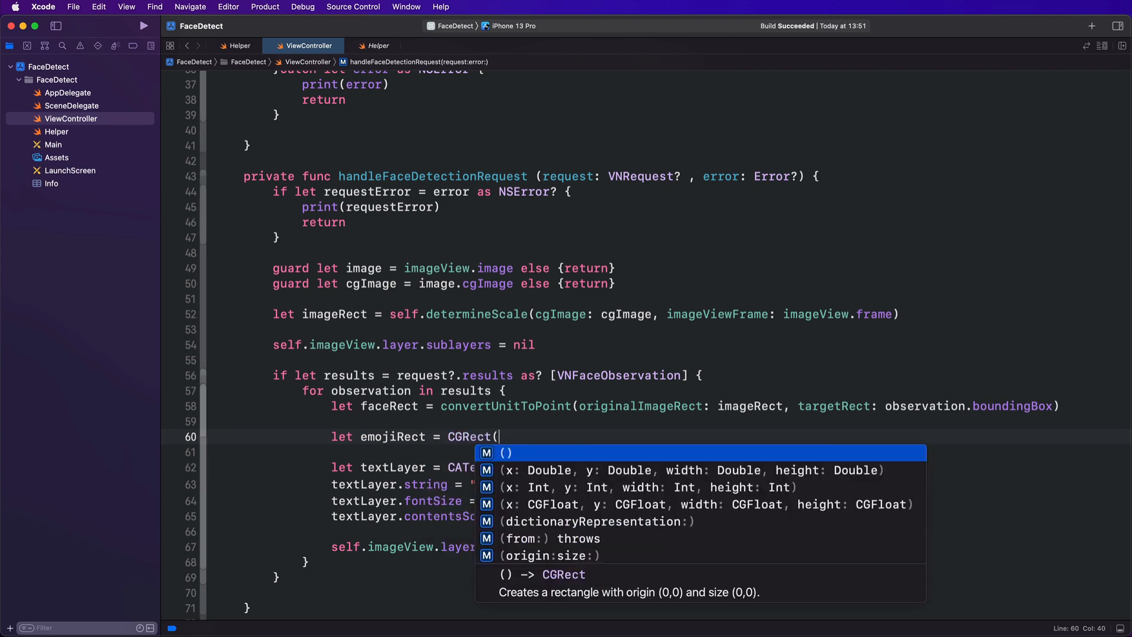
pyautogui.click(692, 470)
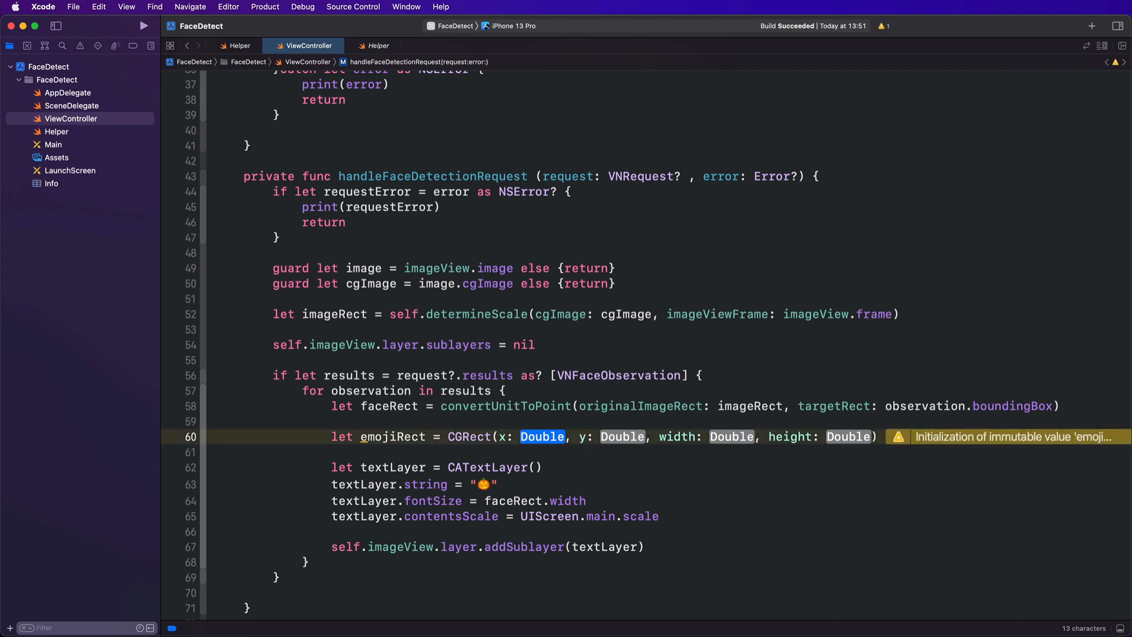
pyautogui.write('faceRect.origin.x,')
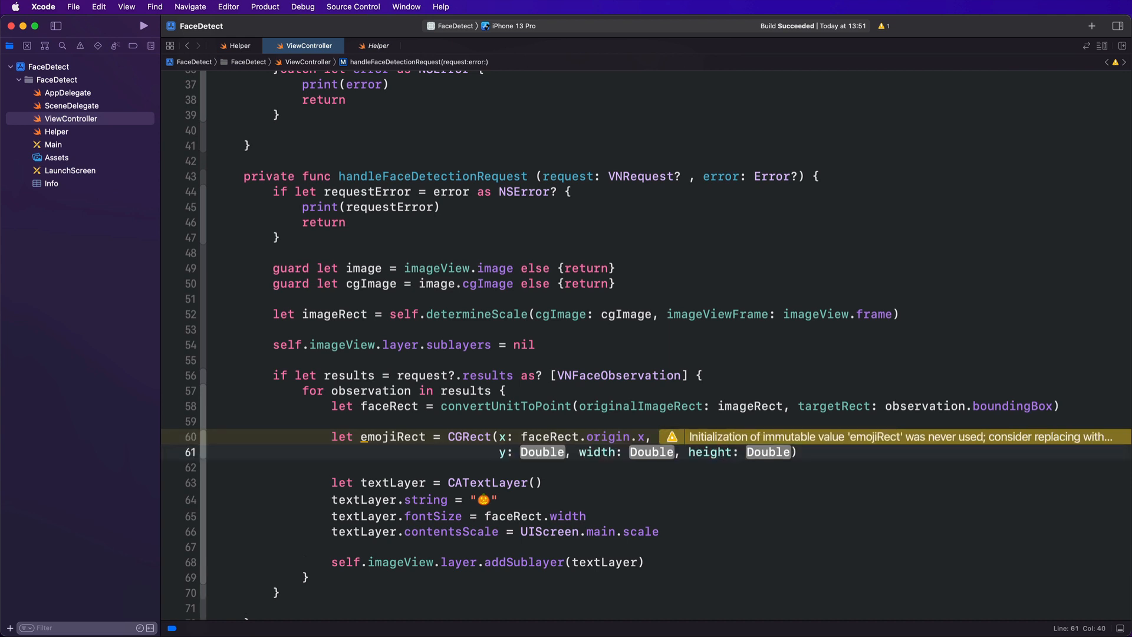
pyautogui.write('faceRect.origin')
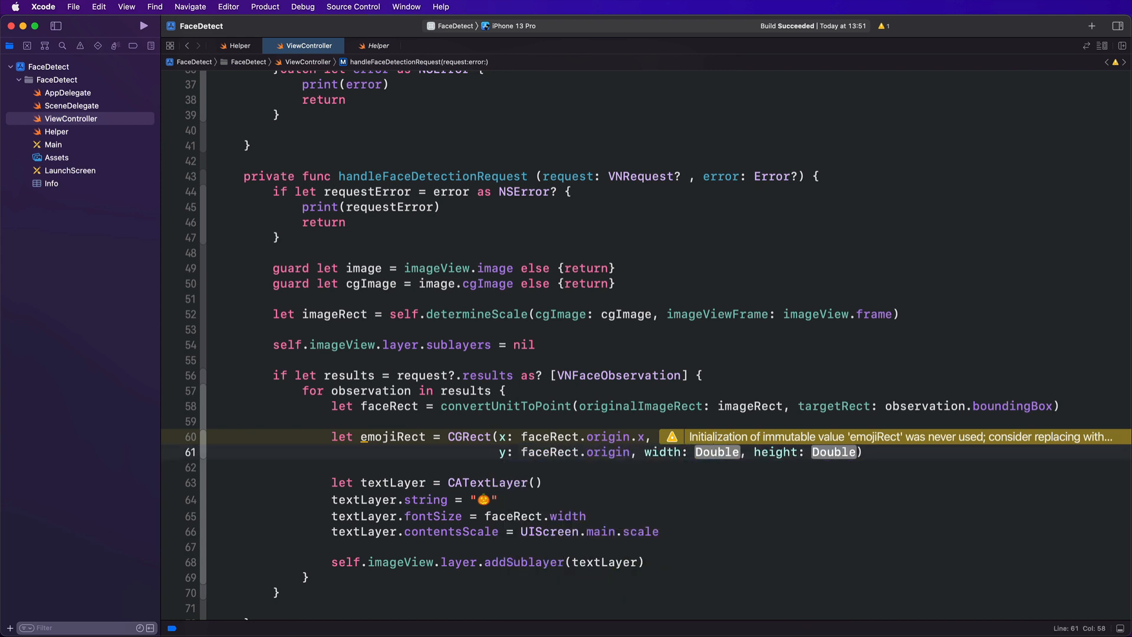
pyautogui.write('.y - 5,')
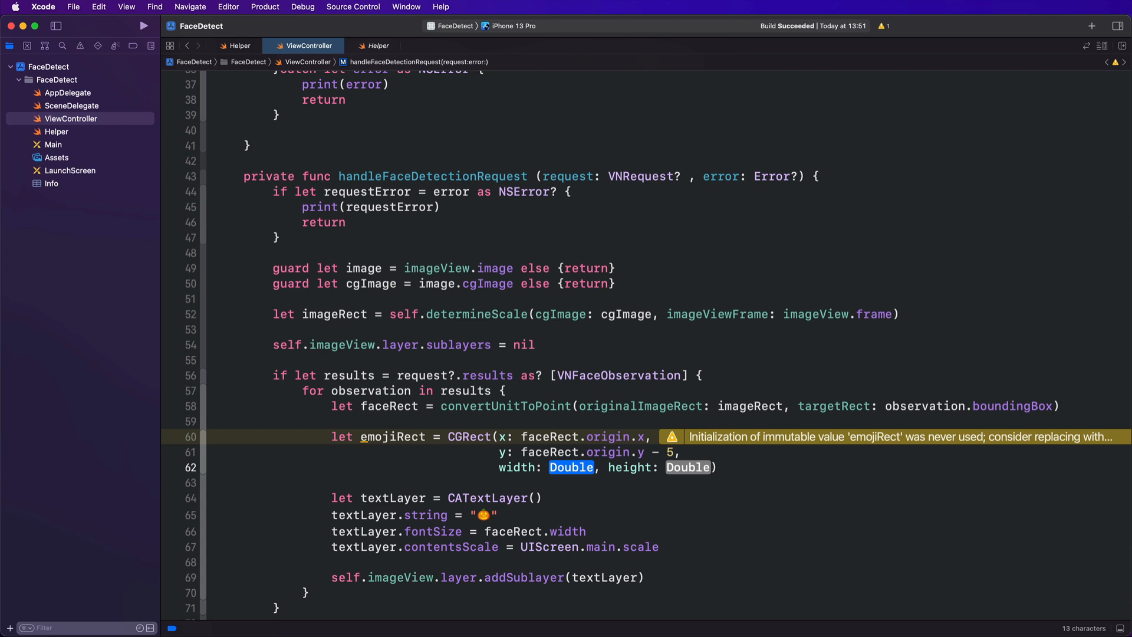
pyautogui.write('faceRect.size.width + 5,')
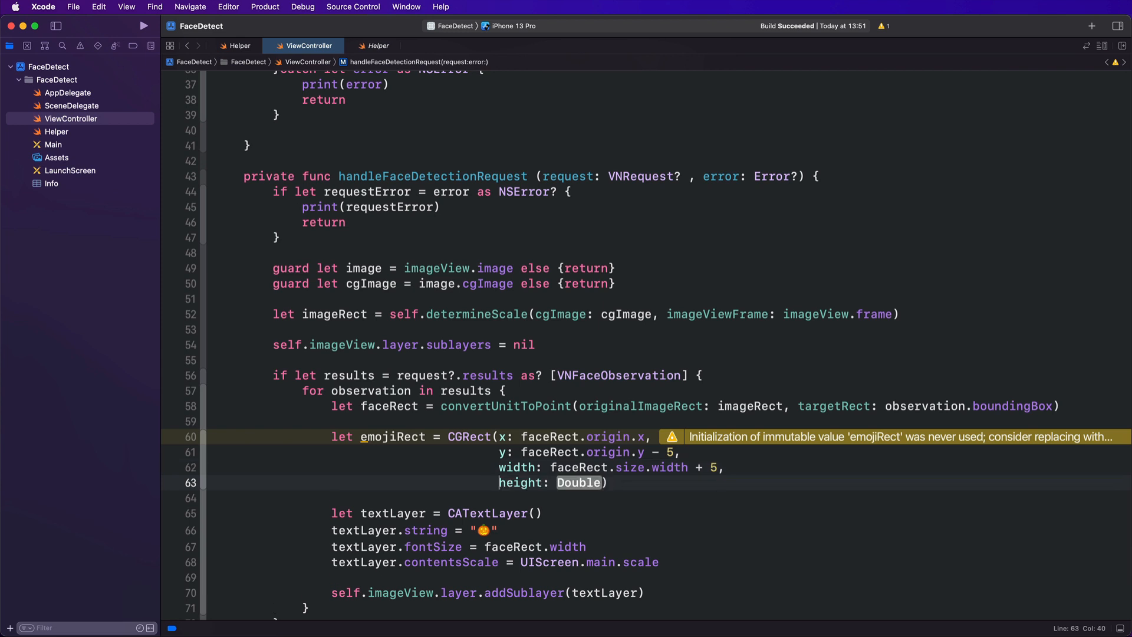
pyautogui.write('faceRect.siz')
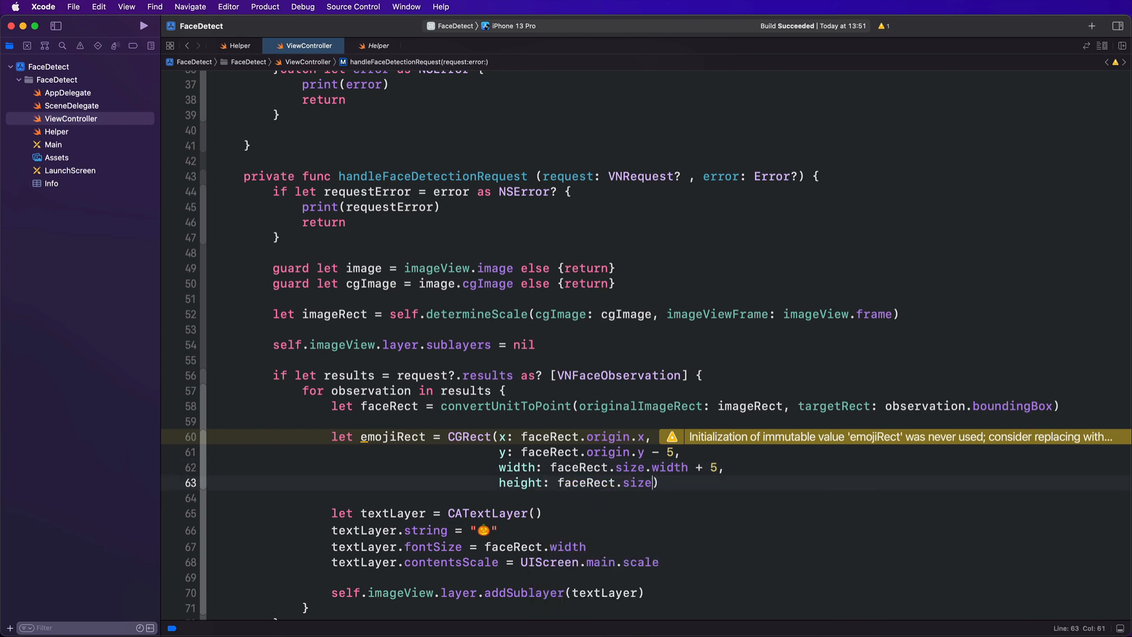
pyautogui.write('.height + 5')
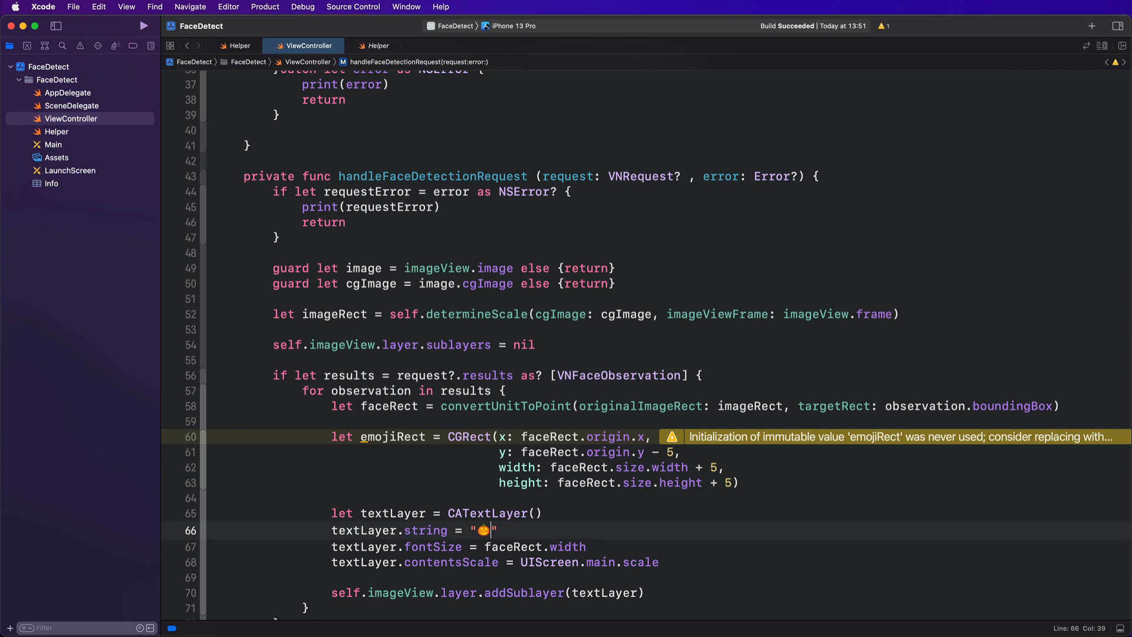
pyautogui.moveTo(520, 426)
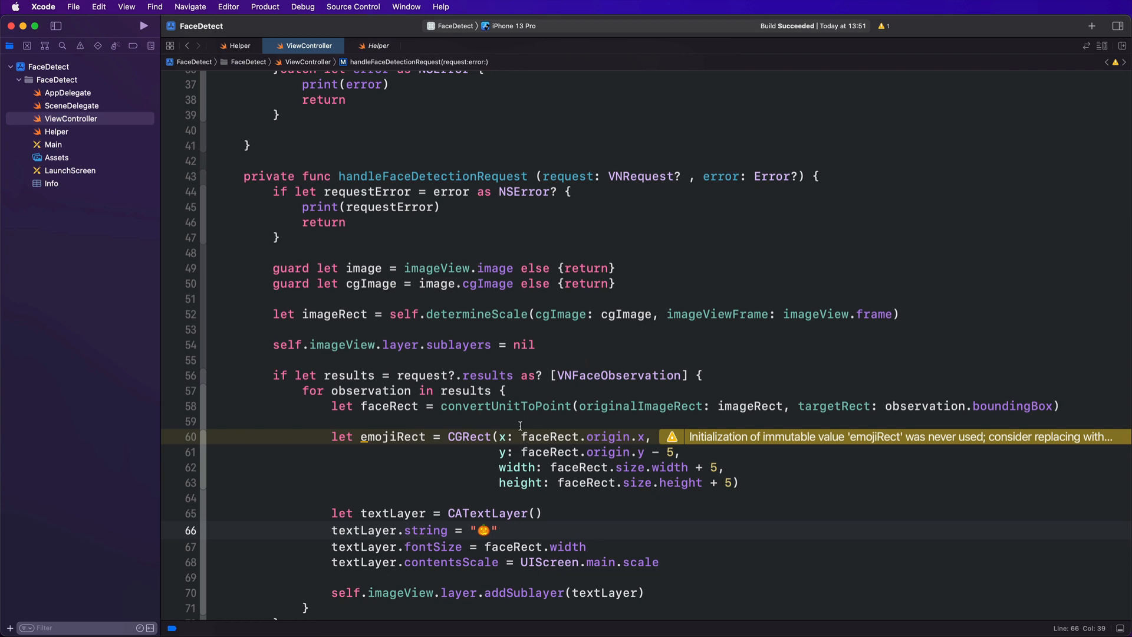
pyautogui.click(144, 25)
pyautogui.write('textLayer')
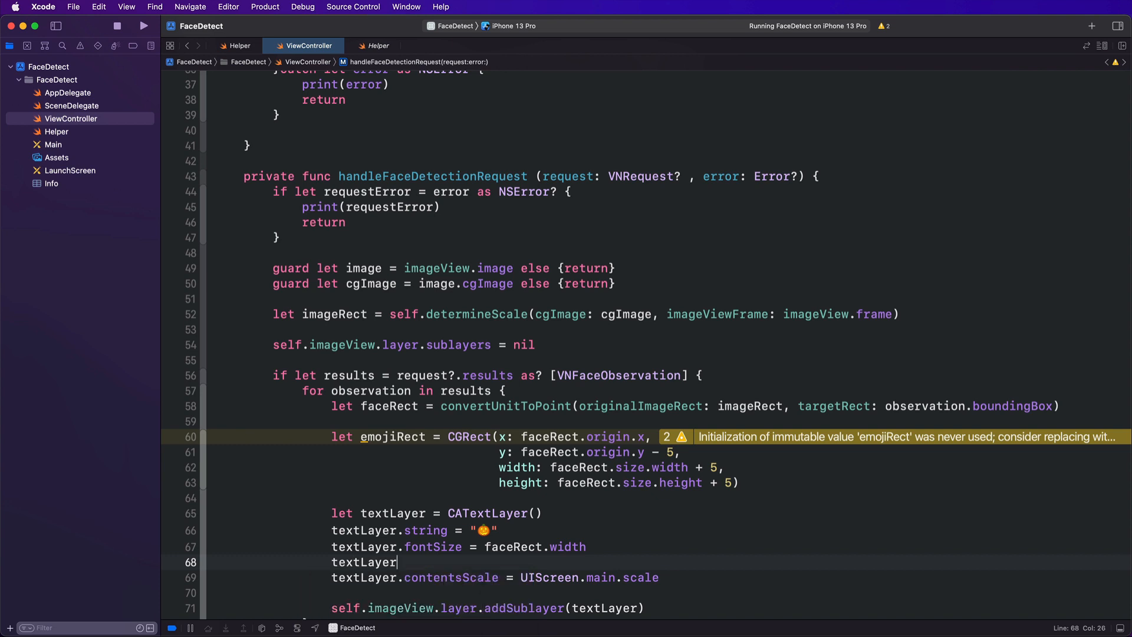
# Set textLayer.frame = emojiRect and run FaceDetect in the Simulator
pyautogui.write('.frame =')
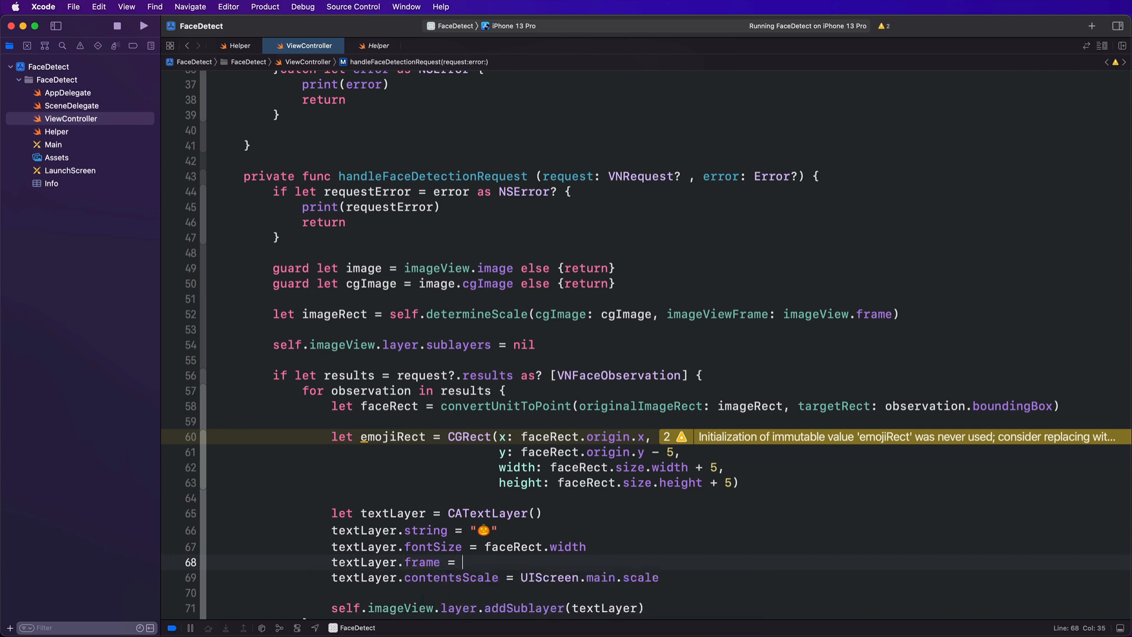
pyautogui.write('emojiRect')
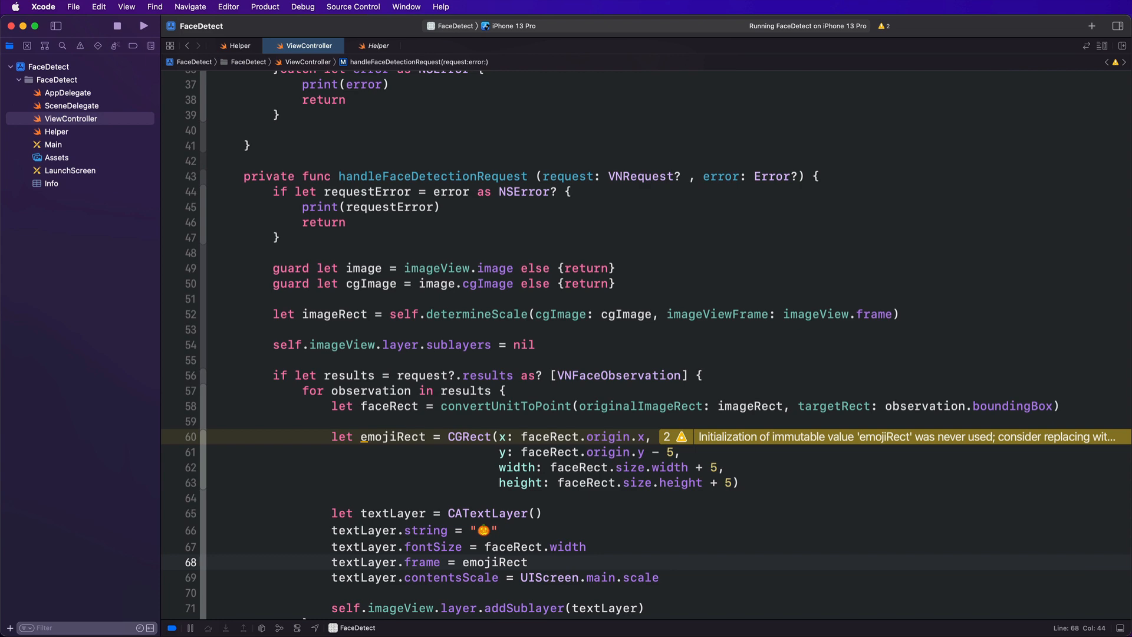
pyautogui.scroll(-3)
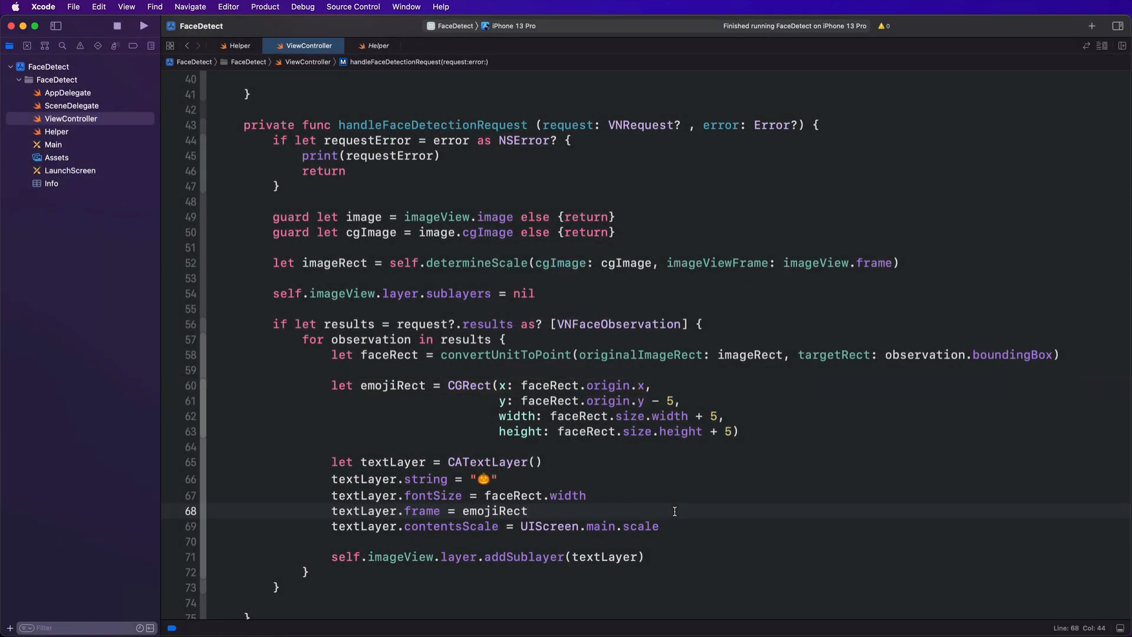
pyautogui.click(142, 25)
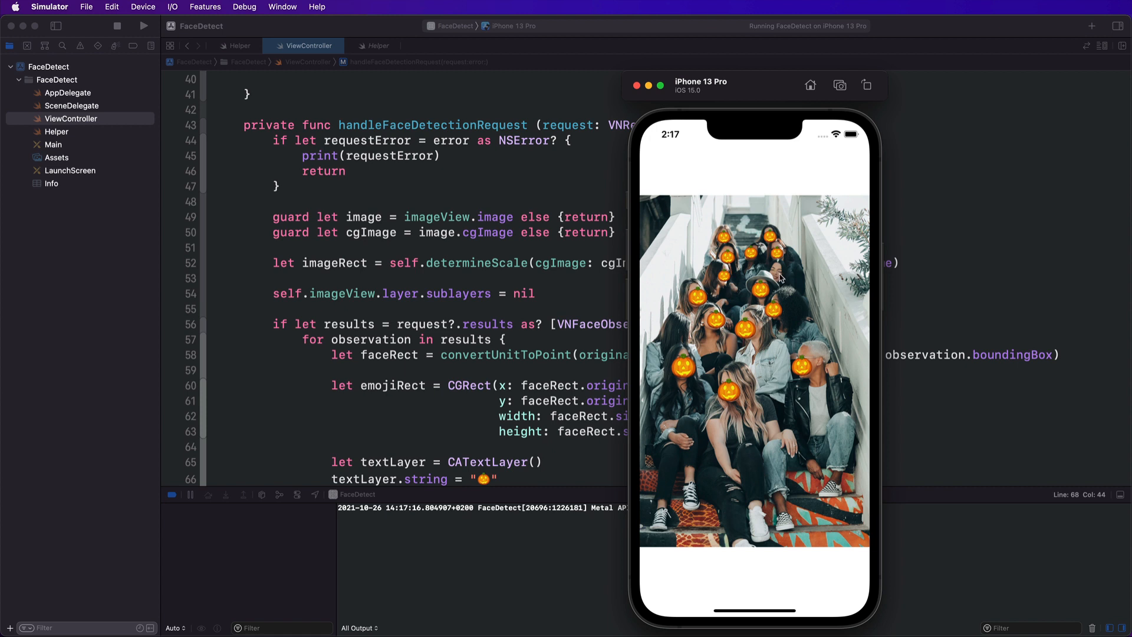
pyautogui.moveTo(778, 280)
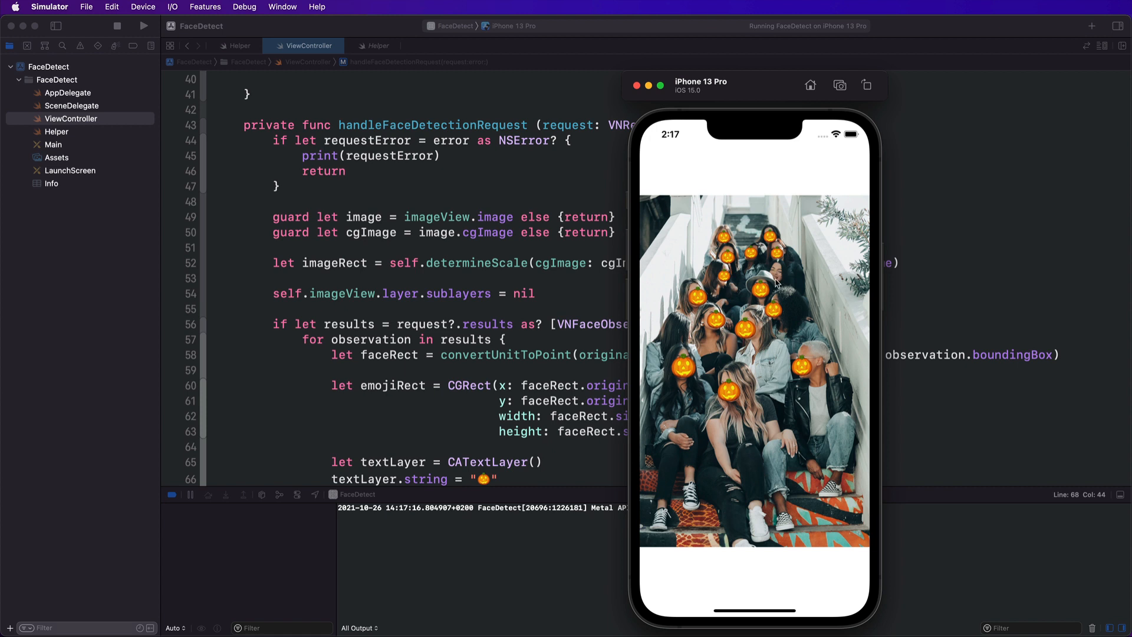
pyautogui.moveTo(776, 284)
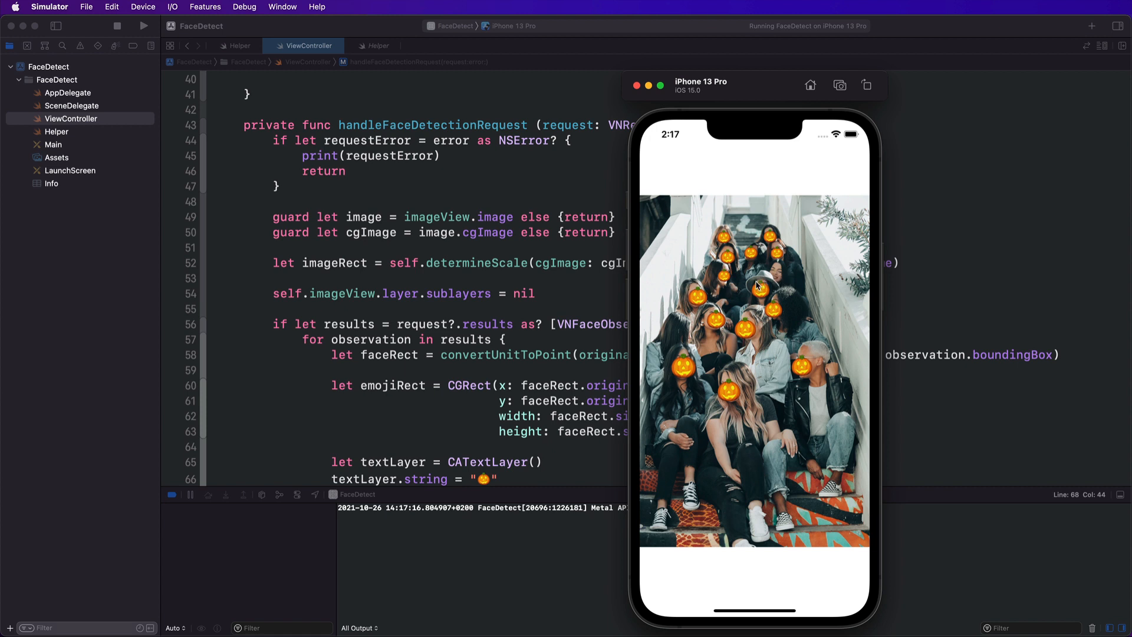
pyautogui.moveTo(732, 327)
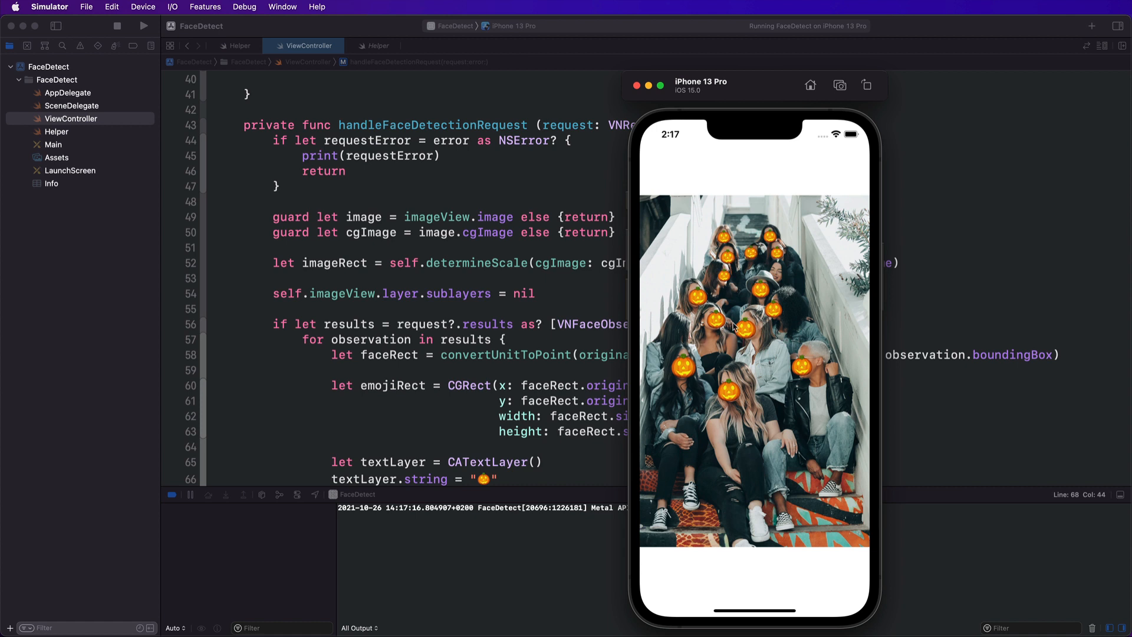
pyautogui.moveTo(685, 361)
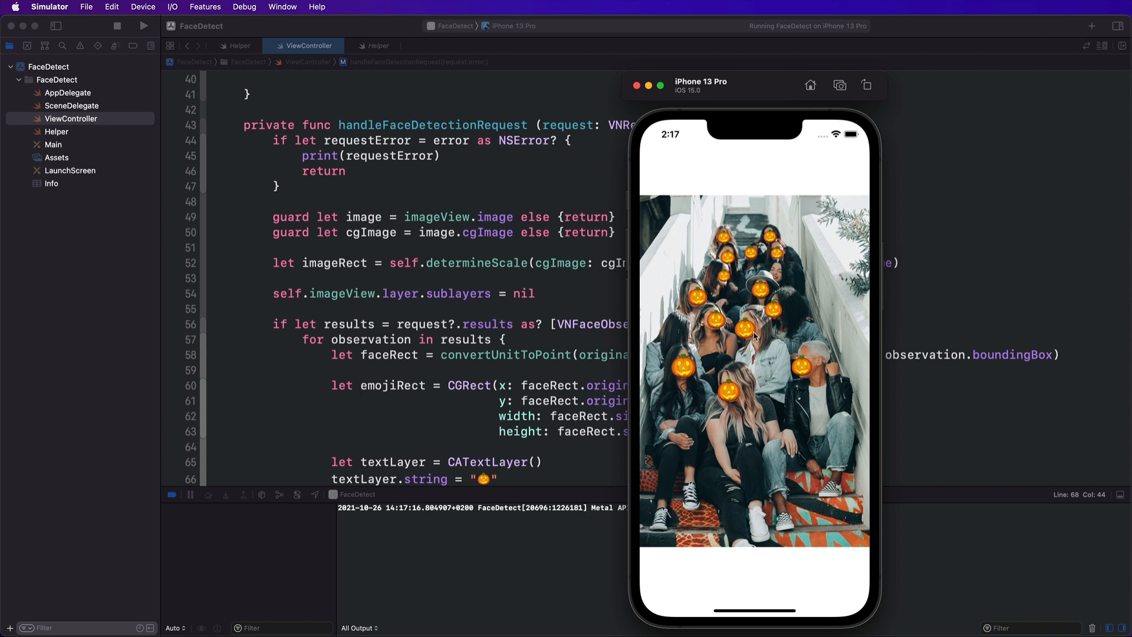
pyautogui.moveTo(546, 296)
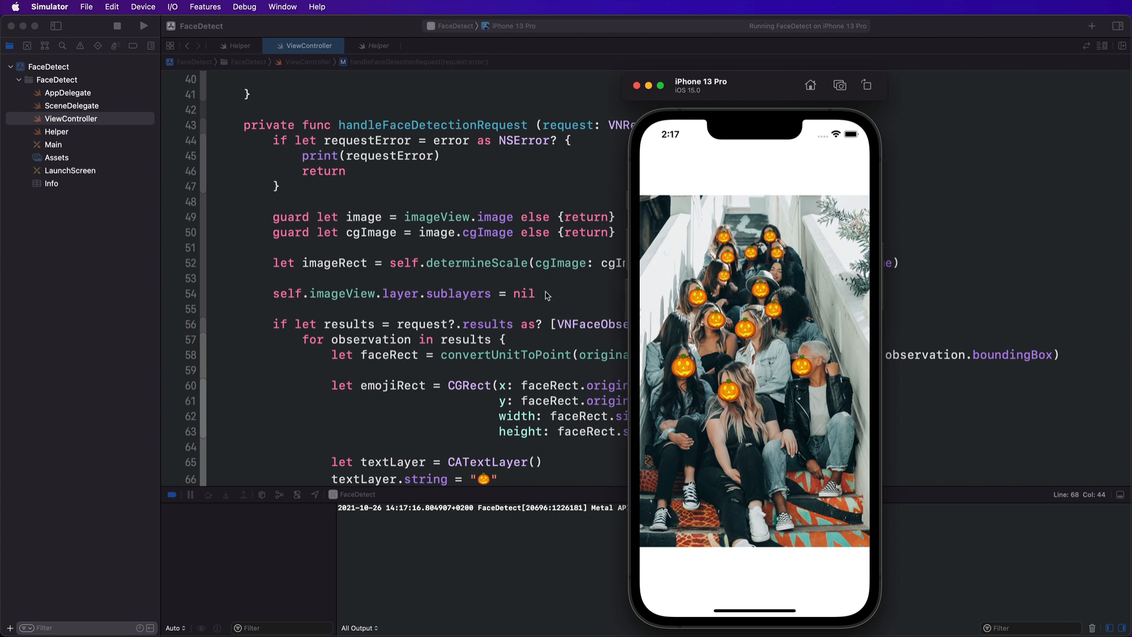